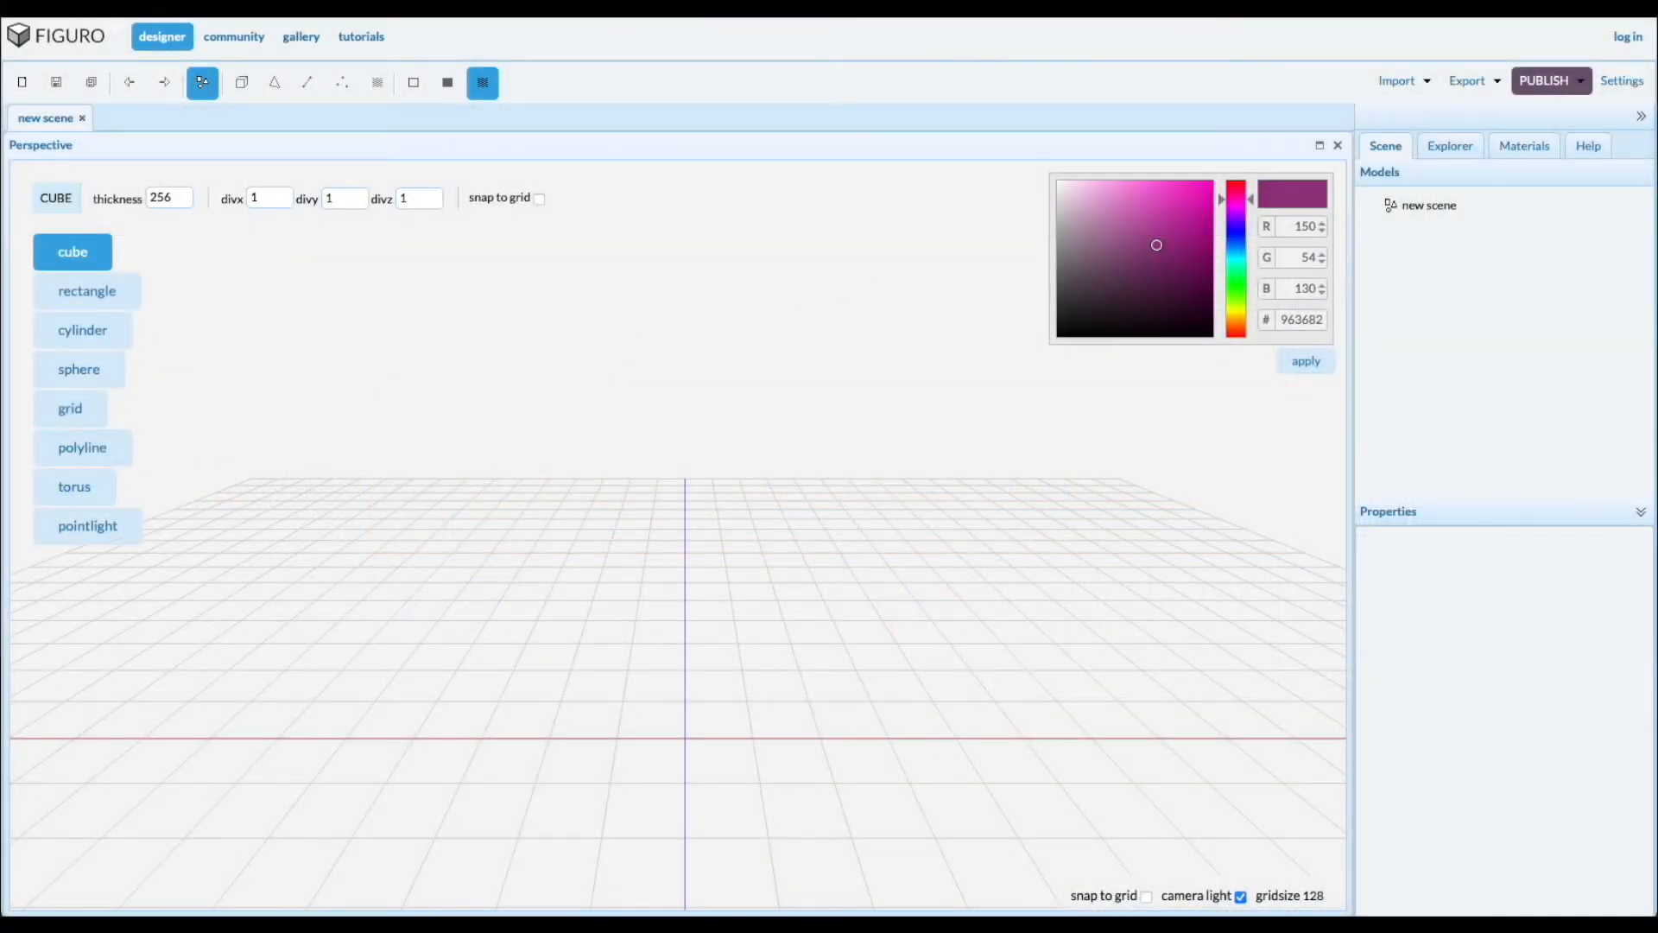
pyautogui.moveTo(639, 829)
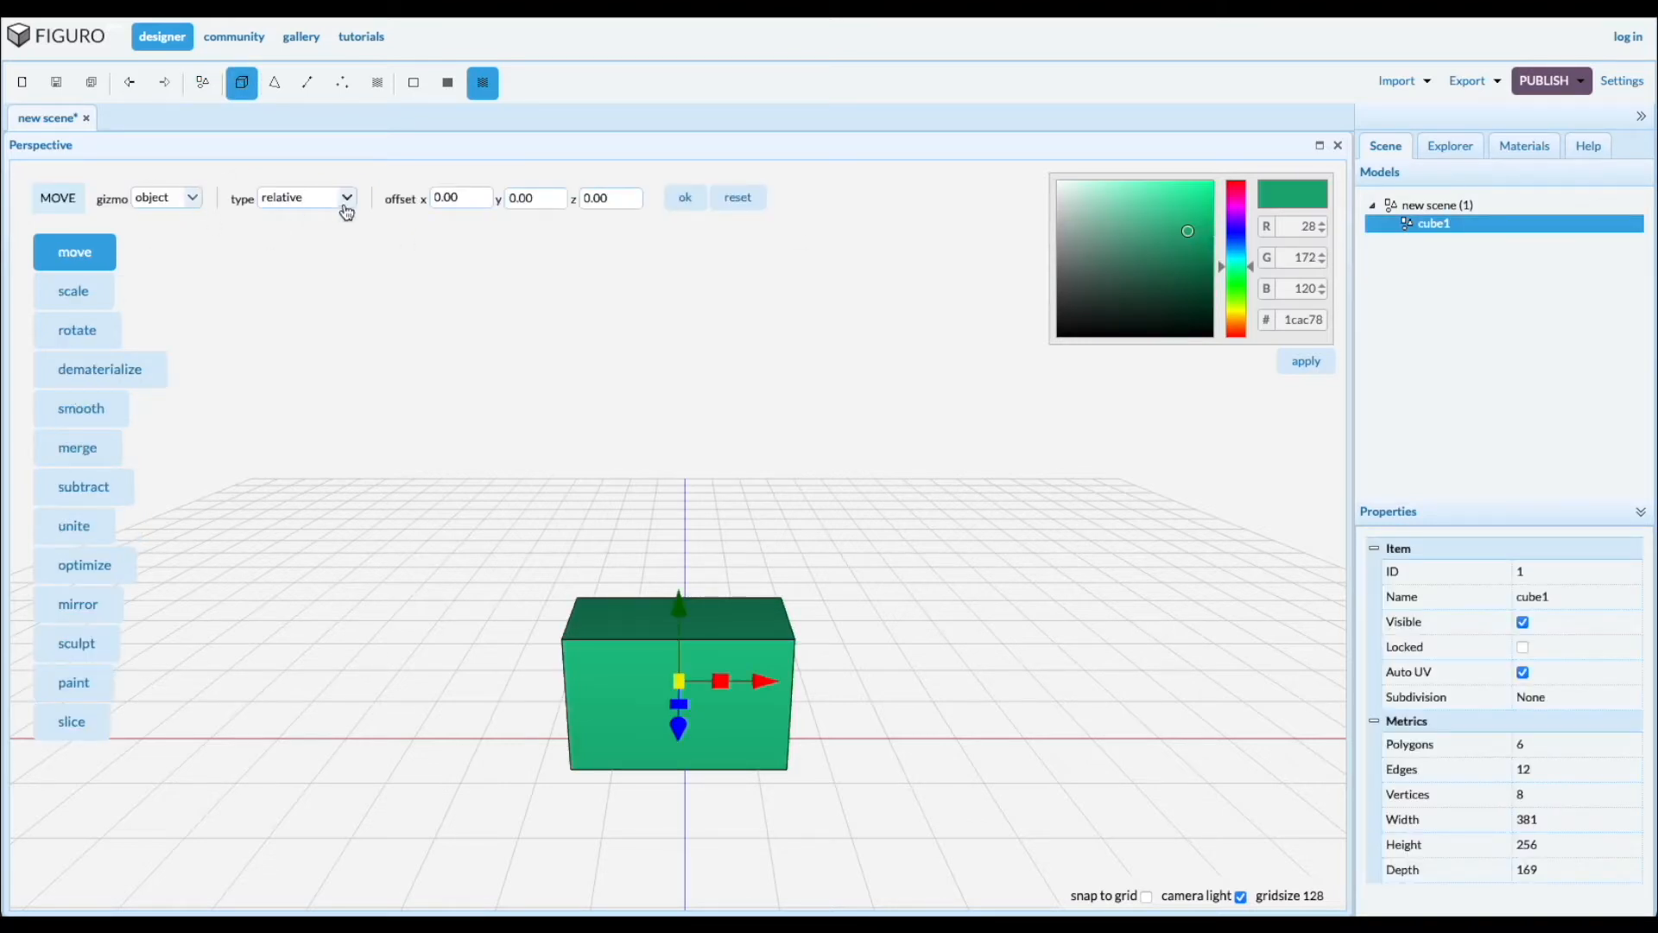
# Set the Move tool's offsets to absolute for the new 381×256×169 green cube1
pyautogui.click(306, 198)
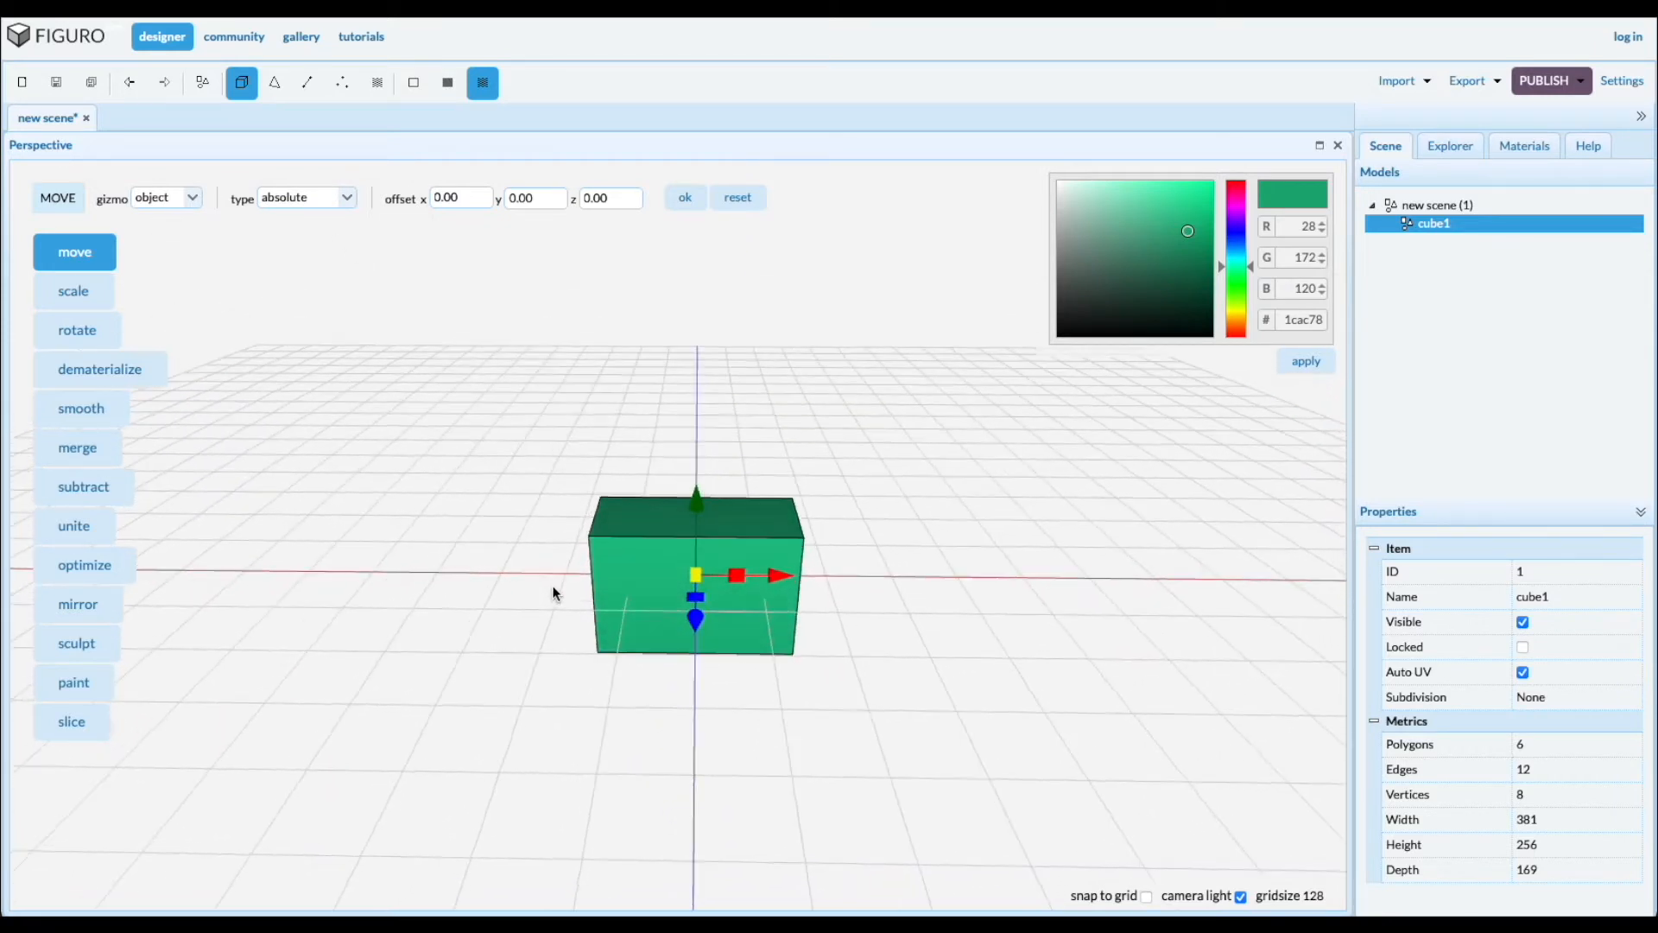
pyautogui.moveTo(307, 83)
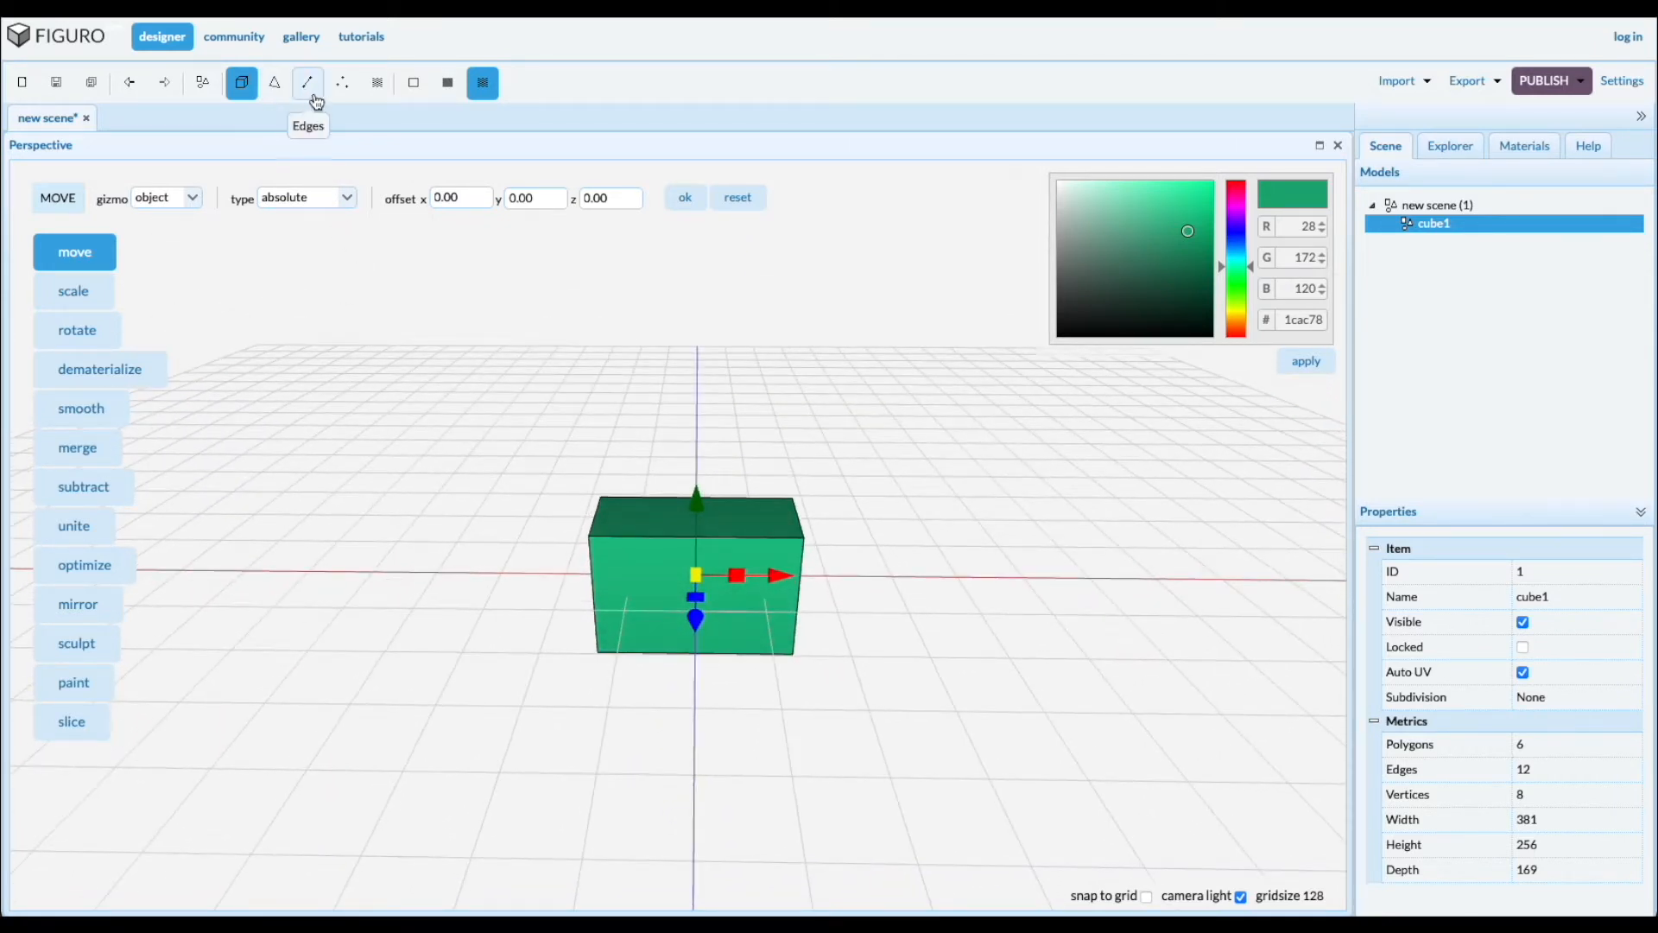
# Insert five vertical edge loops along cube1, giving 26 polygons and 28 vertices
pyautogui.click(307, 83)
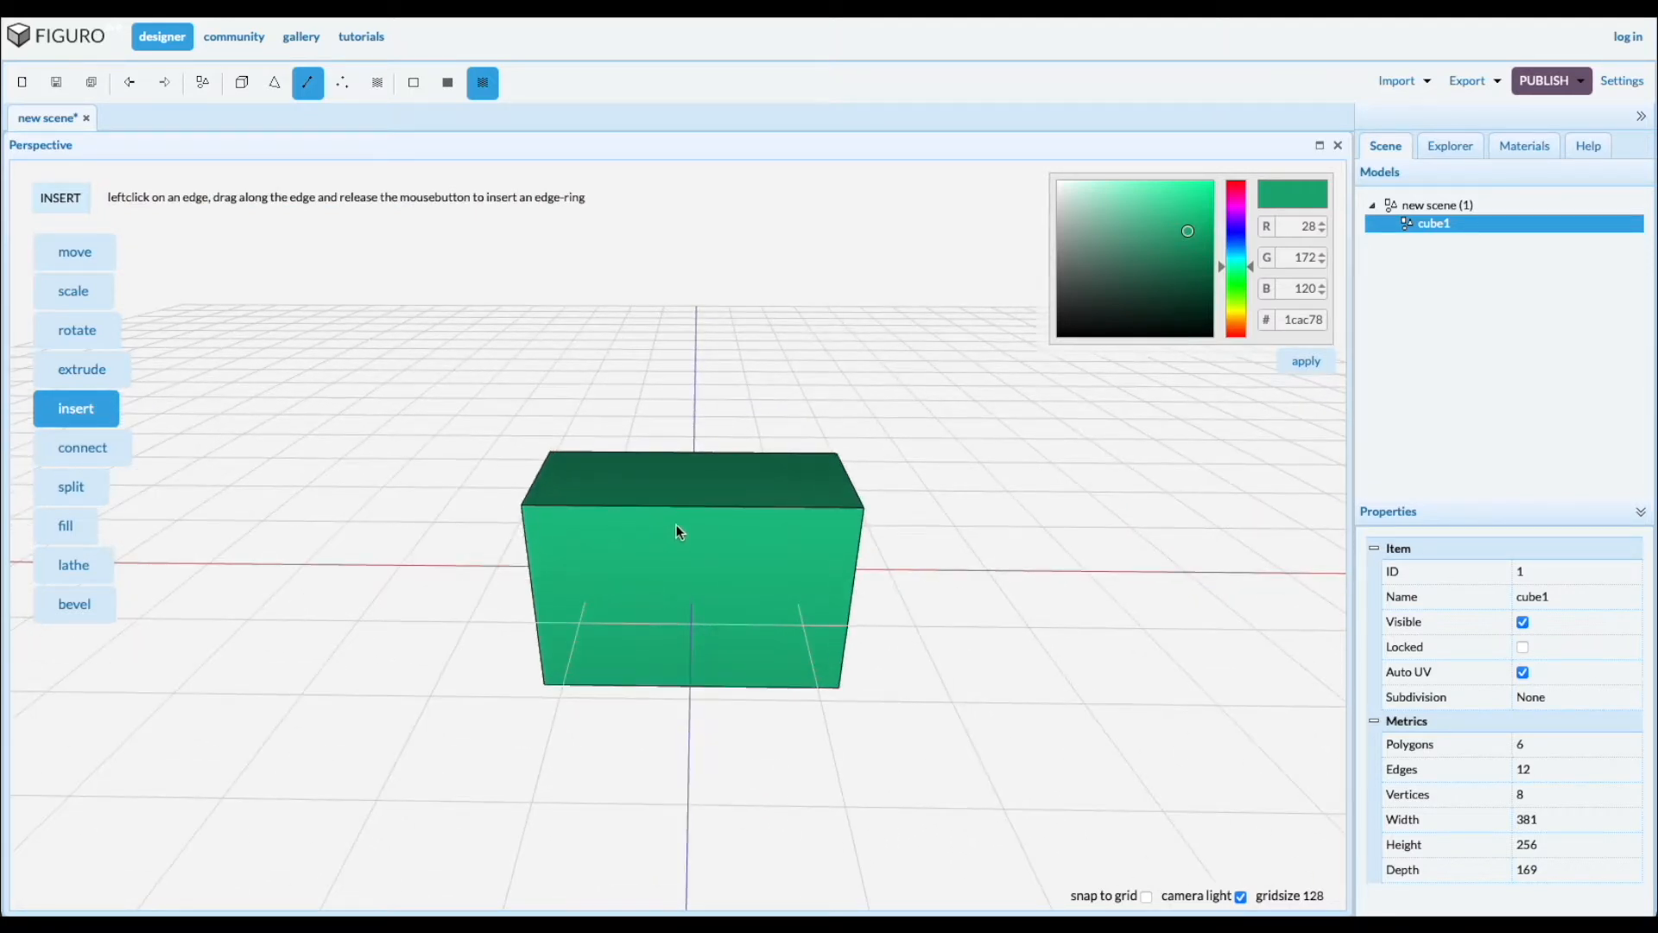
pyautogui.moveTo(683, 513)
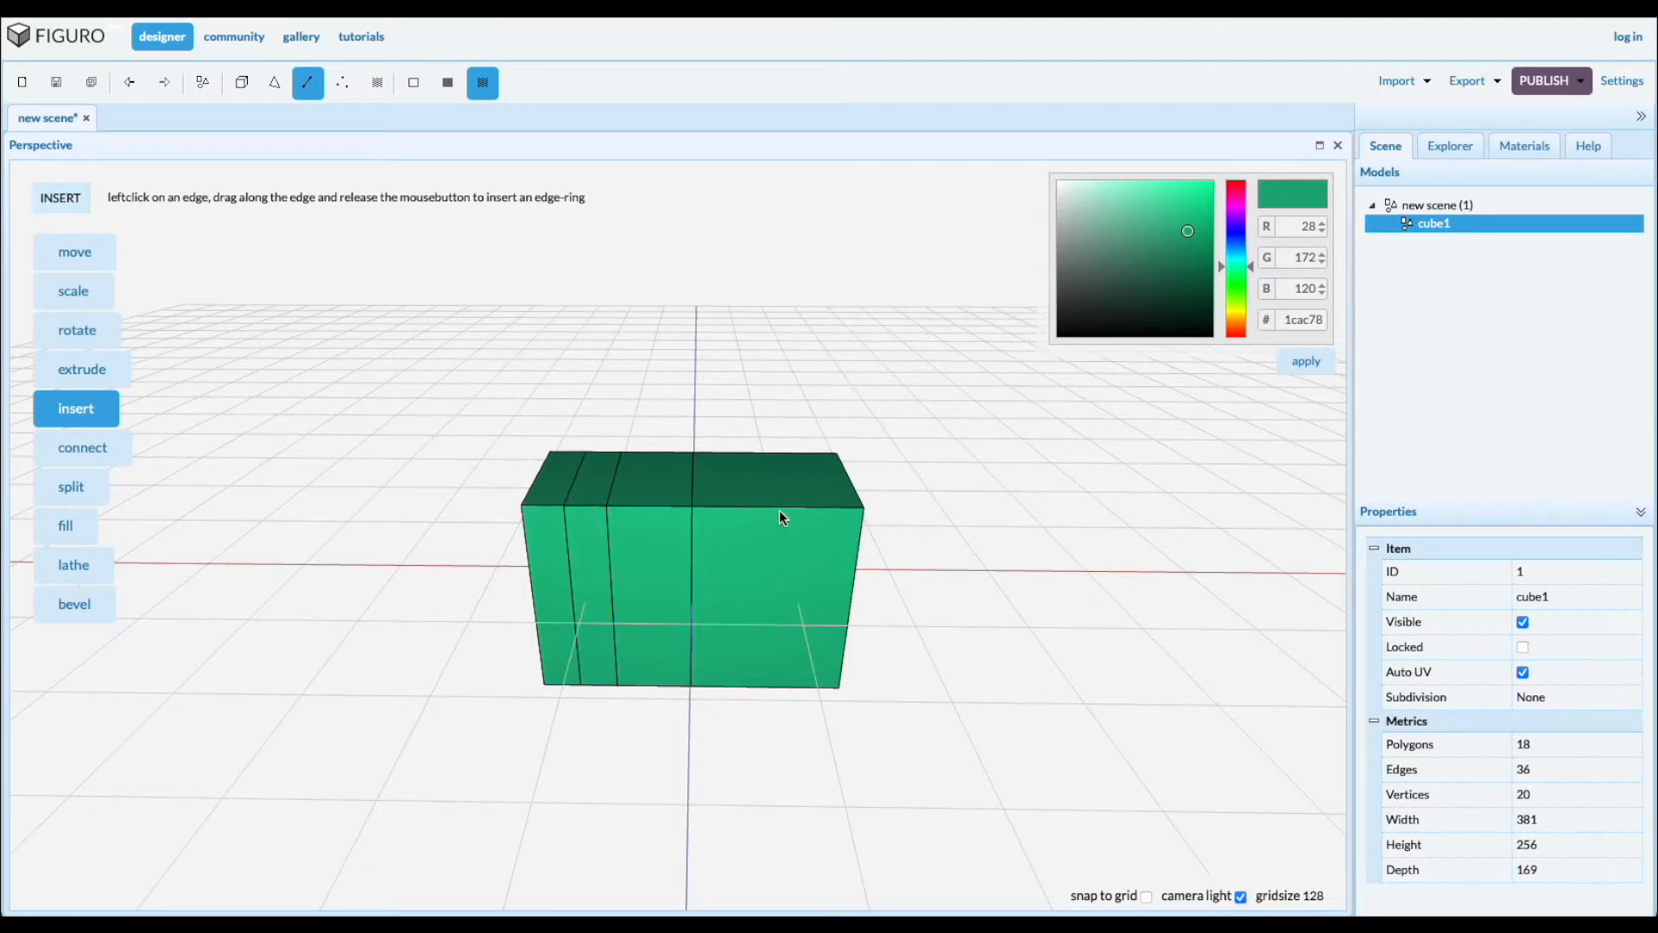
pyautogui.click(769, 508)
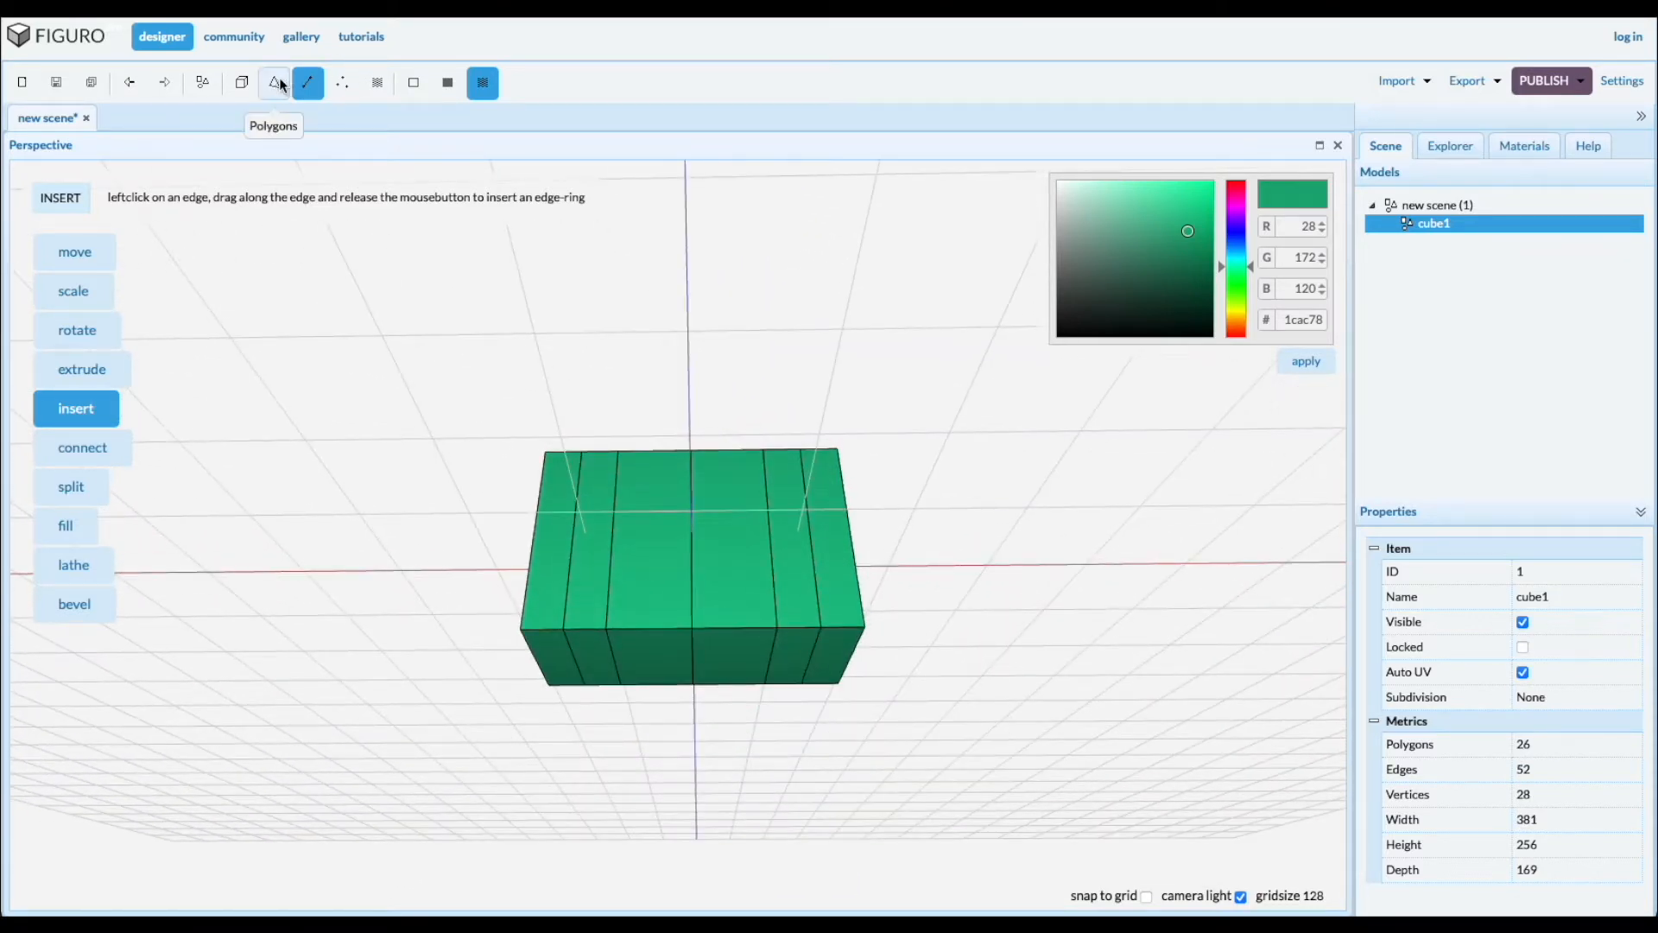
# Raise cube1's middle bottom faces to form an arch standing on two legs
pyautogui.click(274, 83)
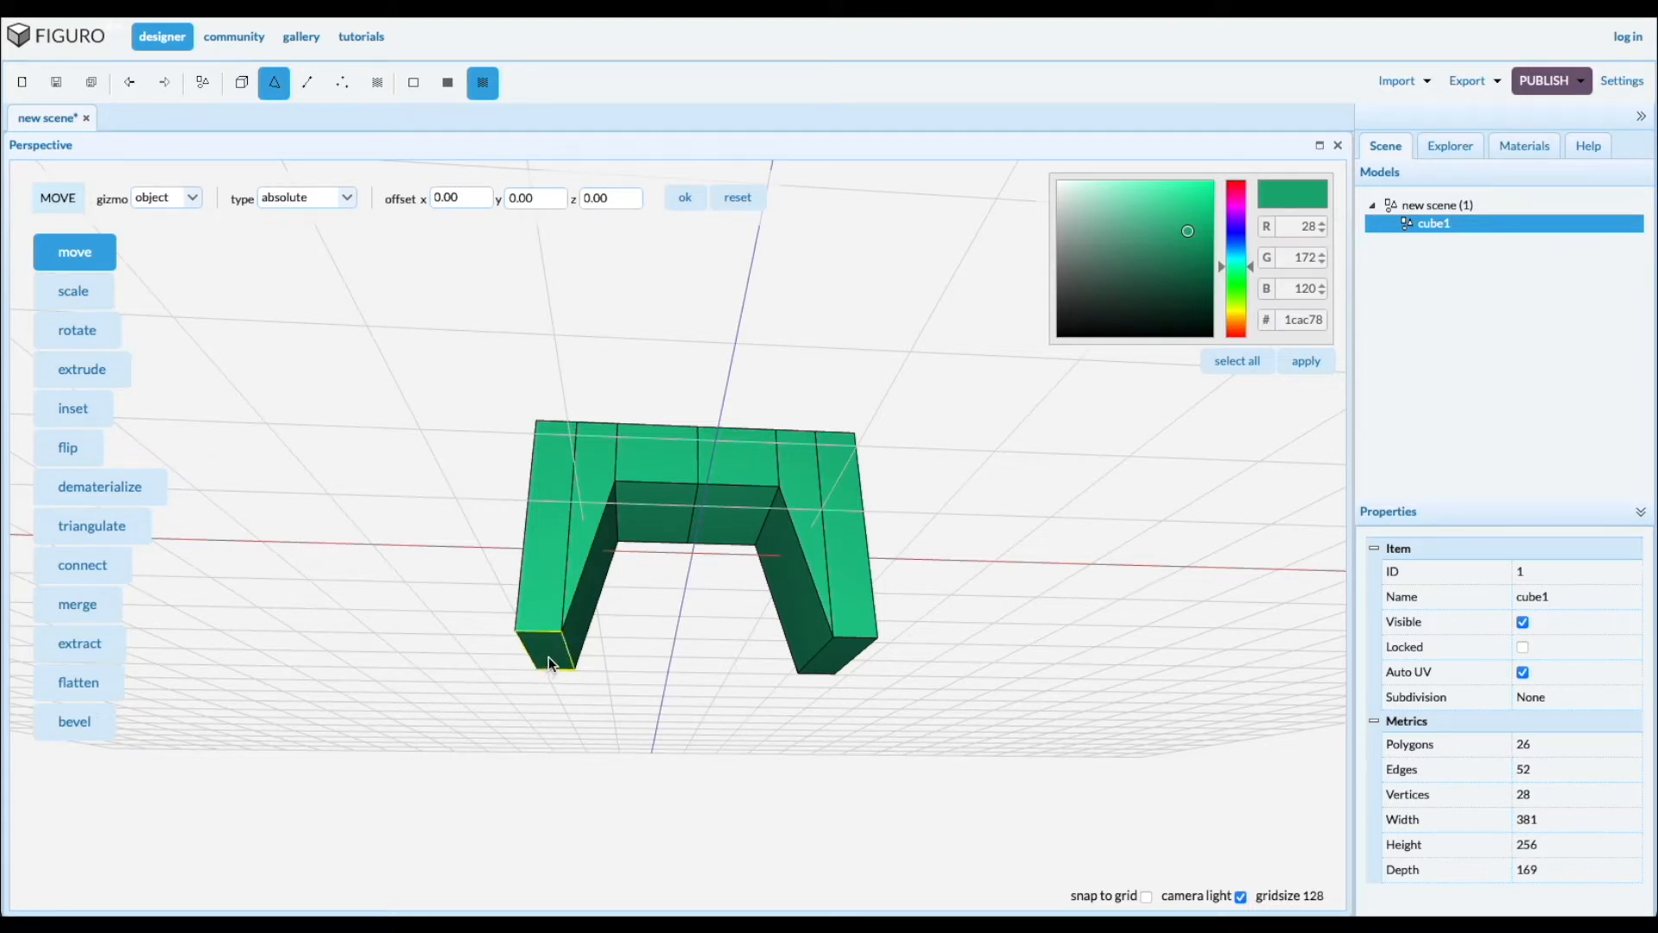
# Extract the left leg's bottom face, scale it to 66 by 190, and extrude 24 high
pyautogui.click(551, 661)
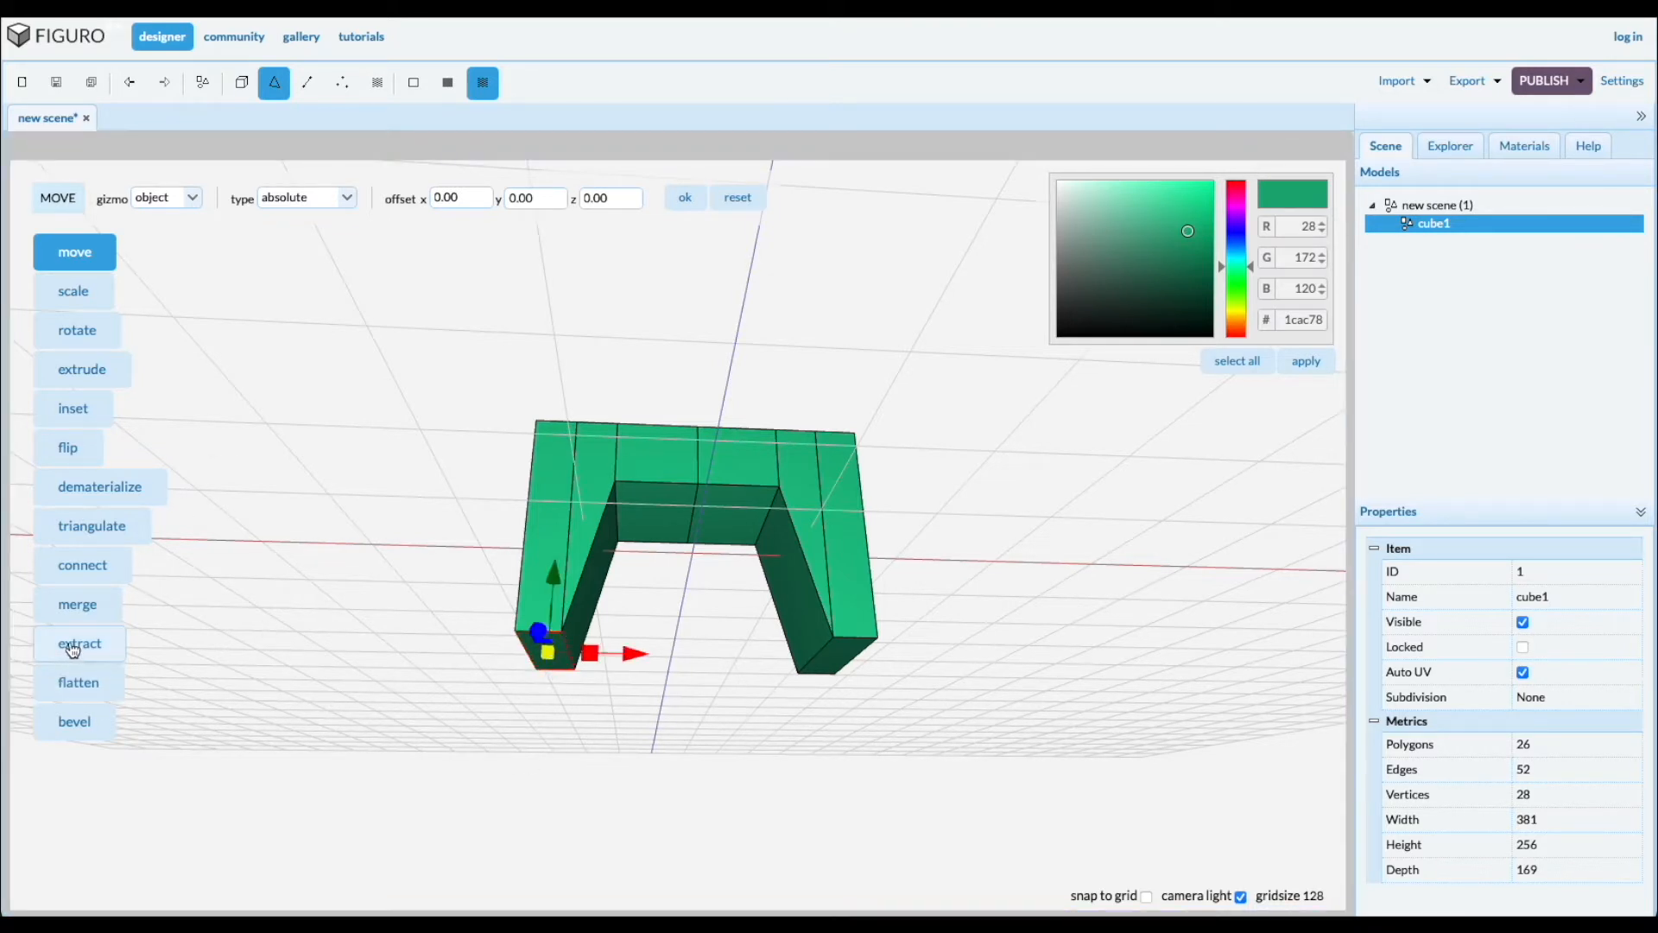
pyautogui.click(79, 642)
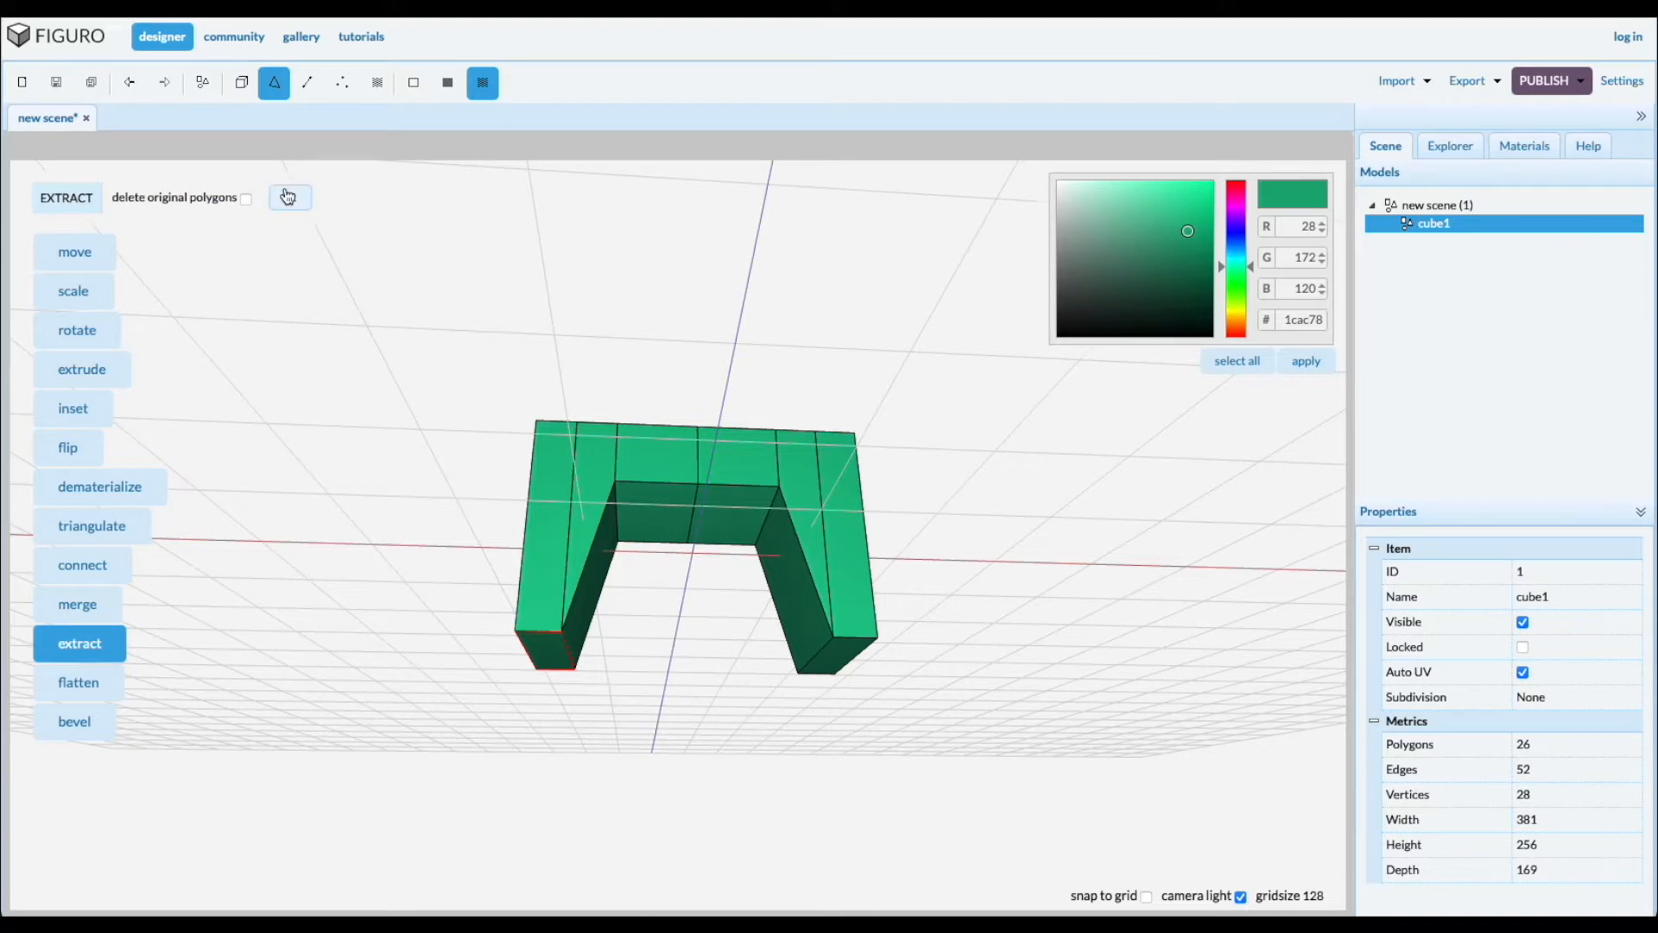
pyautogui.click(289, 197)
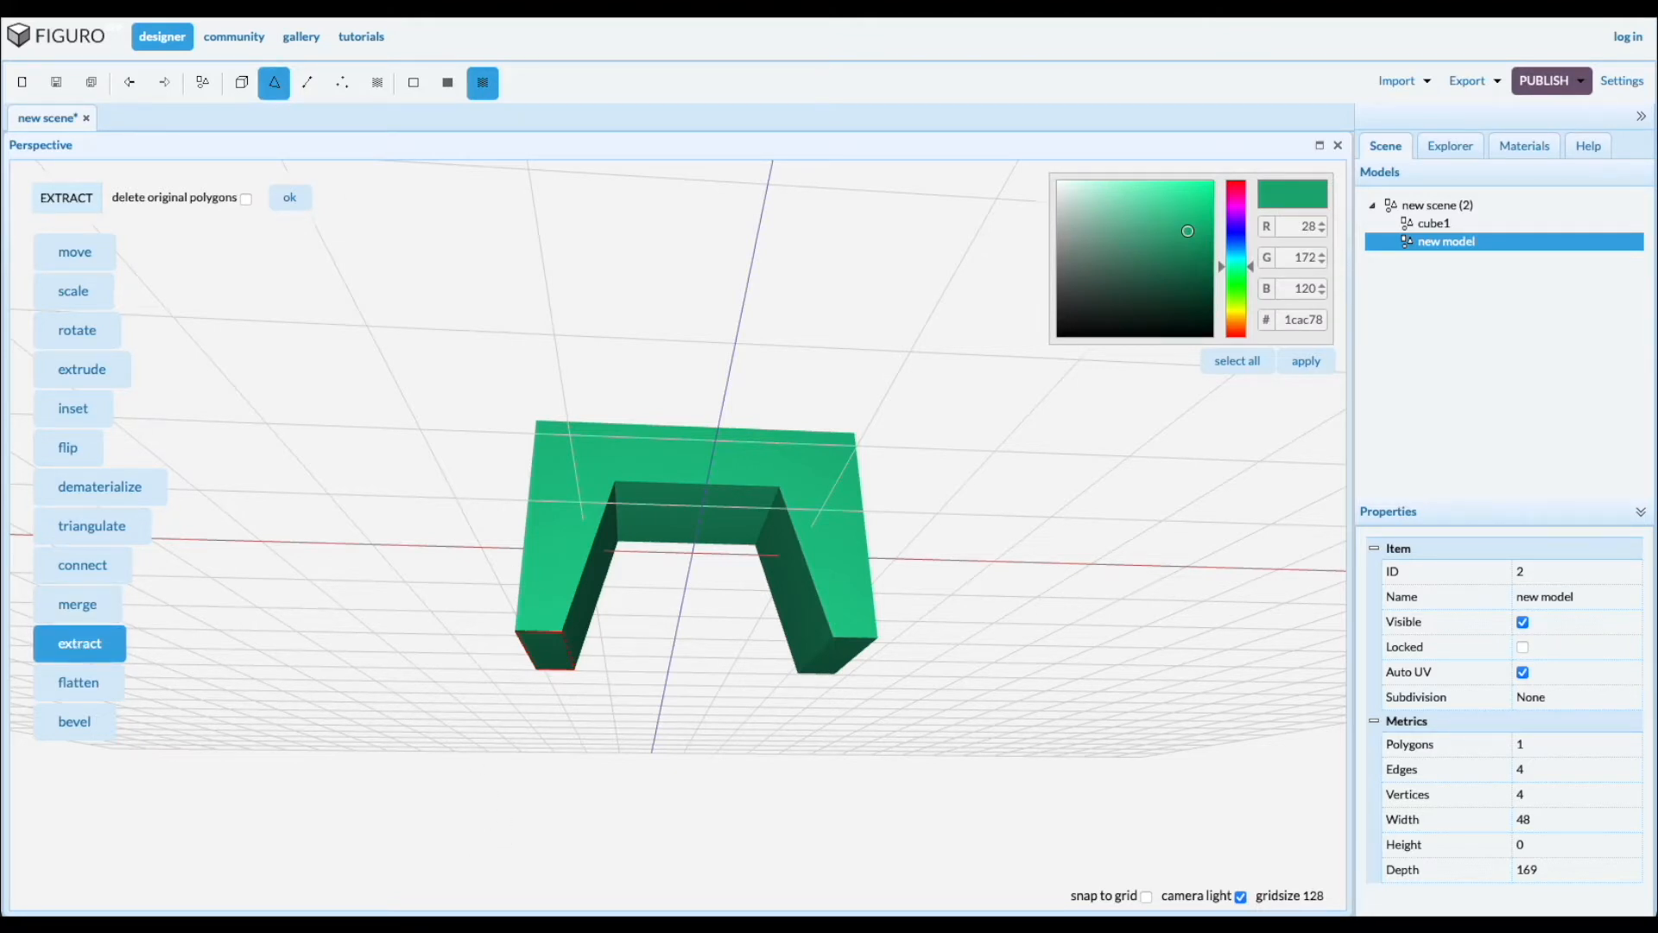
pyautogui.click(73, 291)
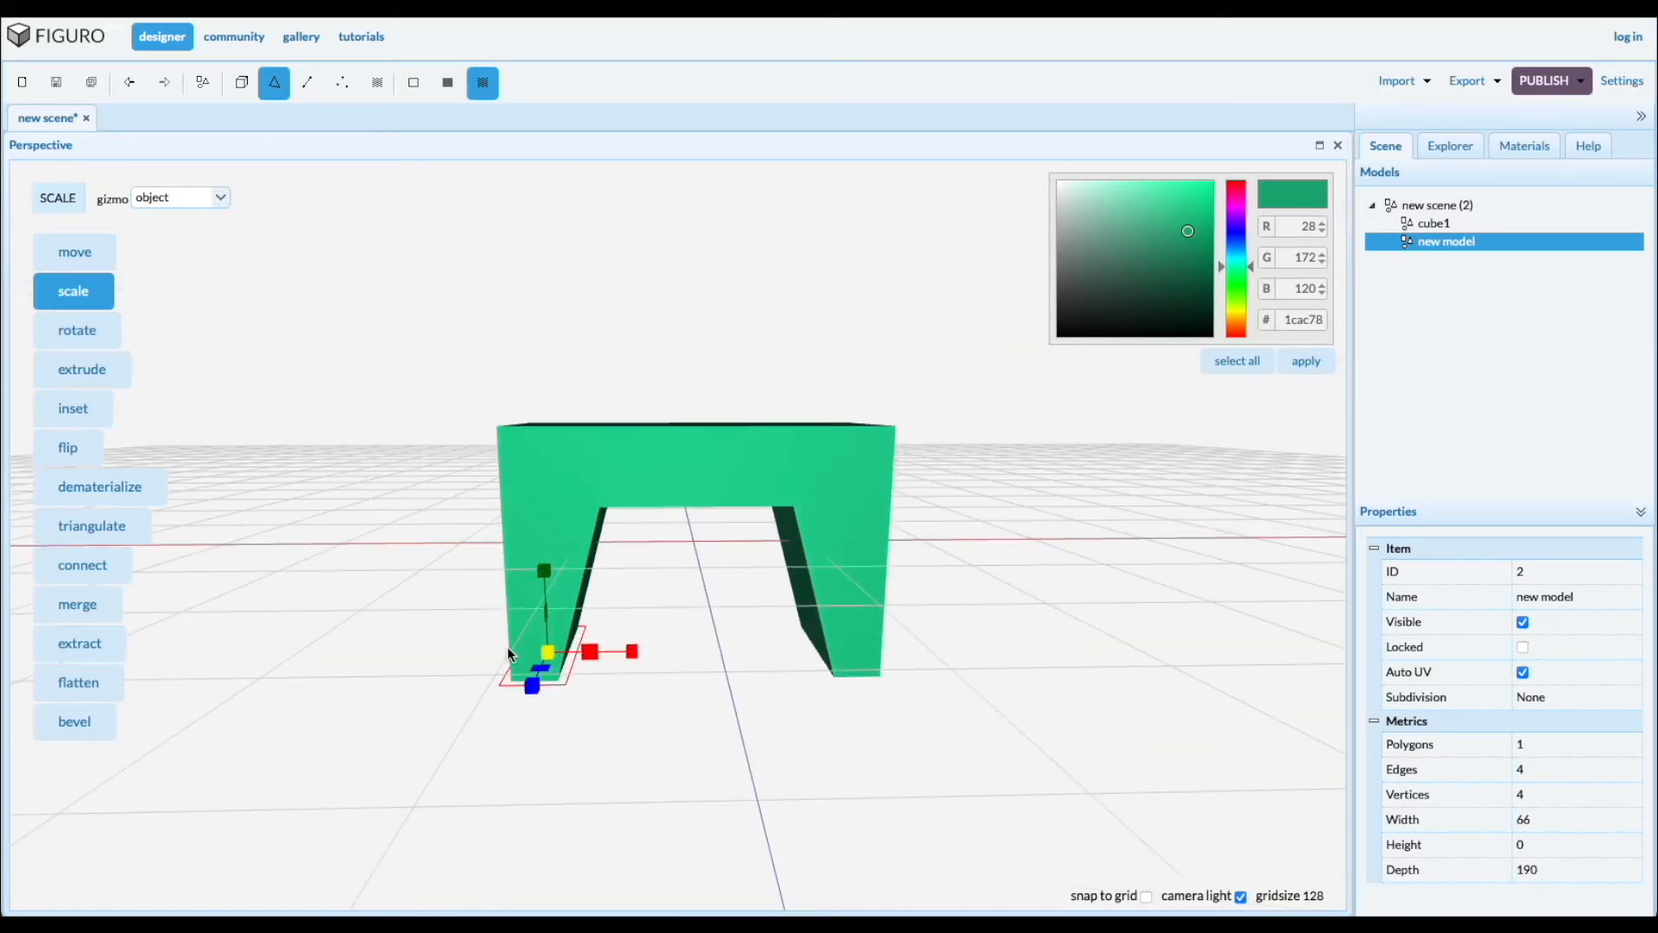
pyautogui.click(81, 368)
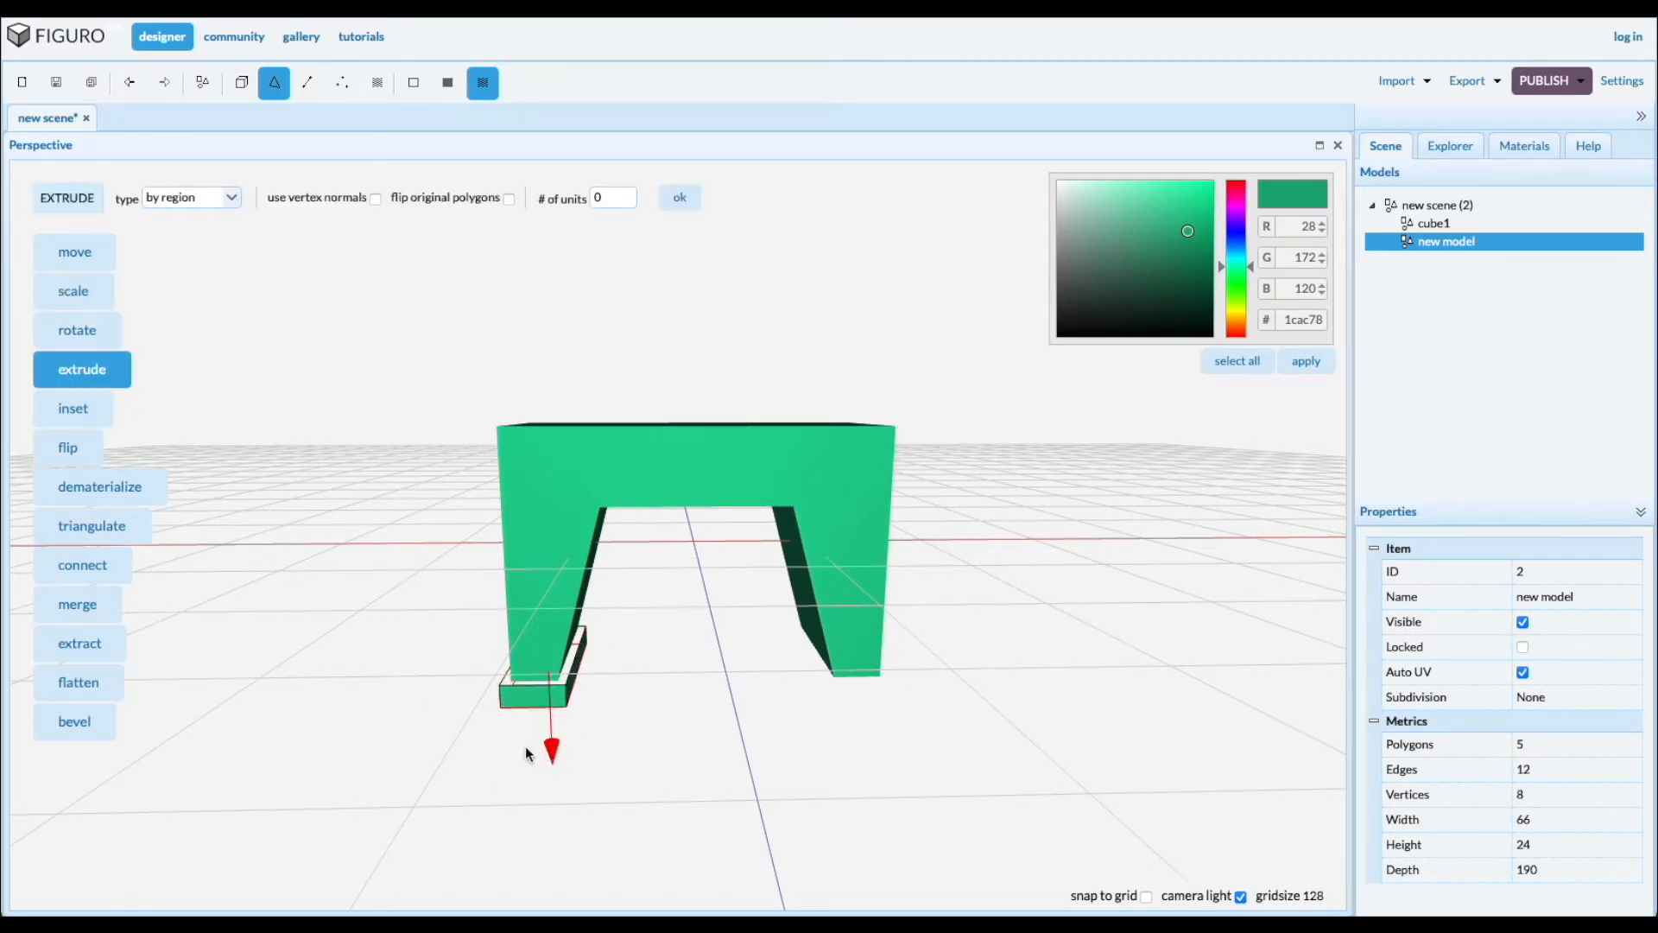
pyautogui.moveTo(343, 110)
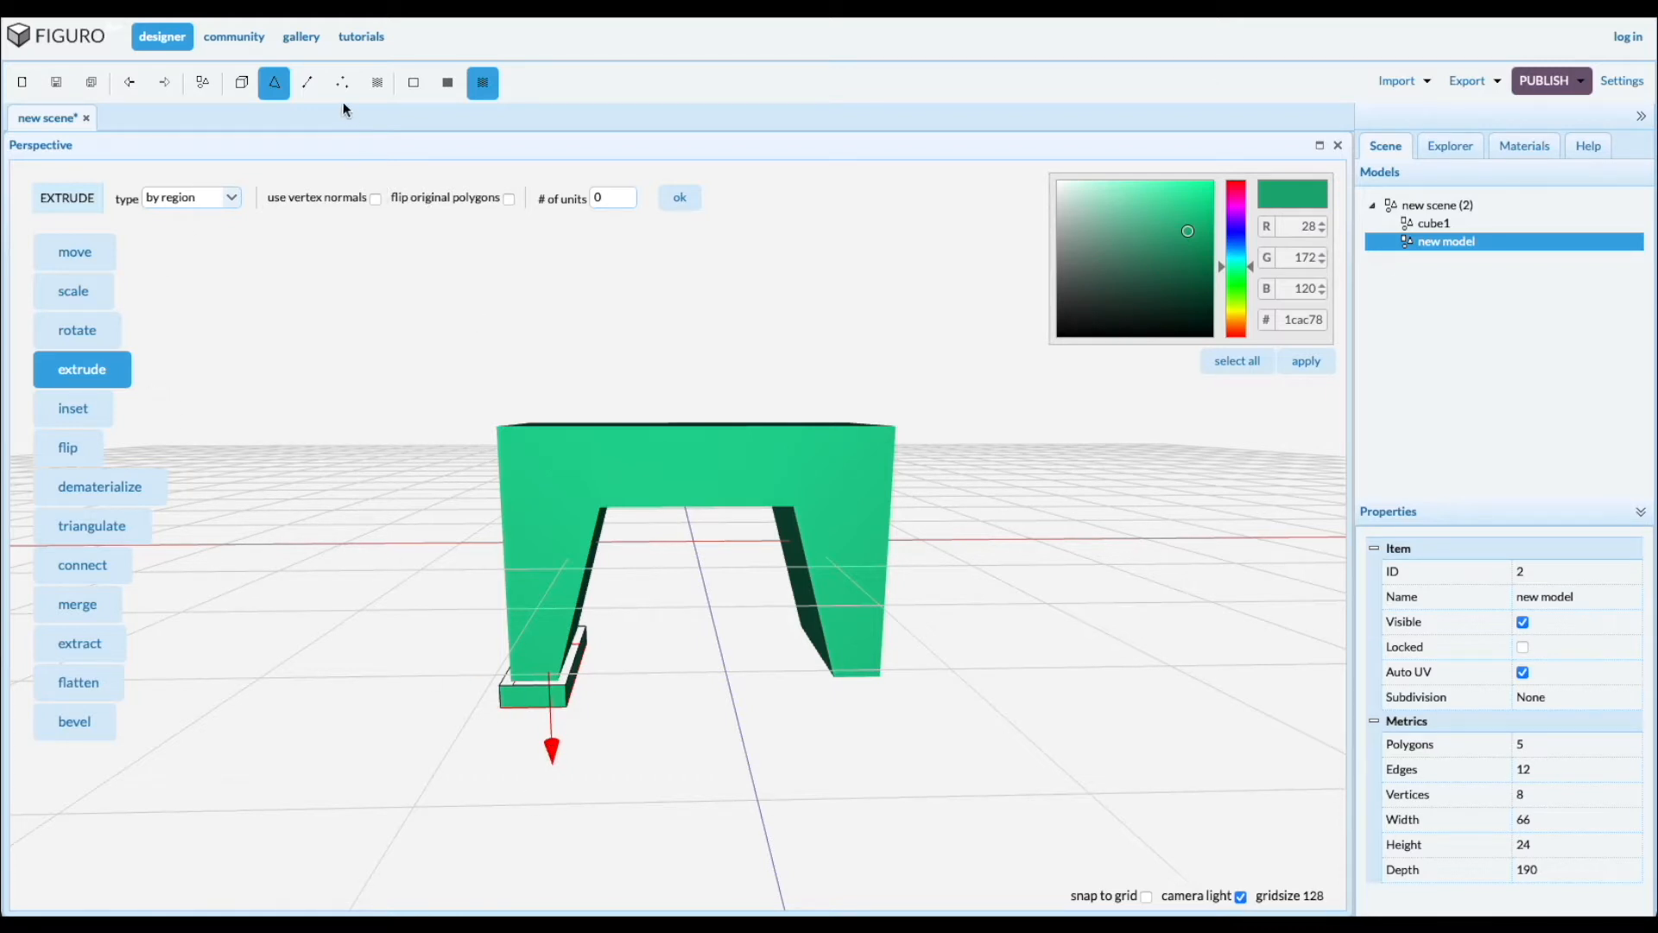
# Activate edge editing with the Fill tool to close the foot slab's hole
pyautogui.click(306, 83)
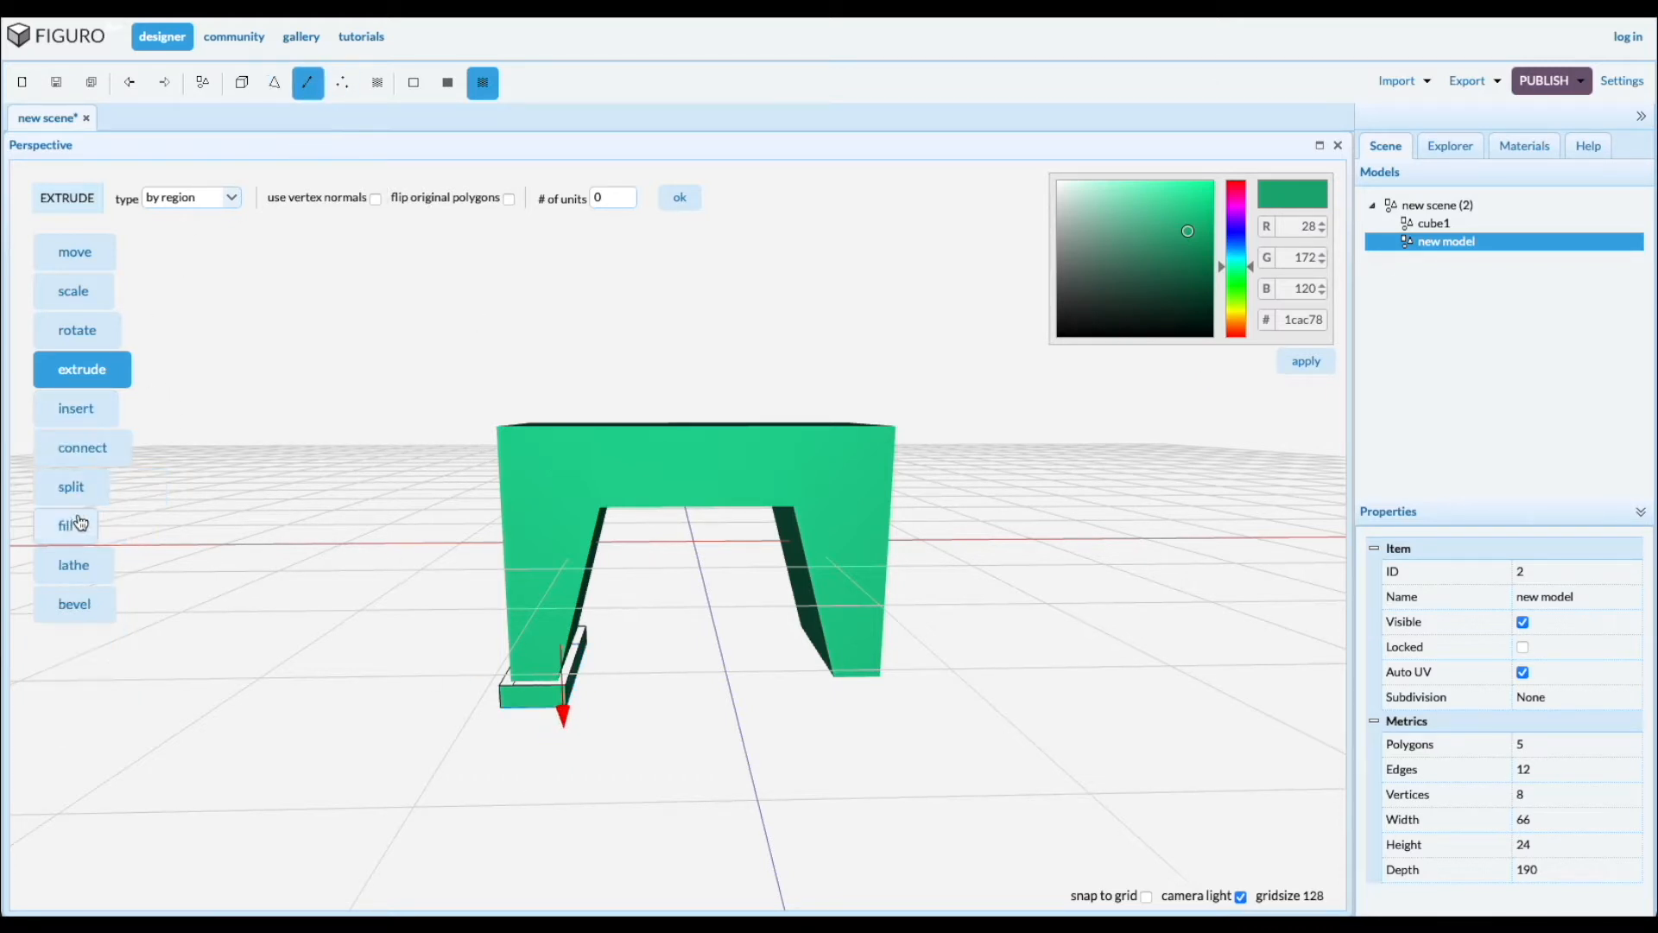
pyautogui.click(66, 526)
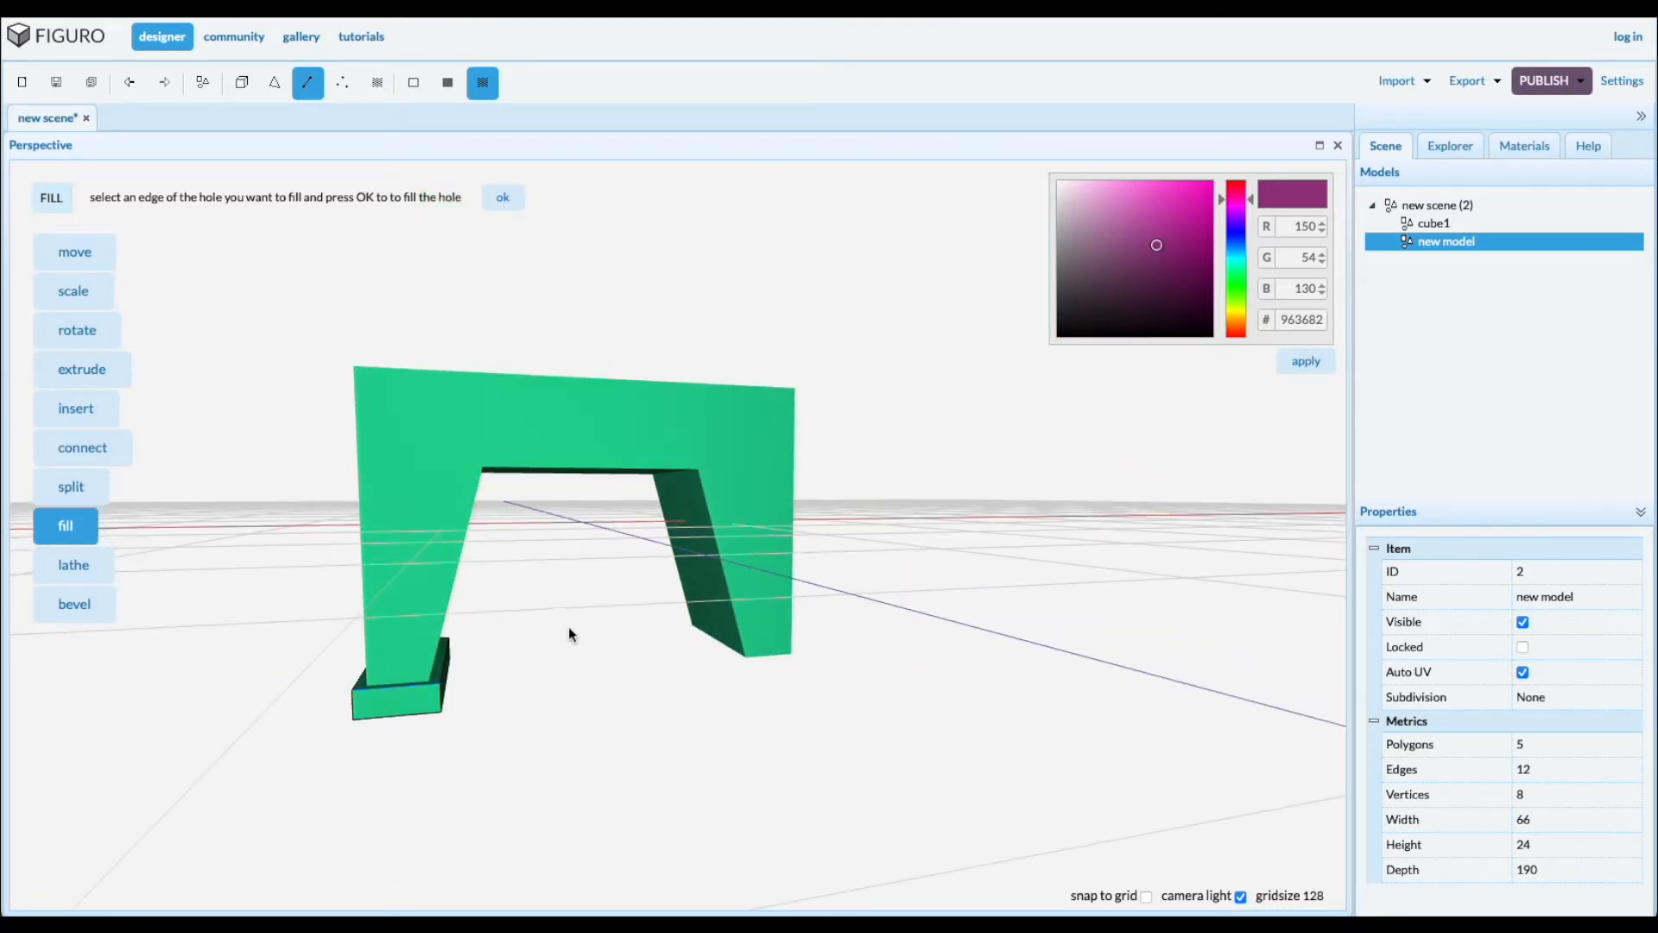
pyautogui.moveTo(597, 510)
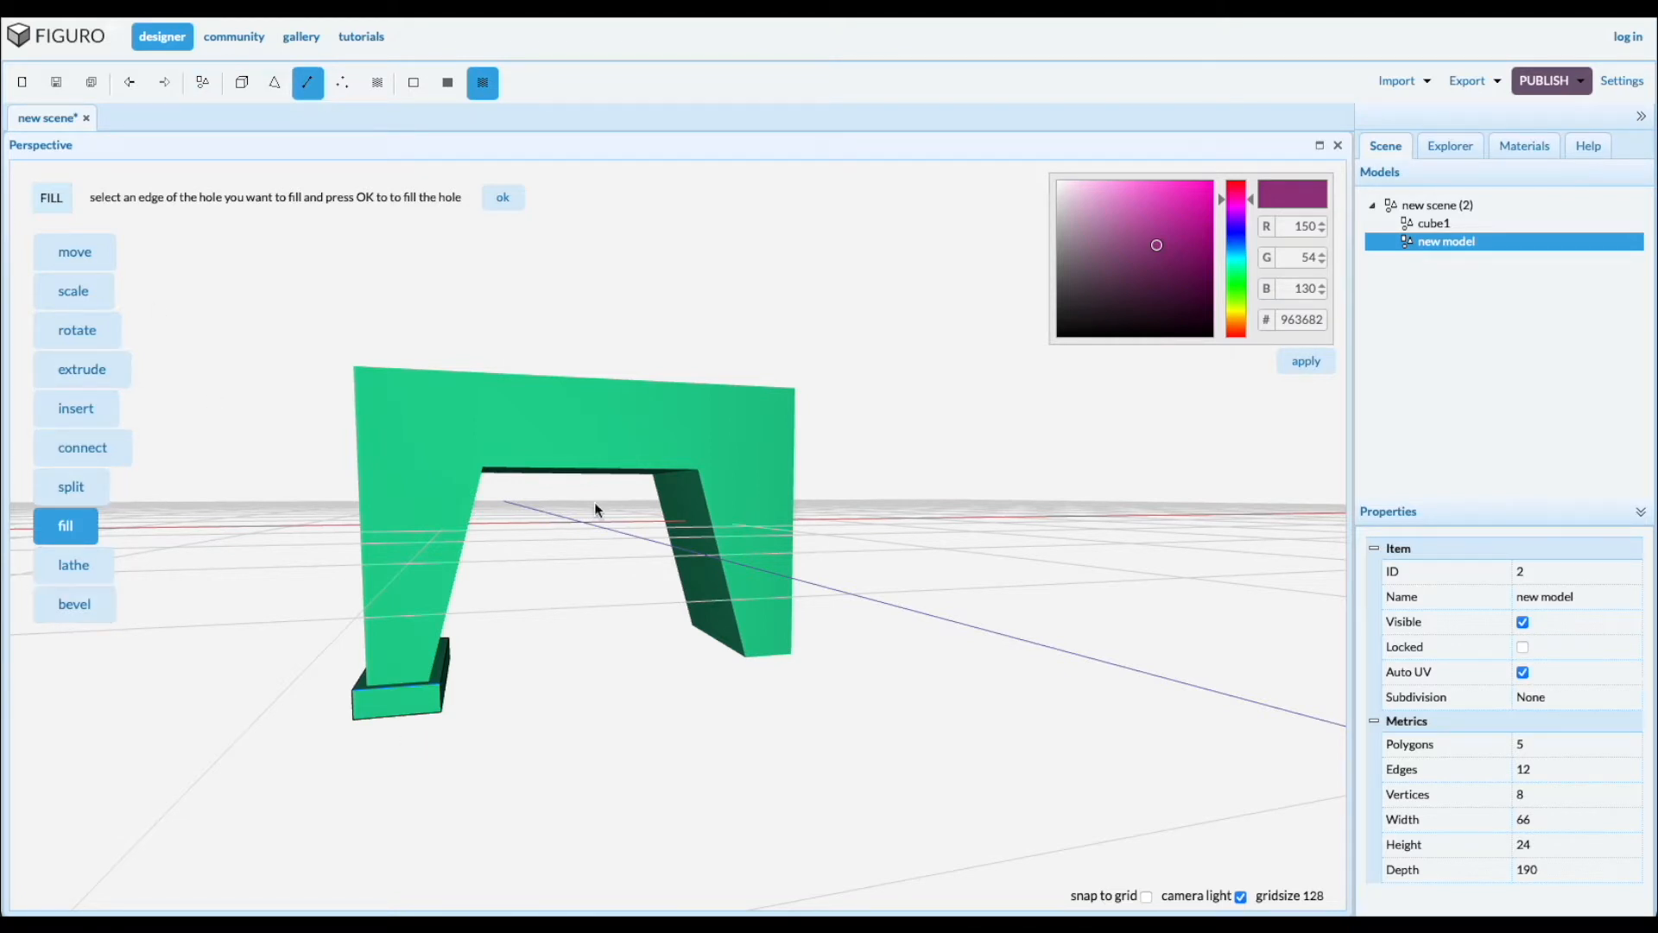
pyautogui.moveTo(241, 83)
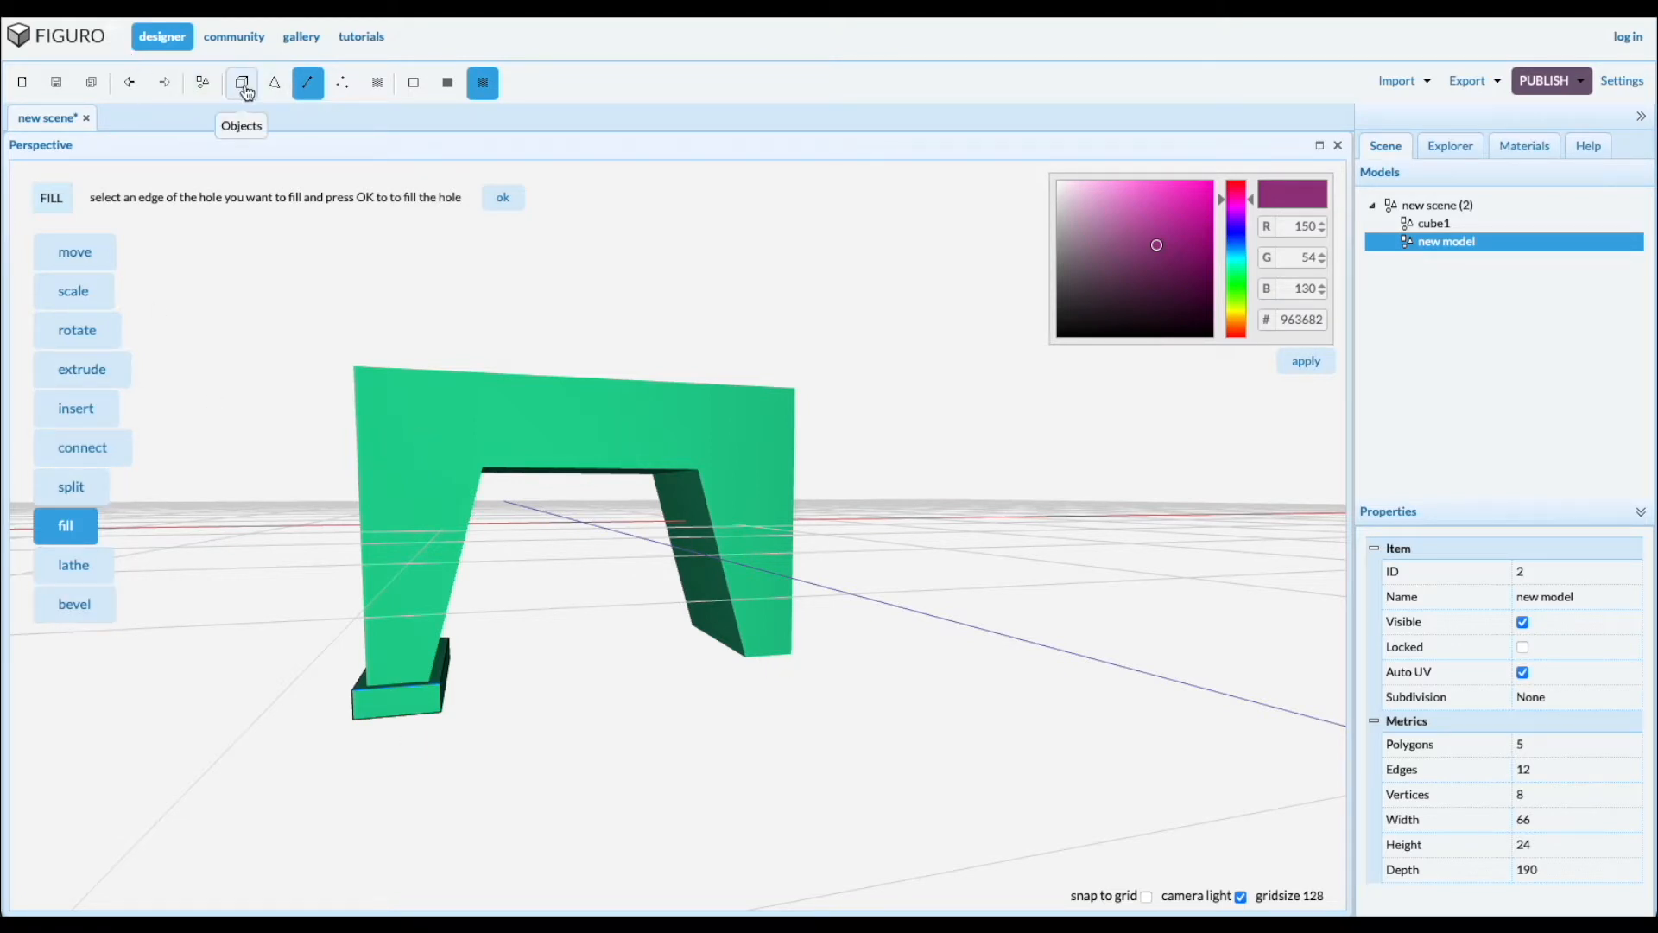
# Mirror the foot slab across the z axis to create a second foot
pyautogui.click(241, 83)
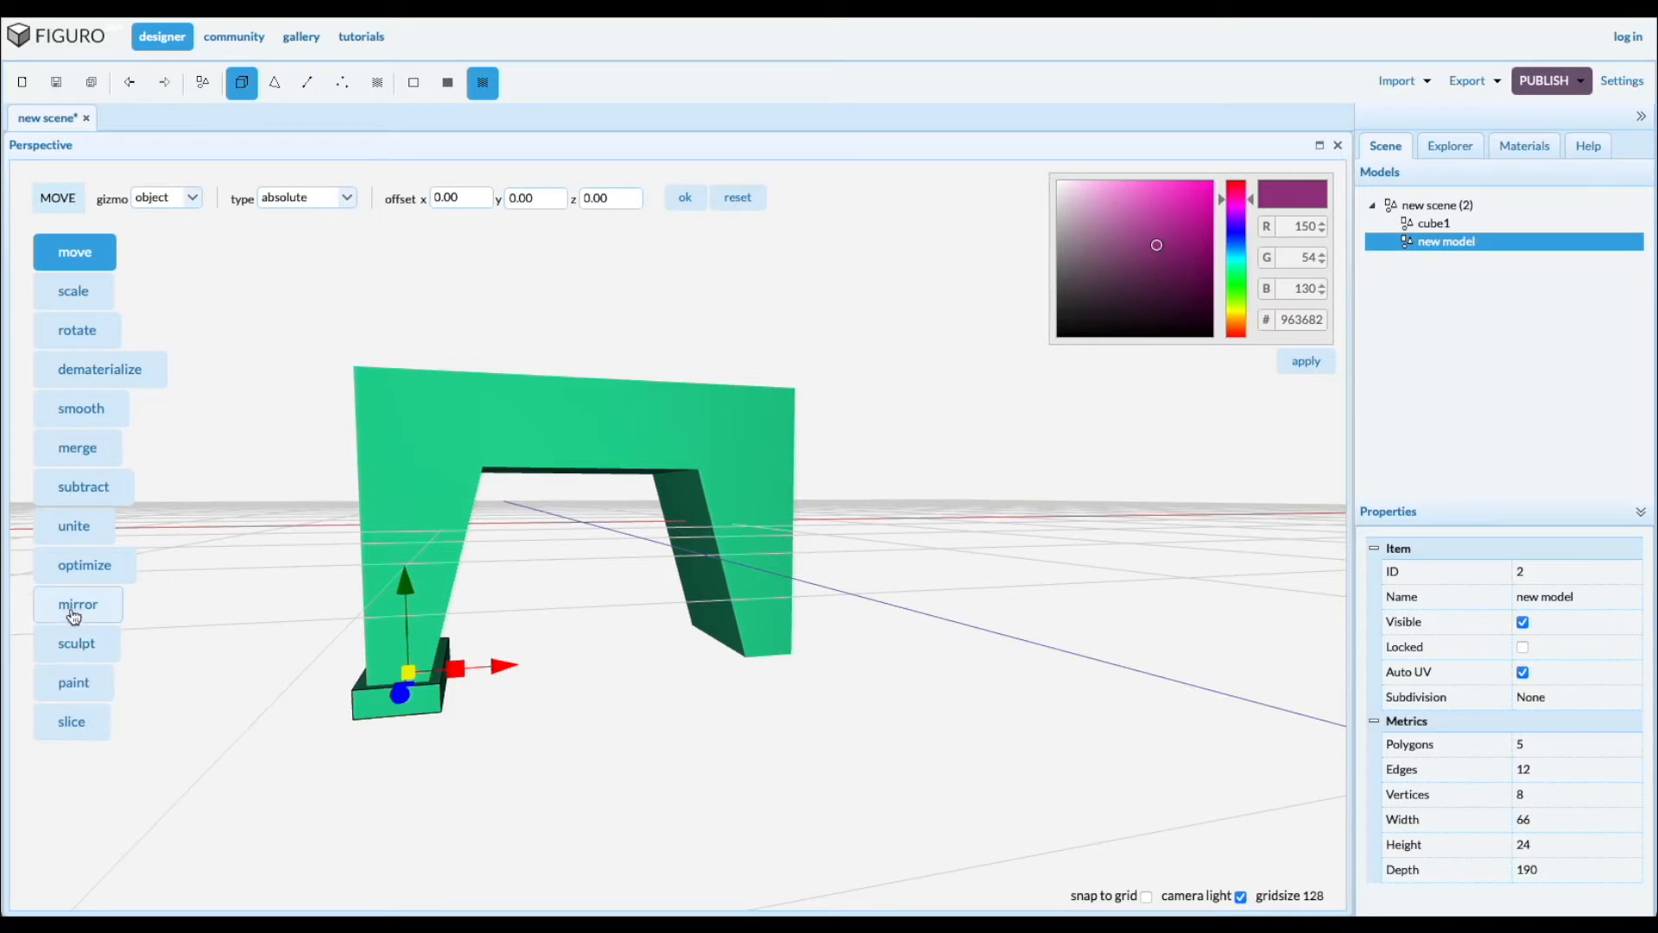
pyautogui.click(77, 604)
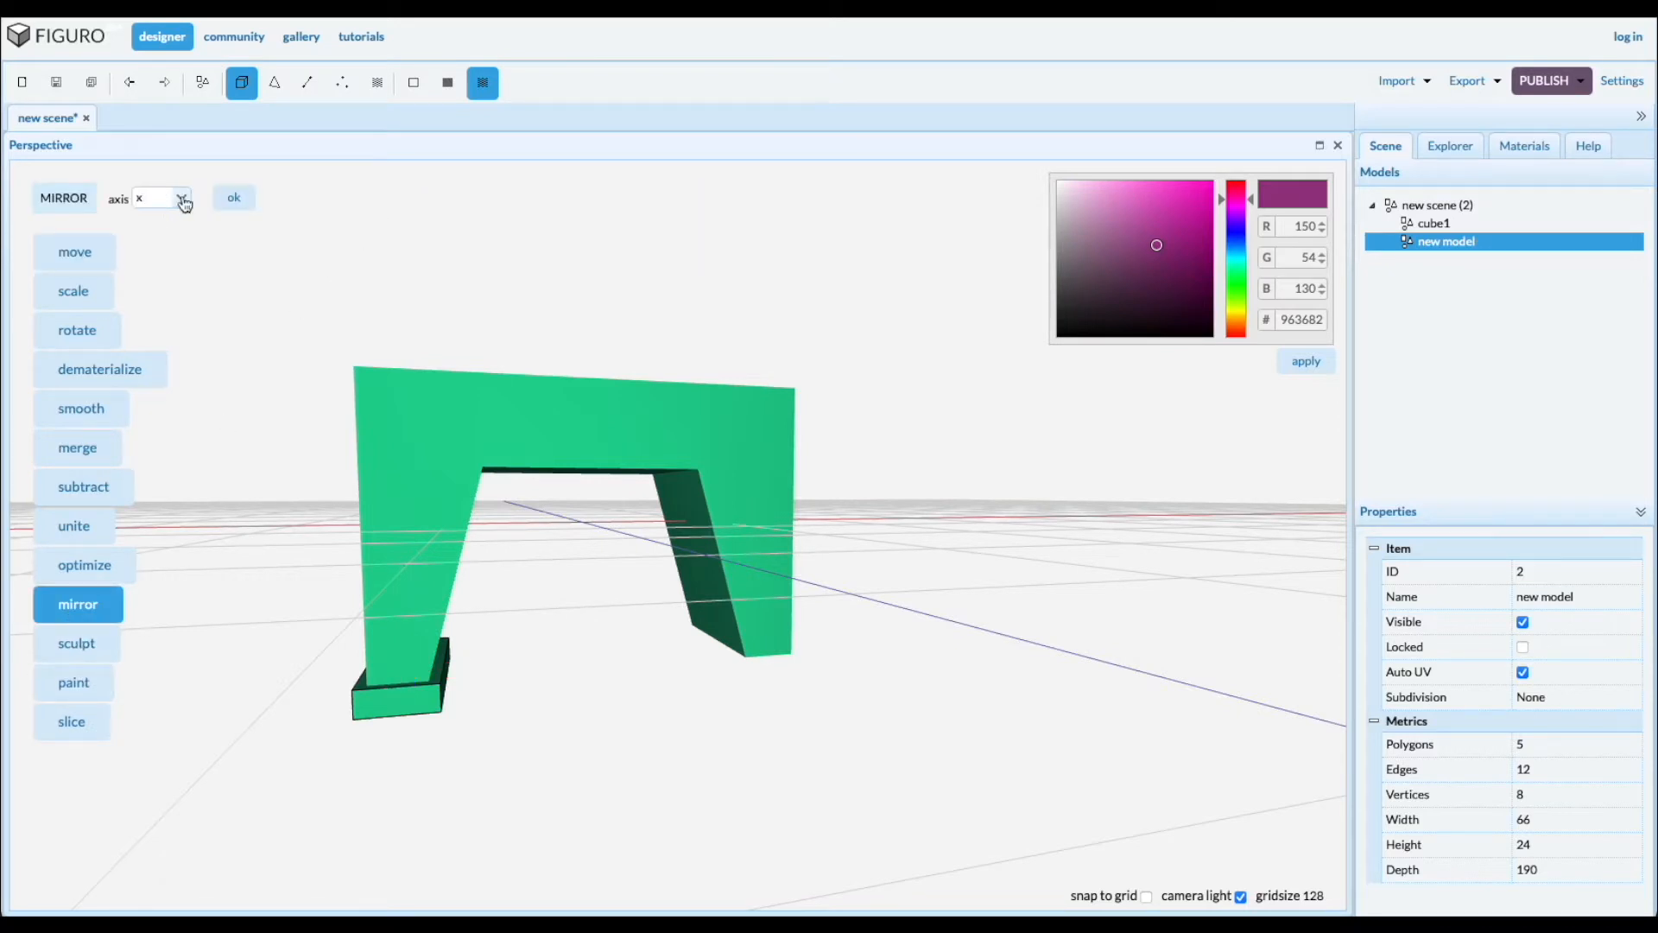
pyautogui.click(159, 198)
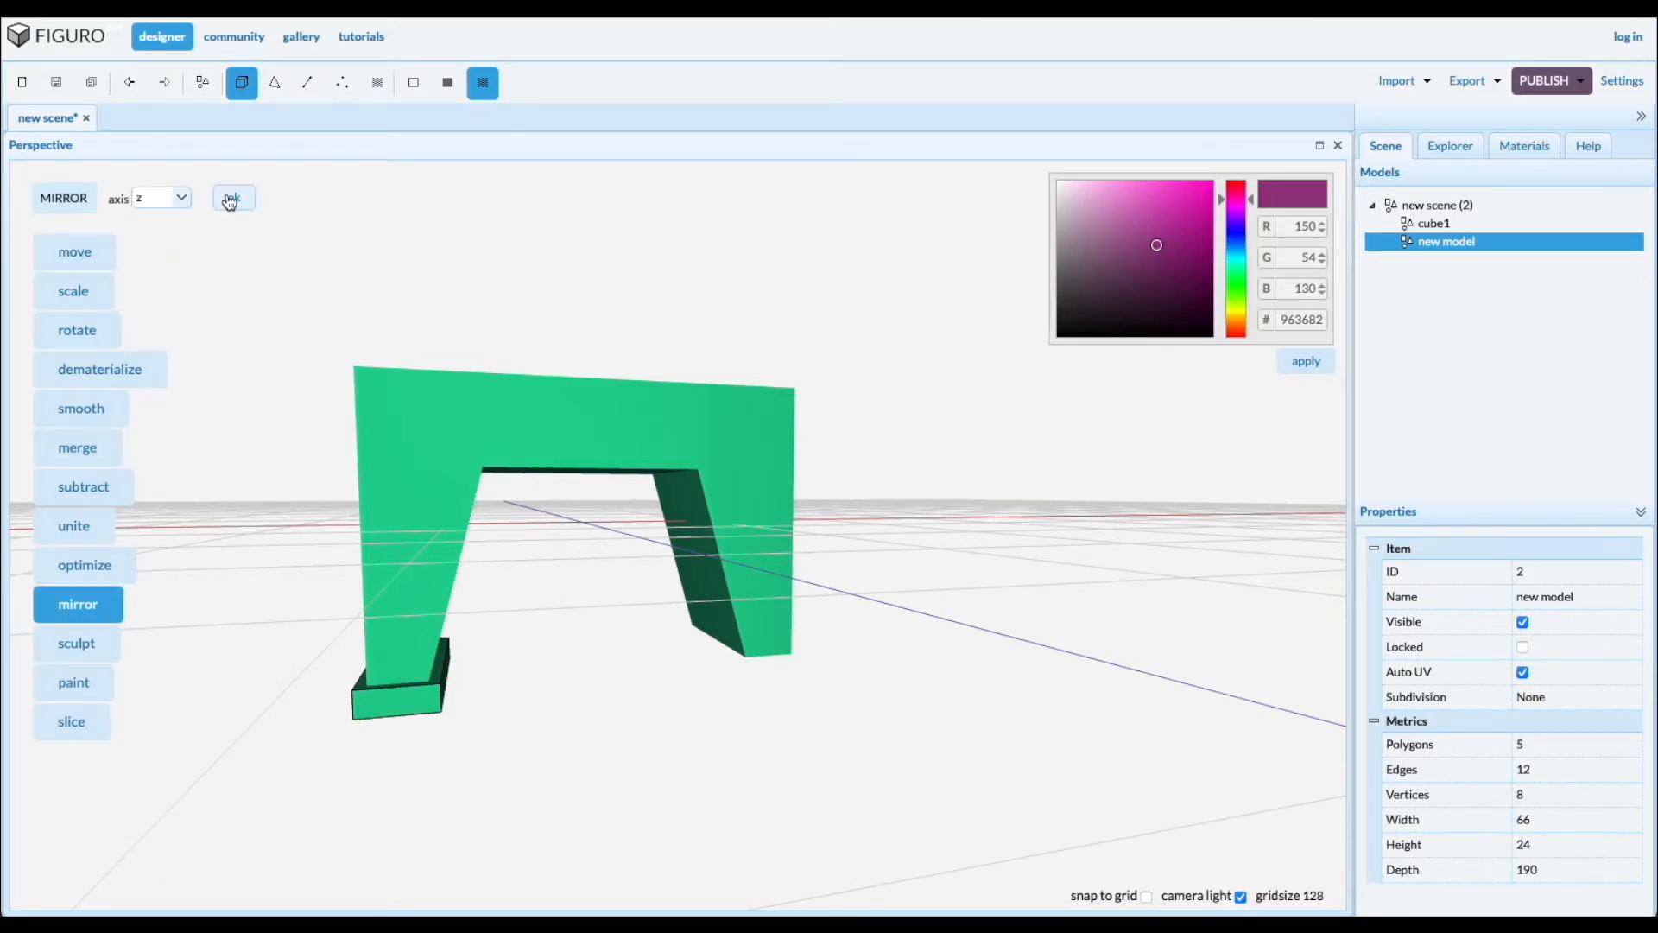
pyautogui.click(232, 197)
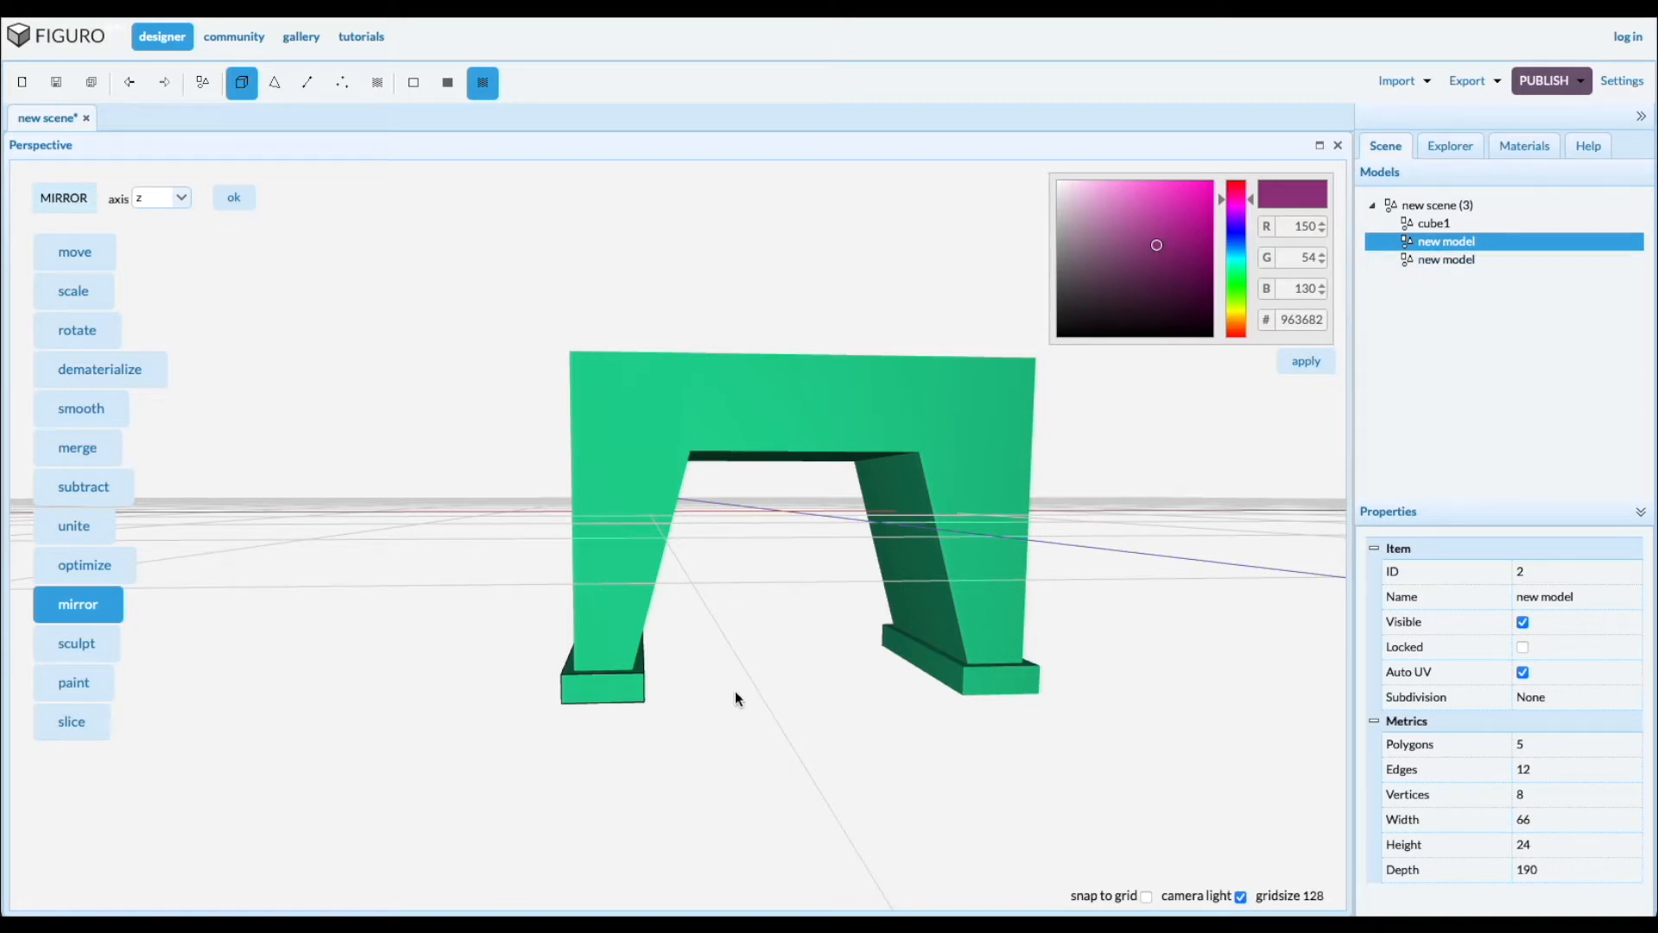
pyautogui.moveTo(726, 607)
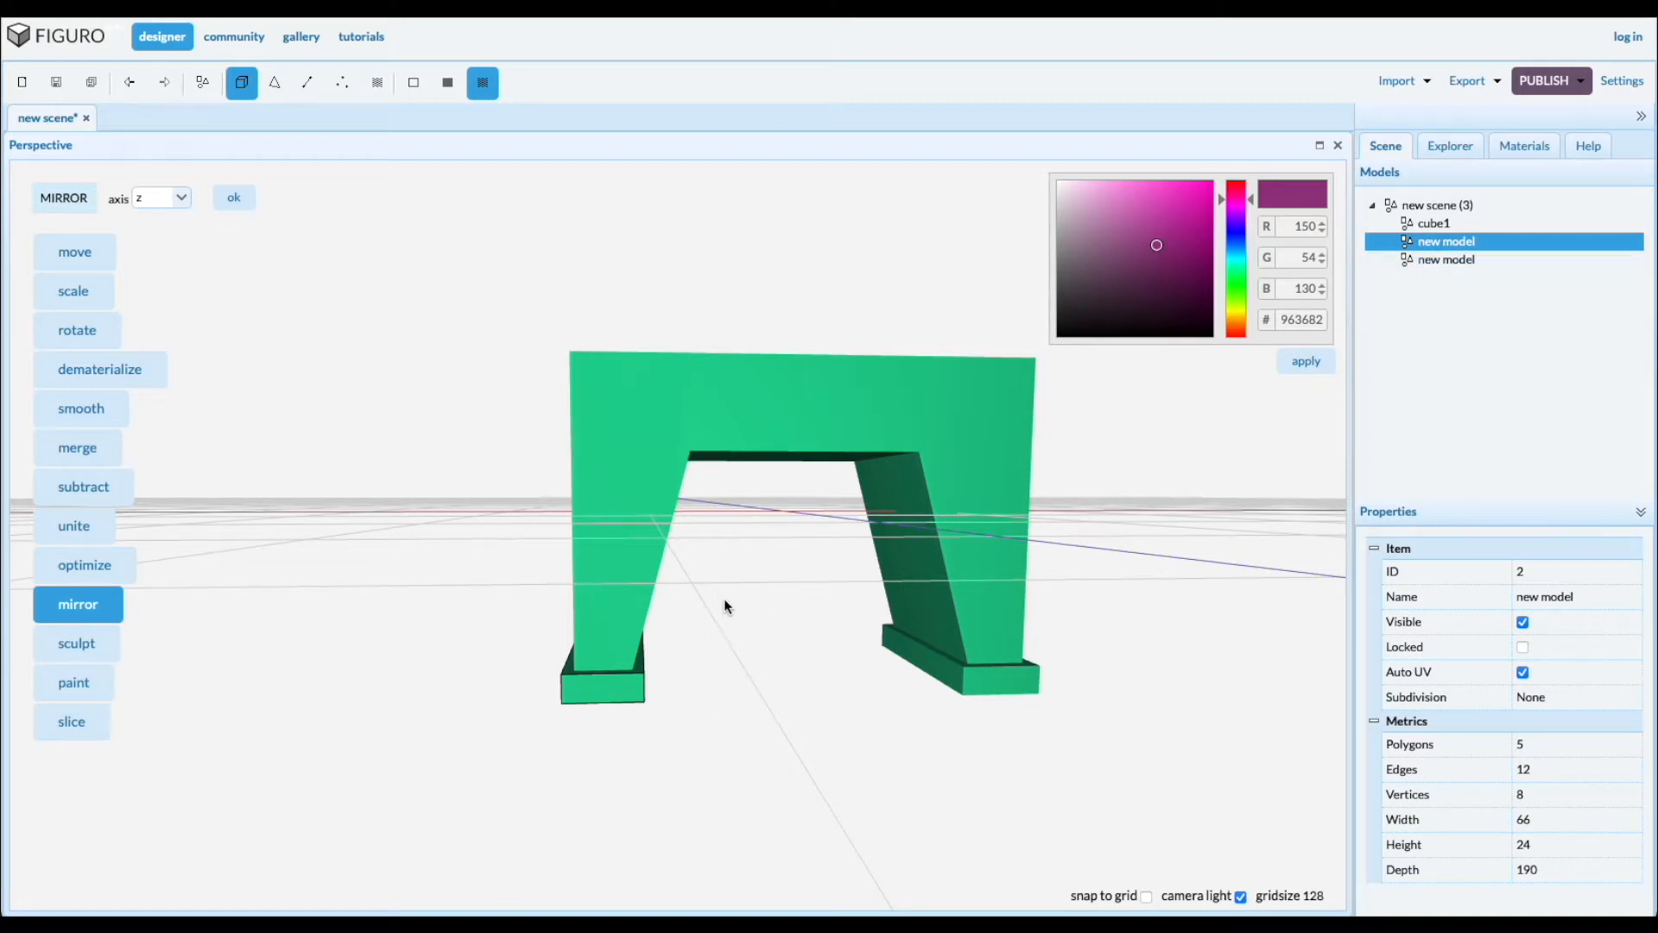
pyautogui.moveTo(724, 641)
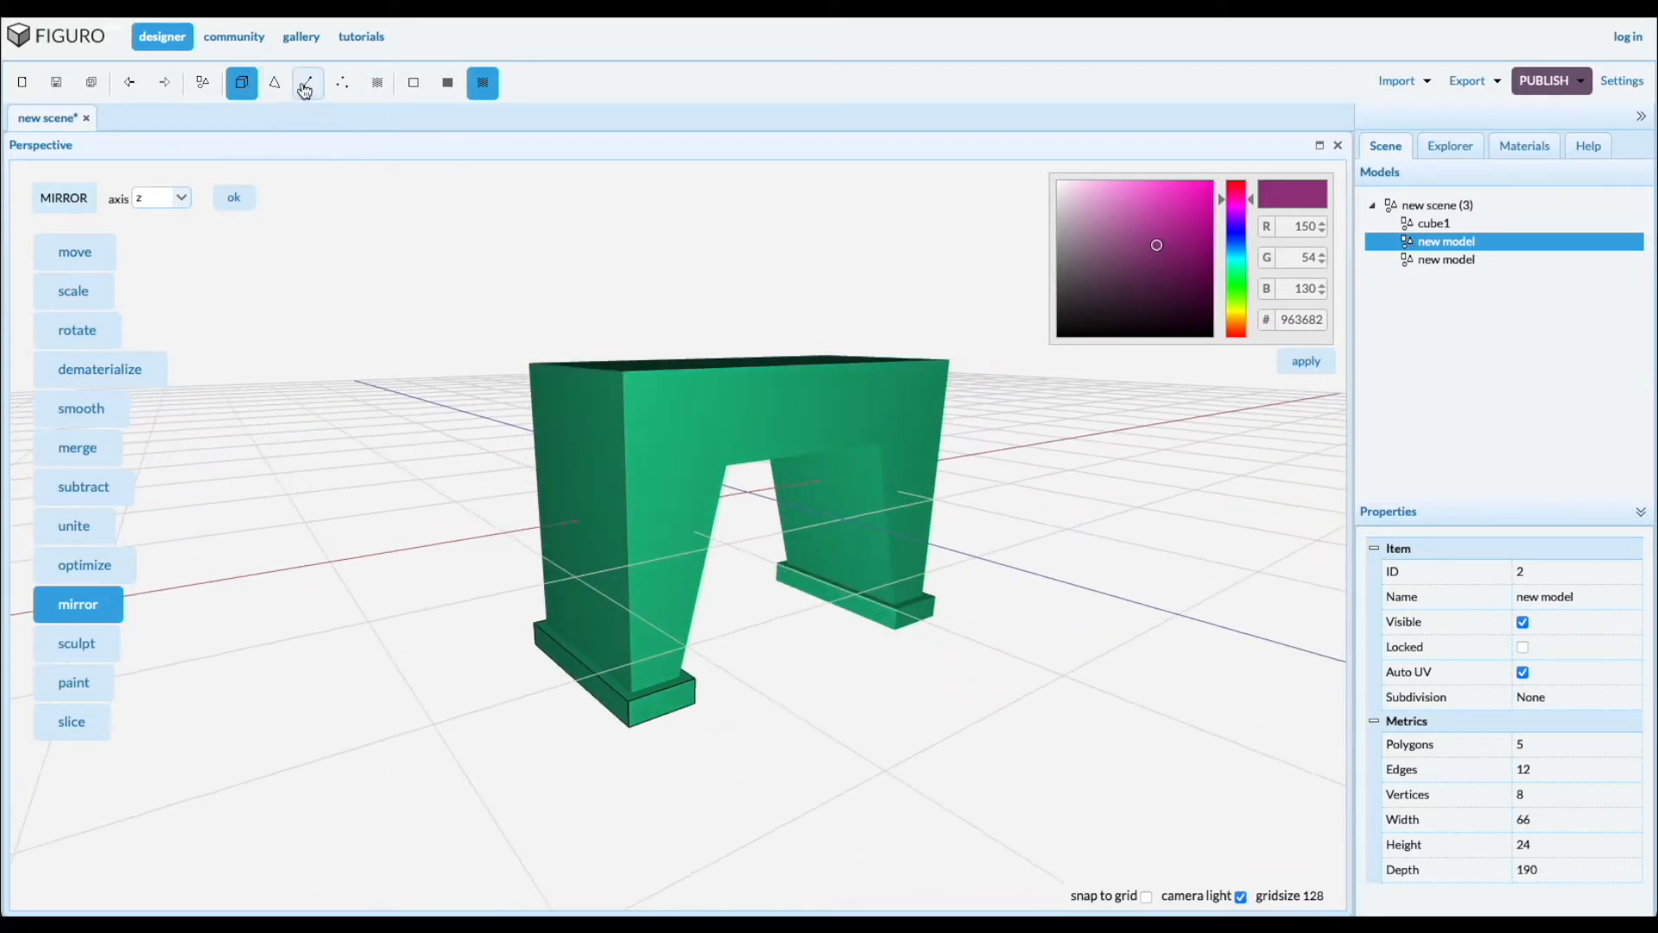
# Select cube1 in Edges mode to insert a horizontal edge ring around the body
pyautogui.click(306, 83)
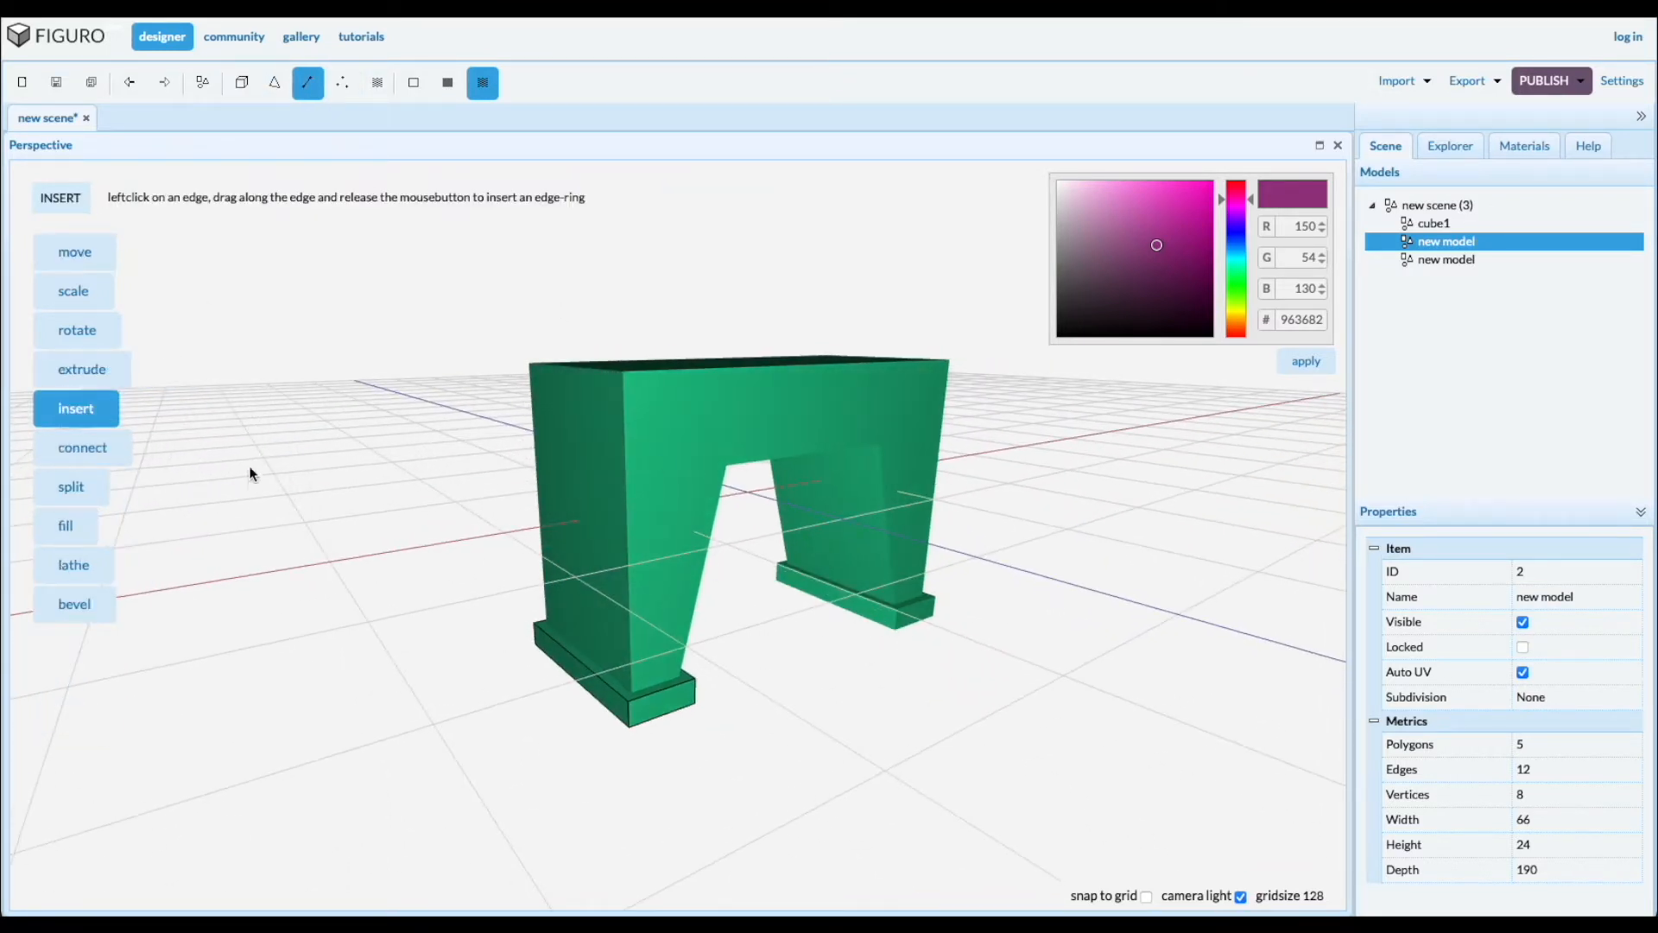
pyautogui.click(1434, 223)
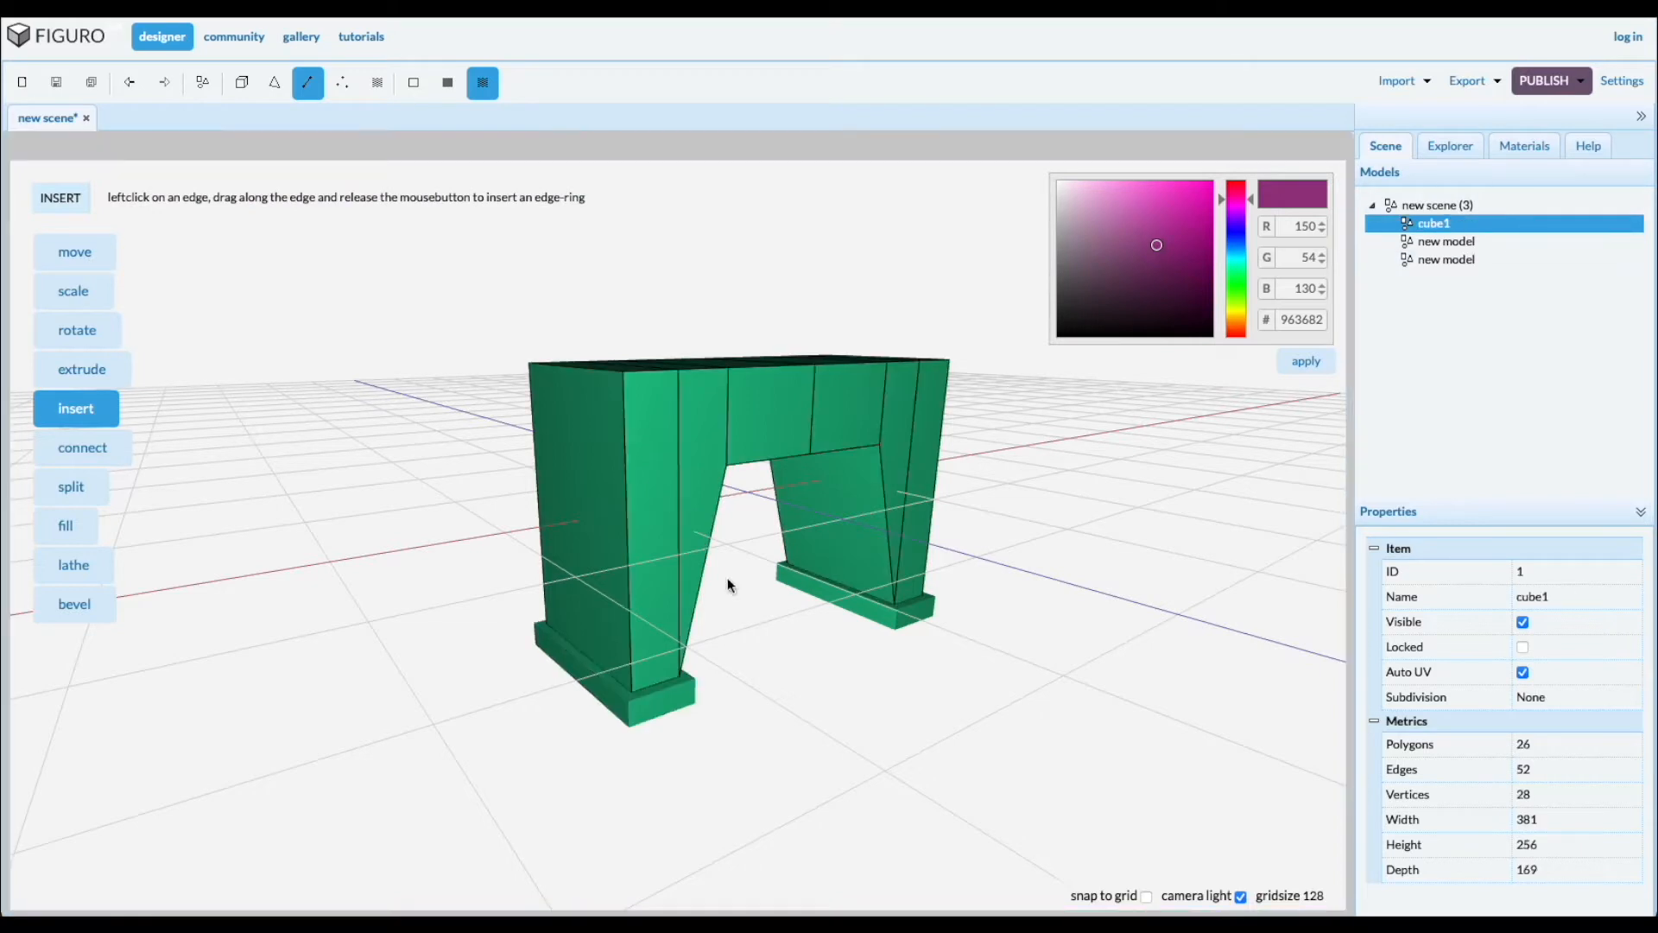
pyautogui.moveTo(629, 476)
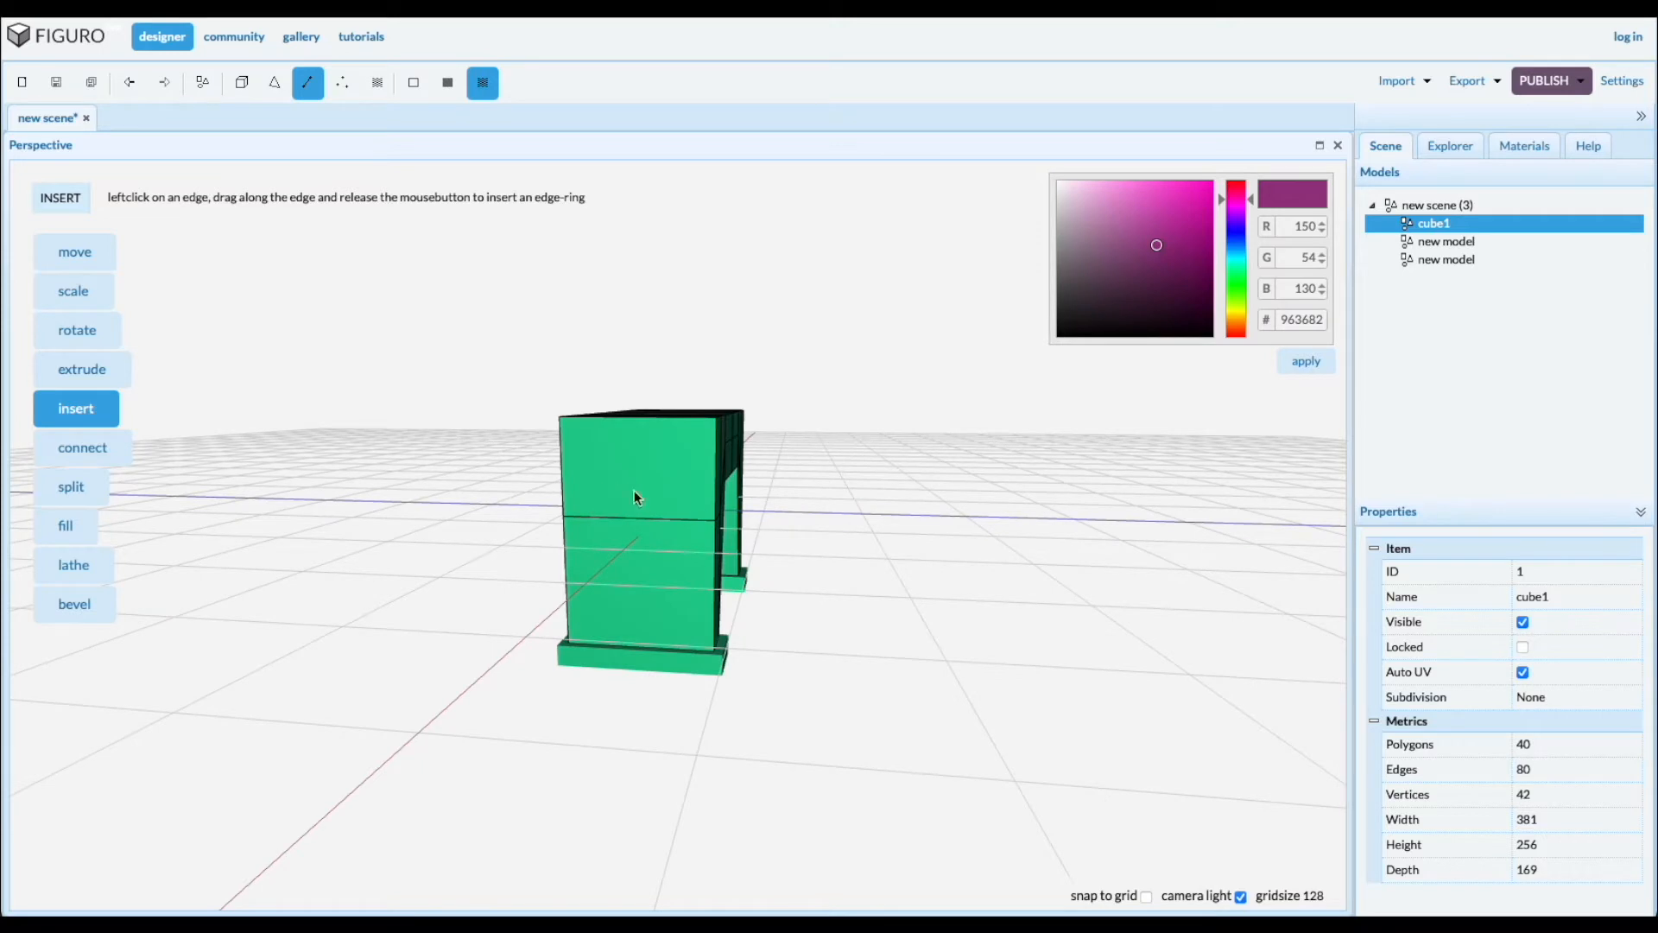
pyautogui.moveTo(649, 561)
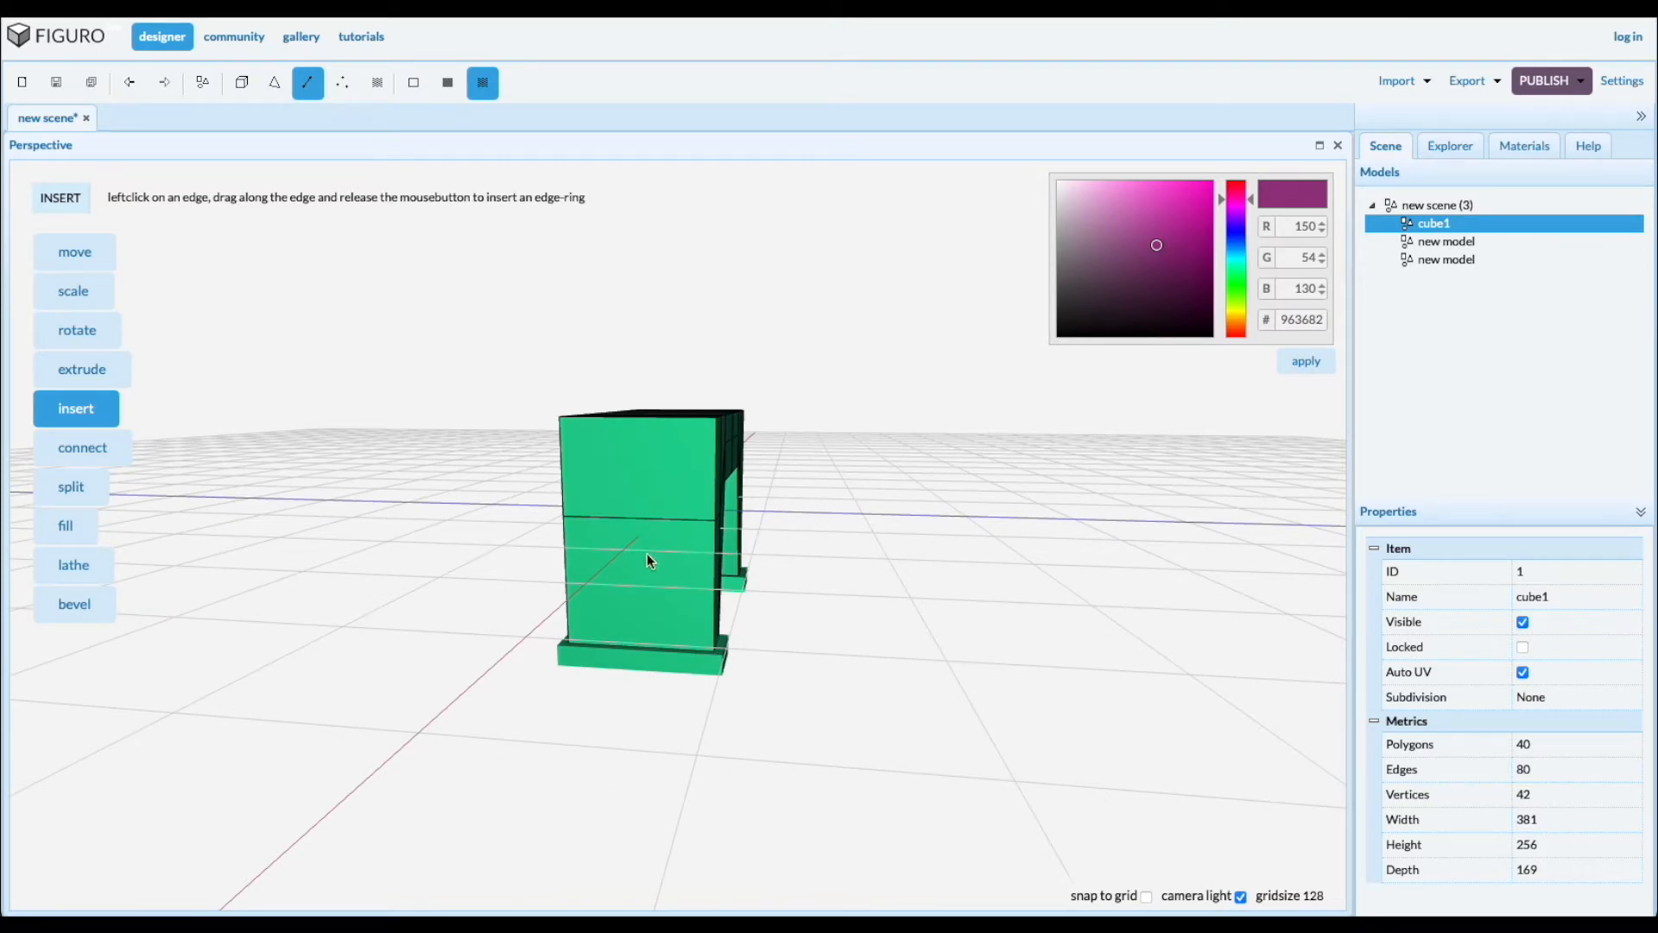
pyautogui.moveTo(241, 83)
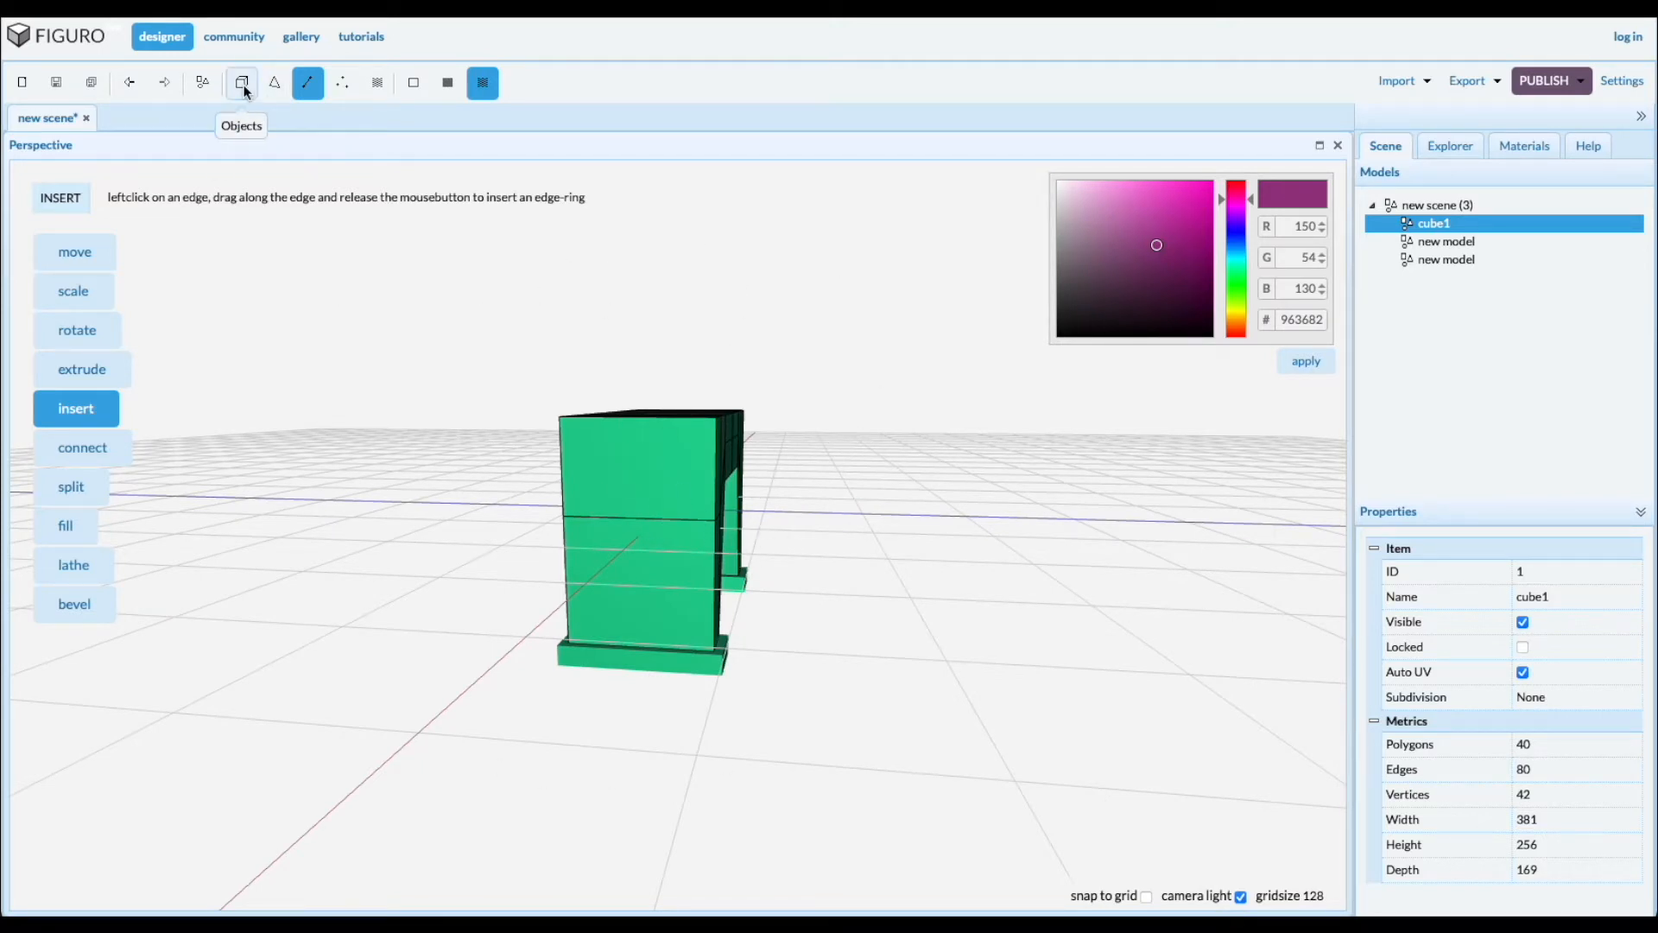
# Select the whole cube1 body in object mode with the Scale tool active
pyautogui.click(241, 83)
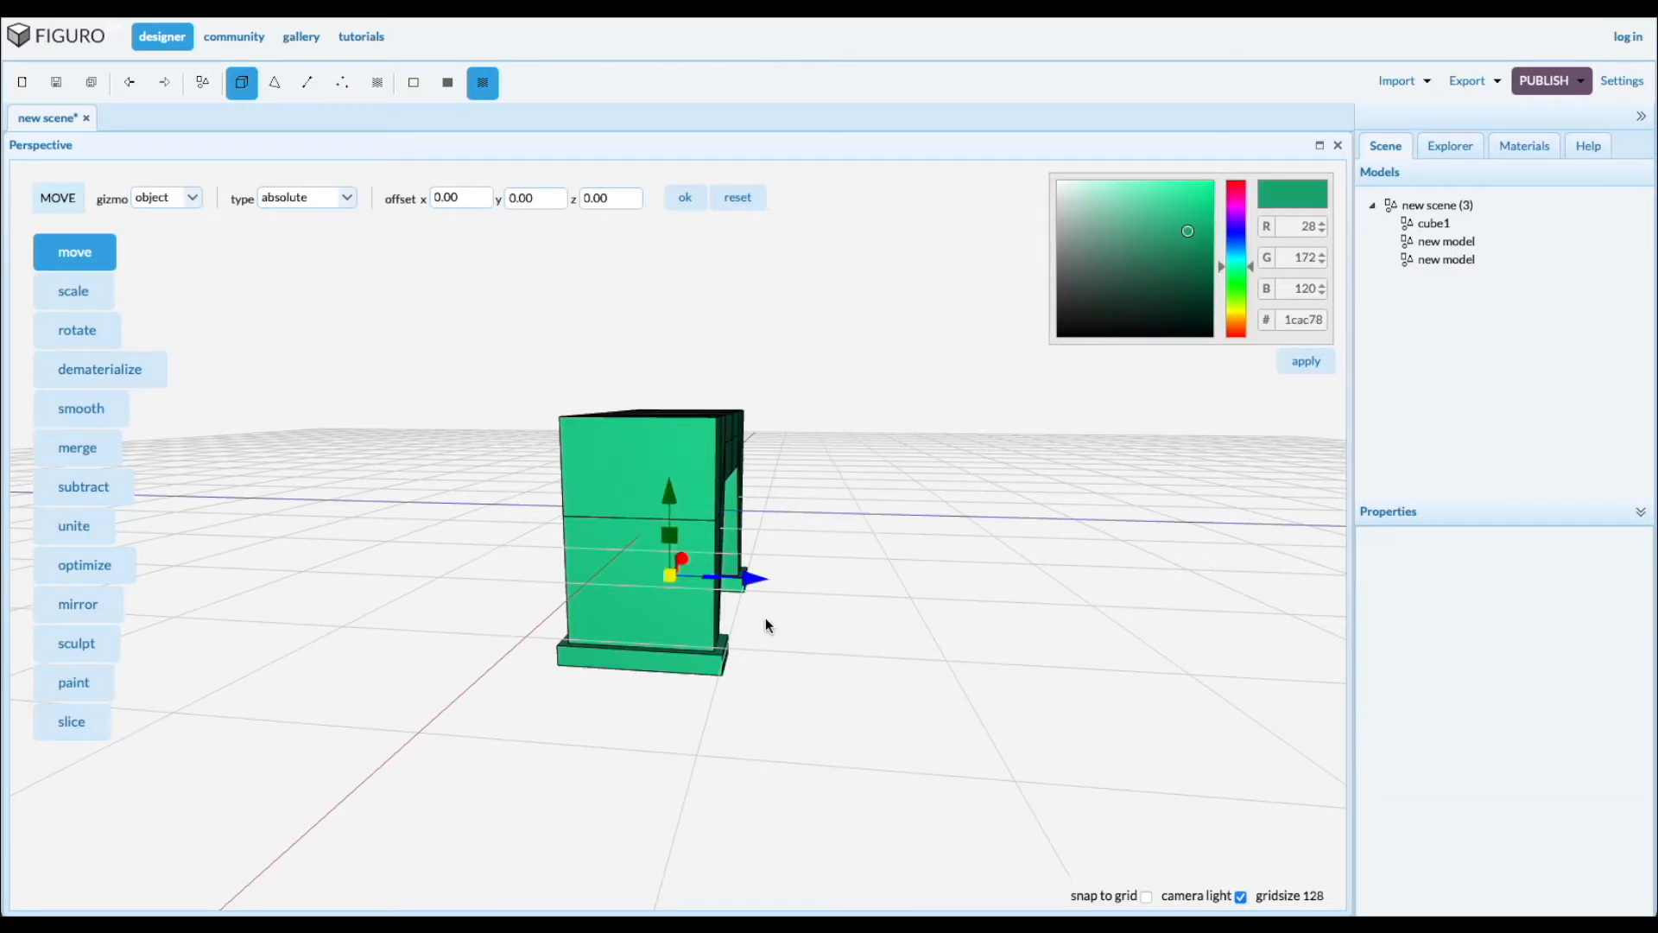
pyautogui.click(73, 291)
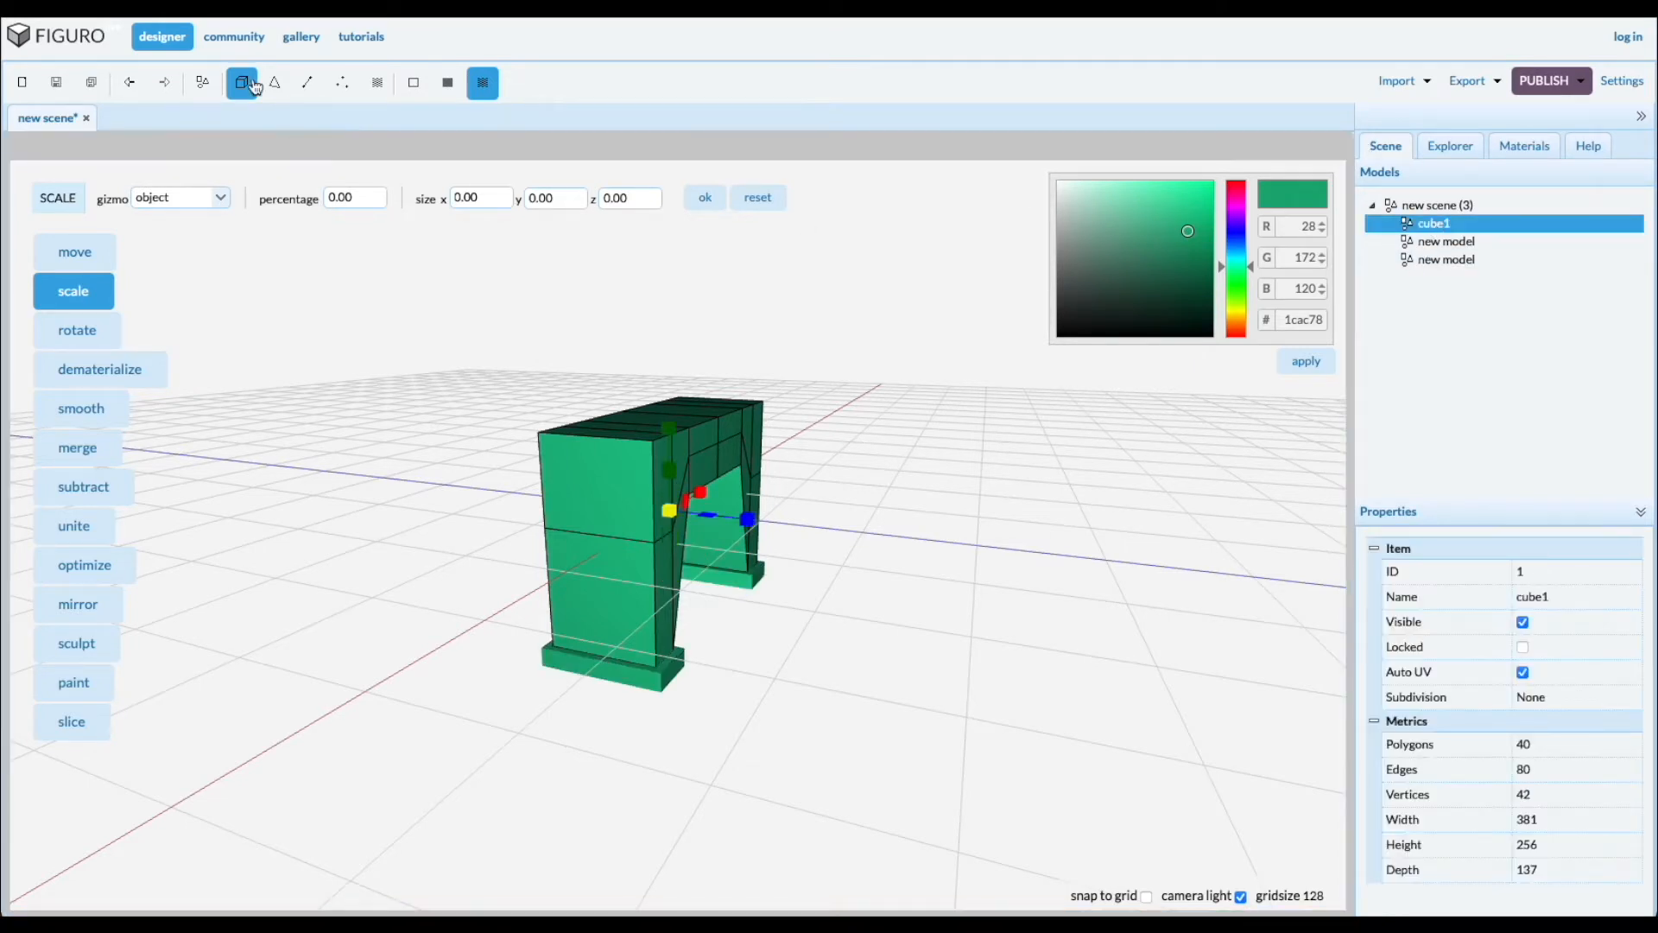
# Extract cube1's left end face as a fourth model and extrude it into a 186-wide block
pyautogui.click(273, 83)
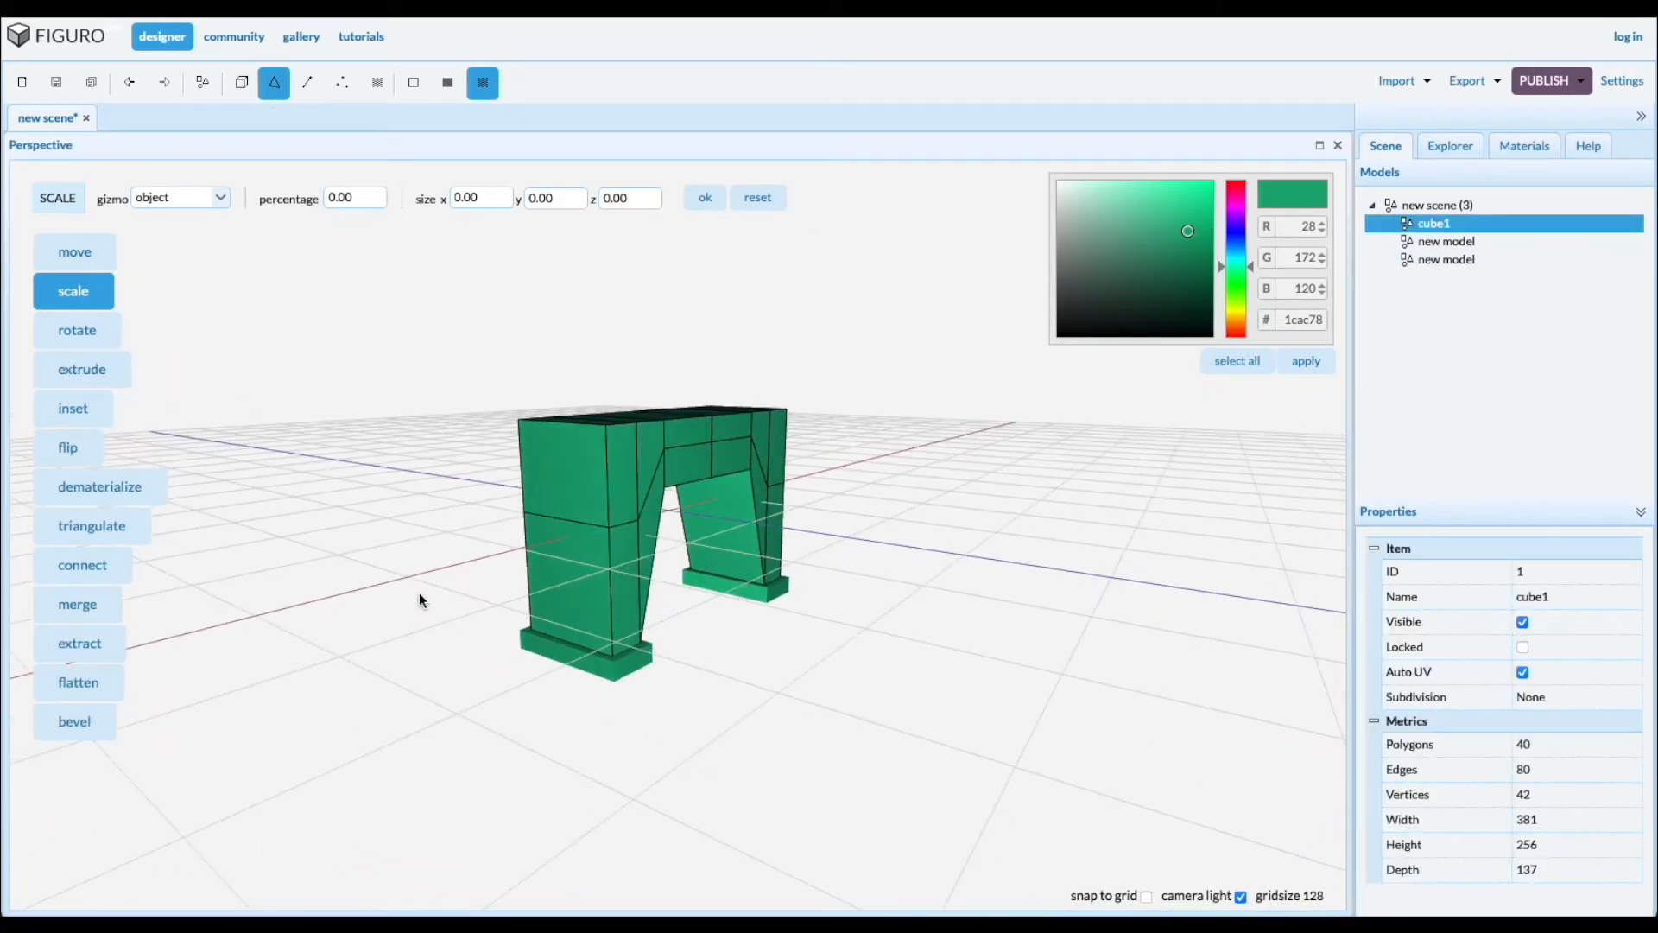
pyautogui.click(557, 470)
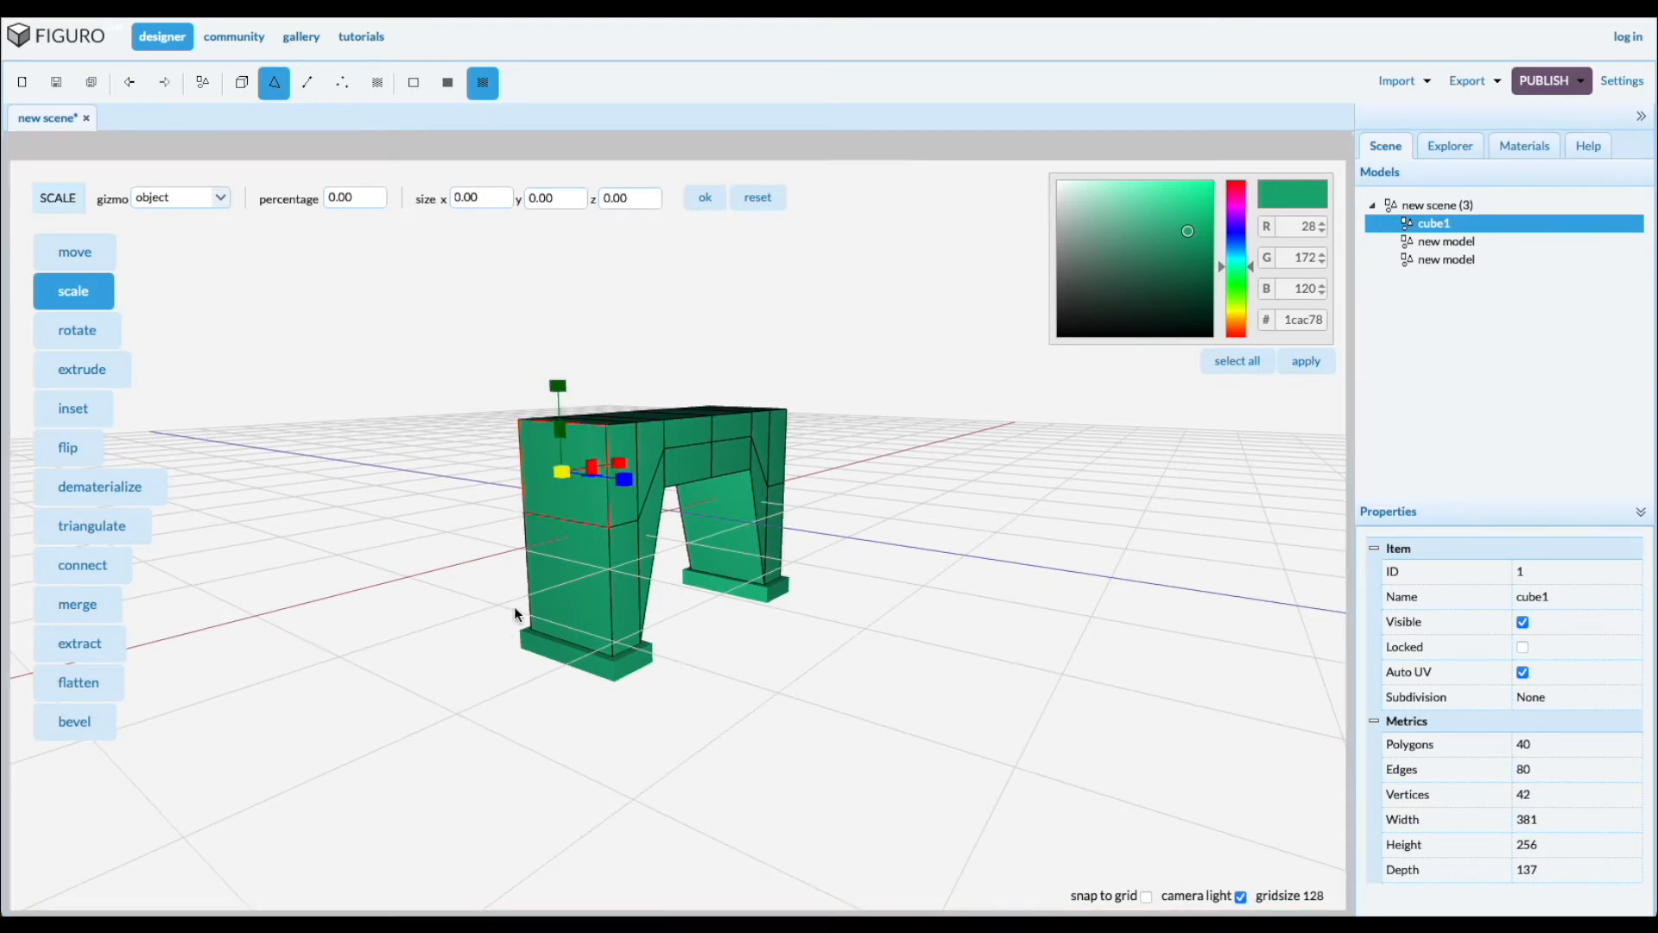
pyautogui.click(78, 643)
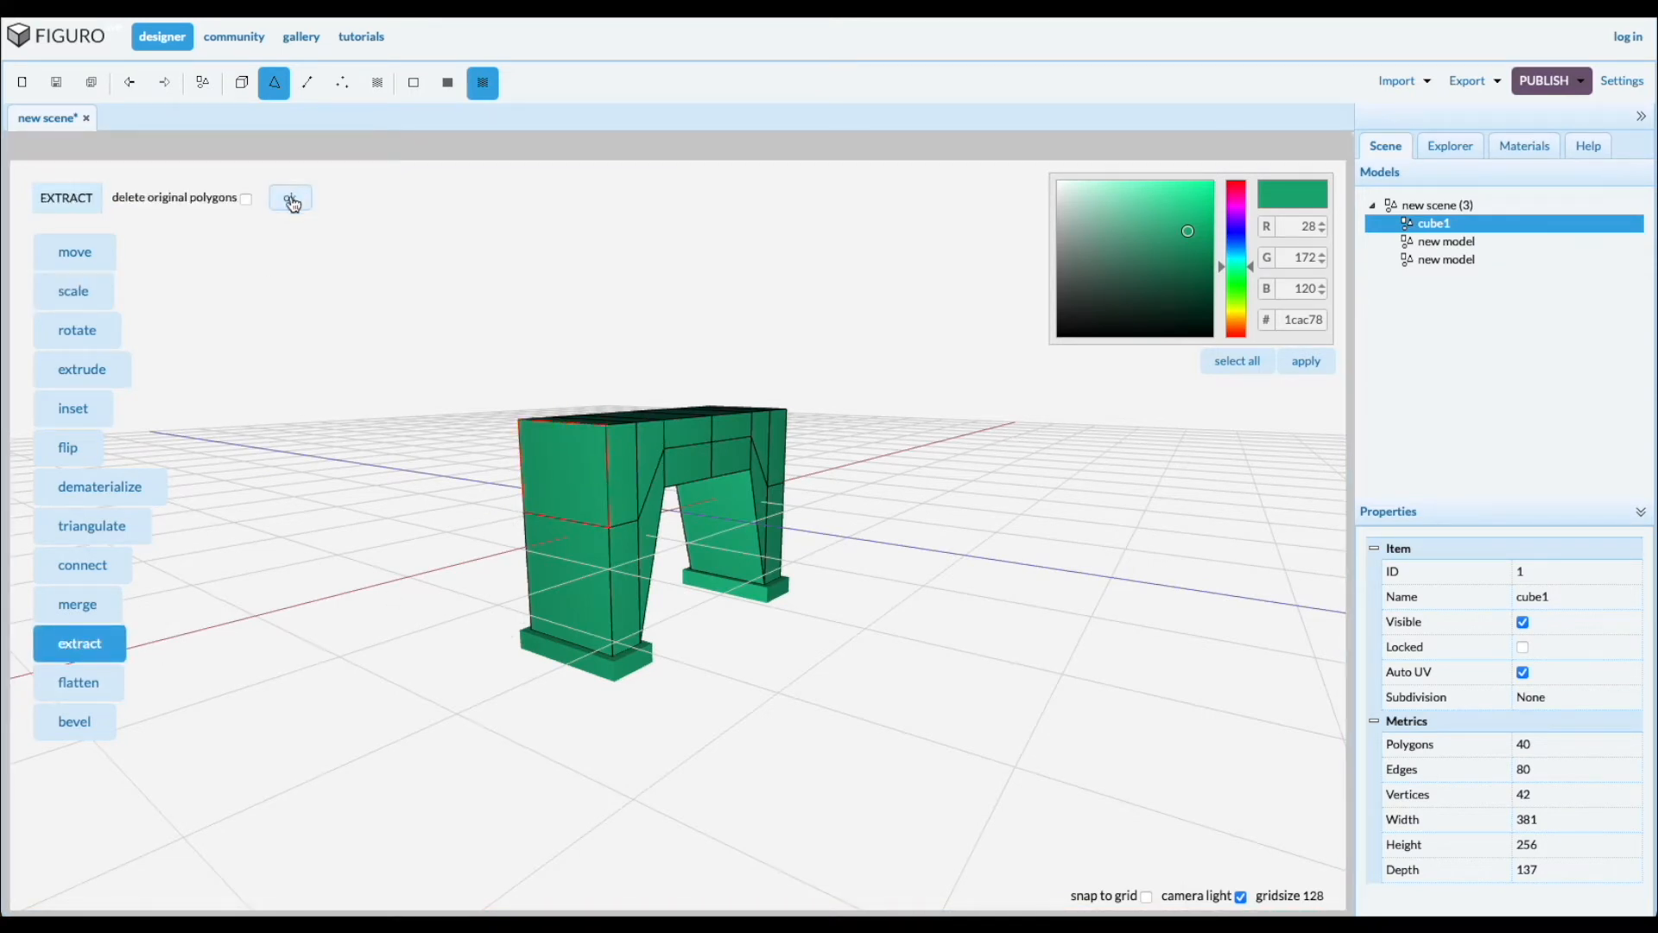
pyautogui.click(291, 198)
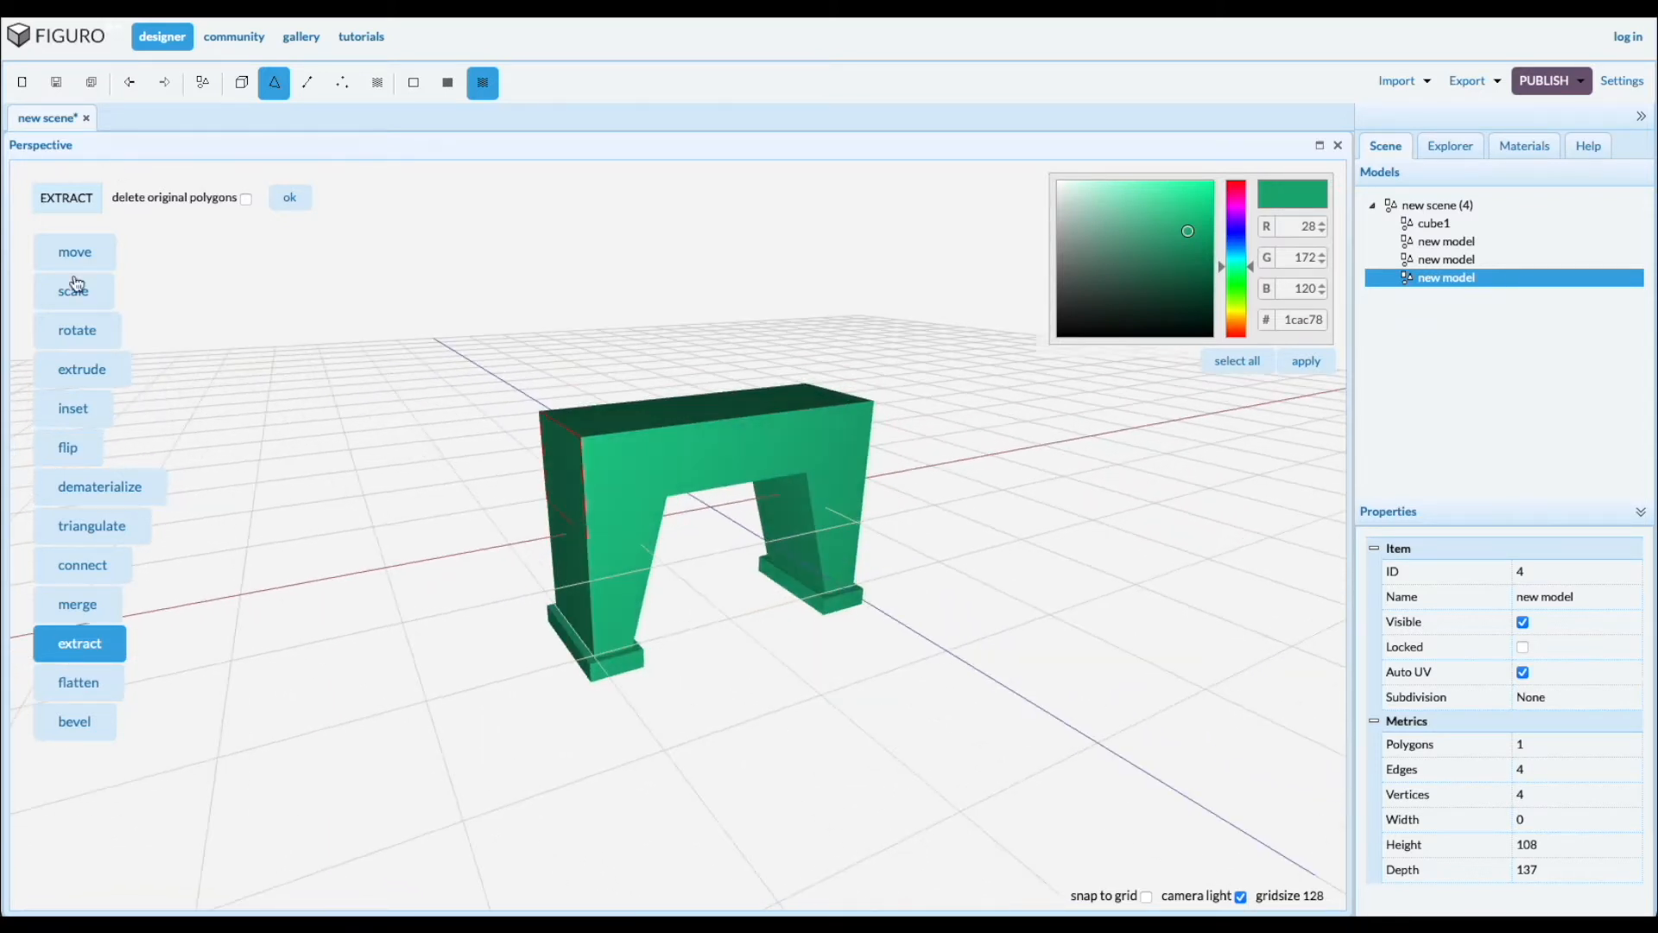
pyautogui.click(81, 368)
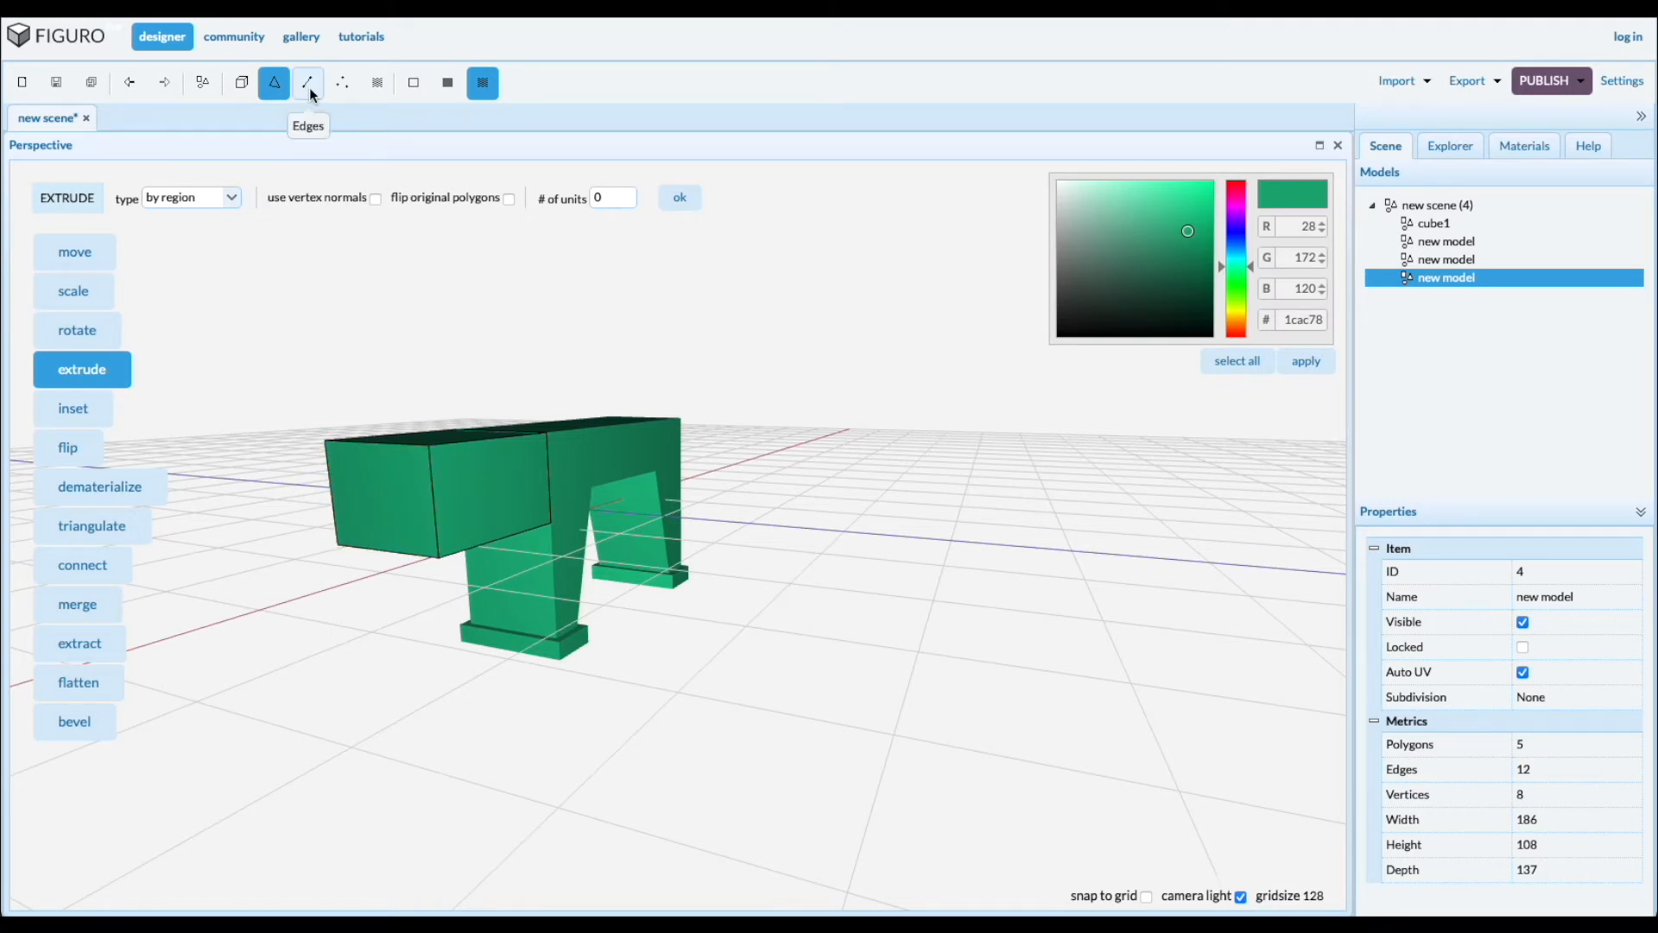
# Slant the outer end of the extruded block by moving its edge upward
pyautogui.click(307, 83)
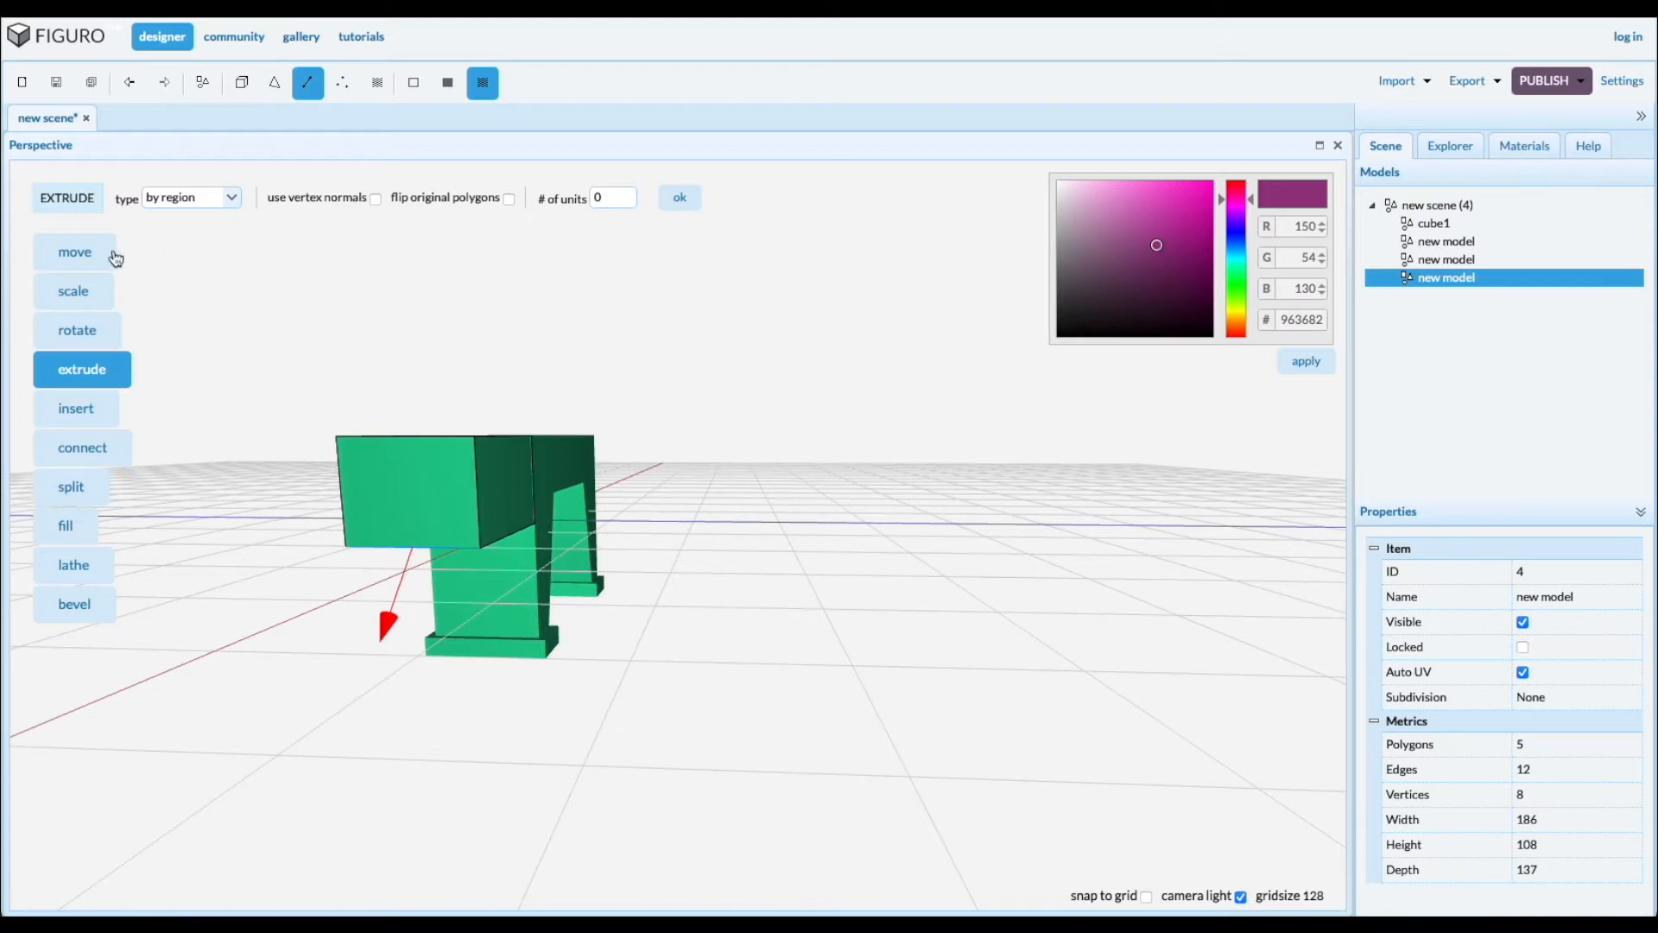
pyautogui.click(74, 251)
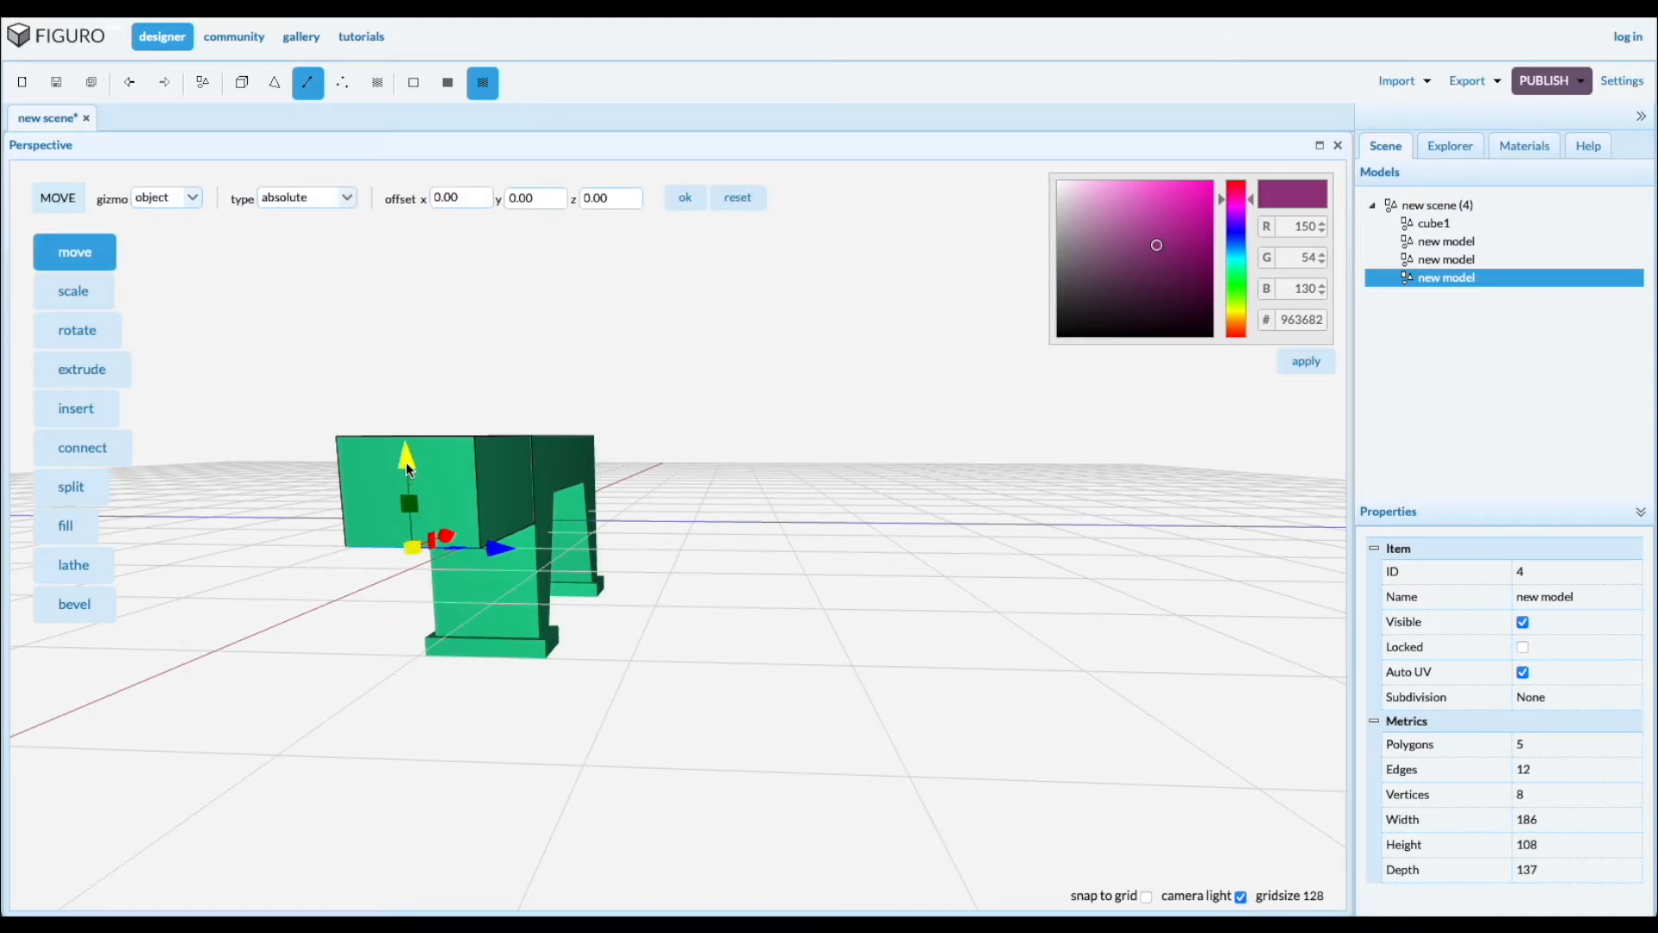
pyautogui.moveTo(406, 455); pyautogui.dragTo(399, 365)
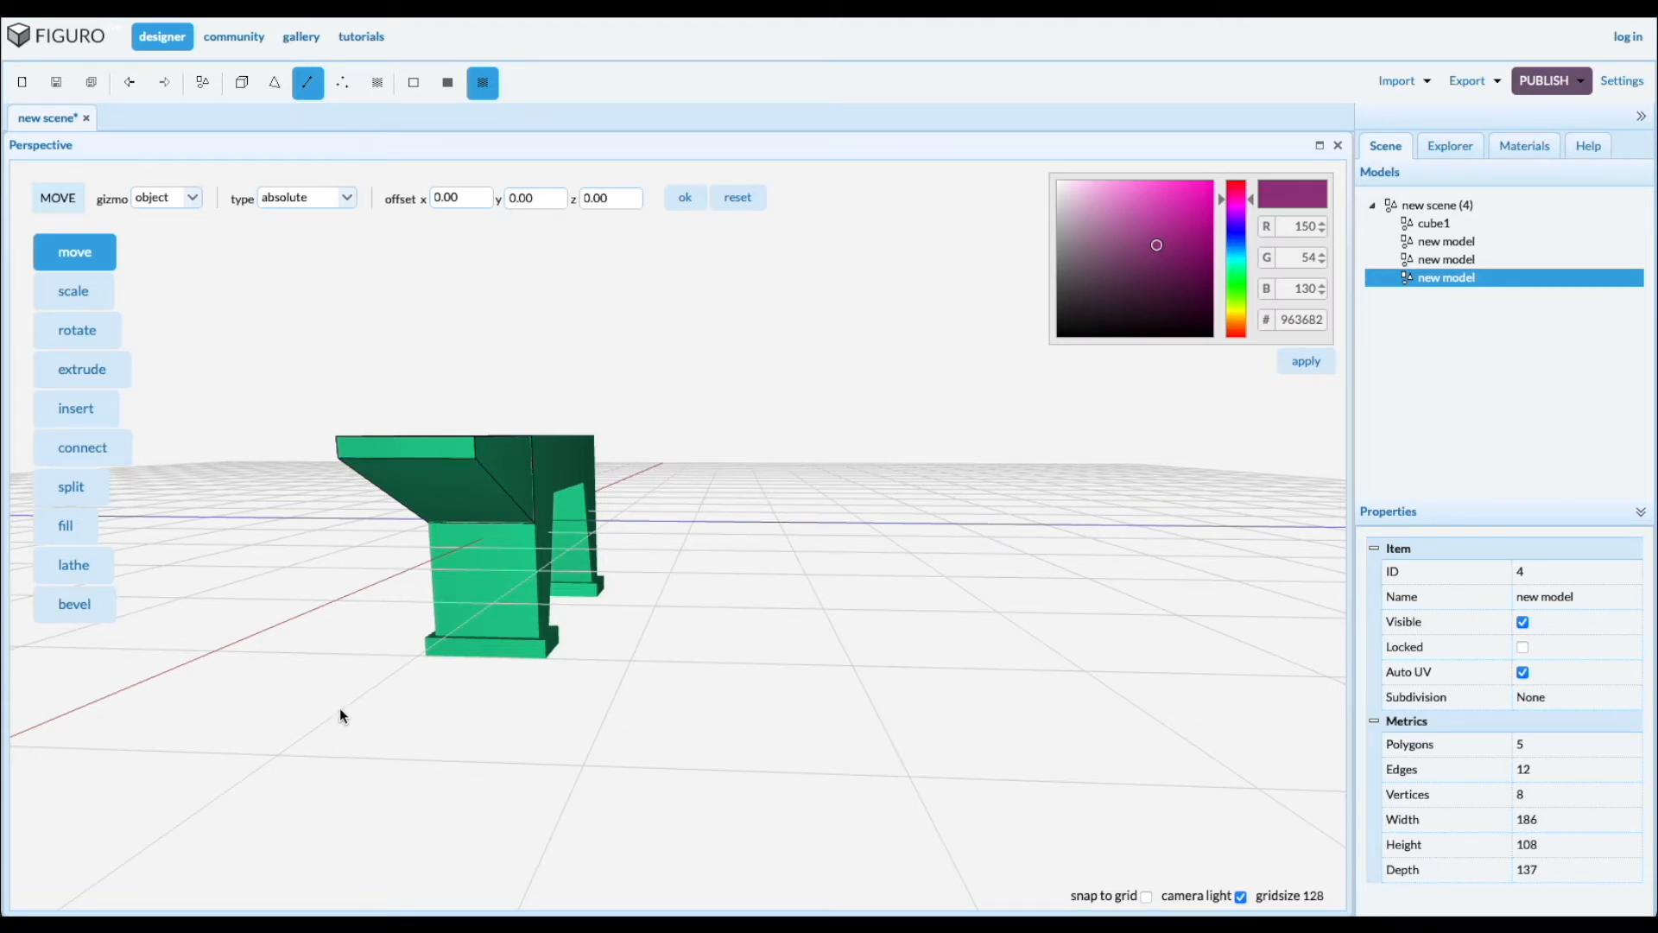
# Scale the horn's end face and move its tip to taper it to a point
pyautogui.click(273, 81)
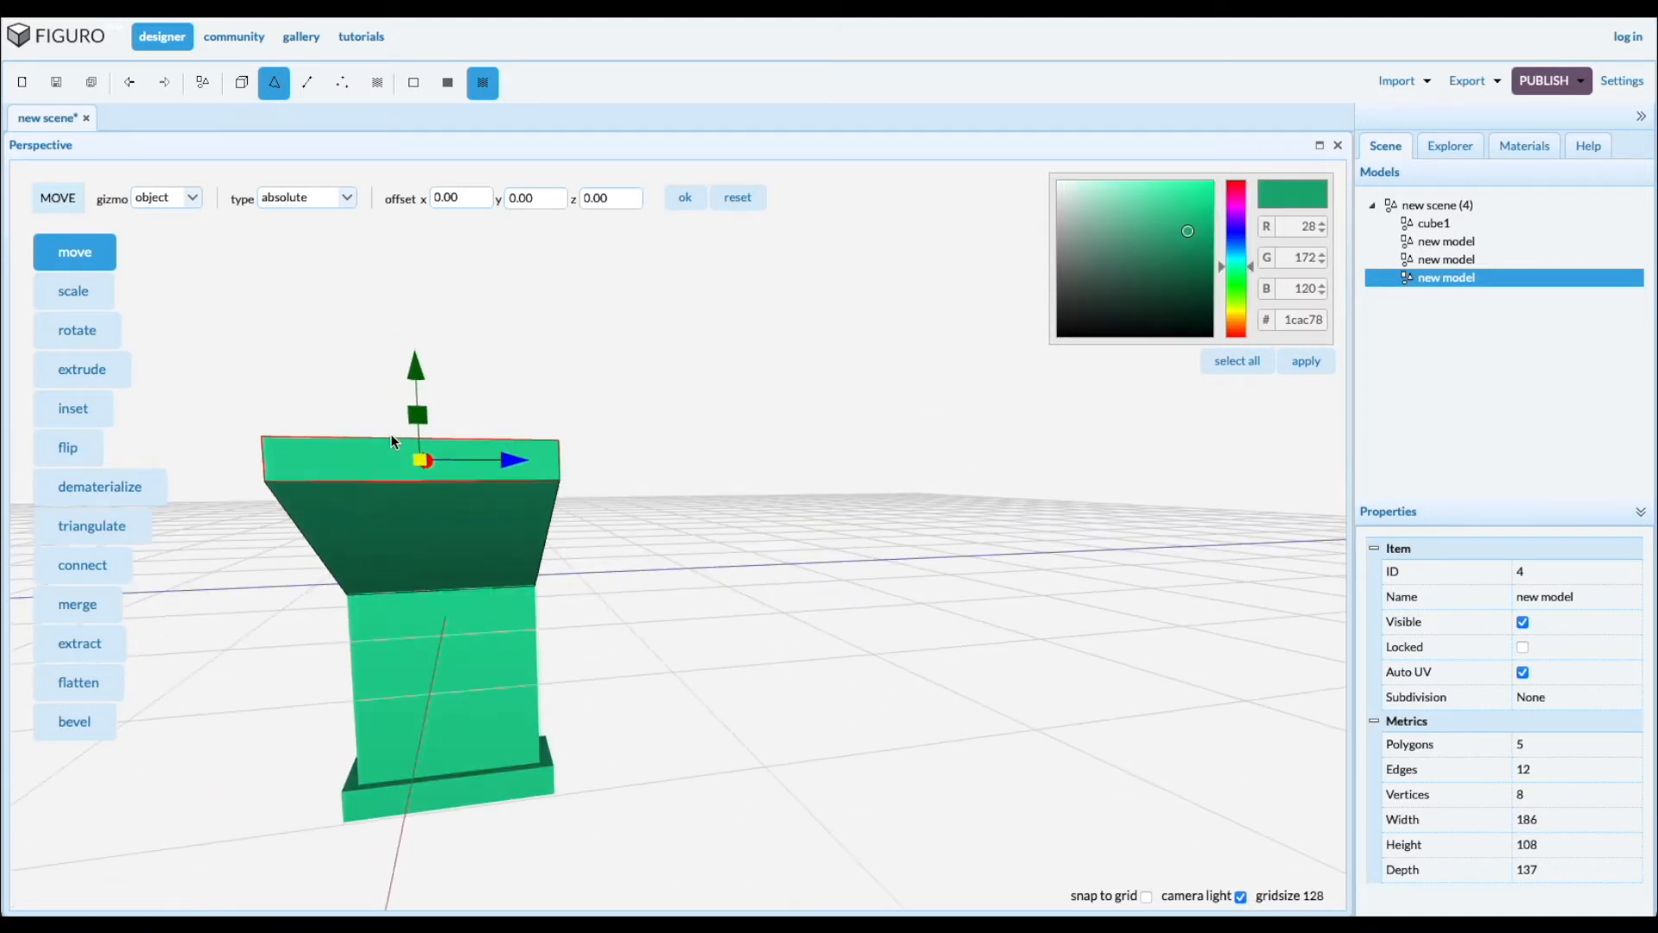
pyautogui.click(72, 291)
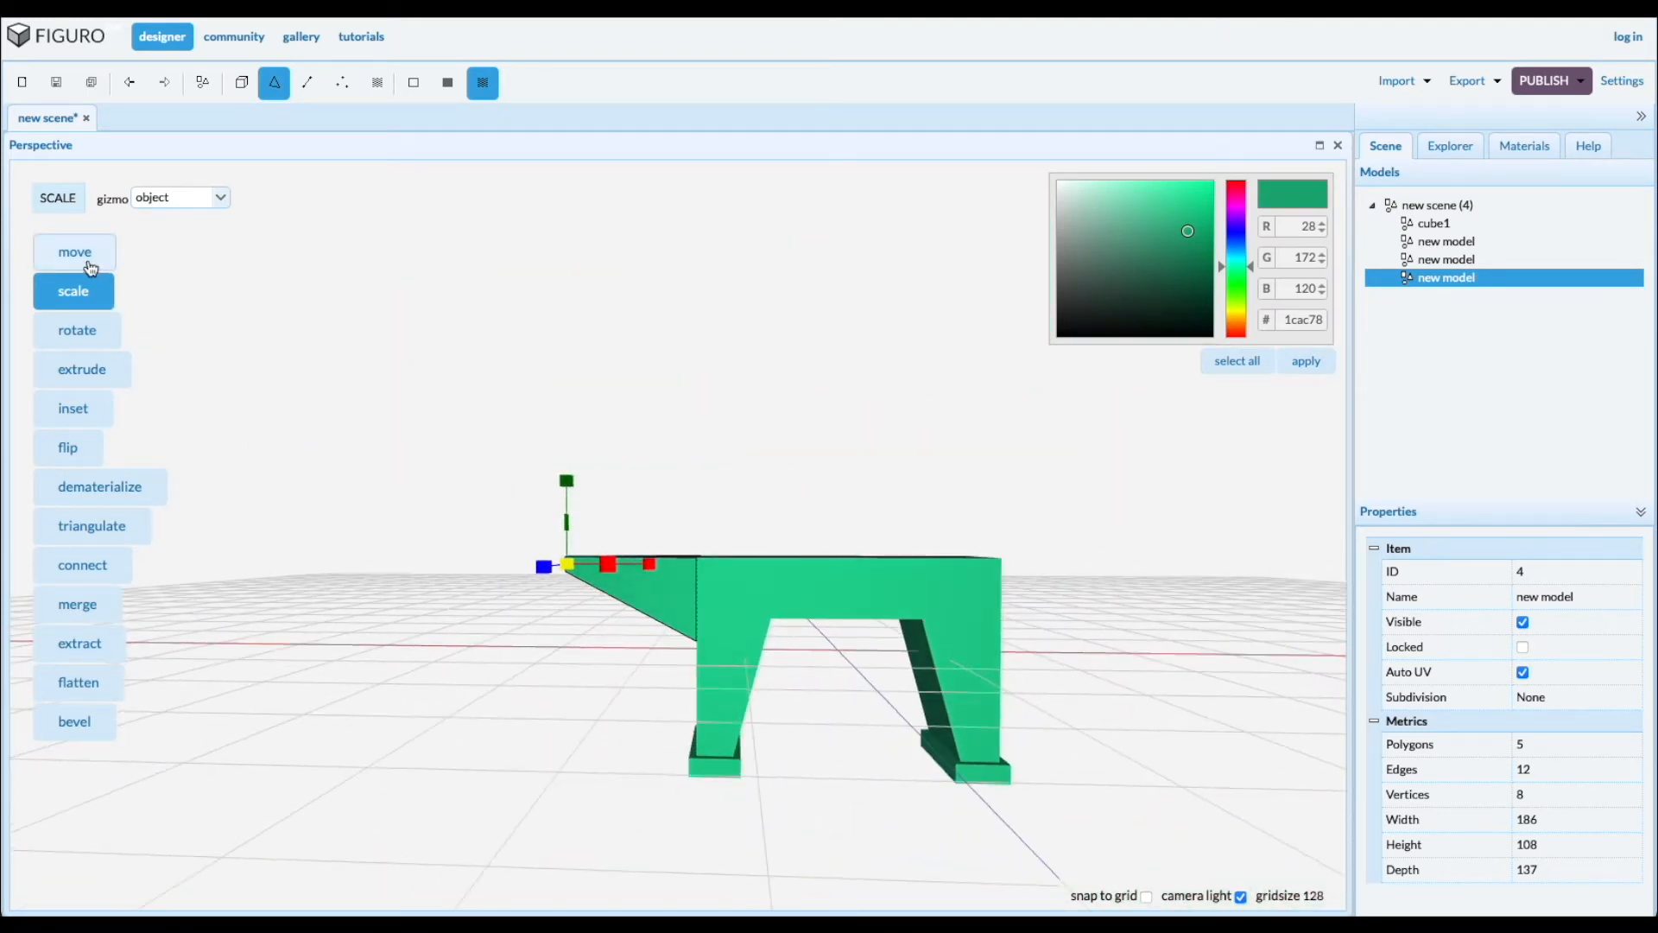
pyautogui.click(74, 251)
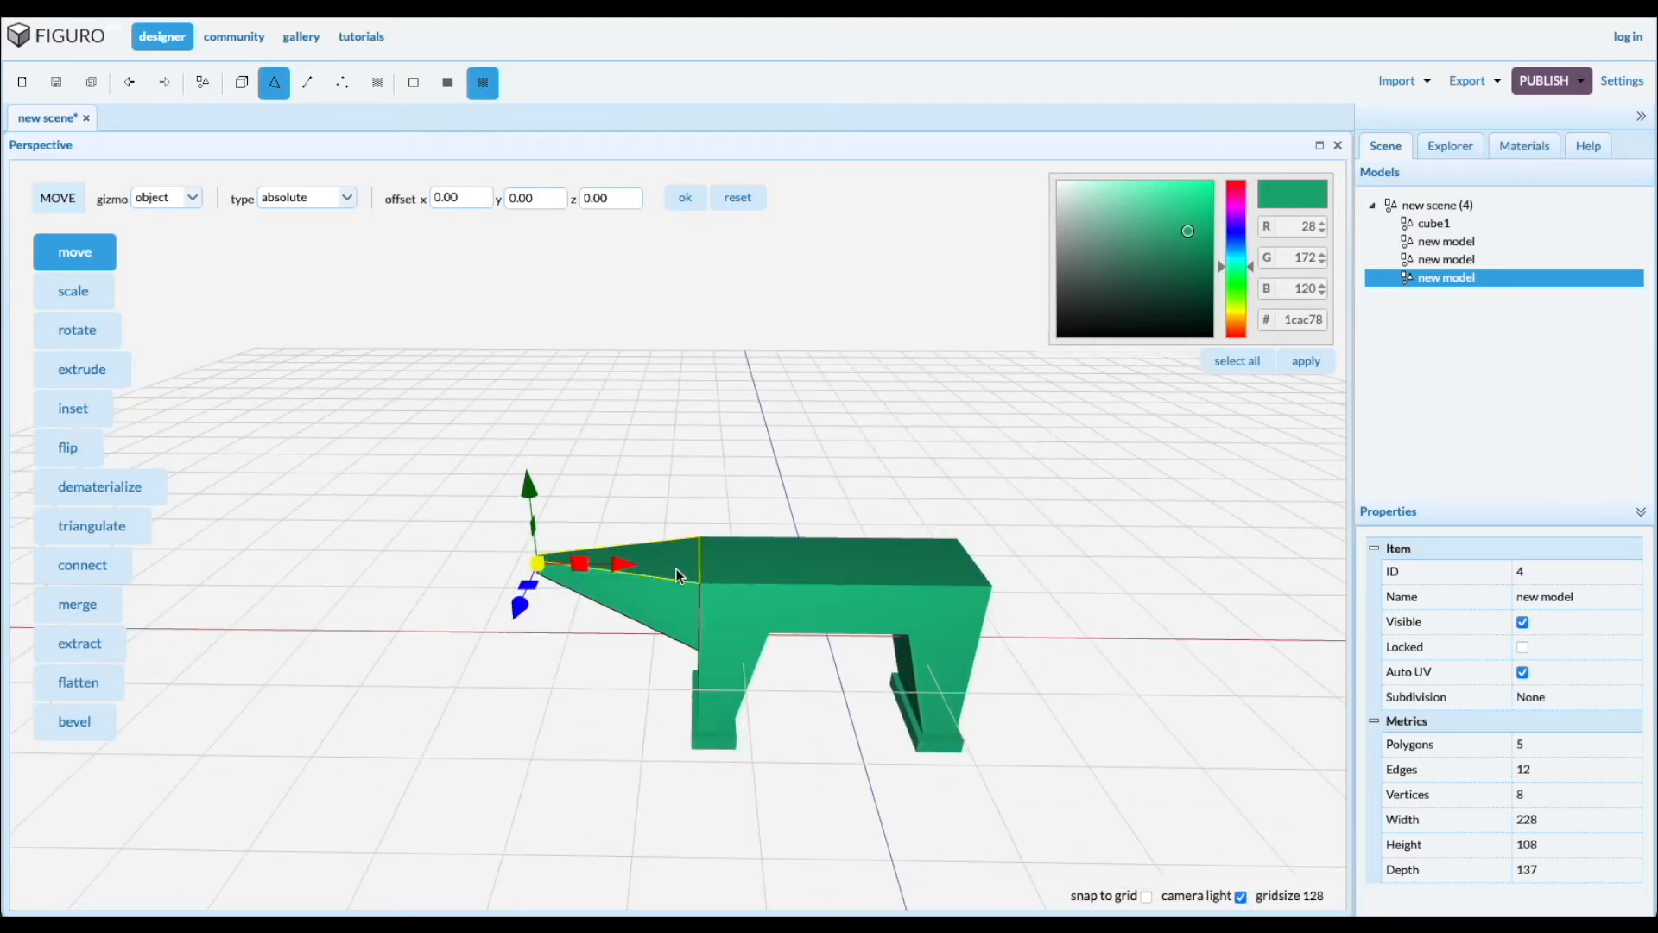
pyautogui.moveTo(200, 83)
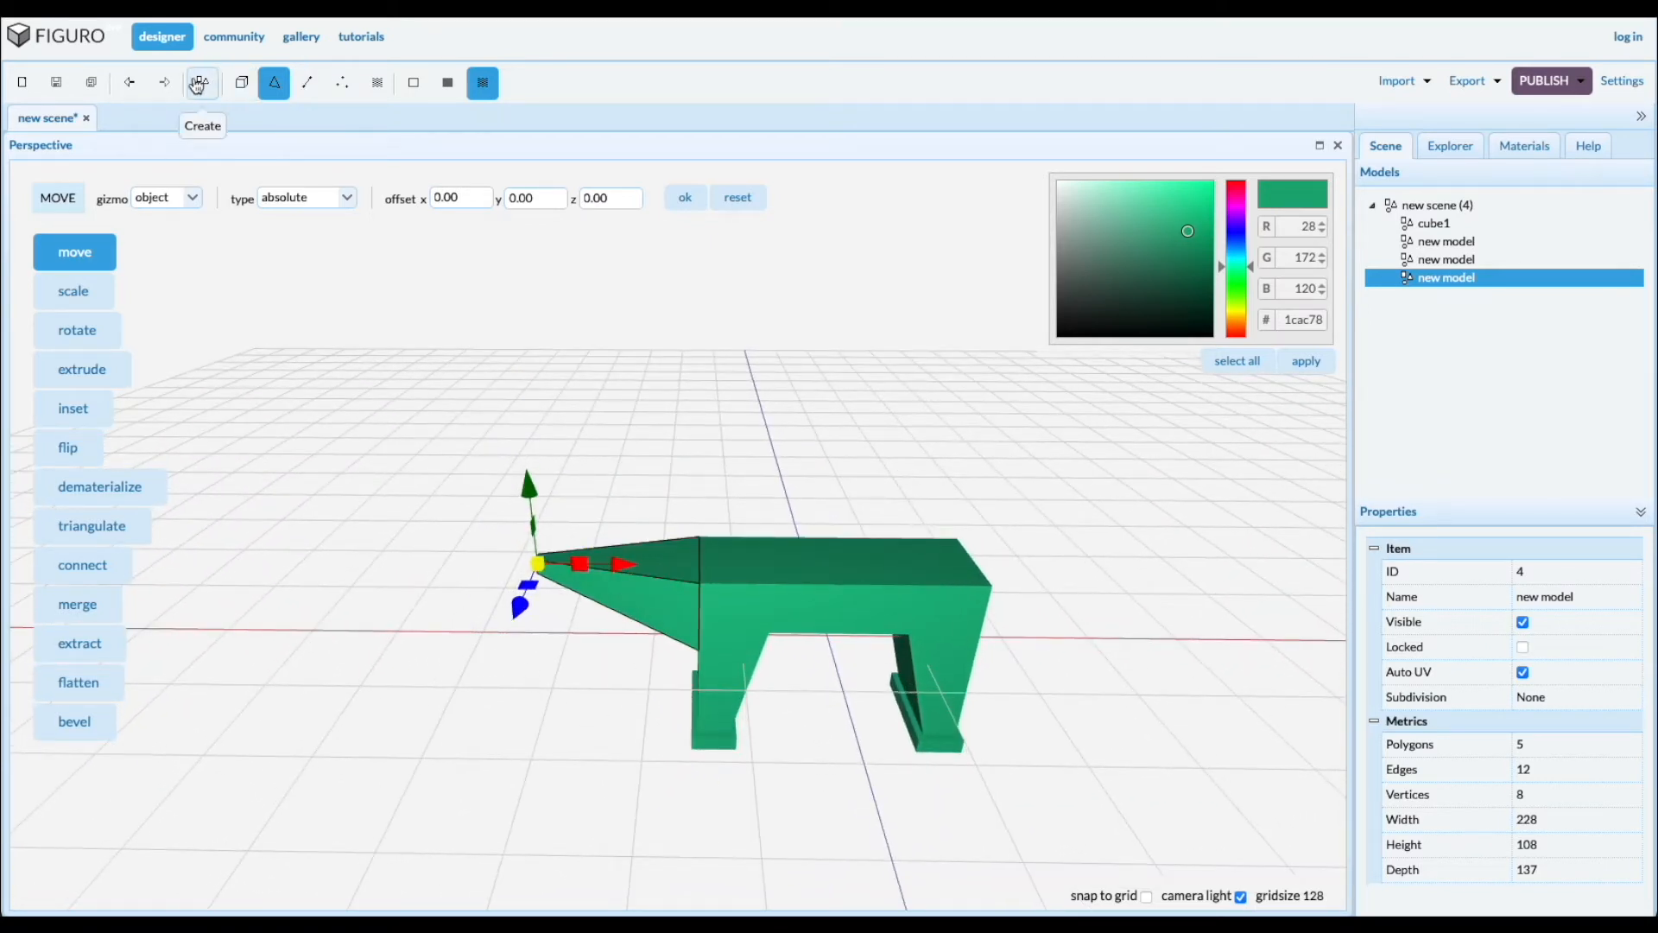
# Add cube5 and scale it into a 28 by 256 by 28 post beside the horn
pyautogui.click(201, 82)
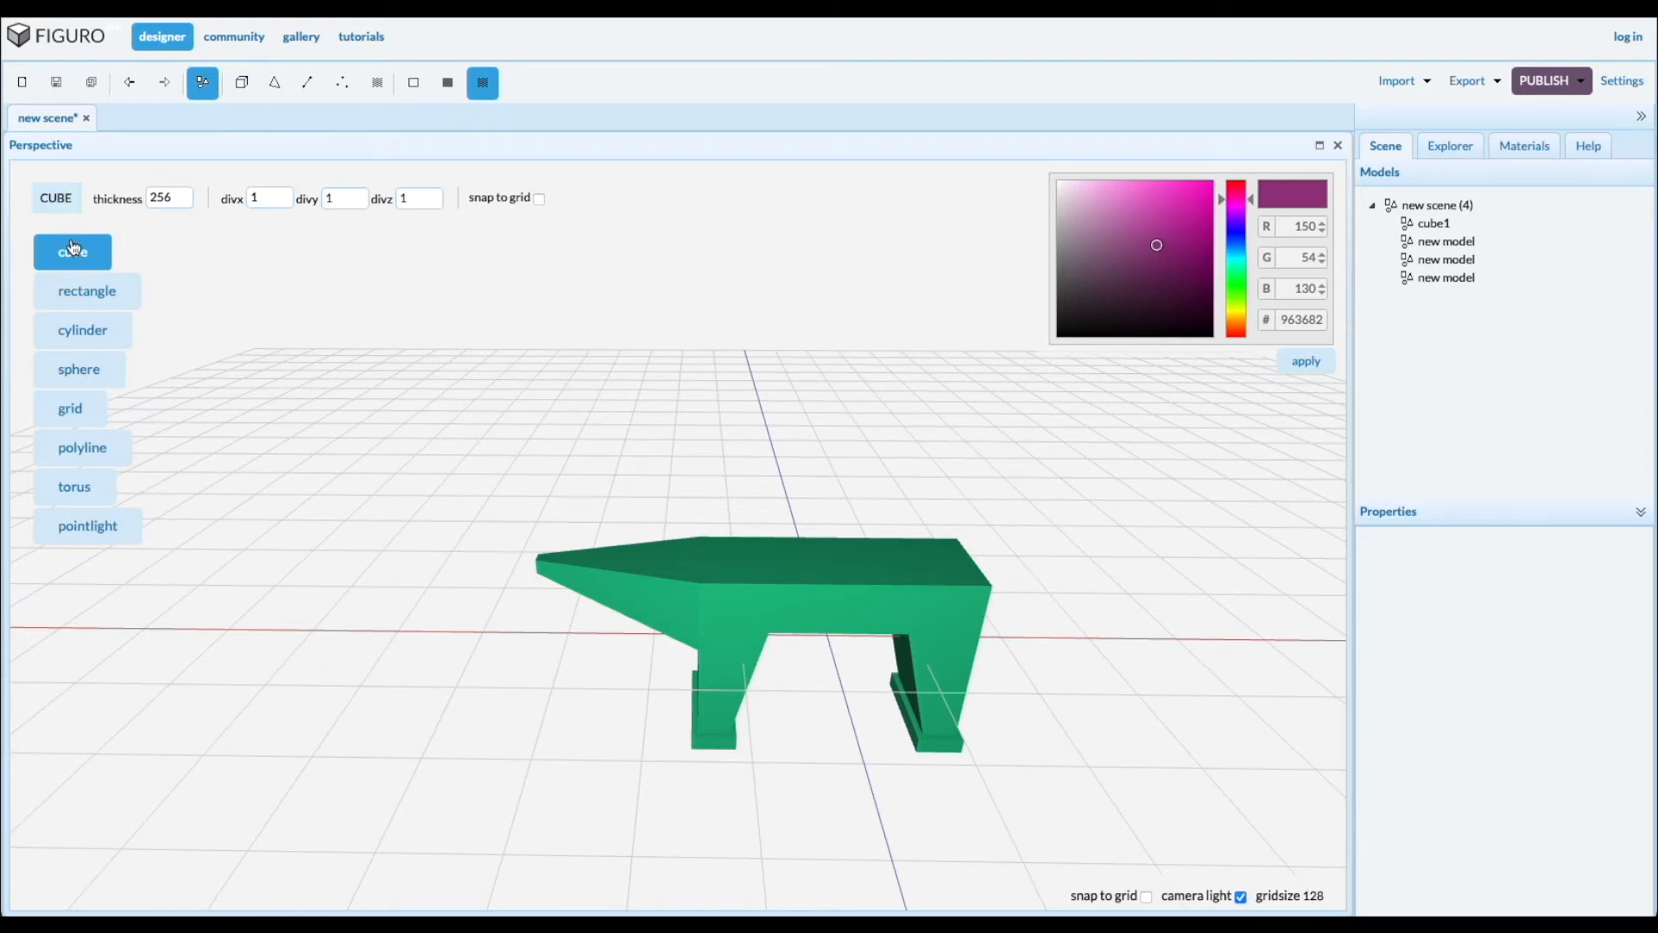
pyautogui.moveTo(576, 703)
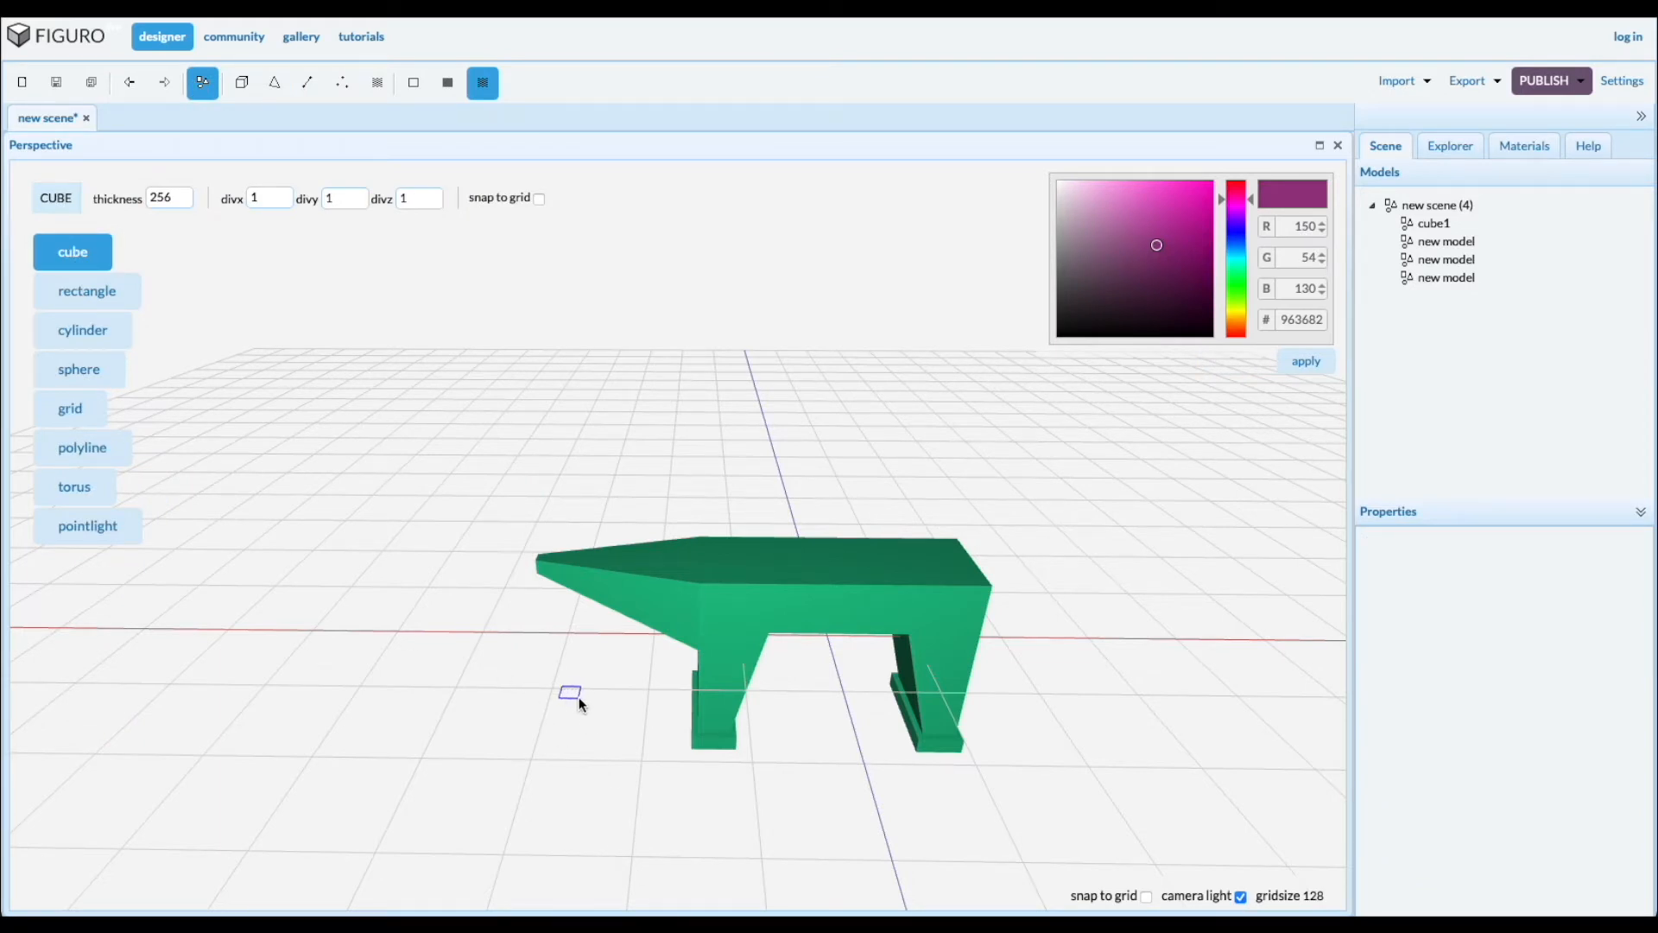
pyautogui.click(71, 251)
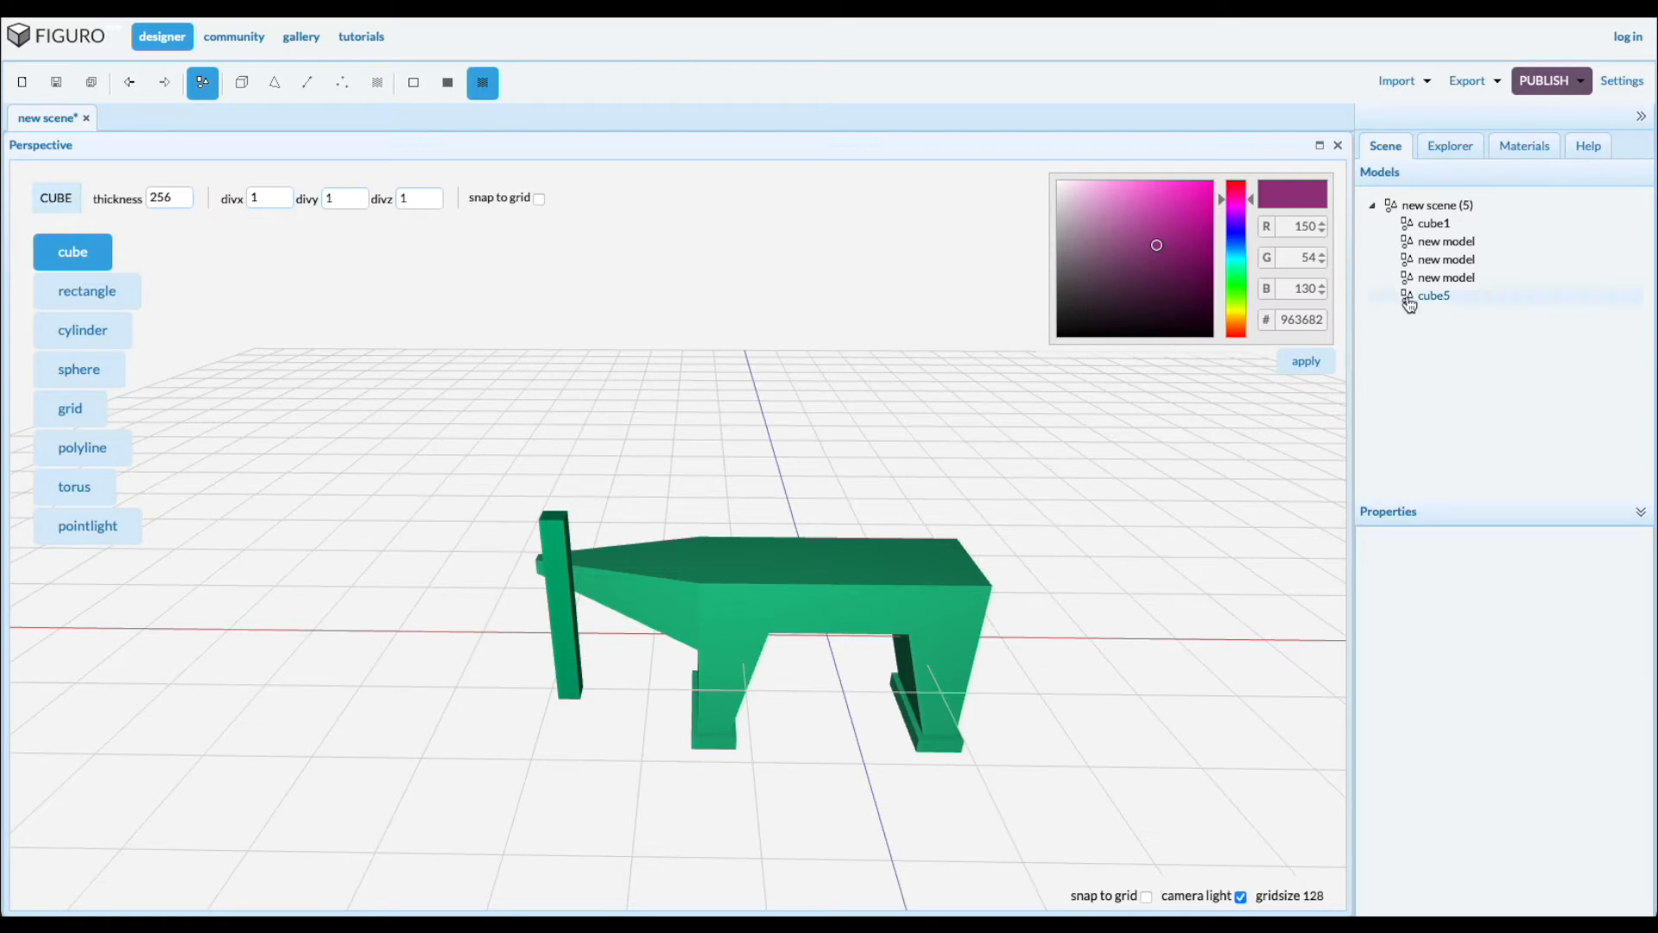
pyautogui.click(1433, 295)
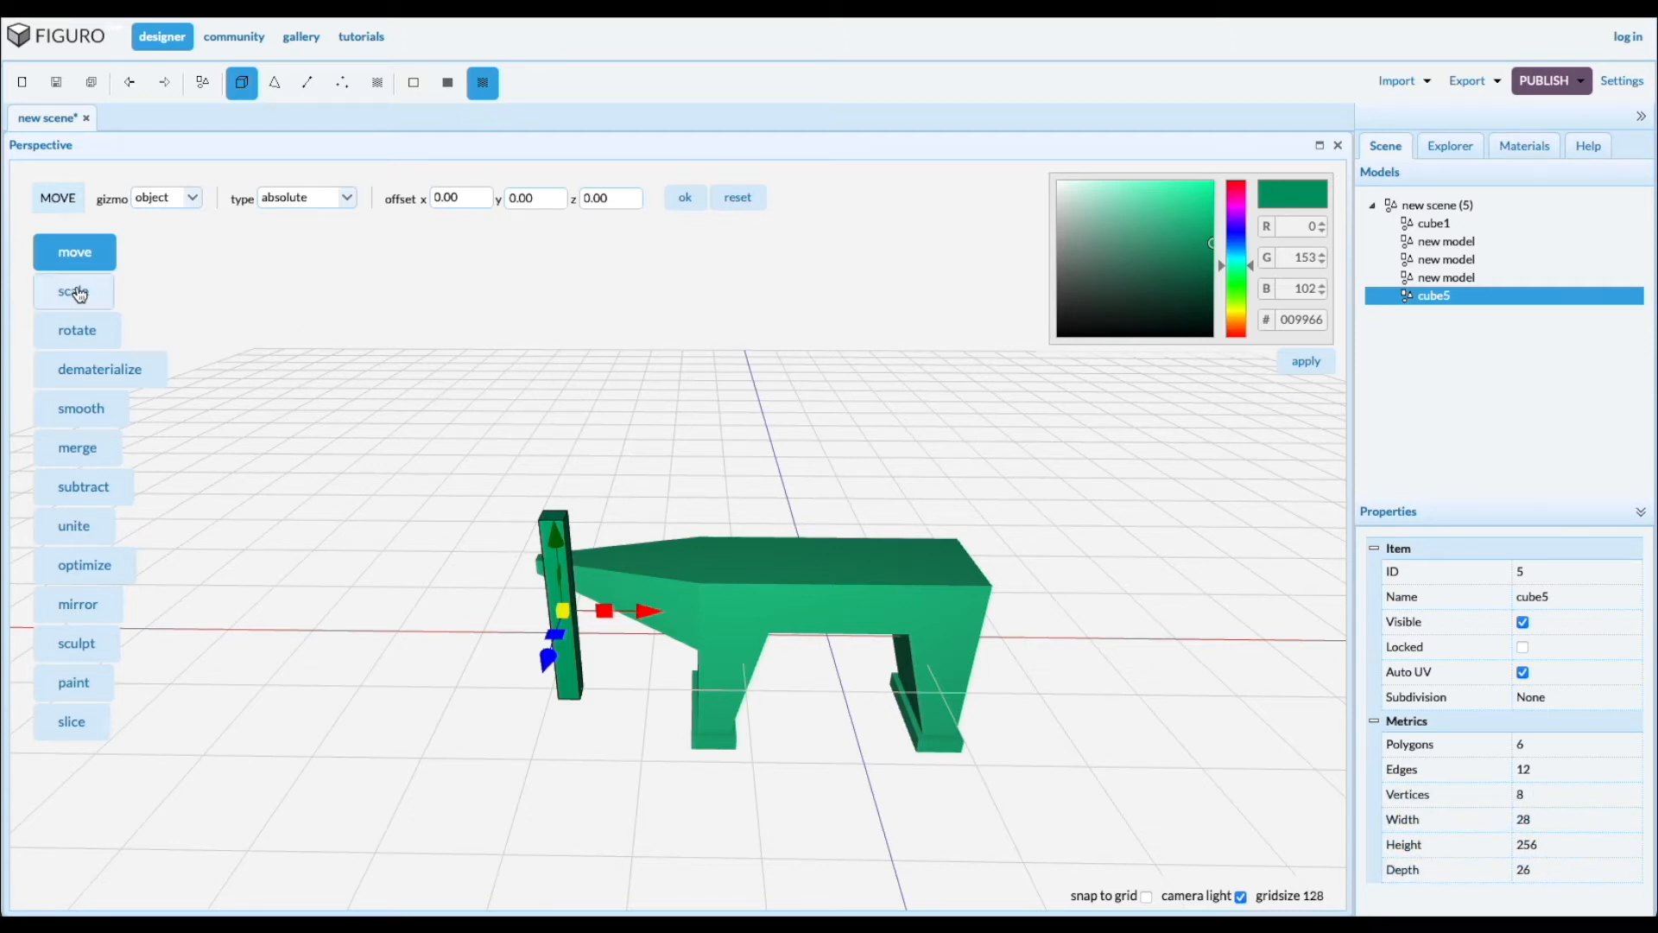
pyautogui.click(72, 291)
pyautogui.write('28')
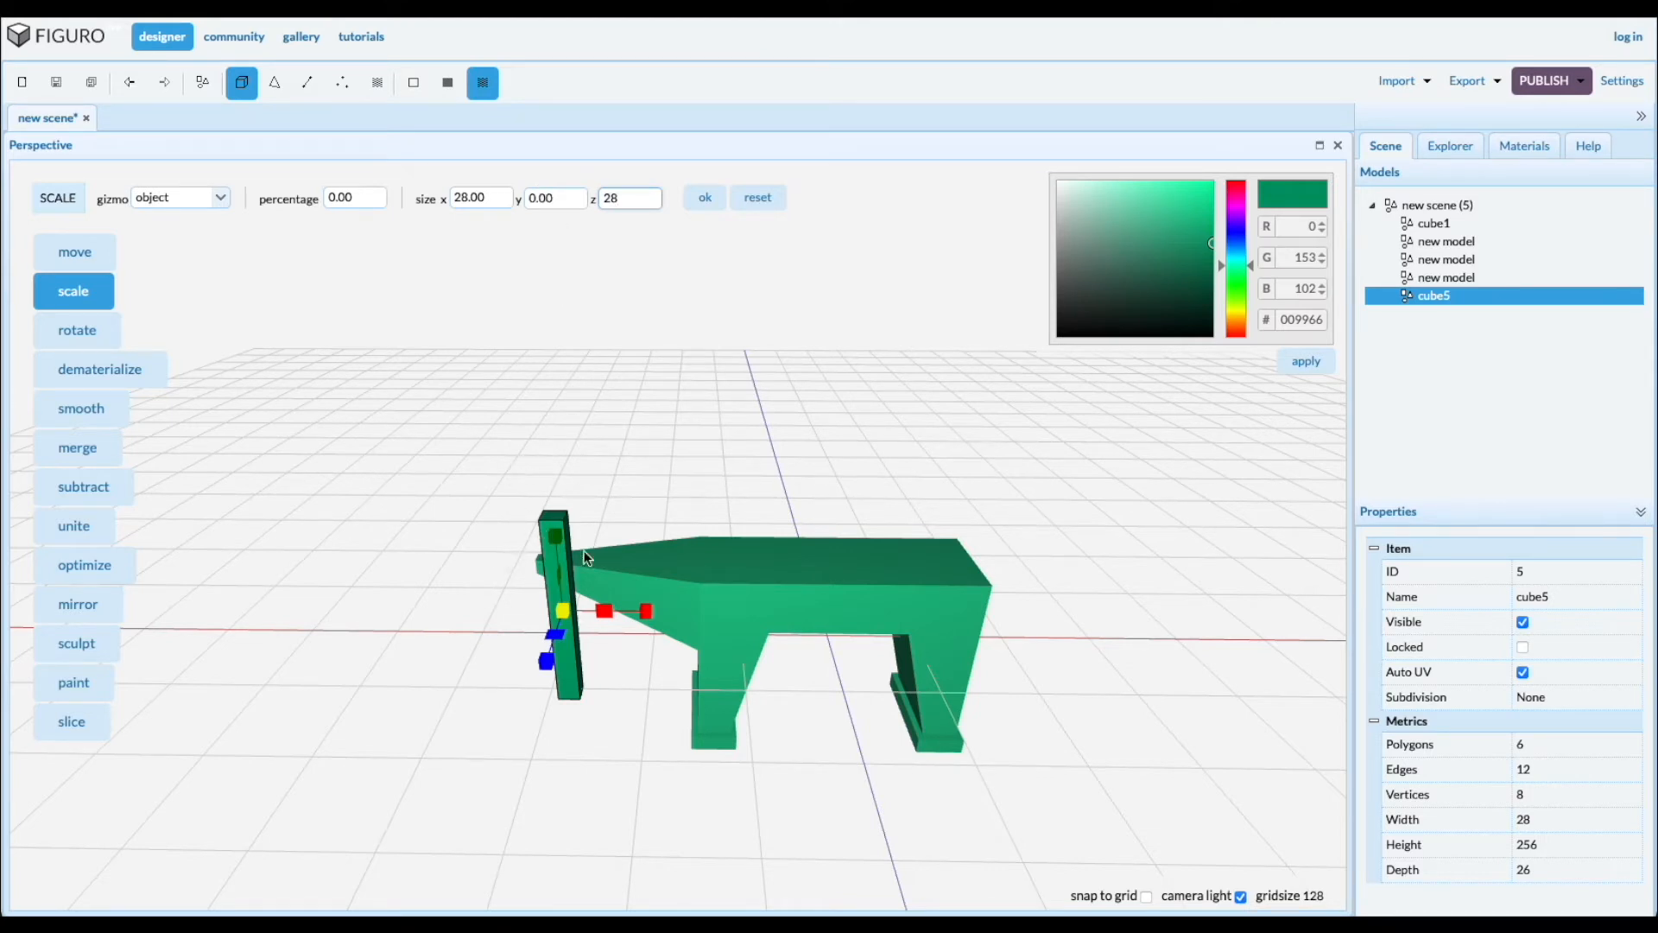
pyautogui.click(705, 198)
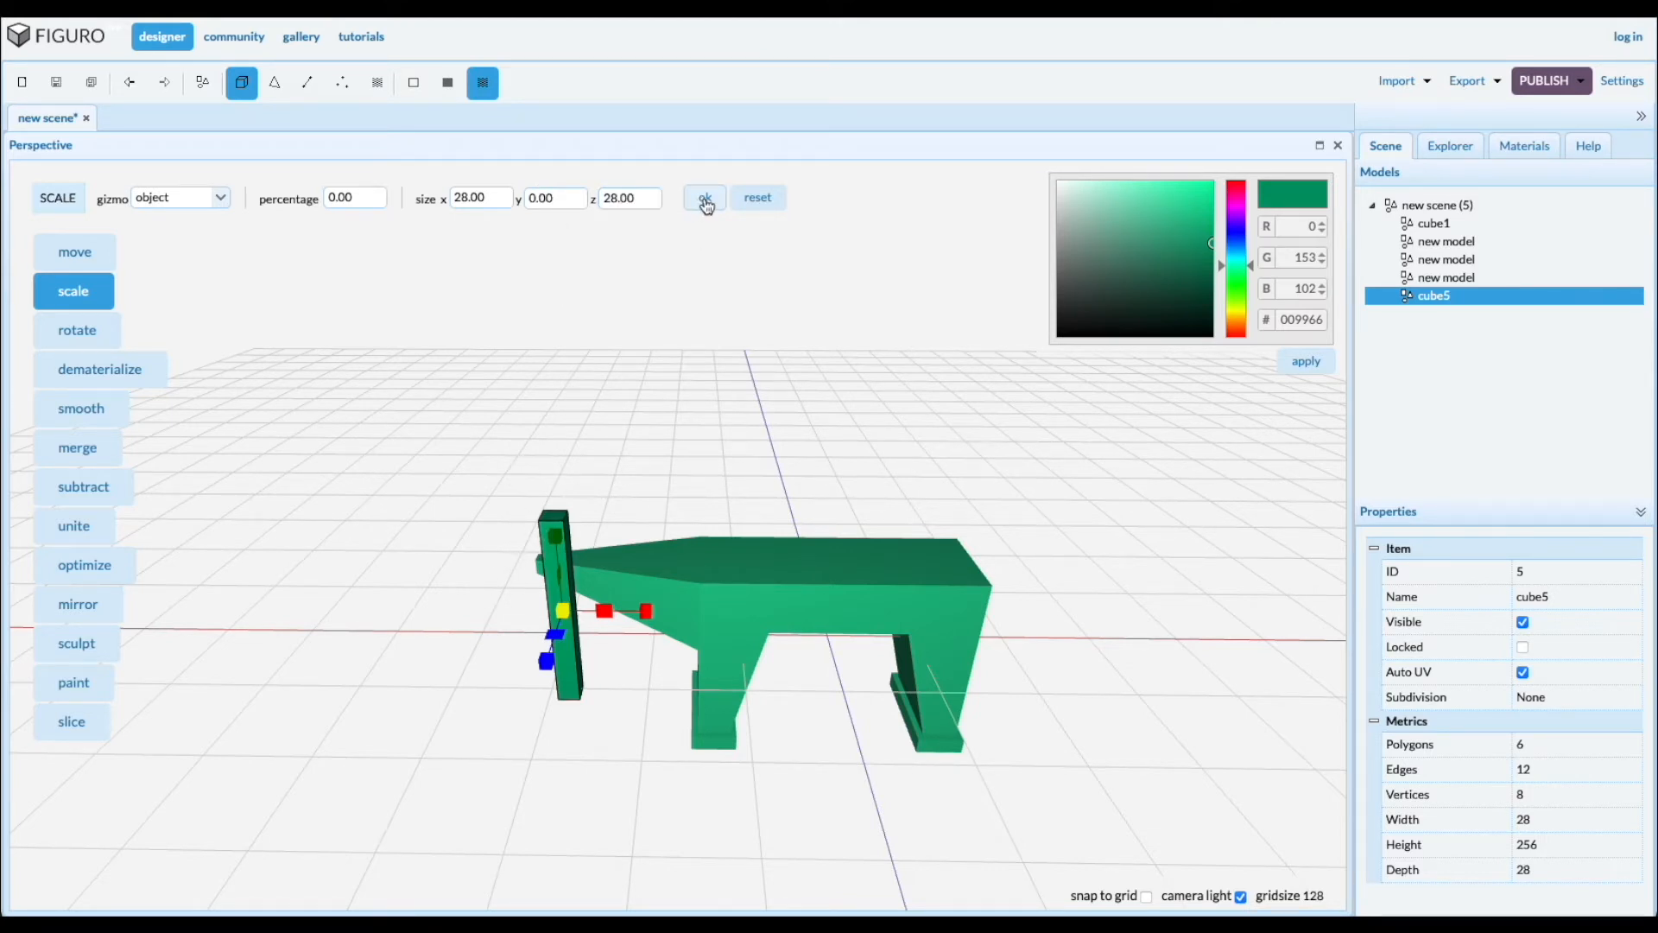
pyautogui.moveTo(1460, 890)
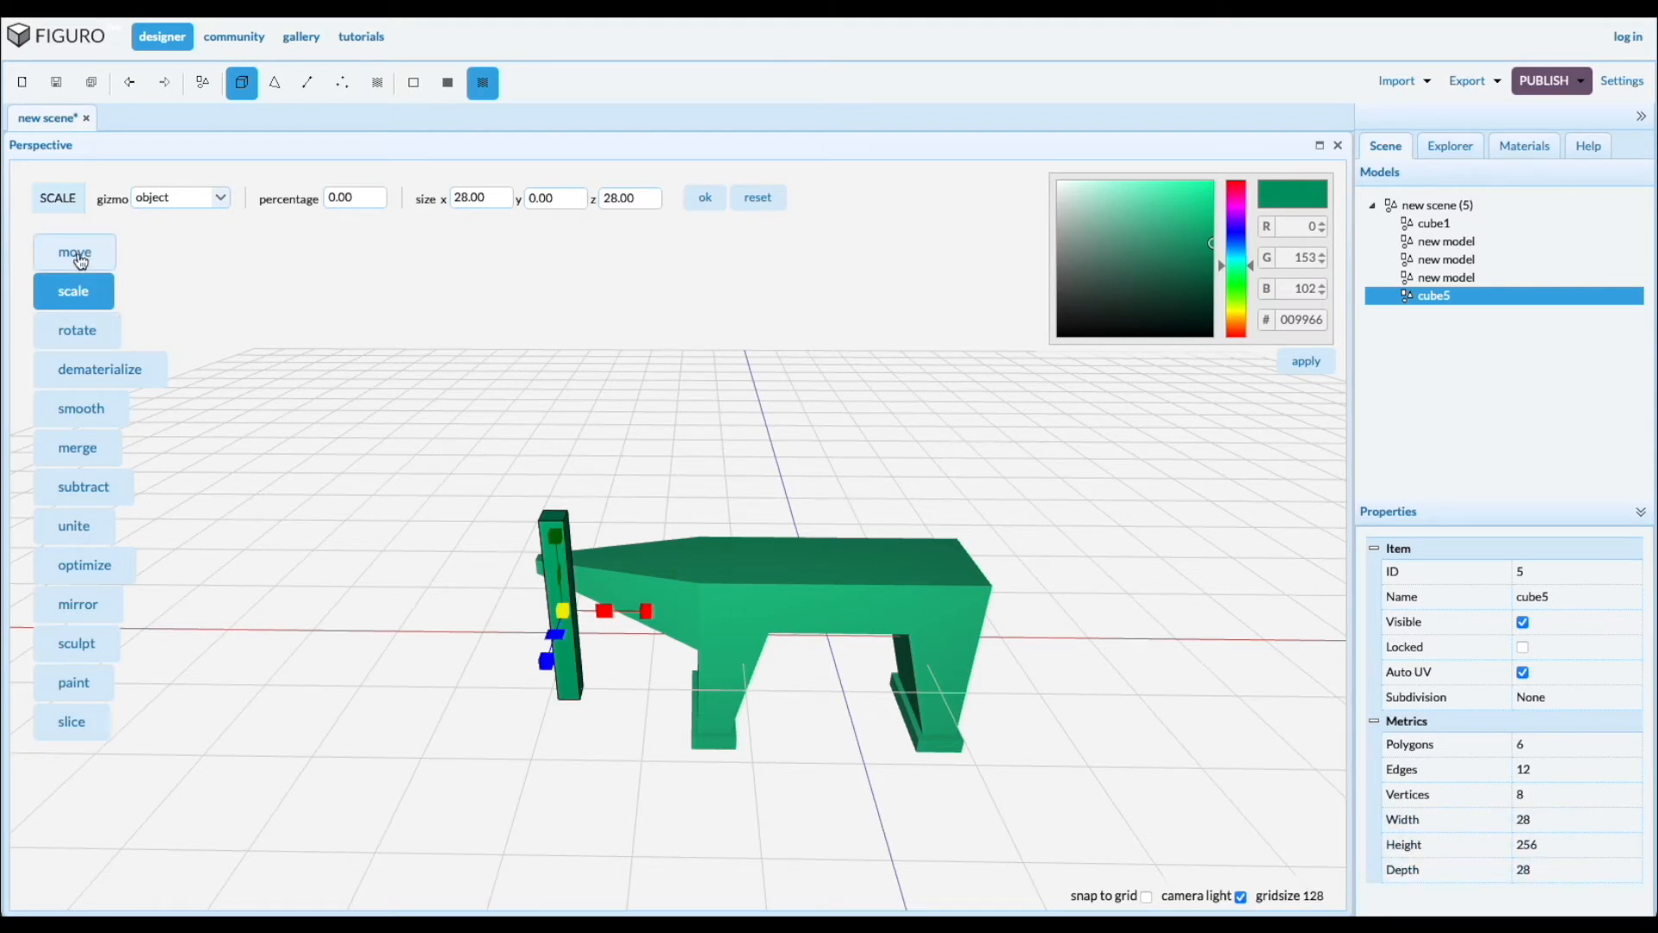
# Move cube5 through the horn, stretch it, and scale it to 95 percent (27×538×27)
pyautogui.click(74, 251)
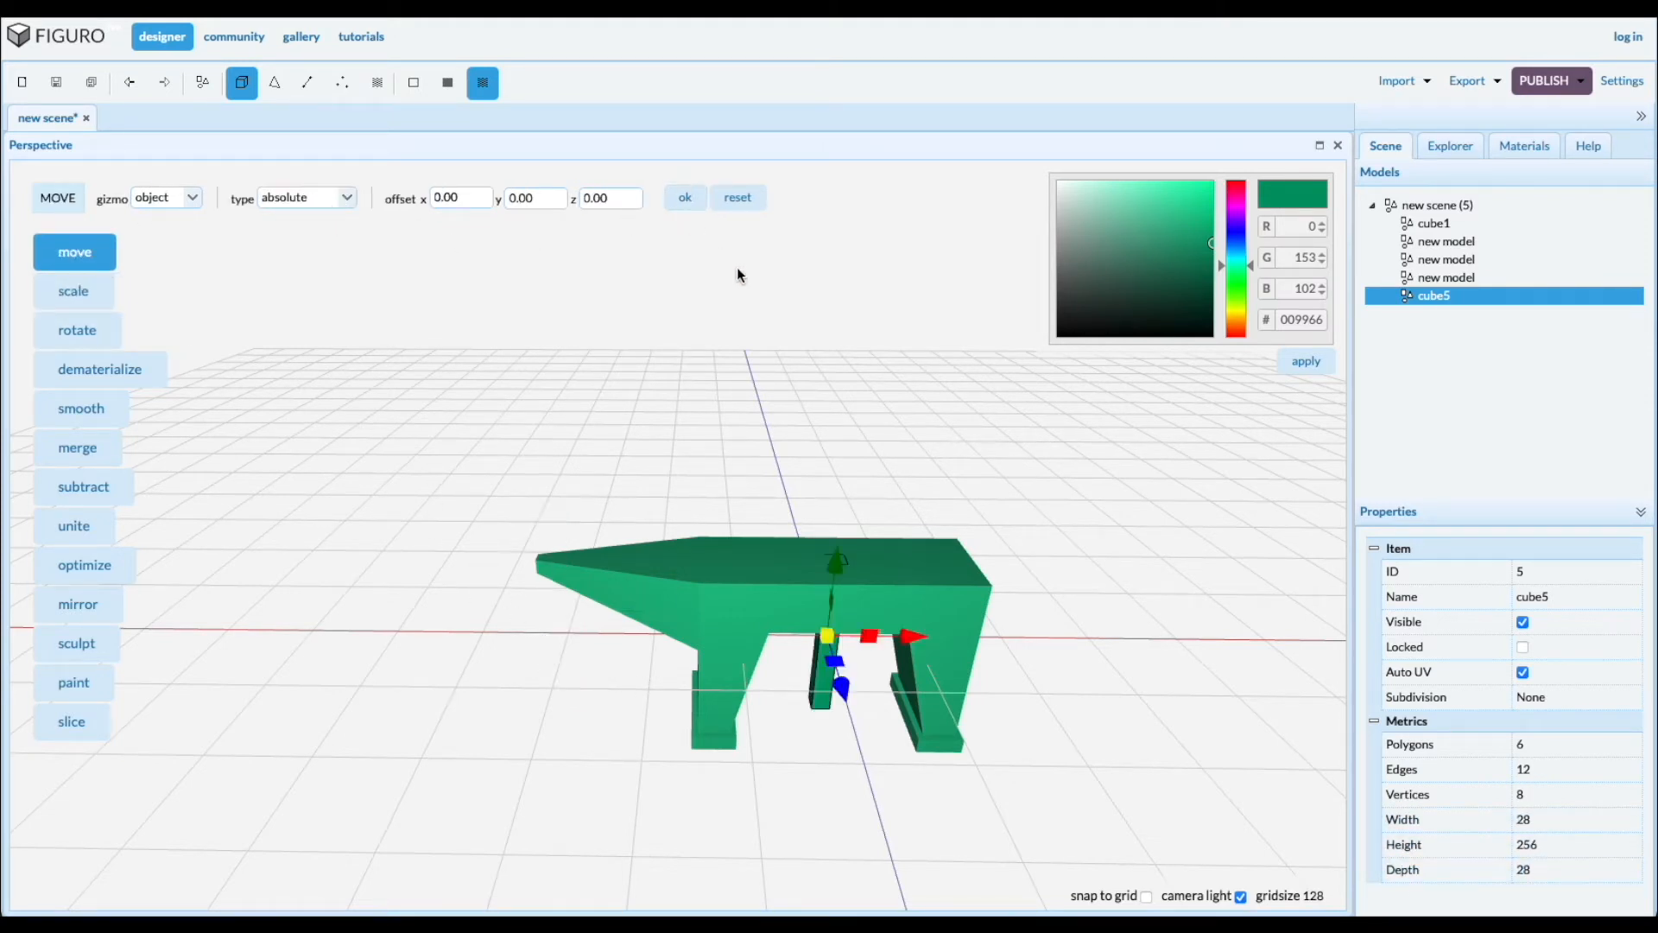
pyautogui.click(73, 291)
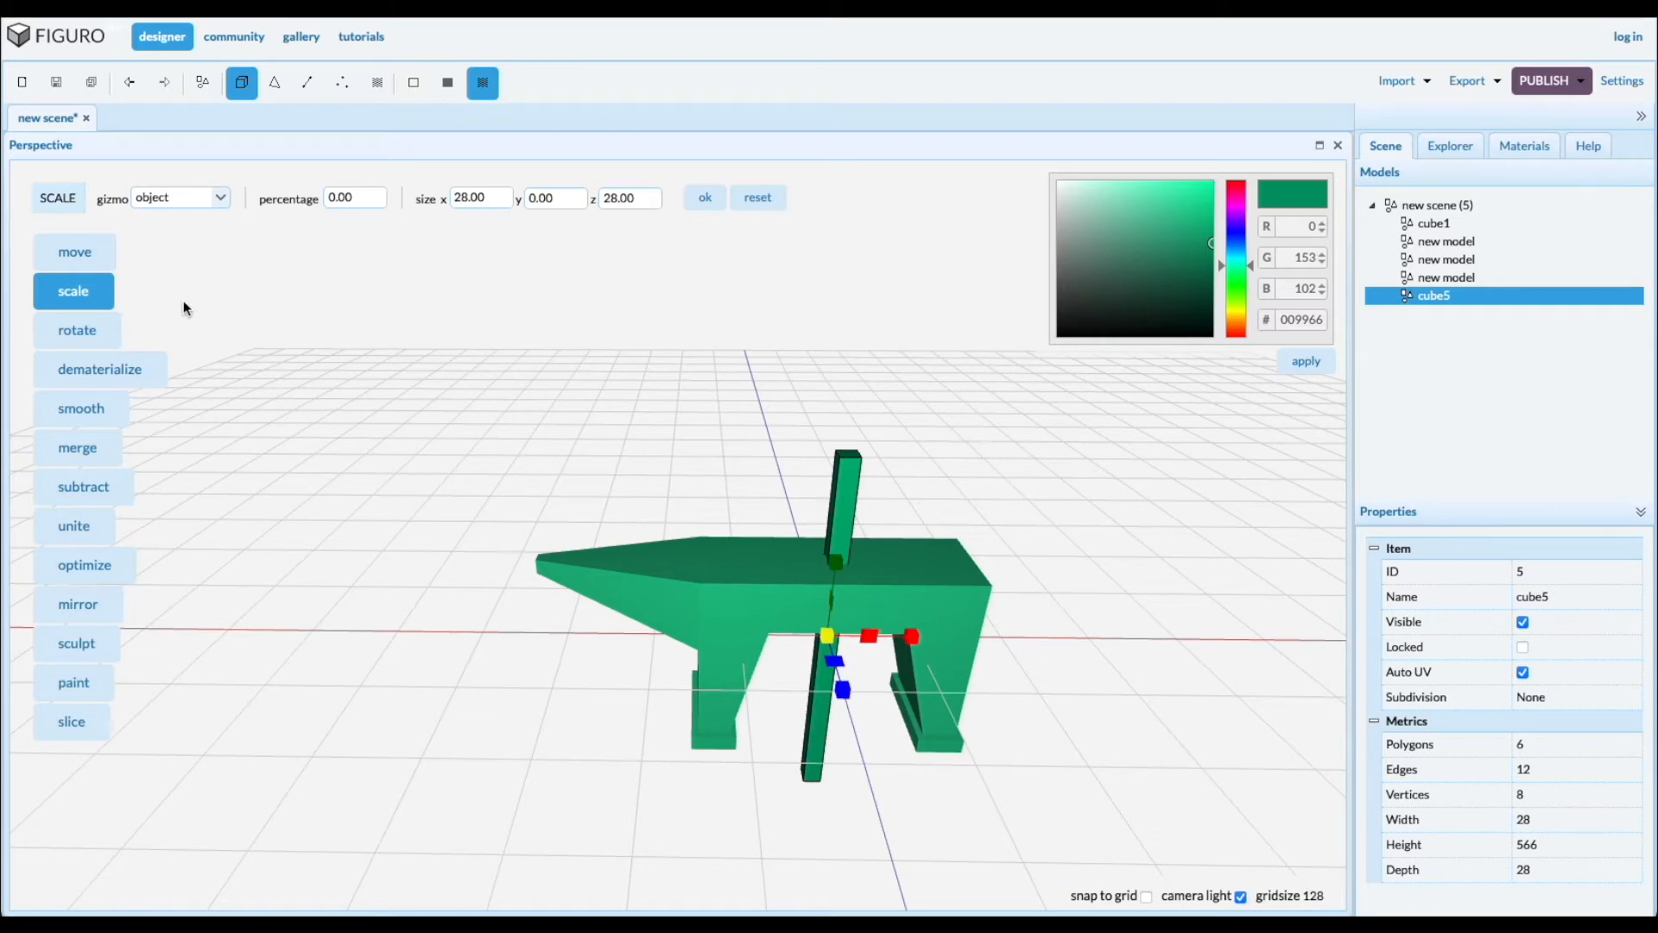
pyautogui.click(75, 251)
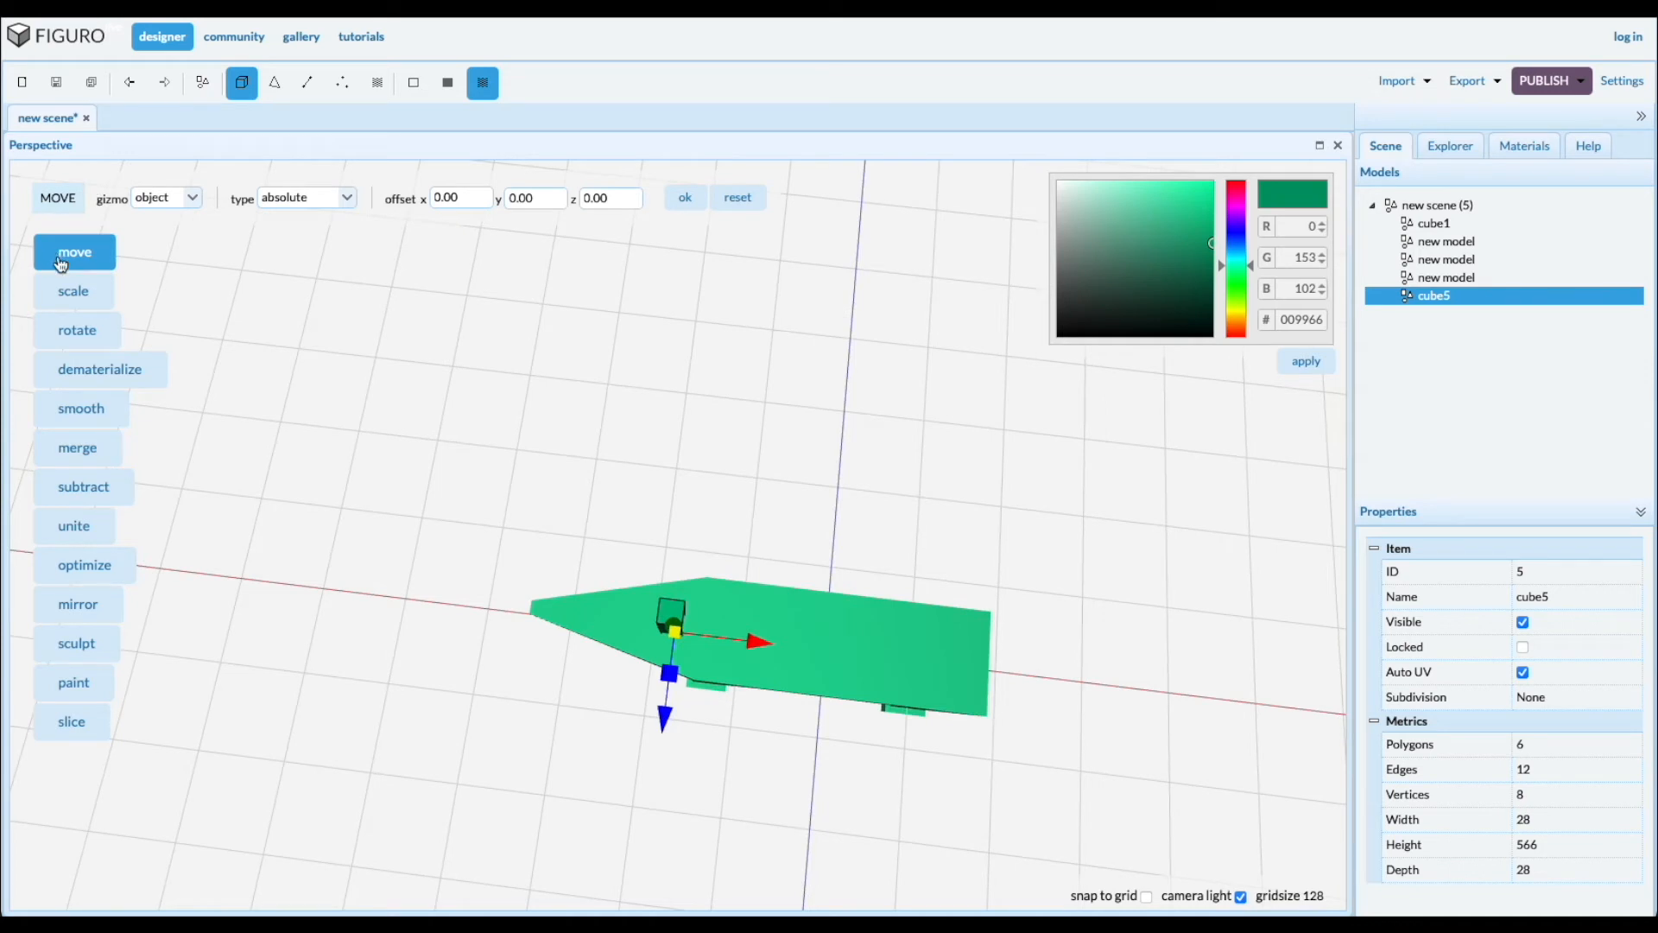
pyautogui.click(72, 291)
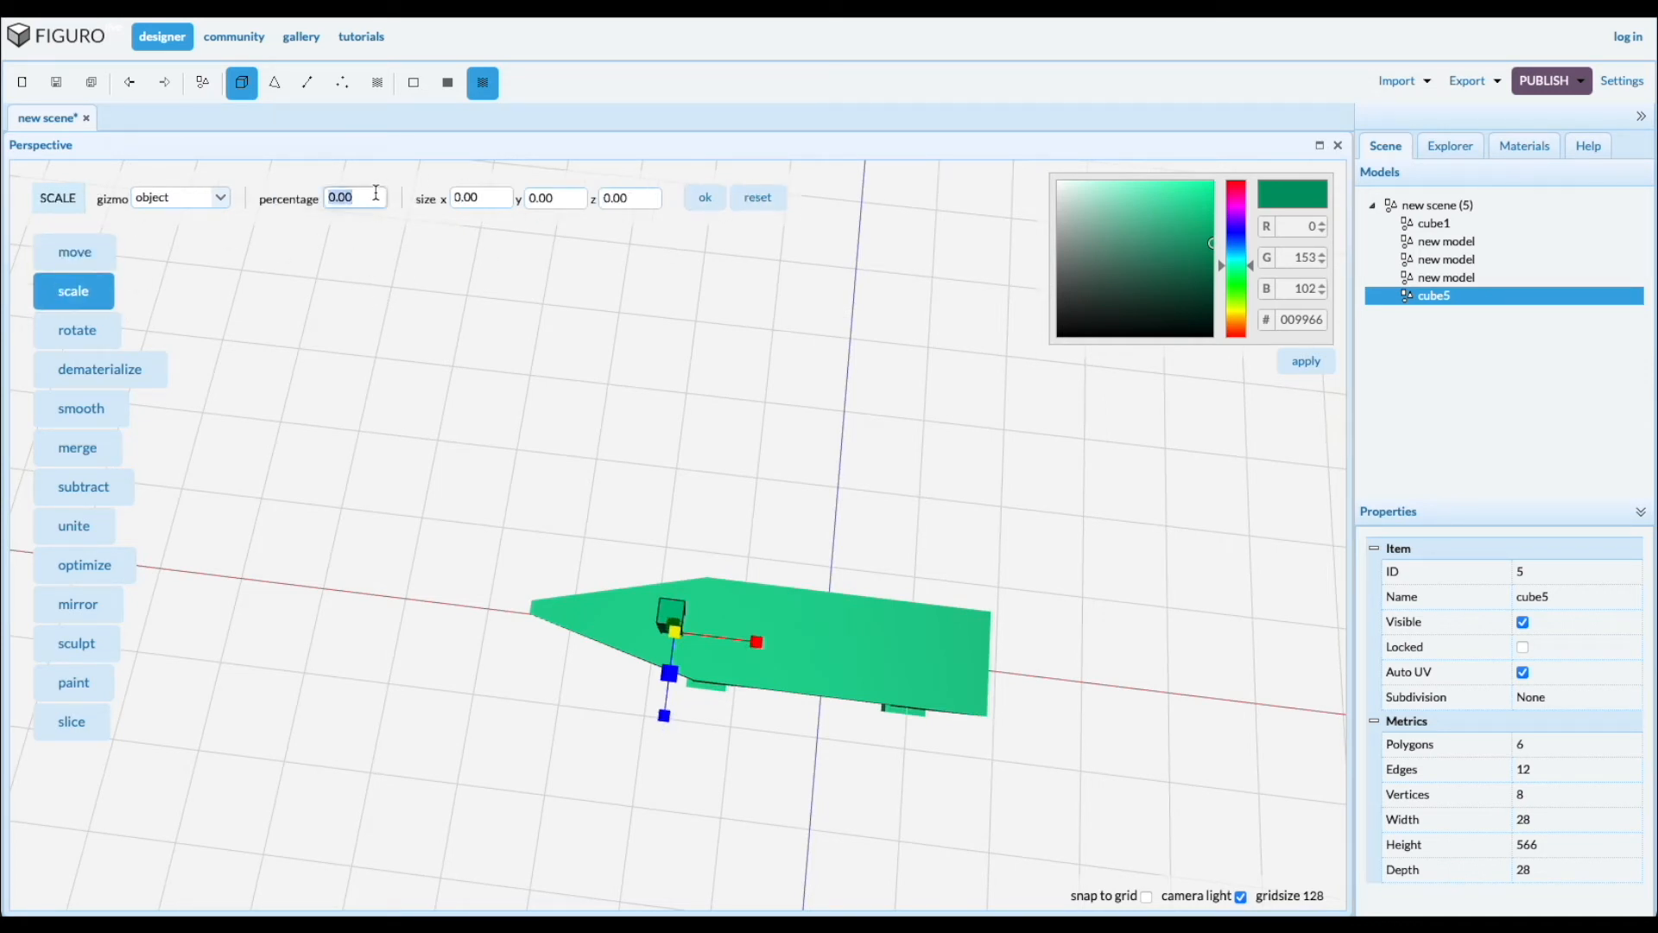
pyautogui.write('9')
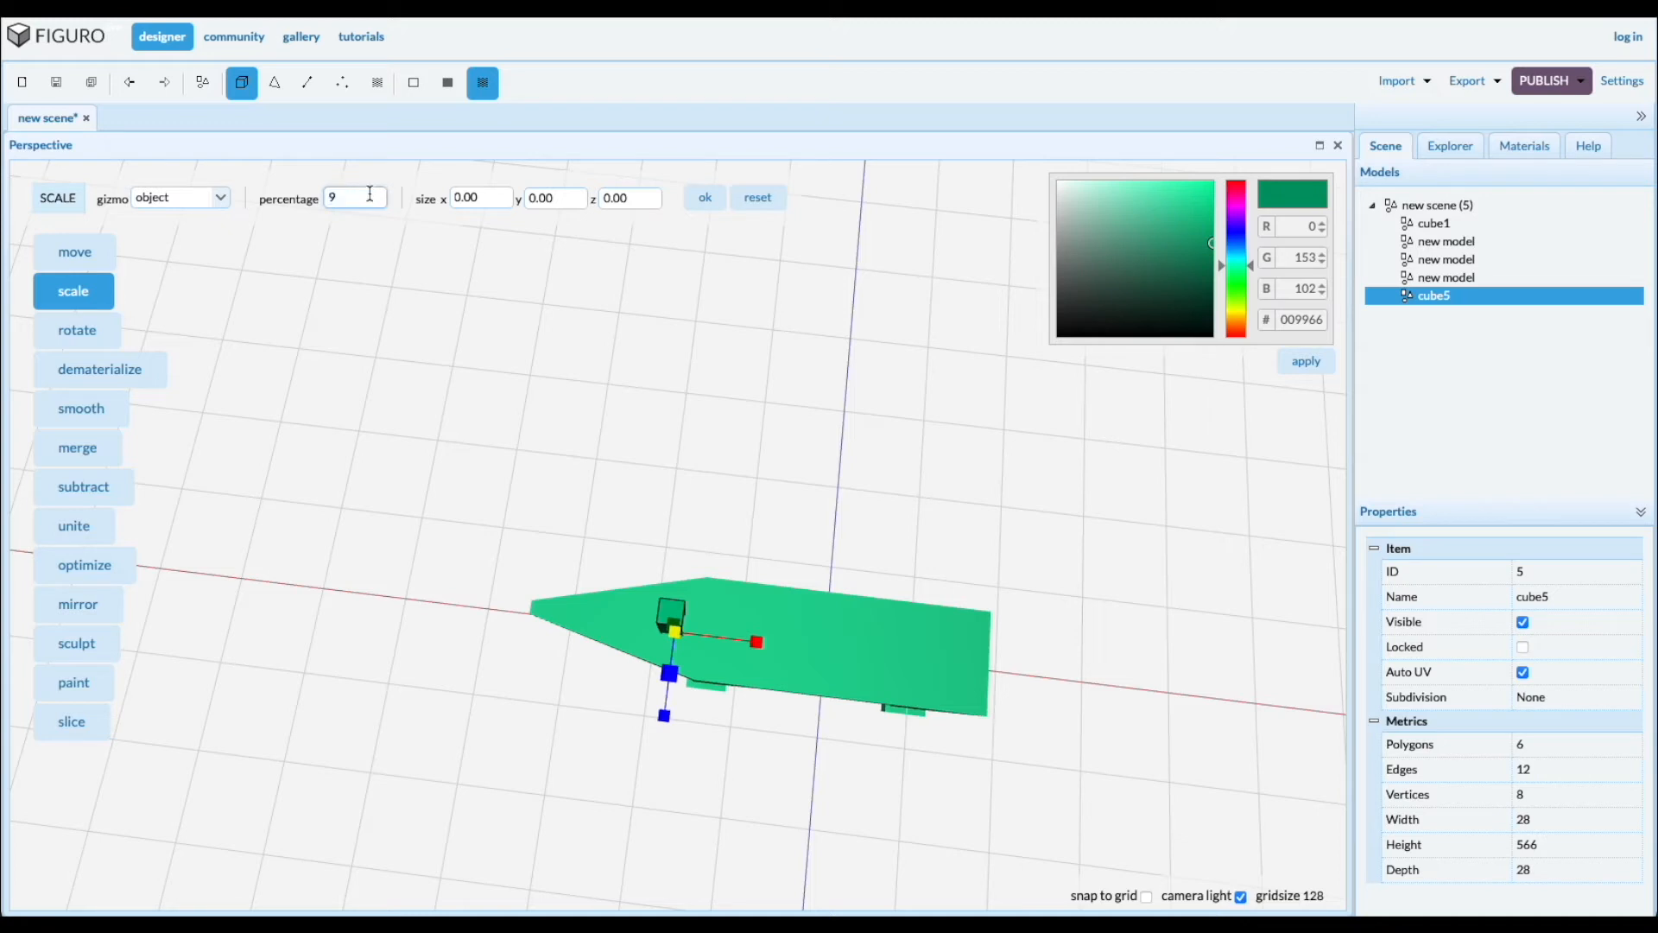
pyautogui.click(705, 198)
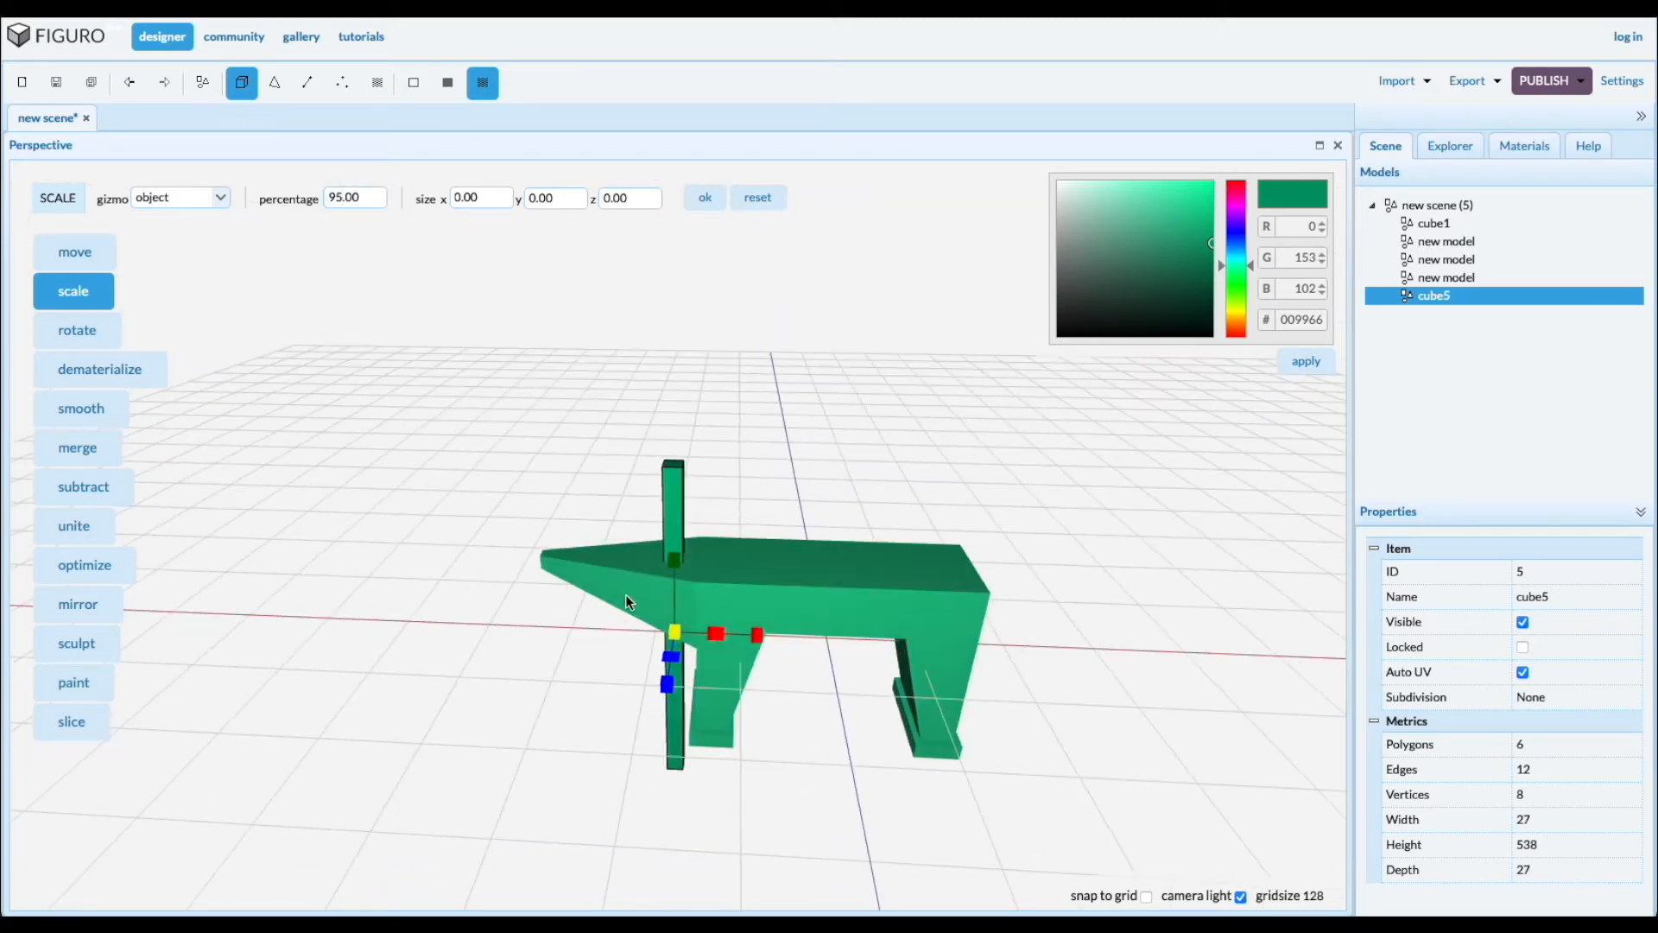
# Select the horn together with cube5 and subtract the post from it
pyautogui.click(1445, 277)
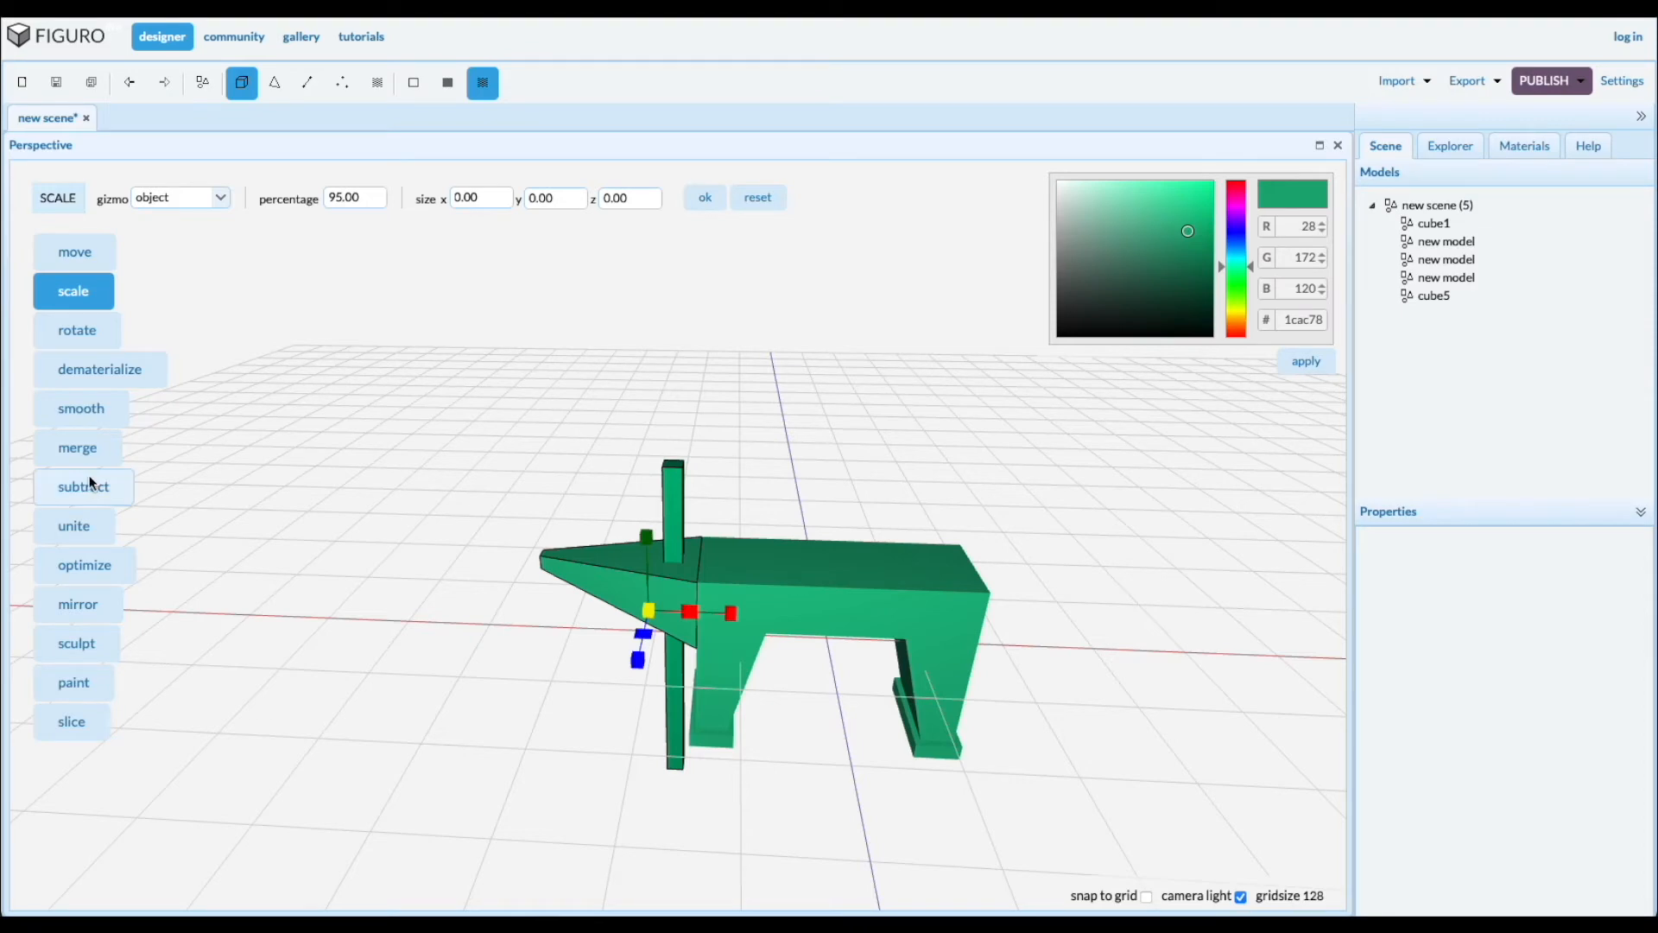
pyautogui.click(83, 486)
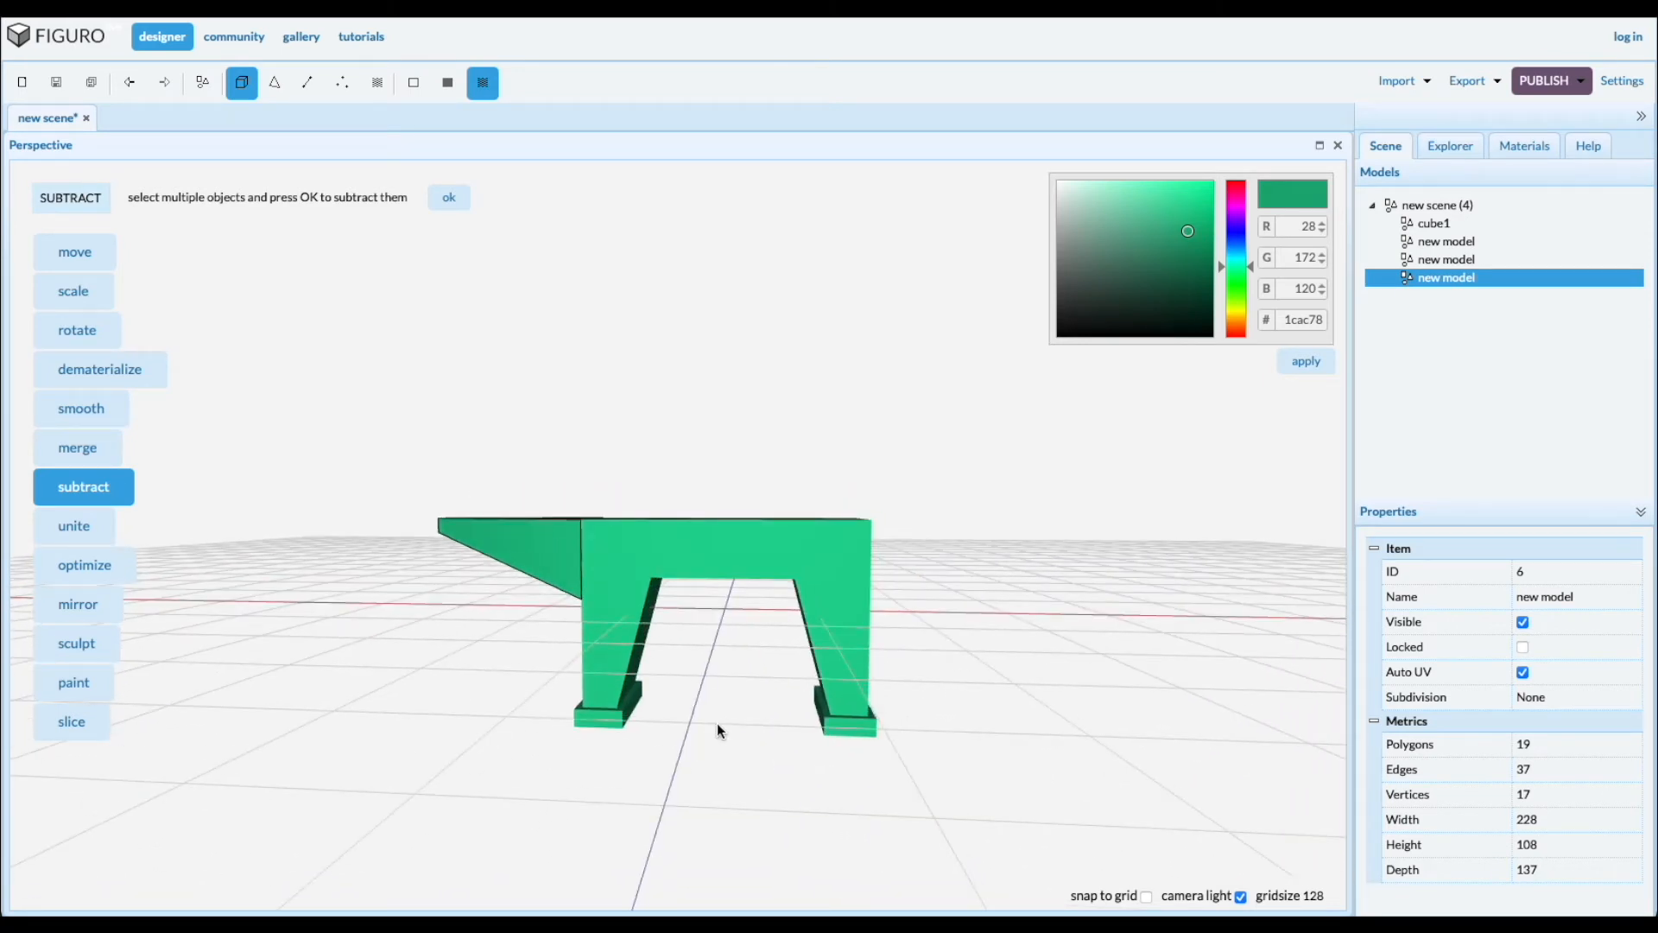
pyautogui.moveTo(201, 117)
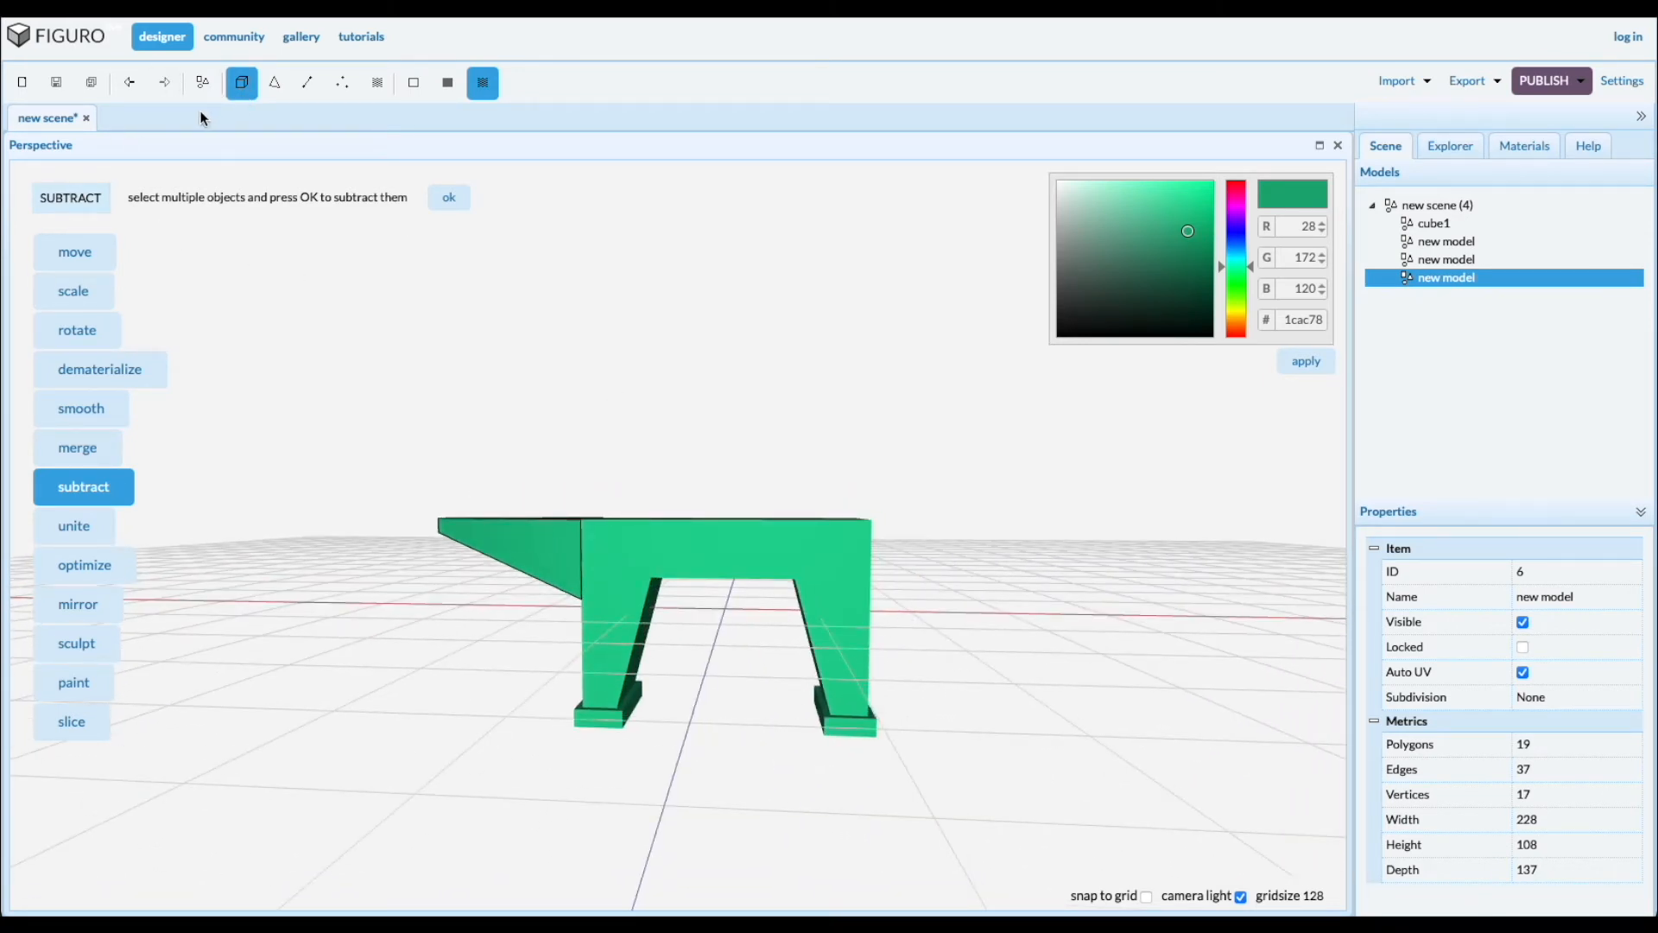
# Add cylinder10 beside the anvil and resize it to 131 wide, 191 high, 131 deep
pyautogui.click(201, 83)
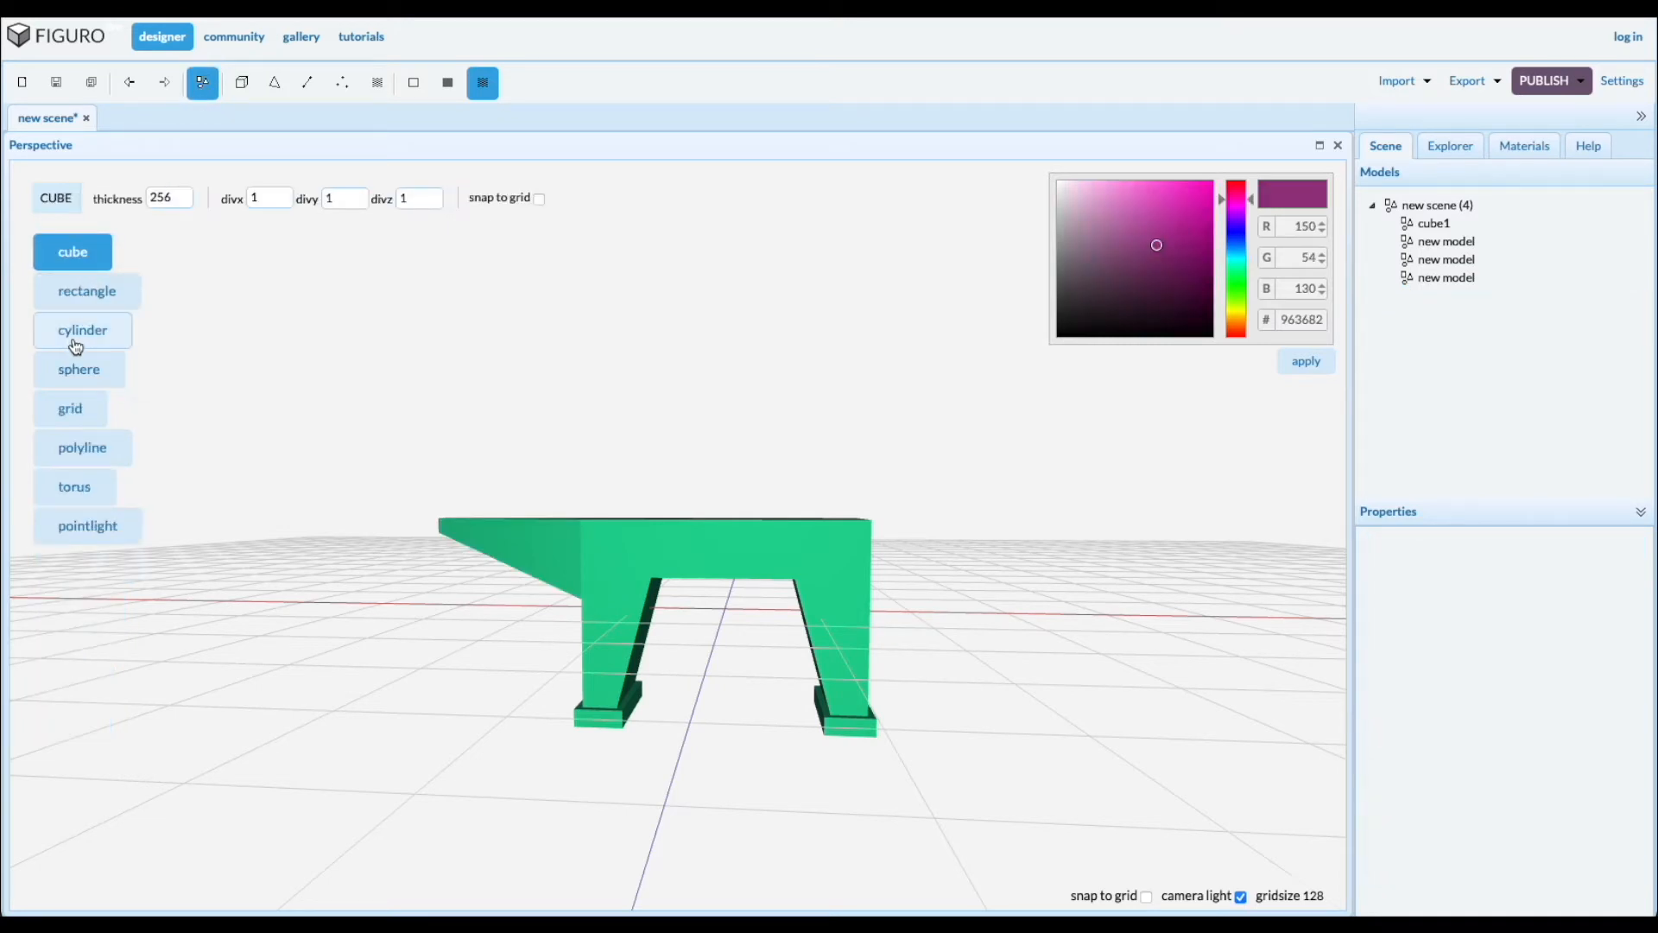
pyautogui.click(83, 329)
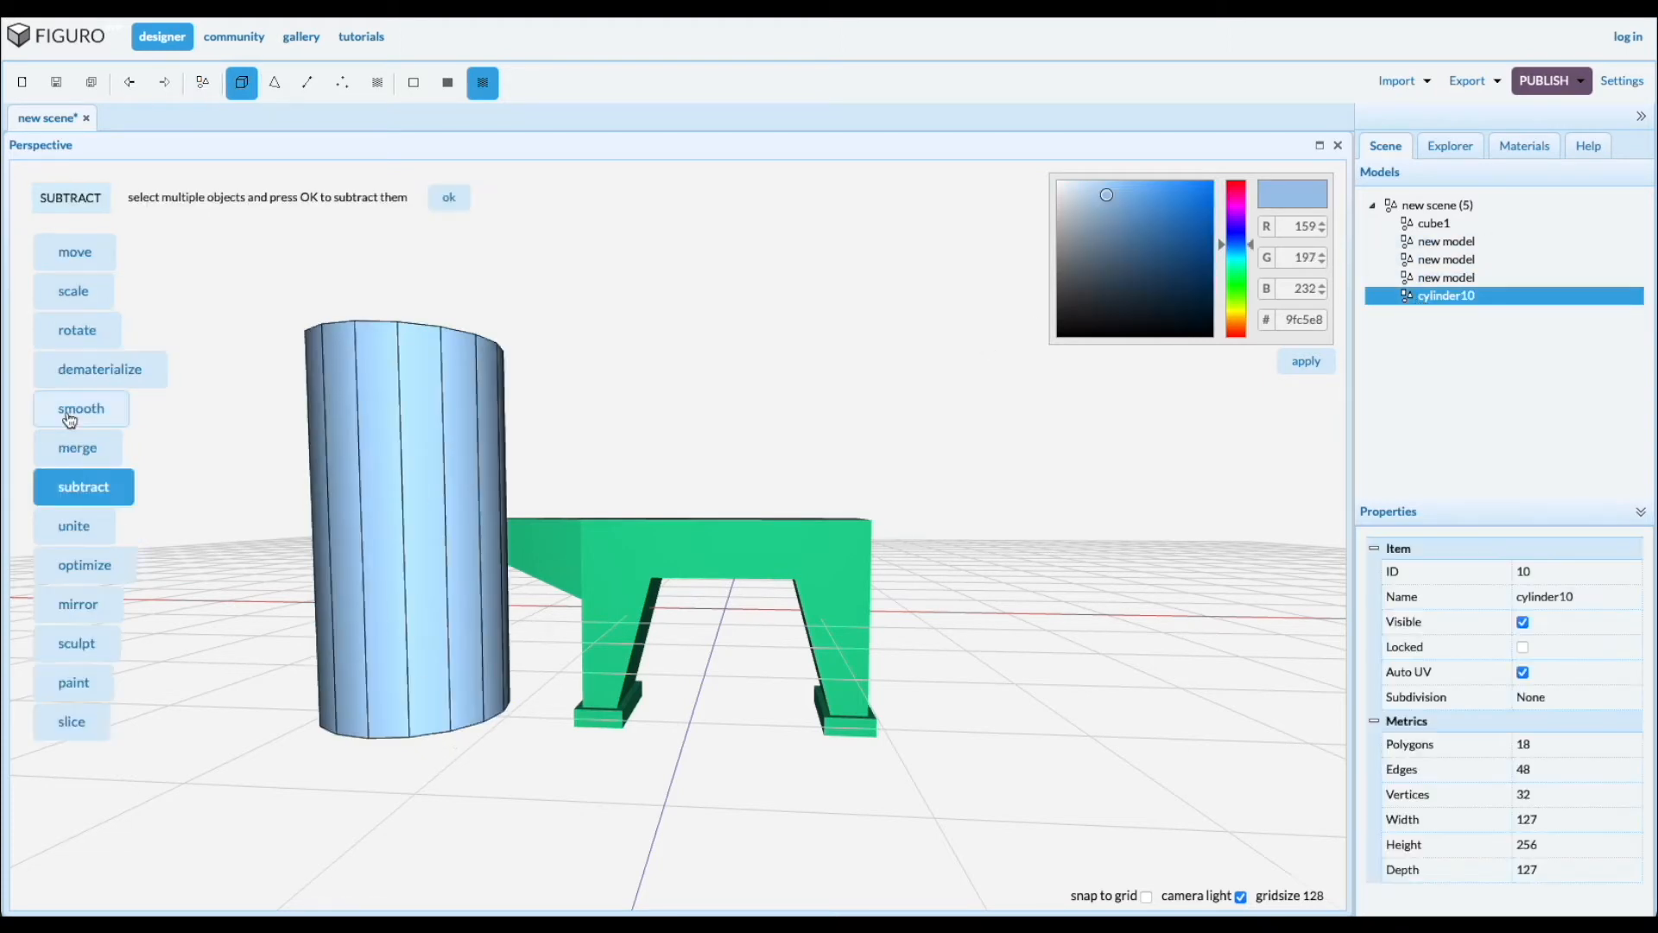
pyautogui.click(74, 252)
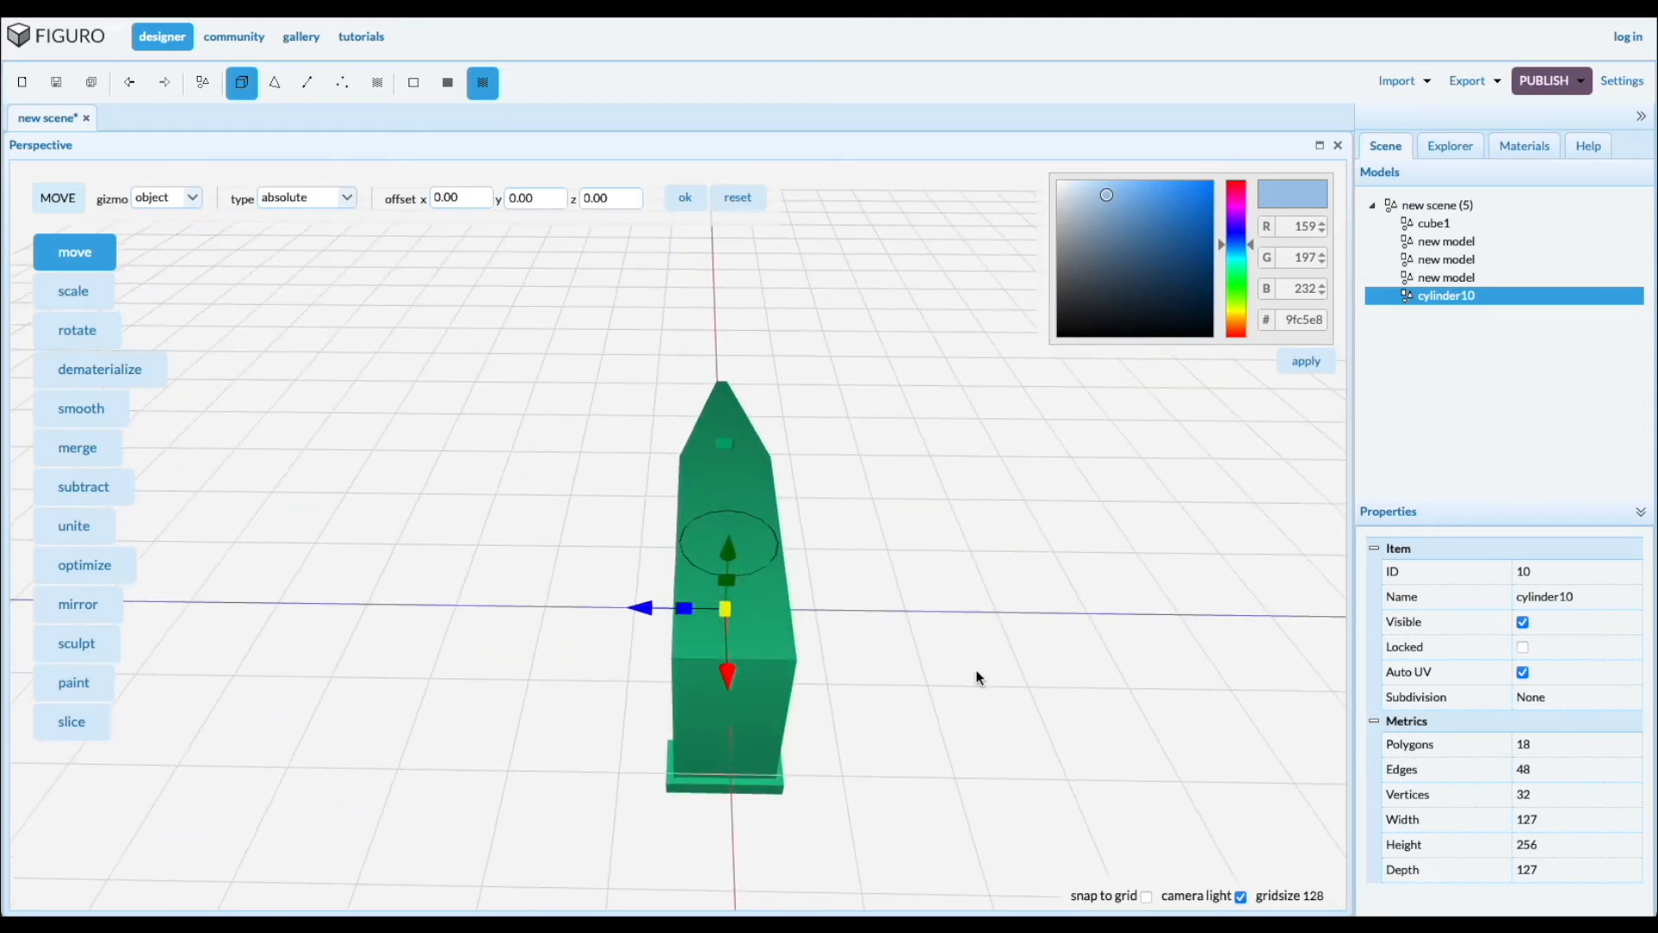
pyautogui.click(72, 291)
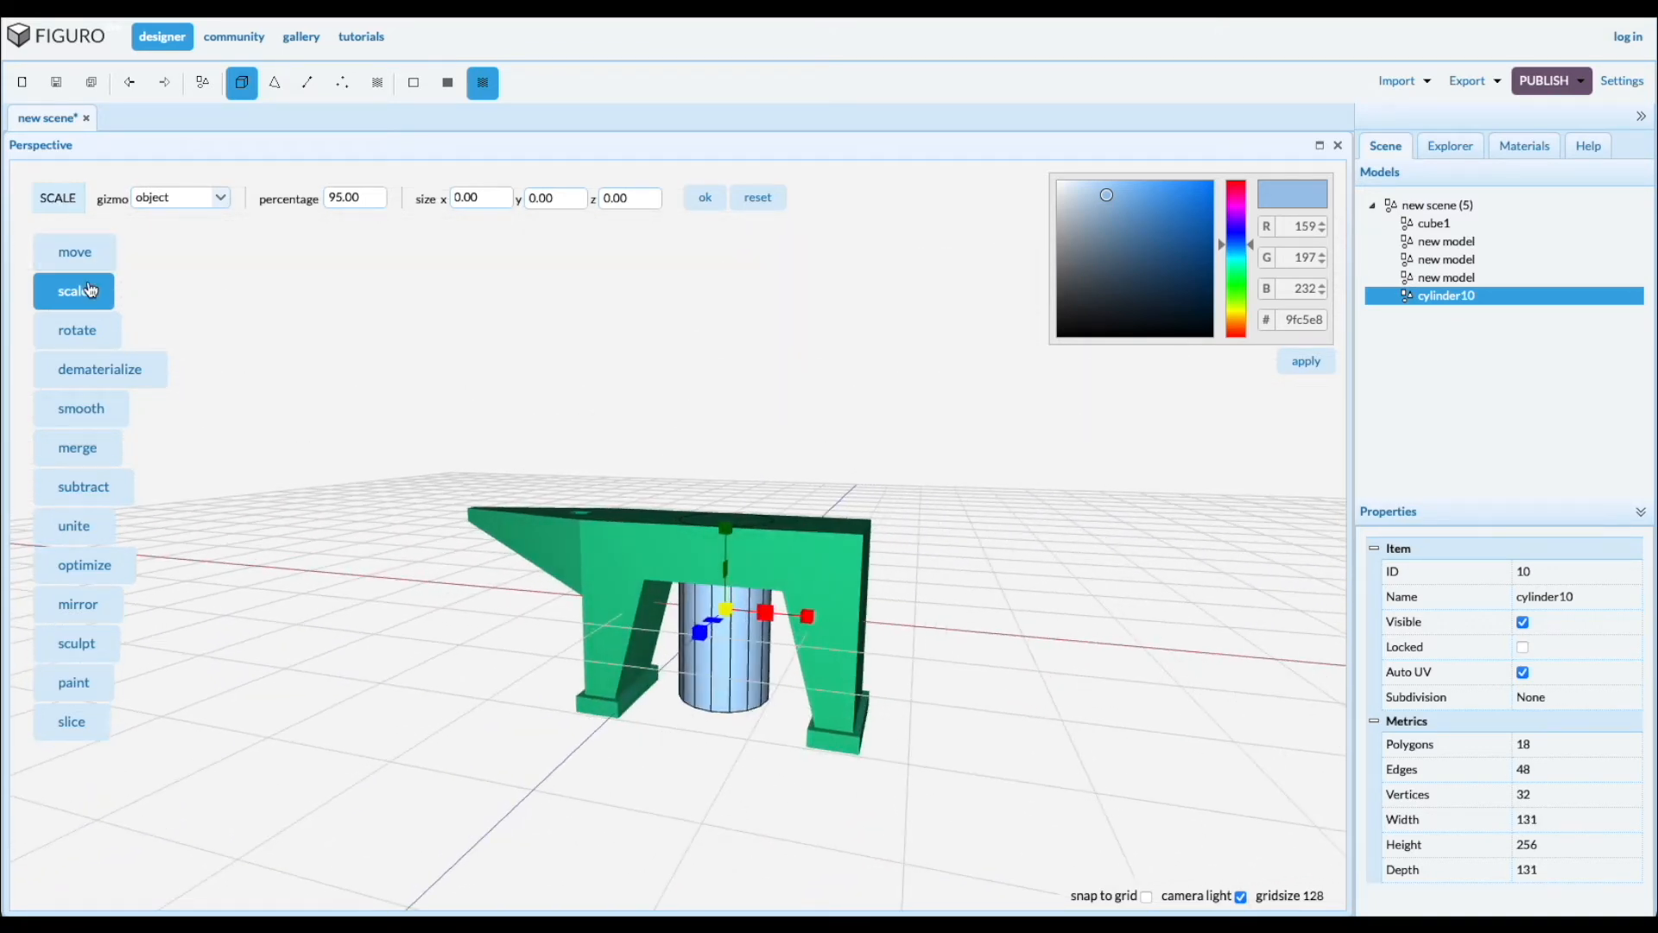
pyautogui.click(74, 252)
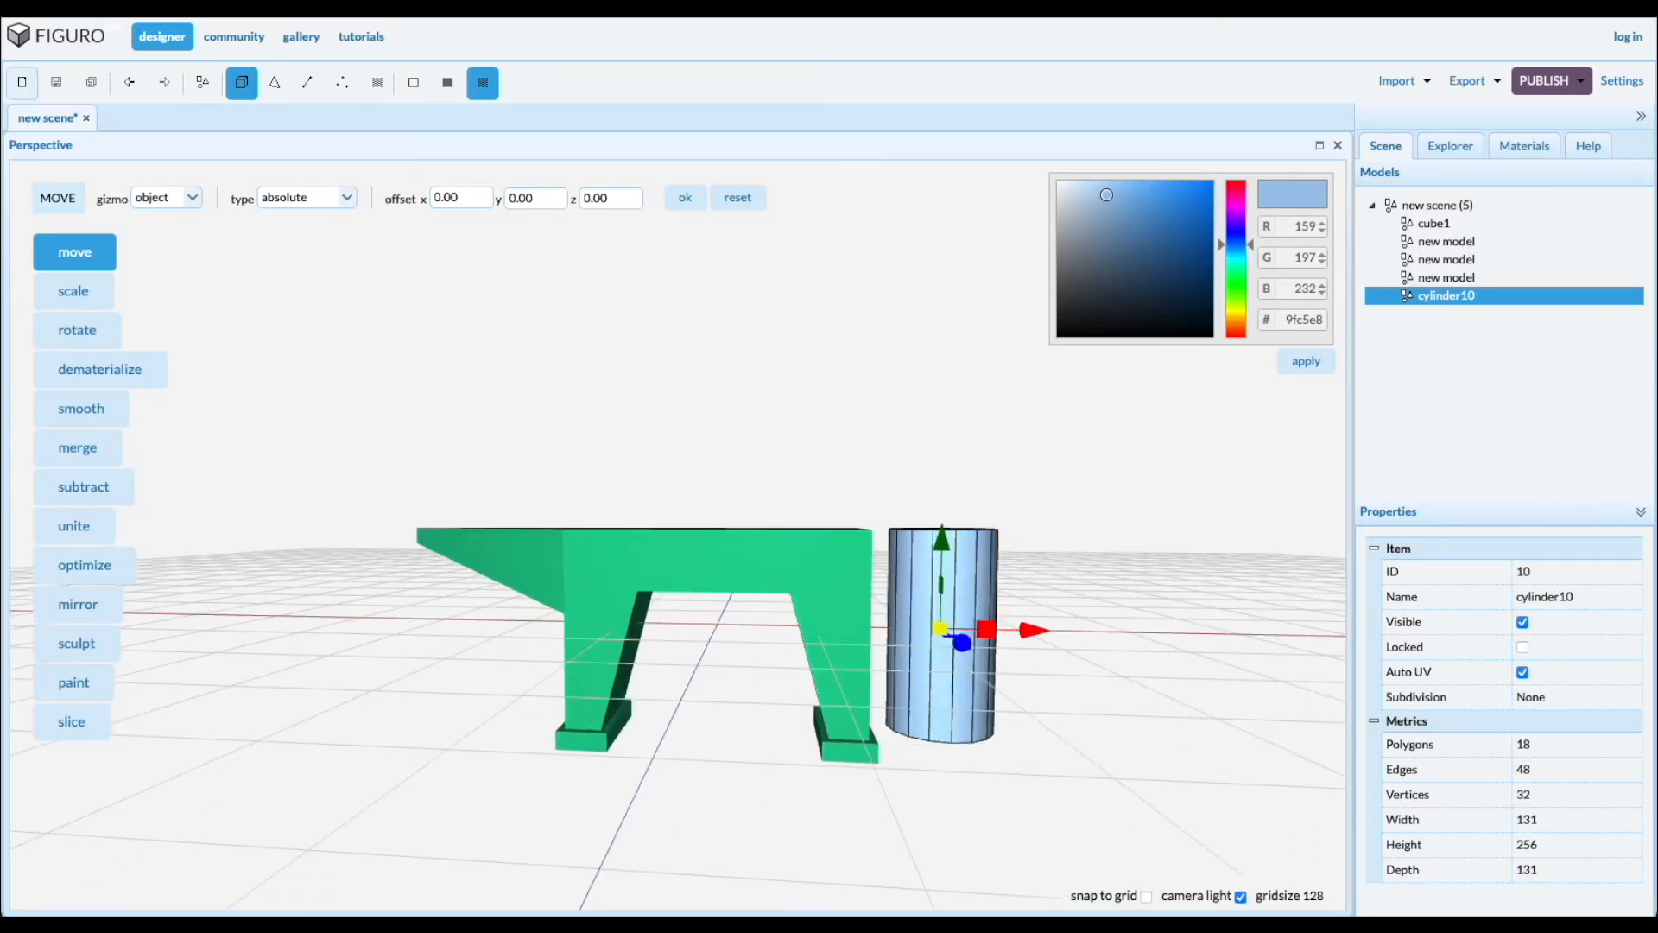
pyautogui.click(72, 292)
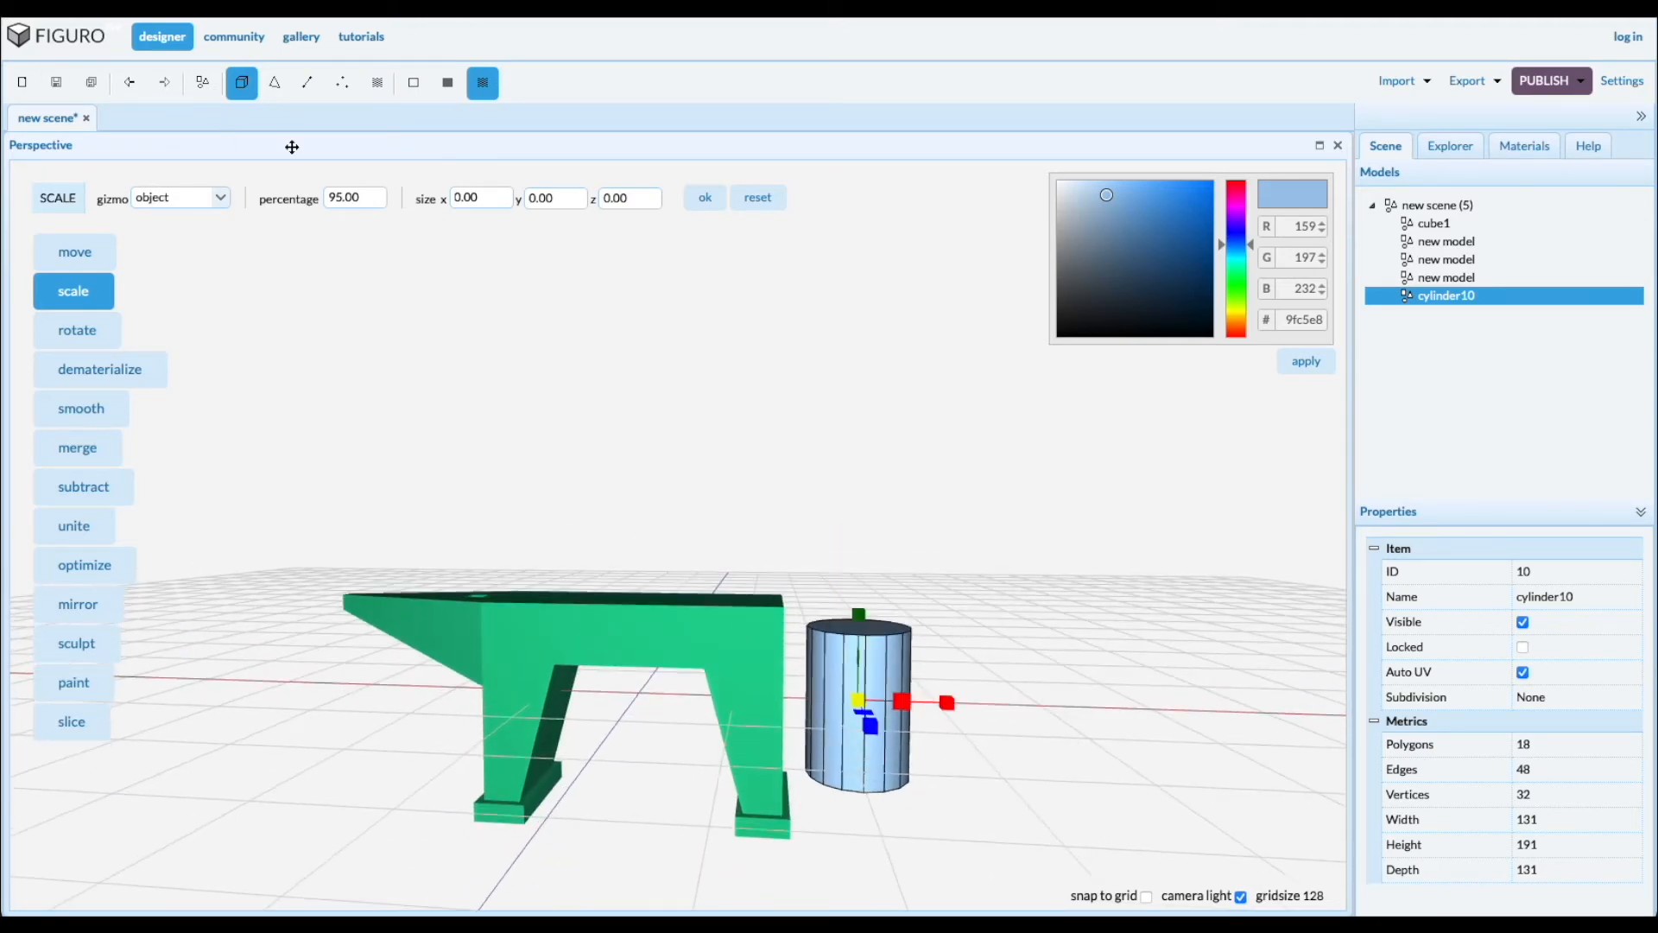
# Shrink and move cylinder10's top face into a cone, then bevel its tip
pyautogui.click(273, 83)
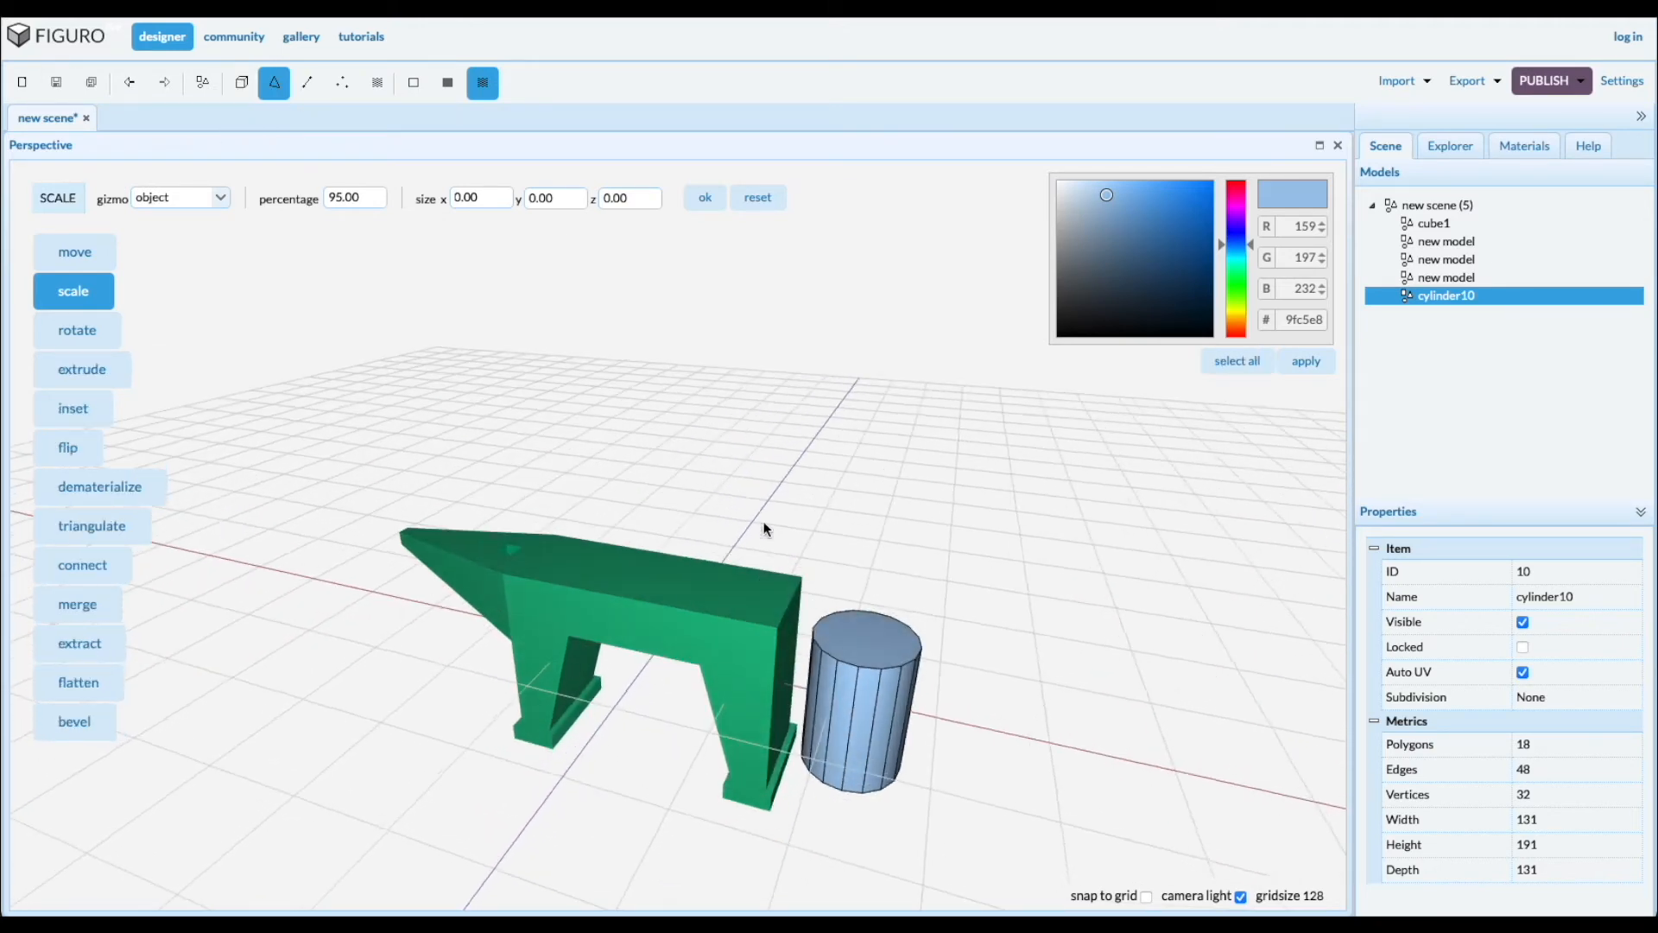
pyautogui.click(859, 698)
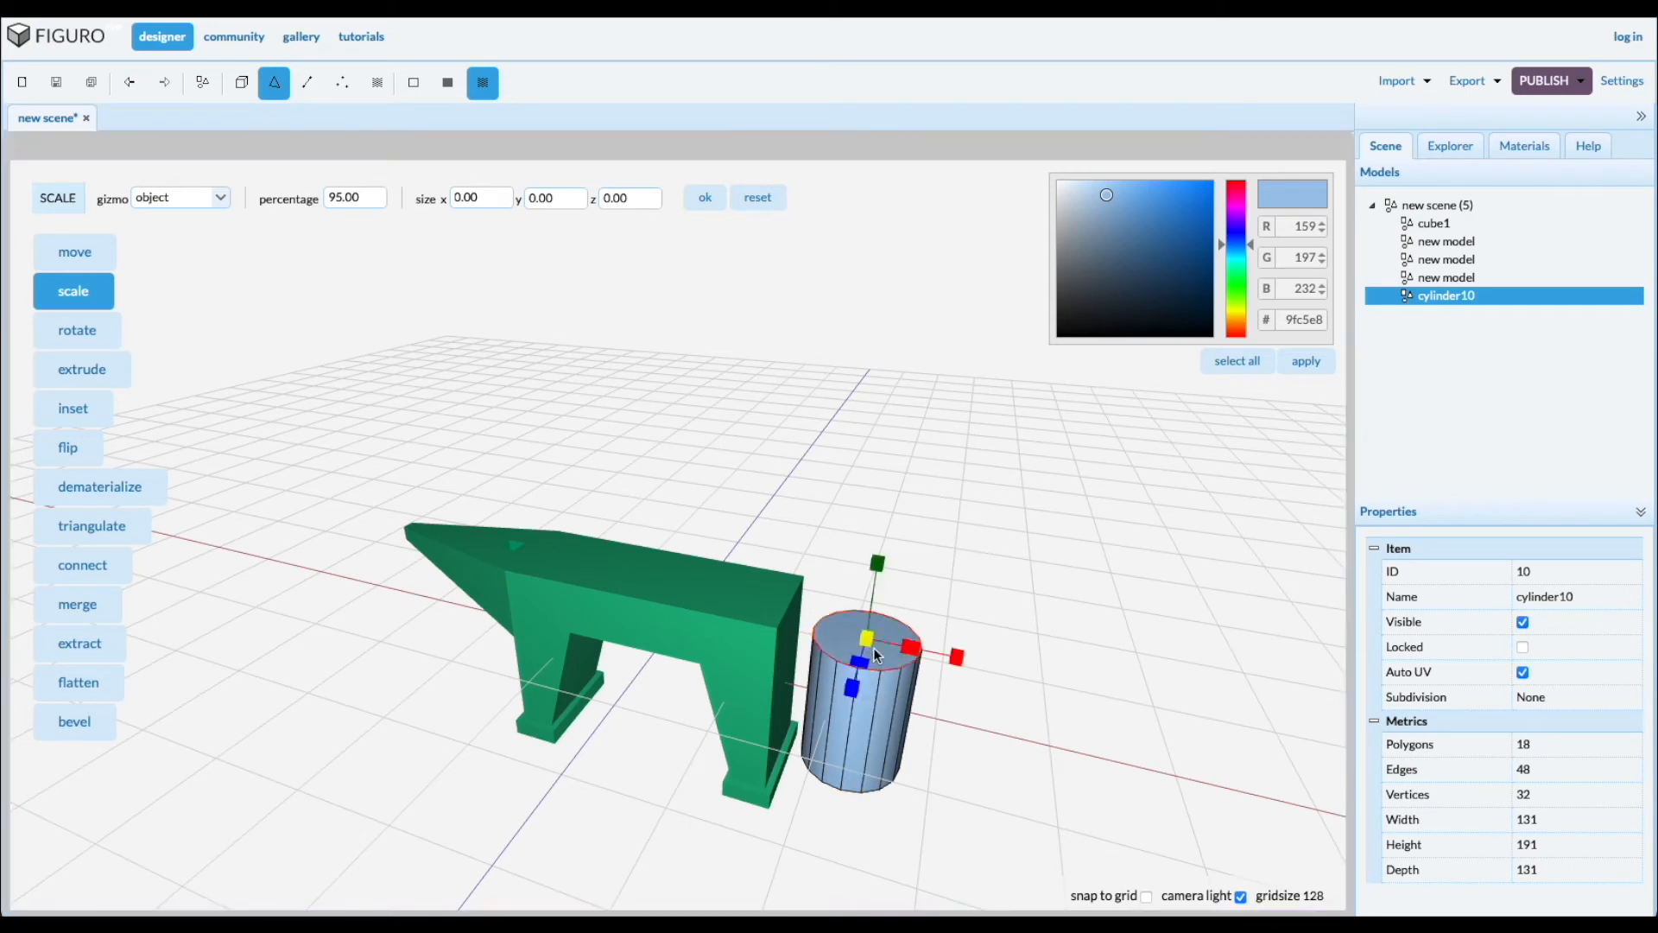
pyautogui.moveTo(1024, 772)
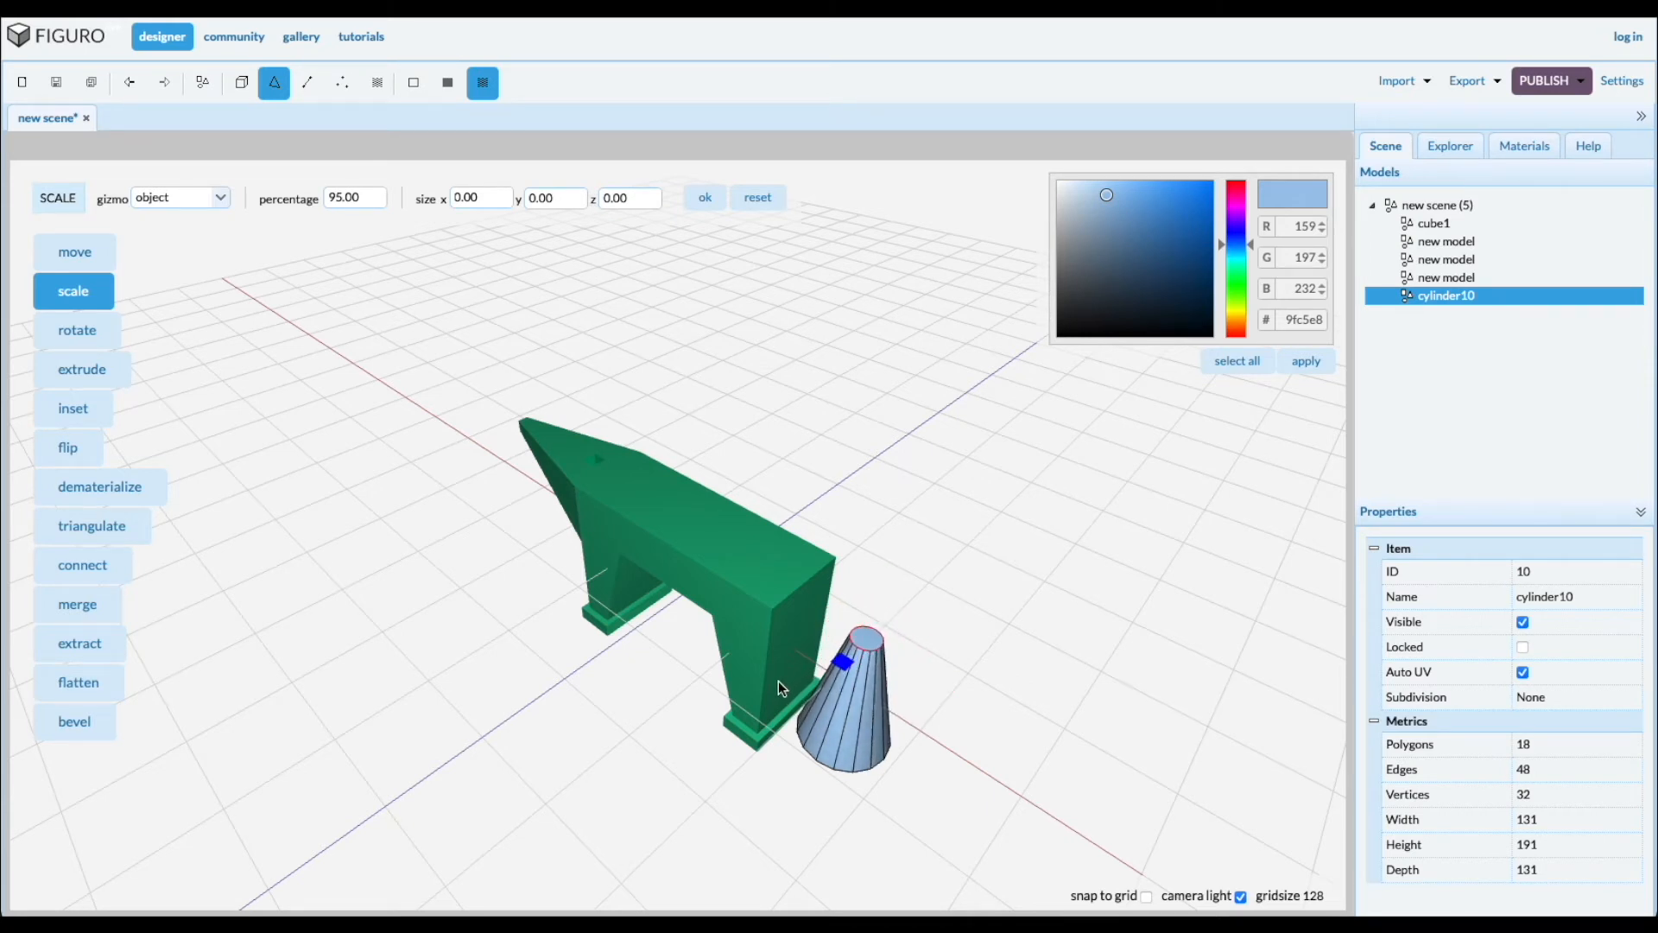
pyautogui.click(841, 698)
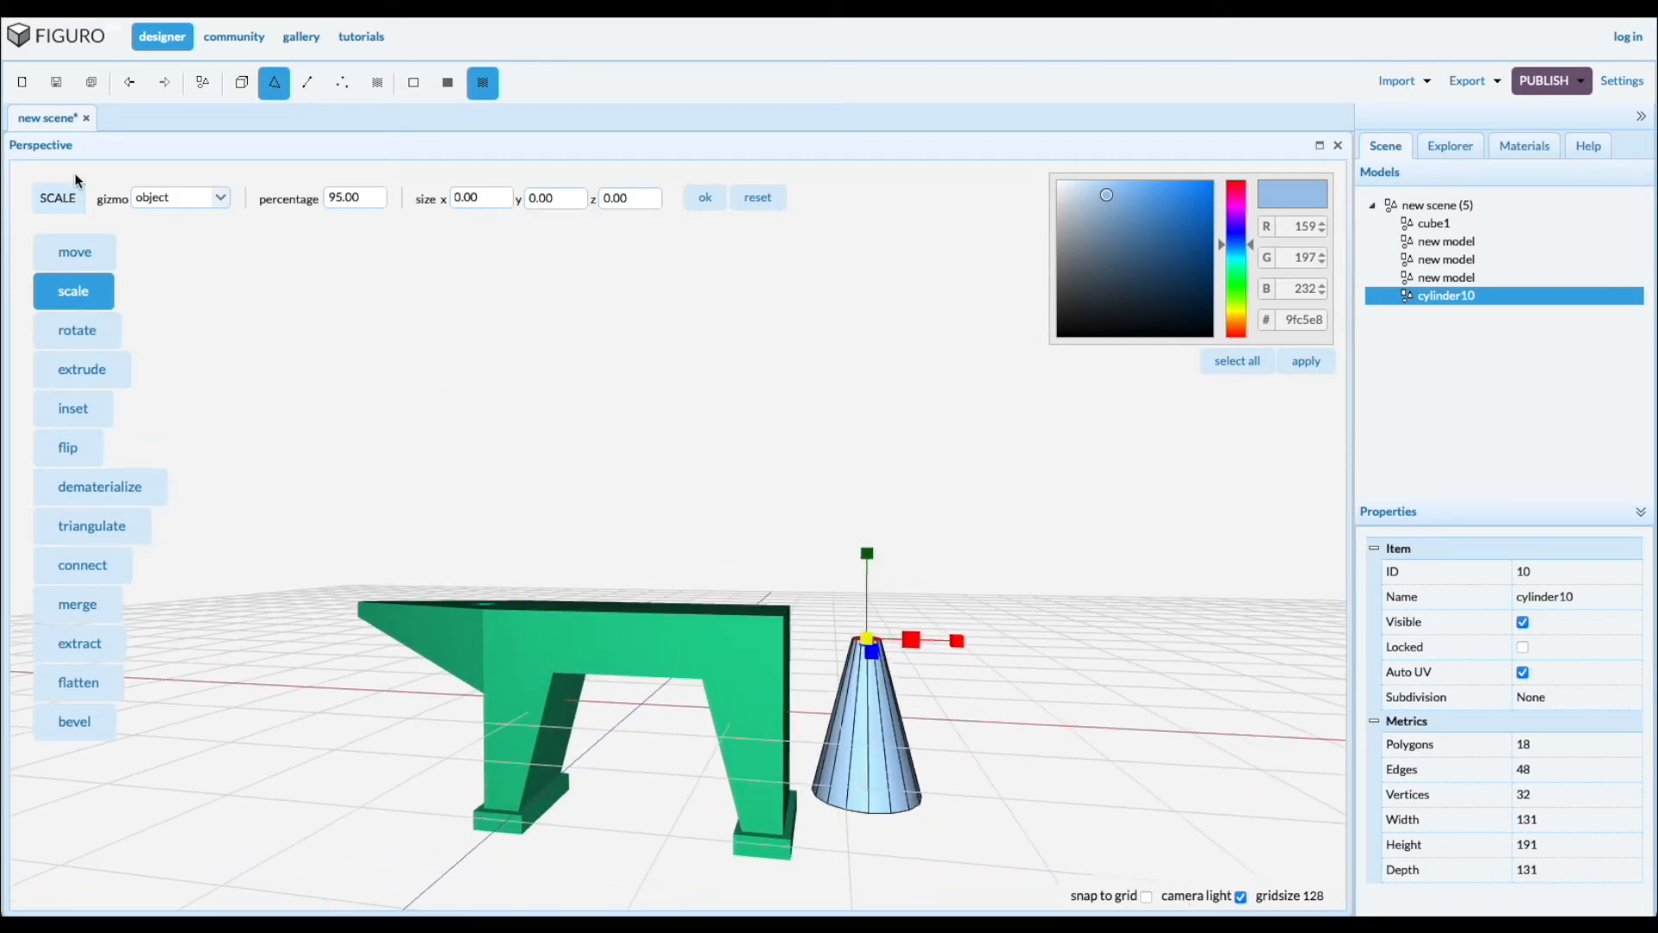
pyautogui.click(74, 251)
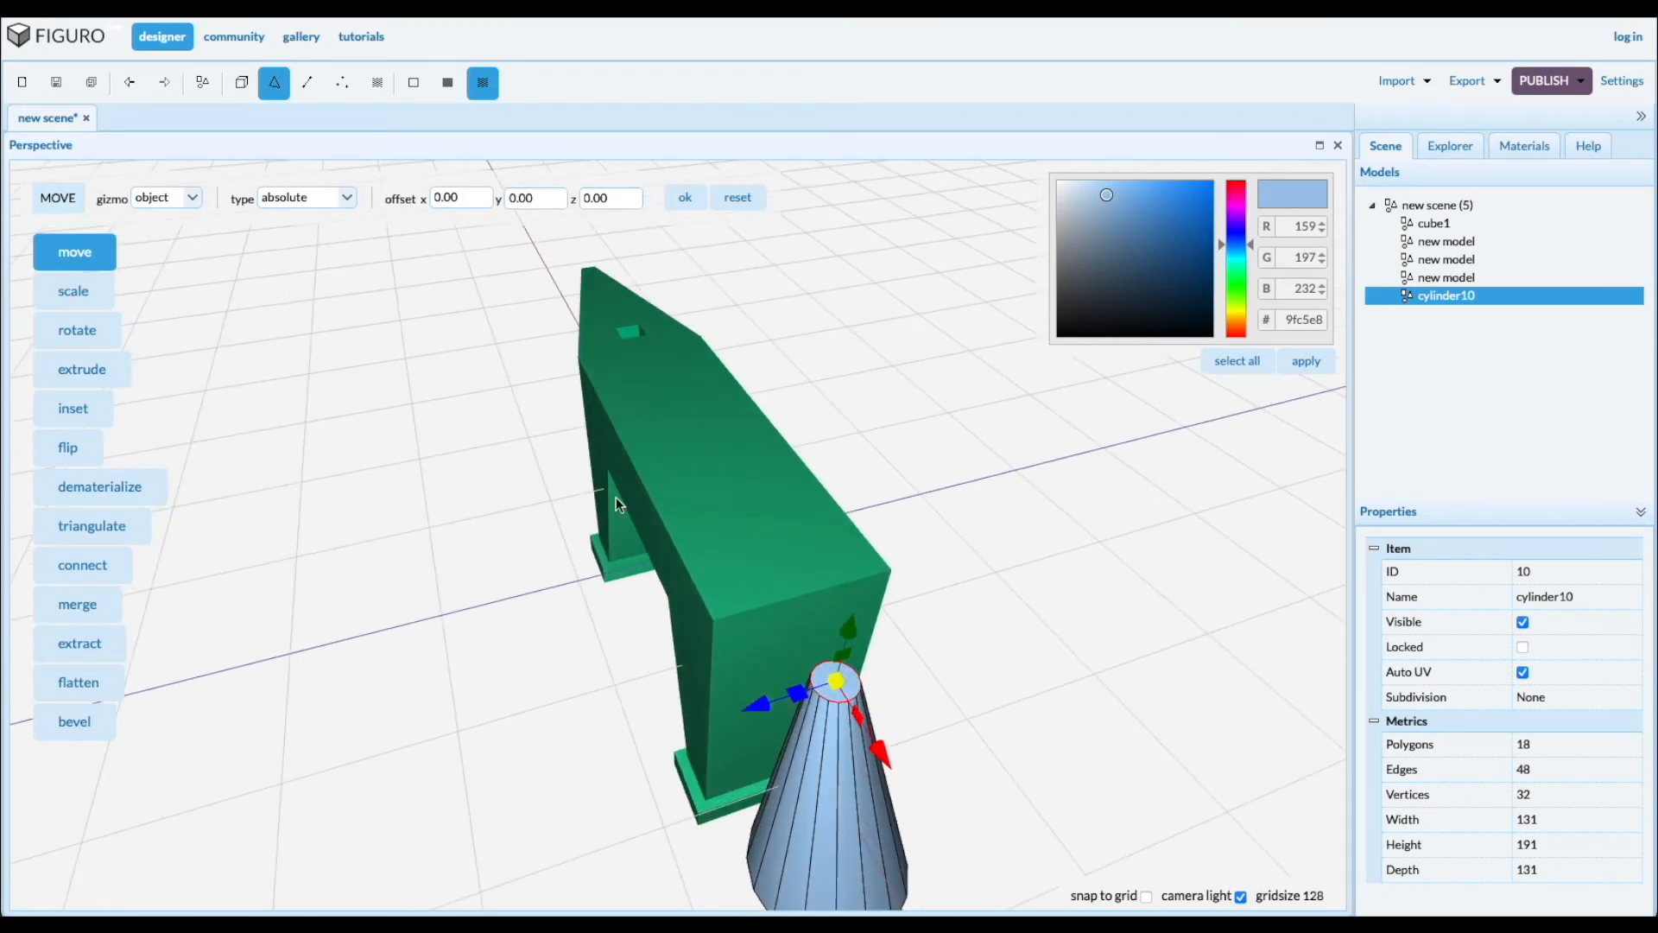
pyautogui.click(75, 721)
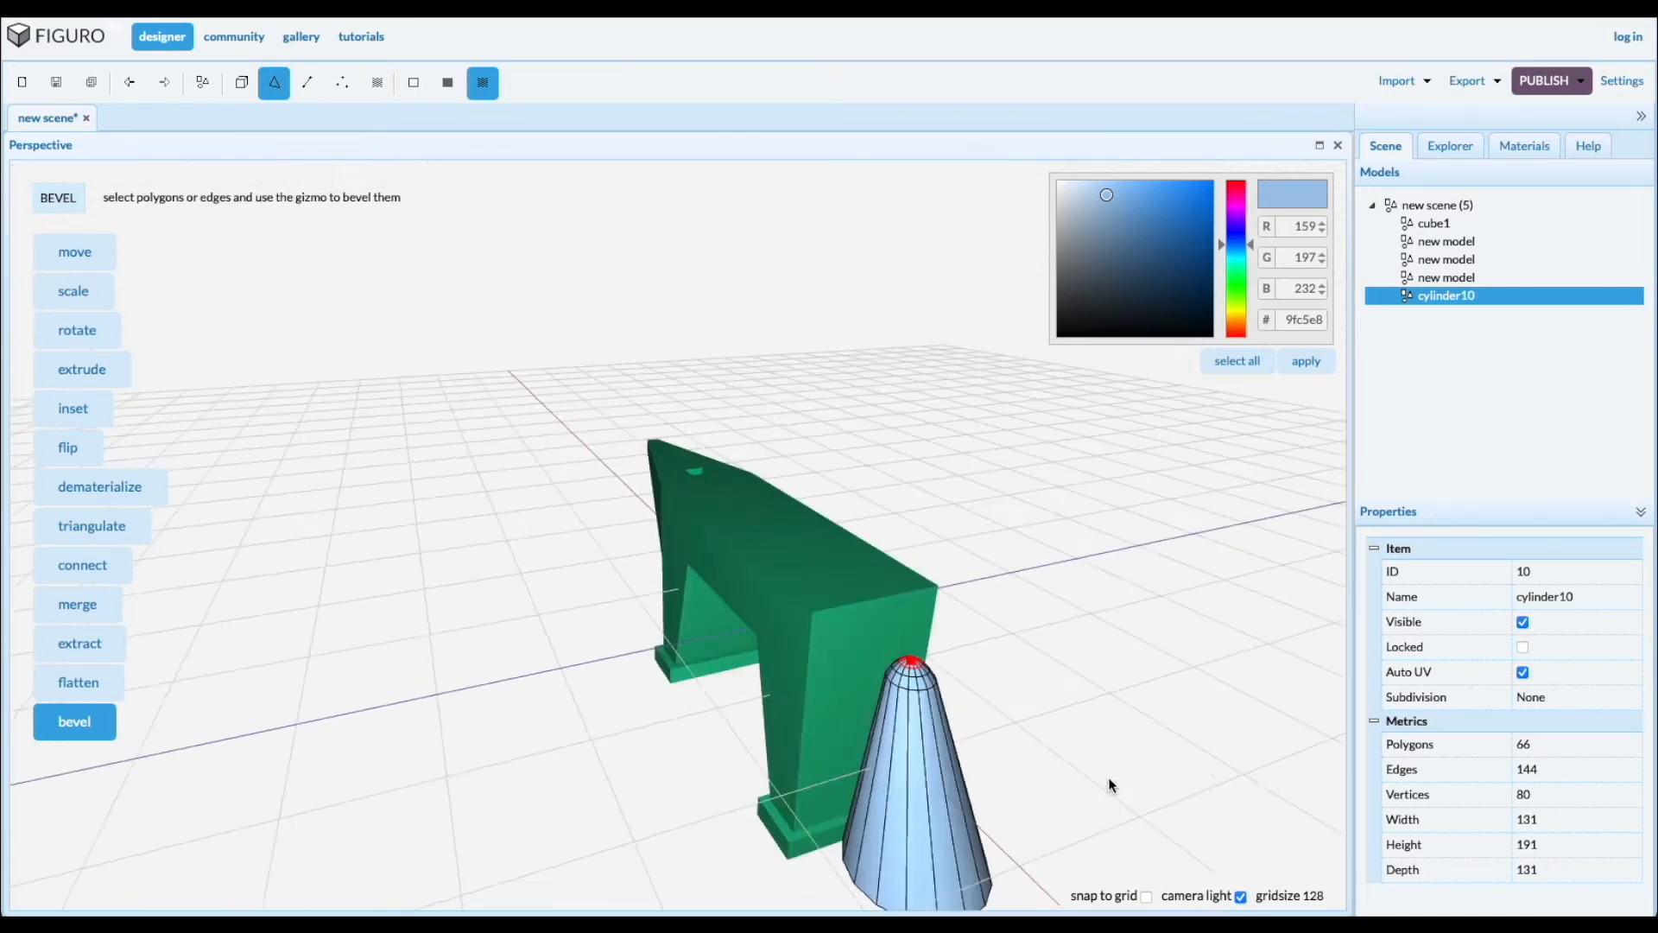
pyautogui.click(242, 83)
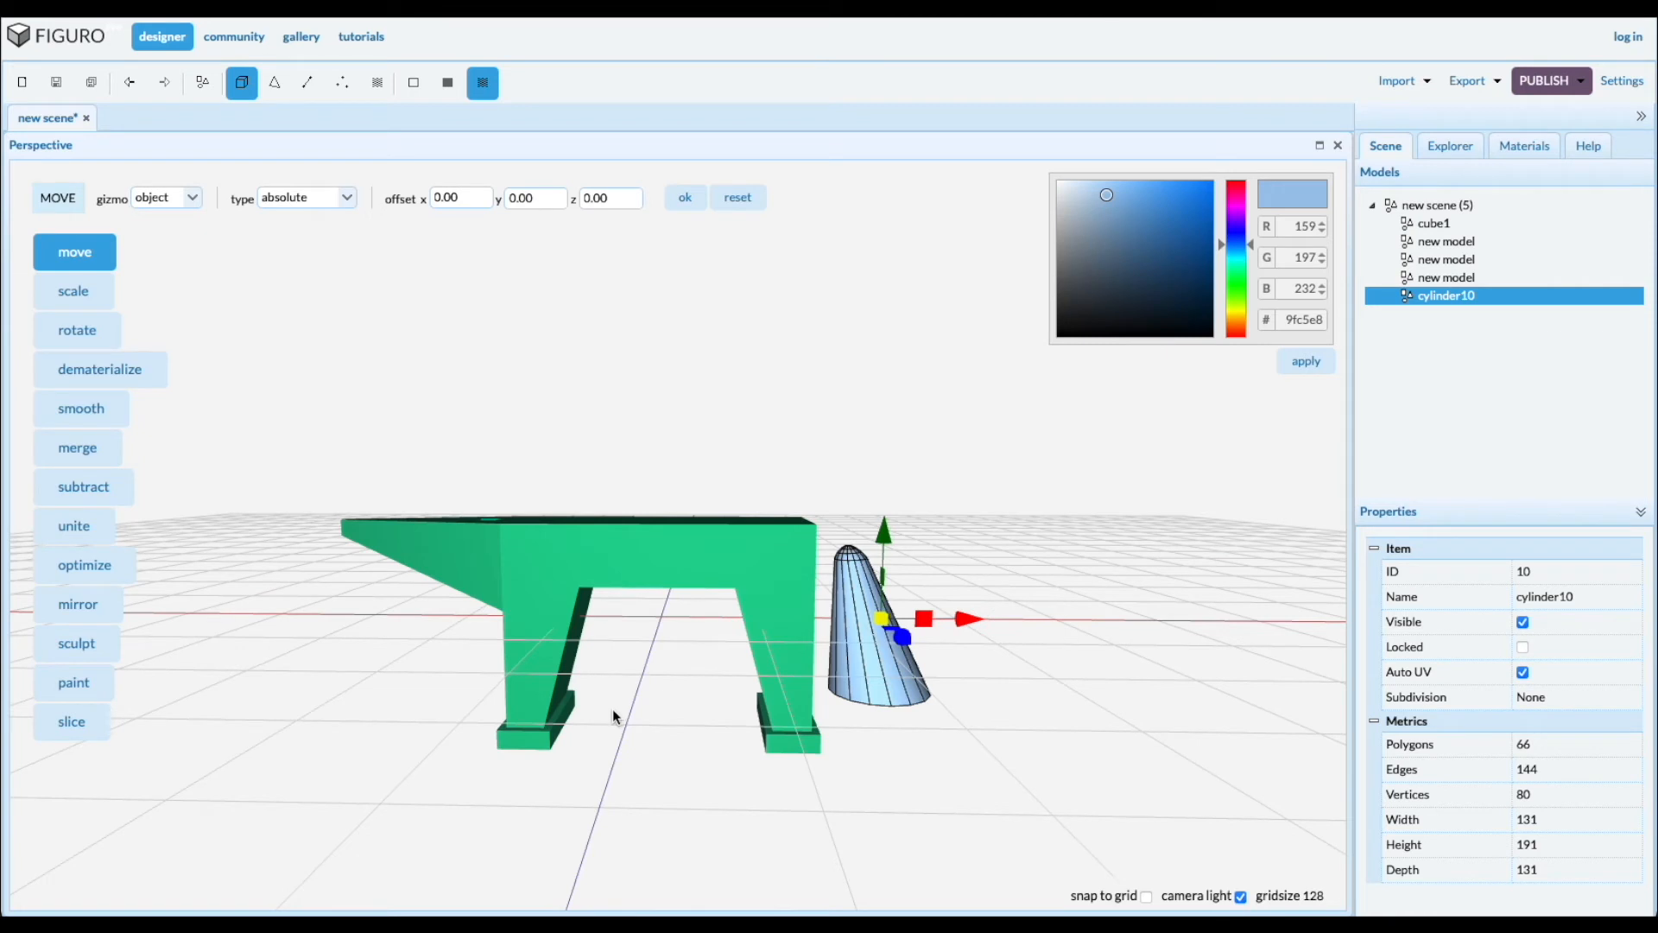
pyautogui.moveTo(76, 330)
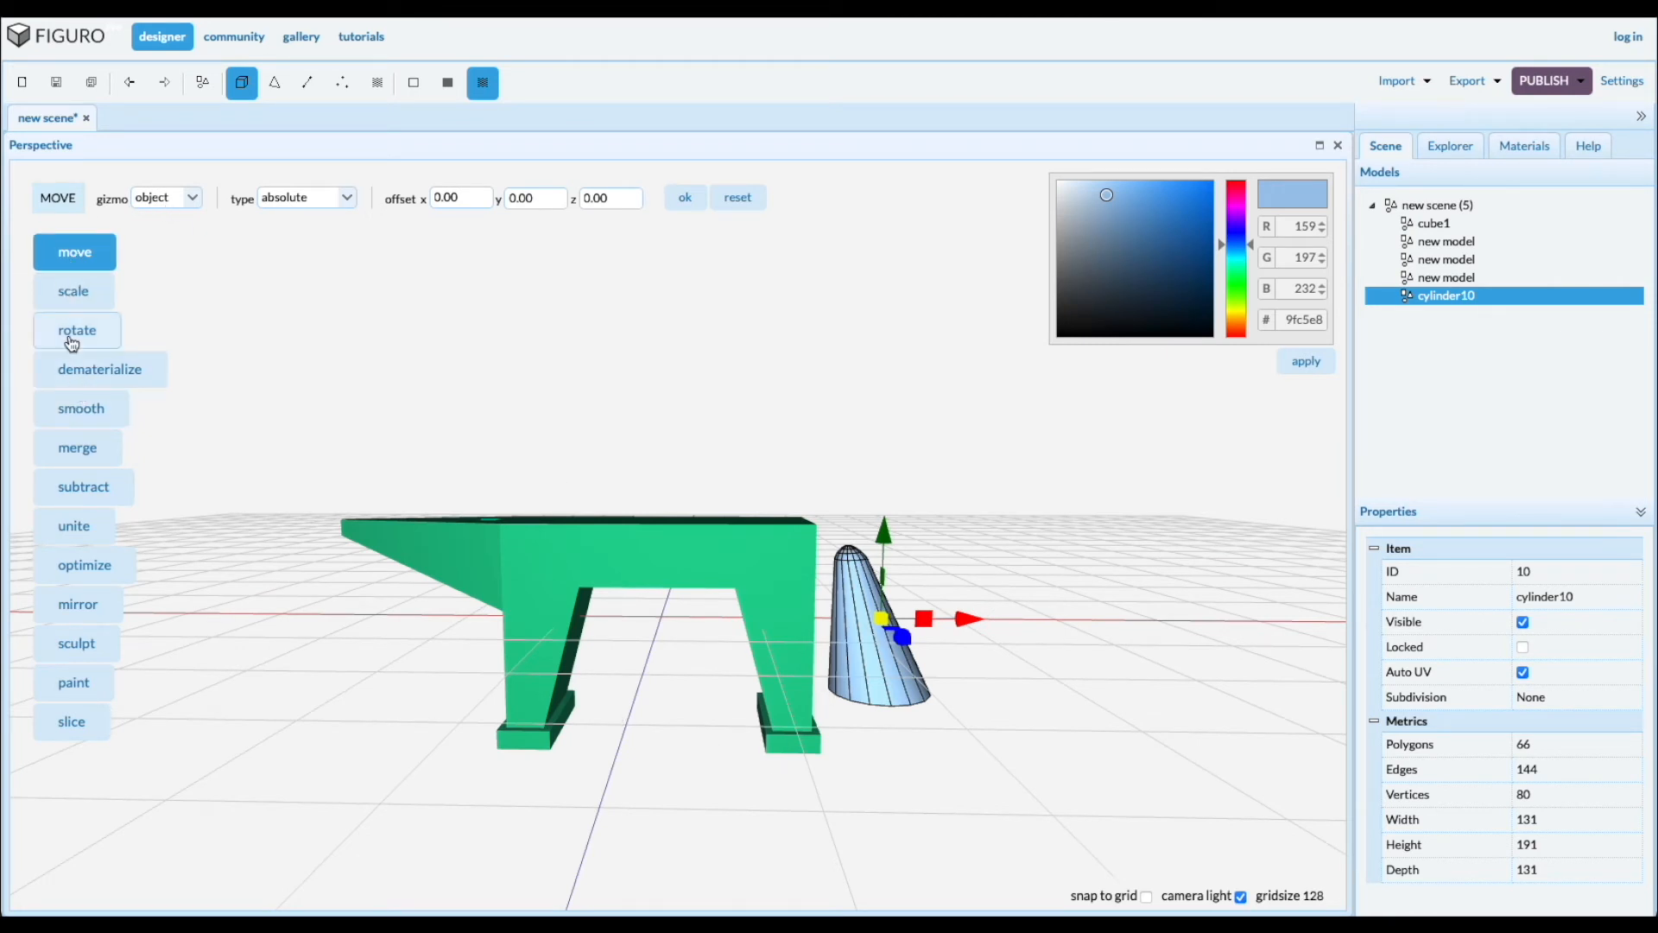
# Rotate the cone 90 degrees about the z axis
pyautogui.click(76, 330)
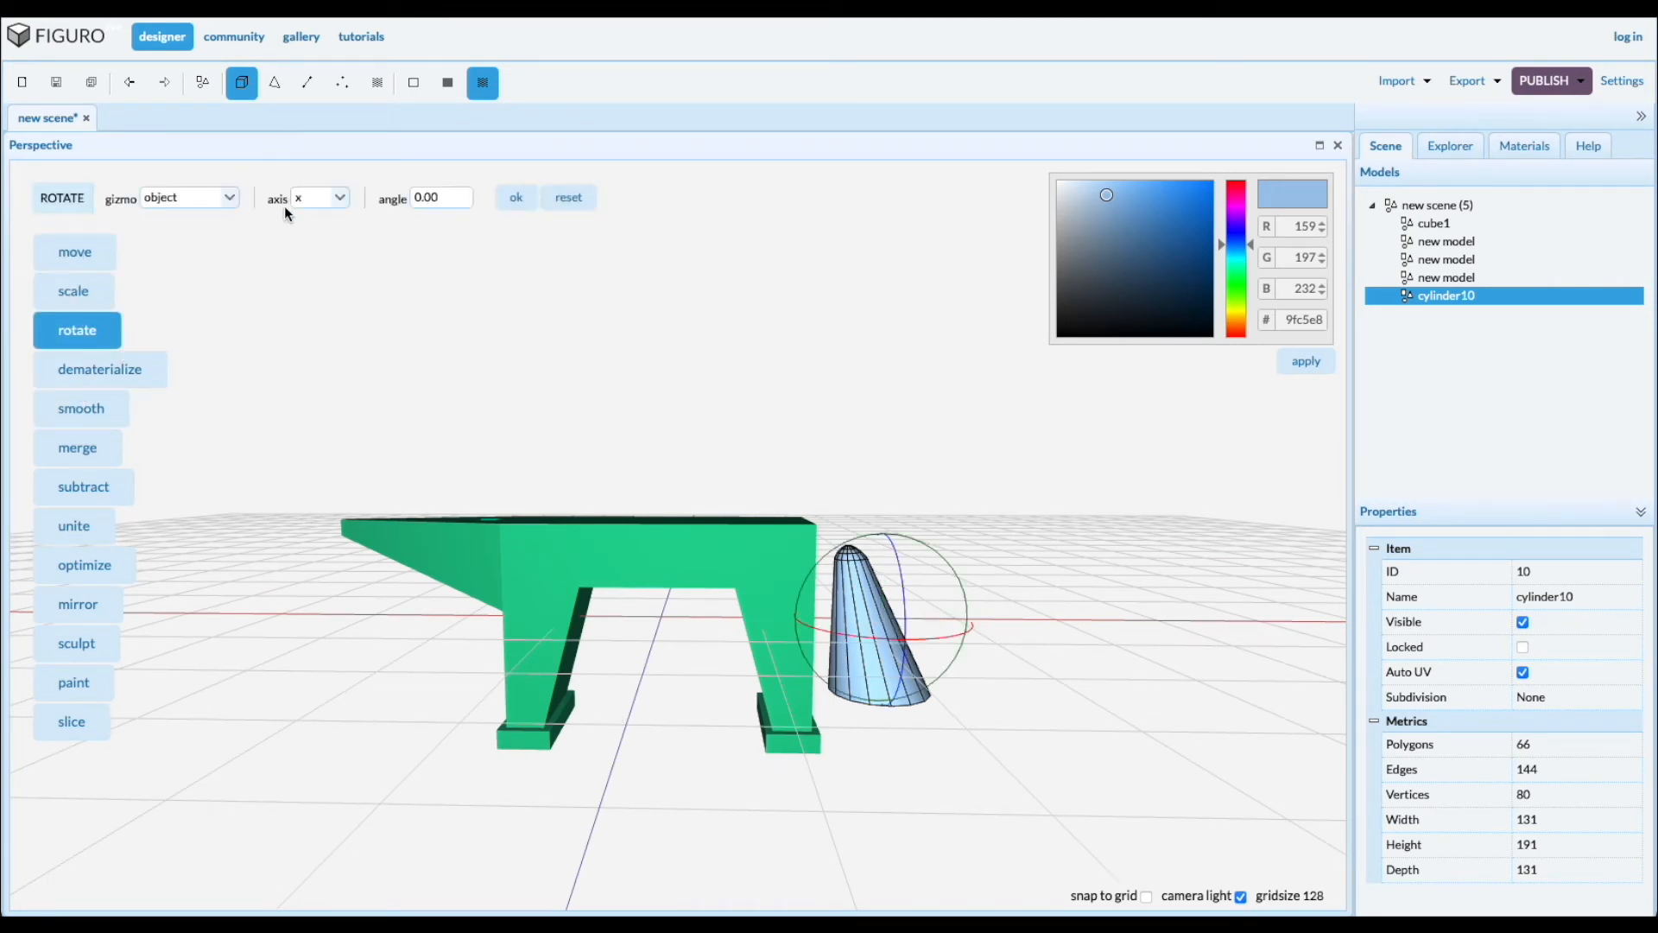
pyautogui.click(317, 198)
pyautogui.write('90')
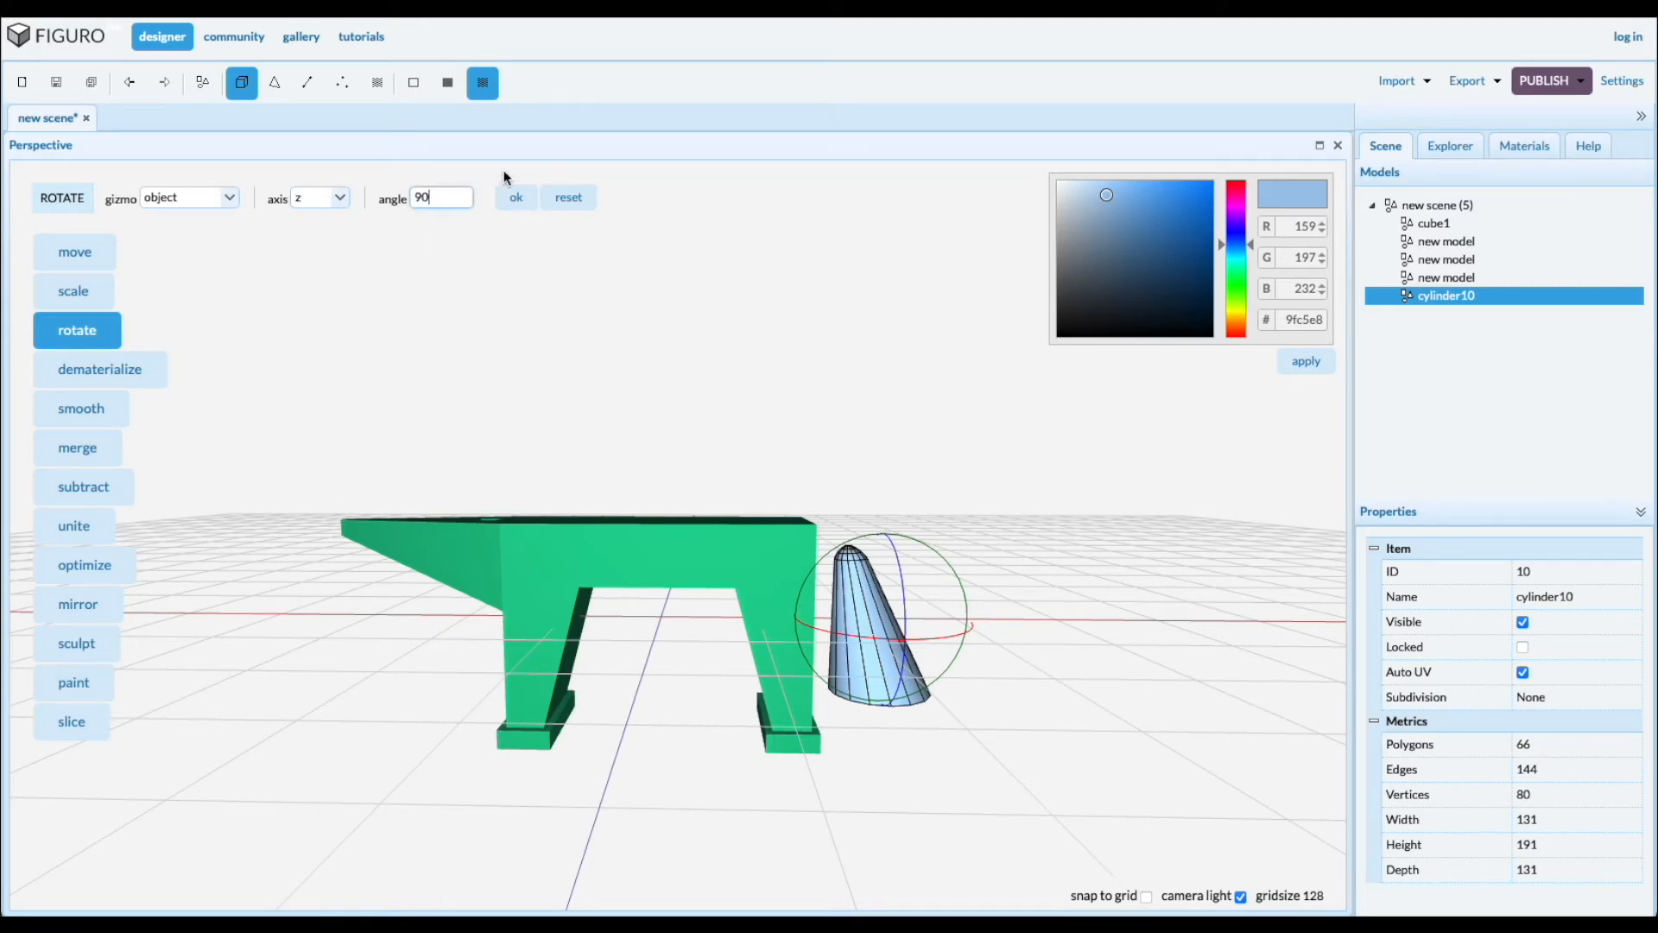
pyautogui.click(515, 198)
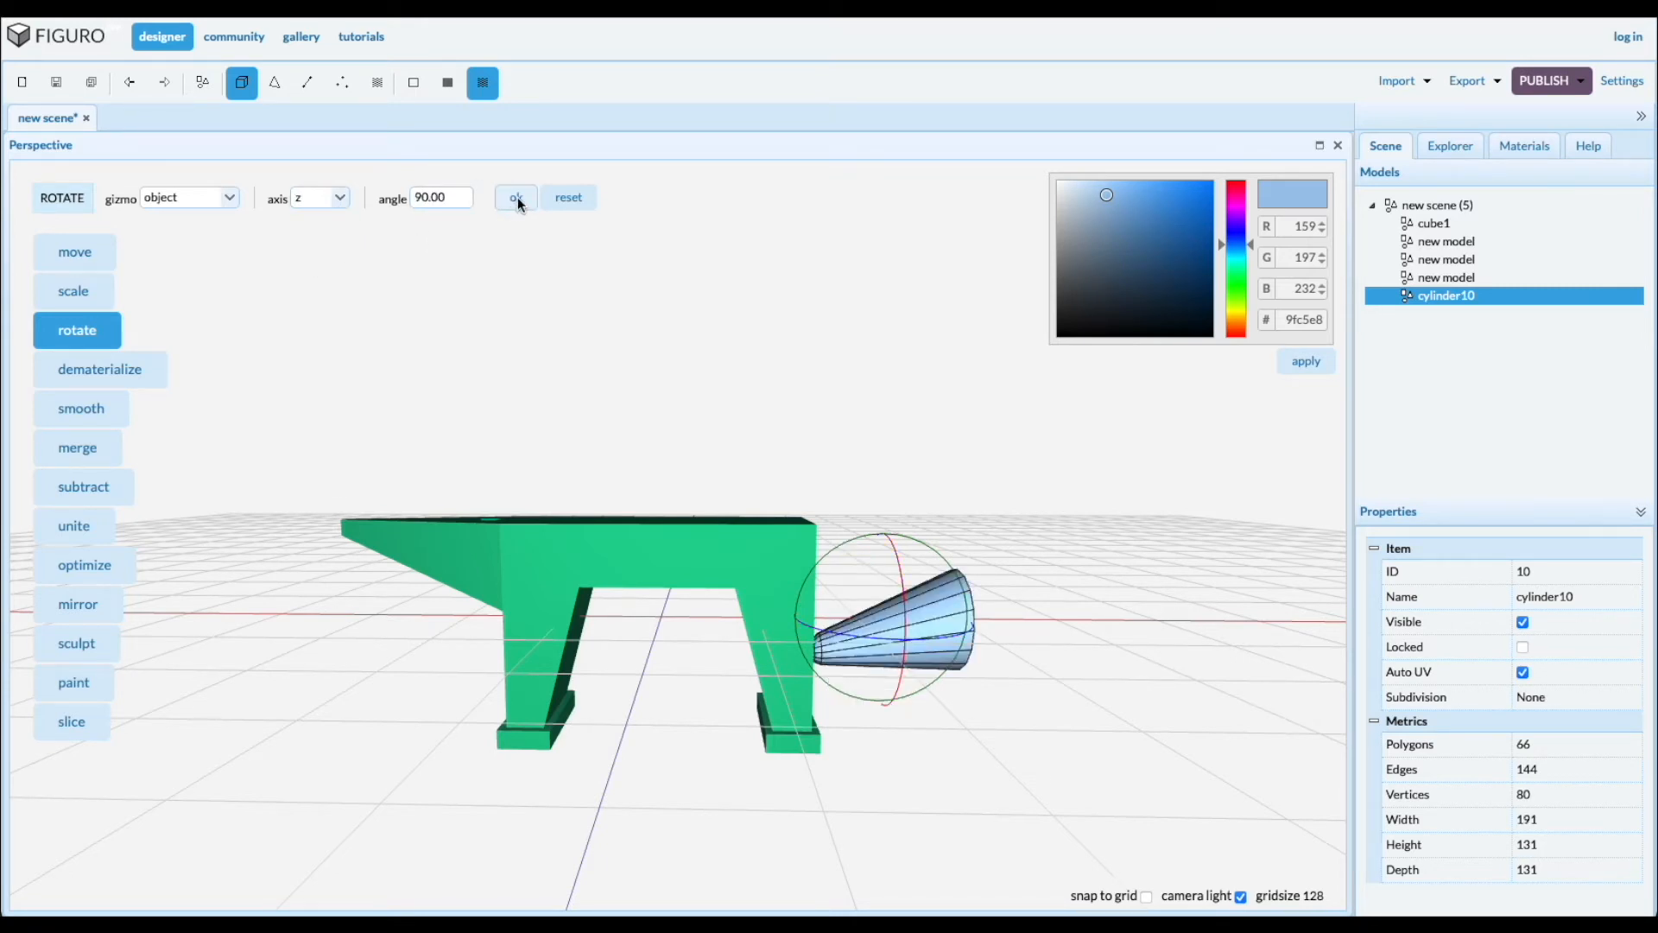
pyautogui.click(517, 198)
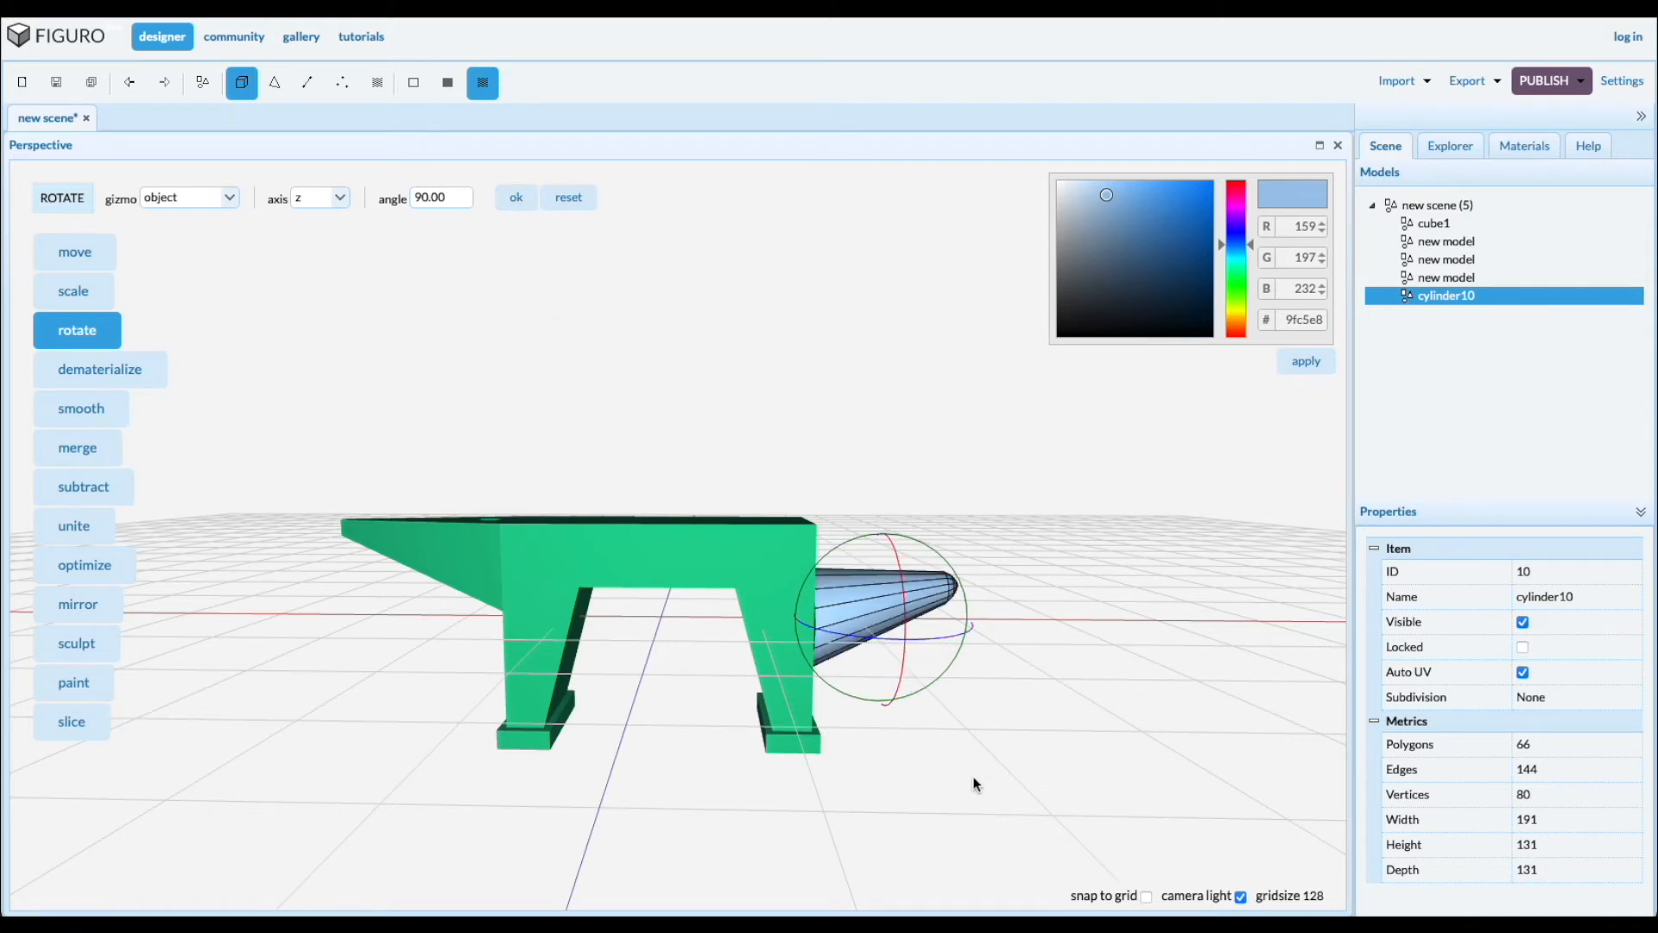
pyautogui.moveTo(74, 251)
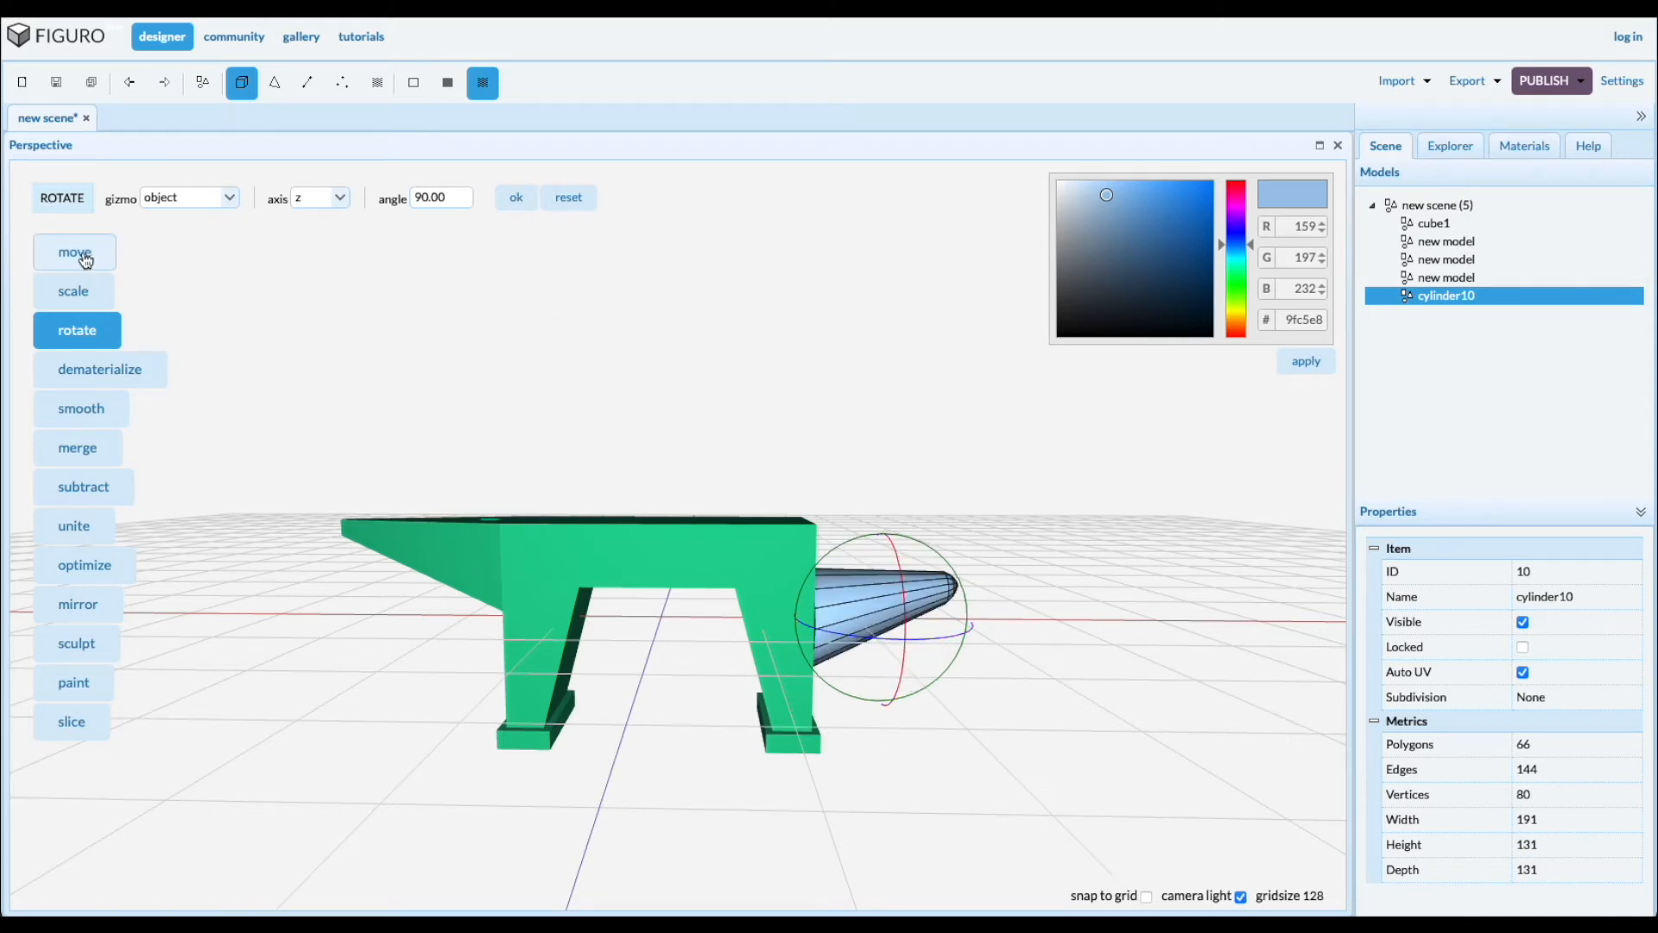
# Move the cone against the anvil's end and stretch it to 229 wide
pyautogui.click(75, 251)
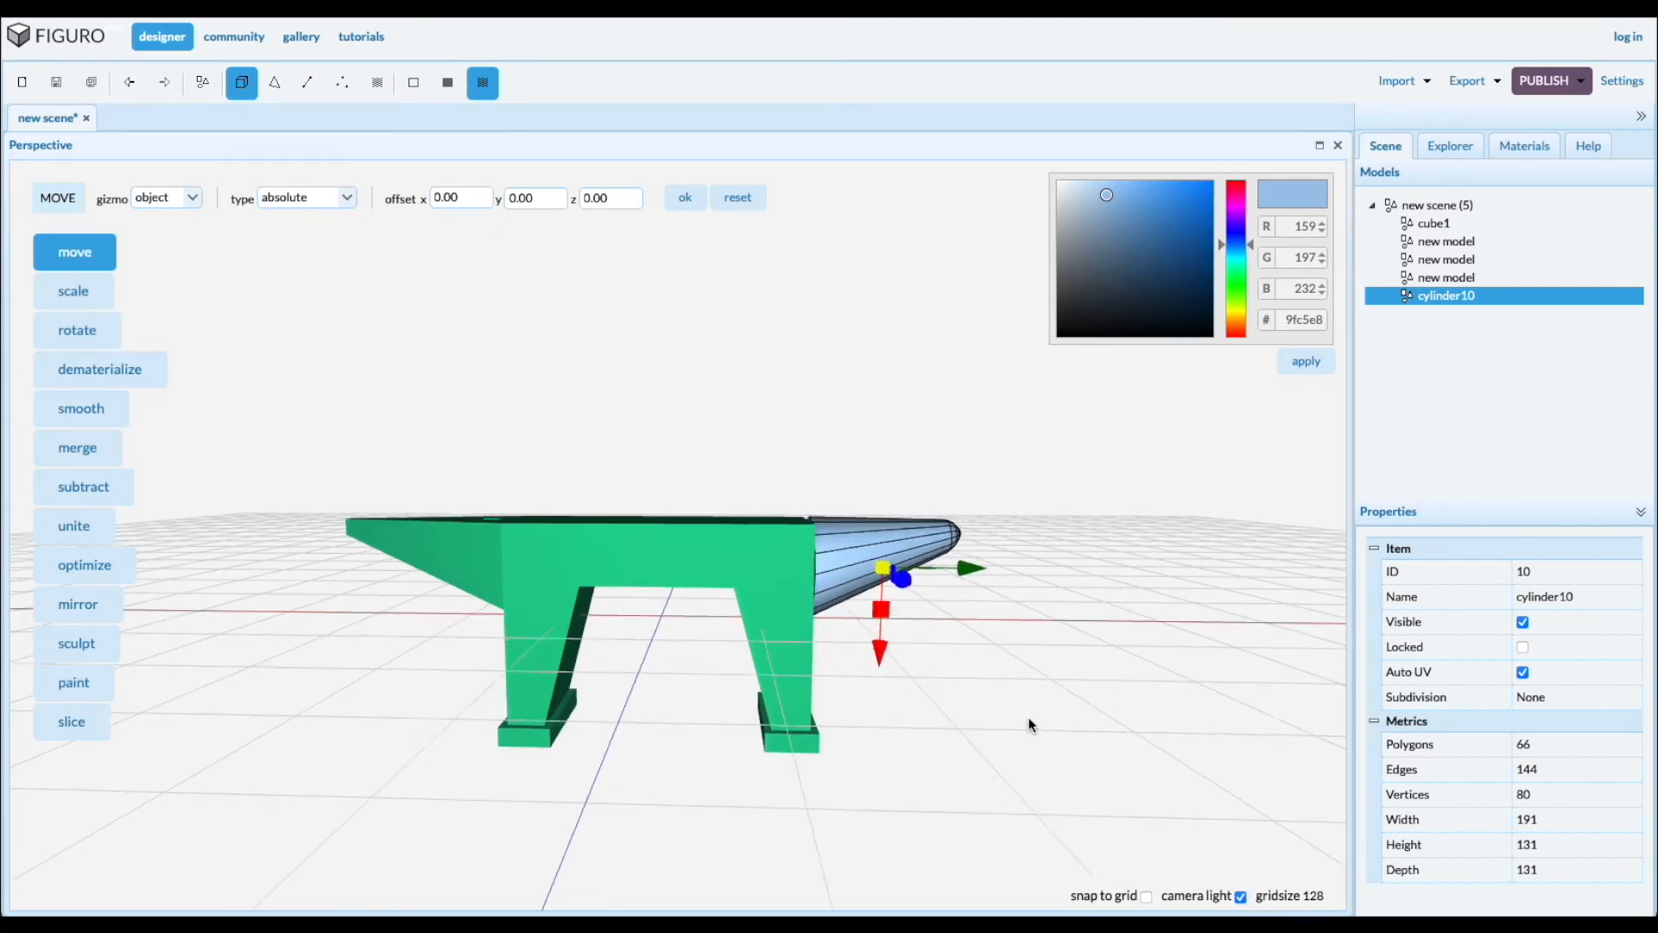
pyautogui.click(73, 290)
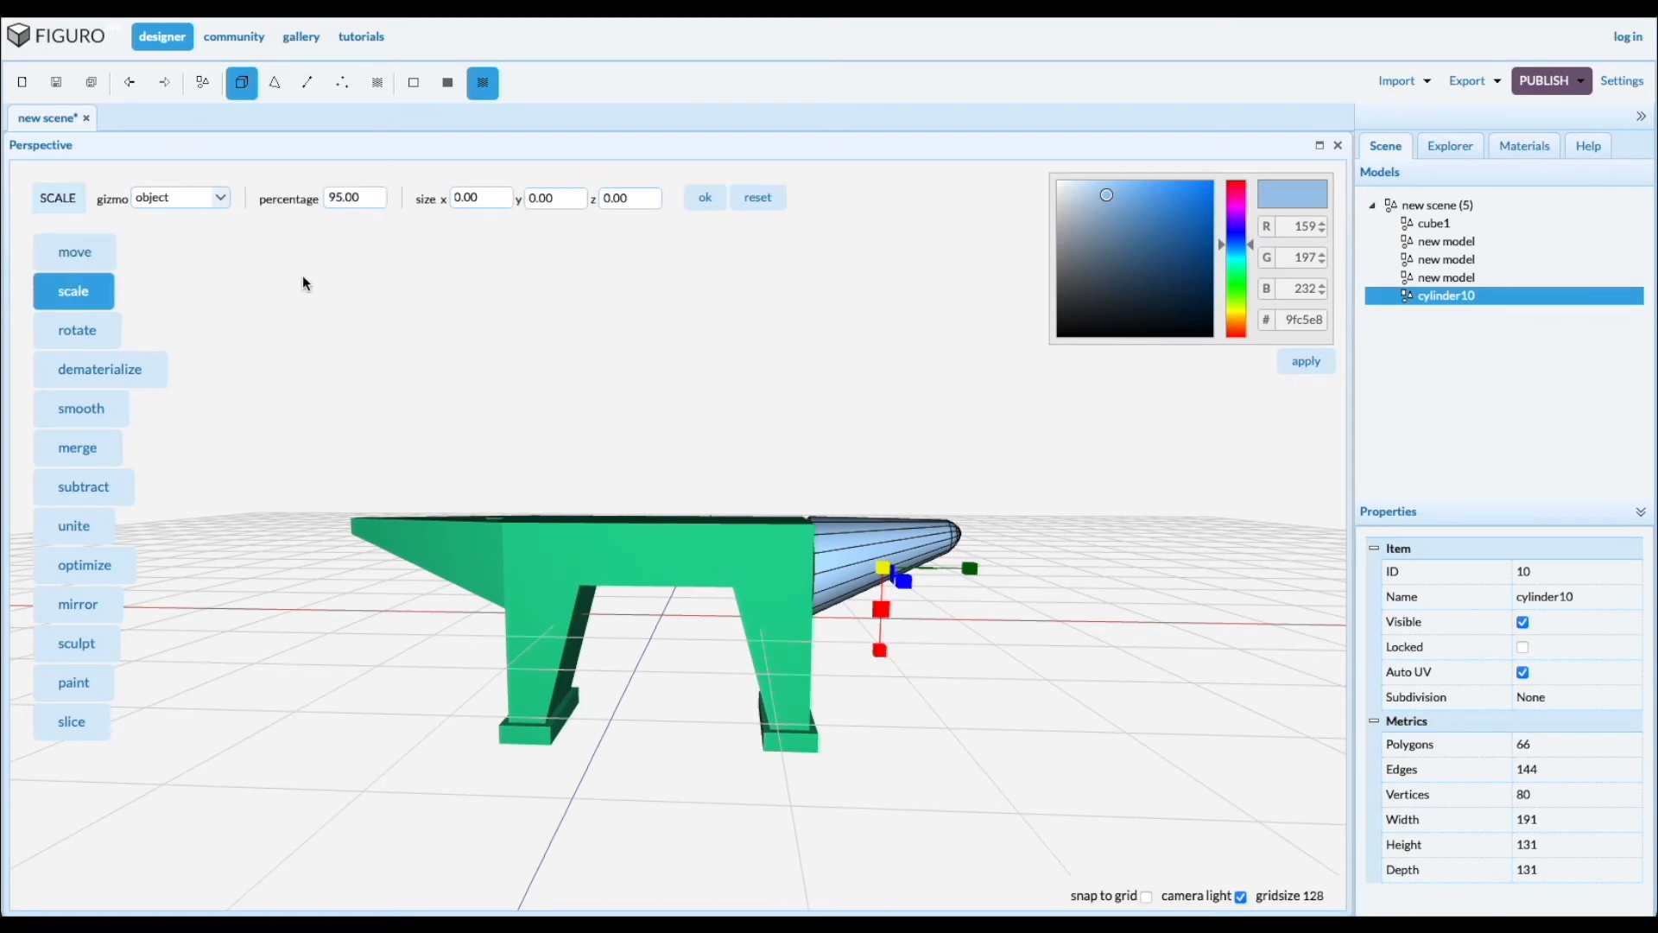
pyautogui.moveTo(296, 162)
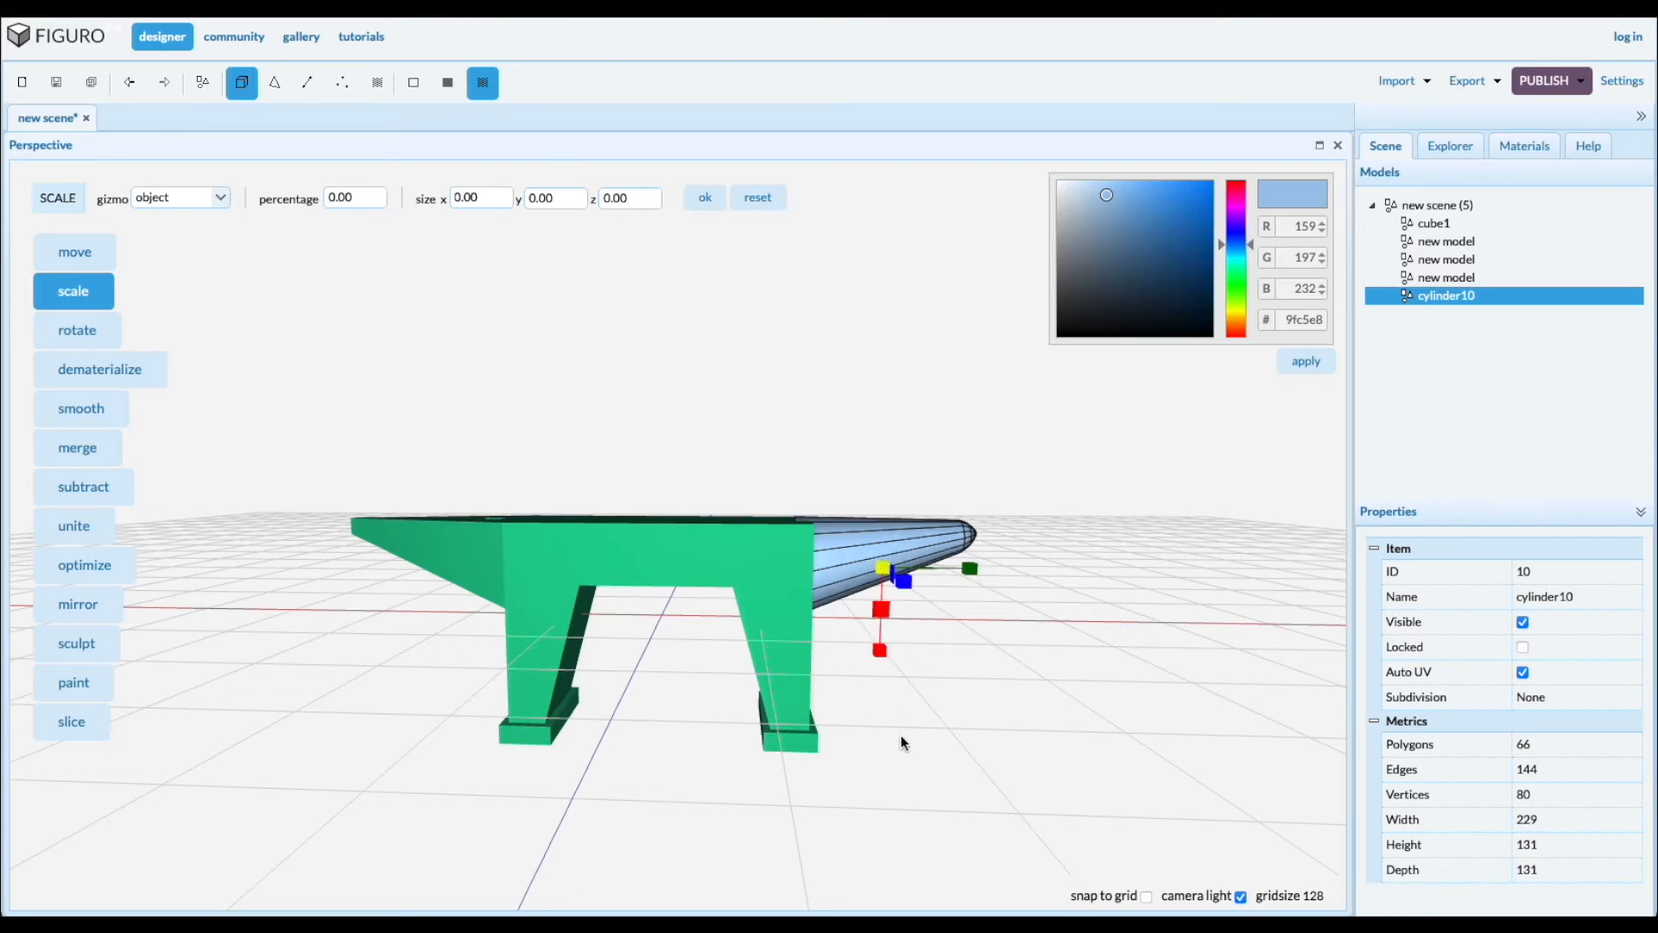
pyautogui.click(75, 251)
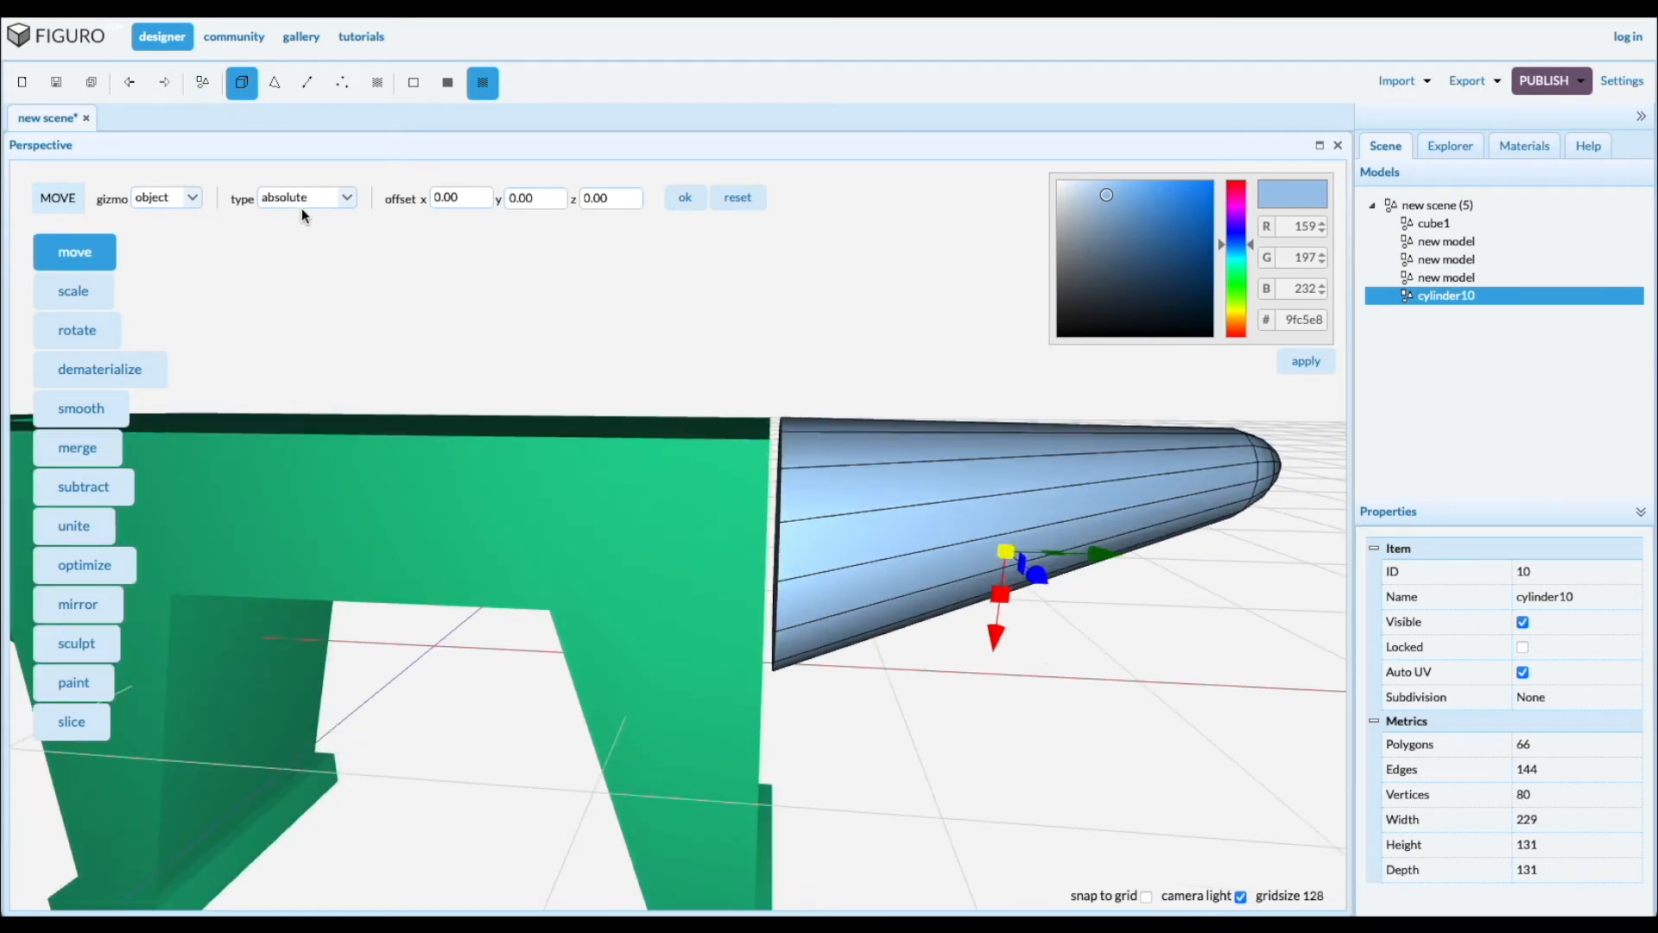
# Nudge the cone one unit left and one unit down with relative moves
pyautogui.click(305, 198)
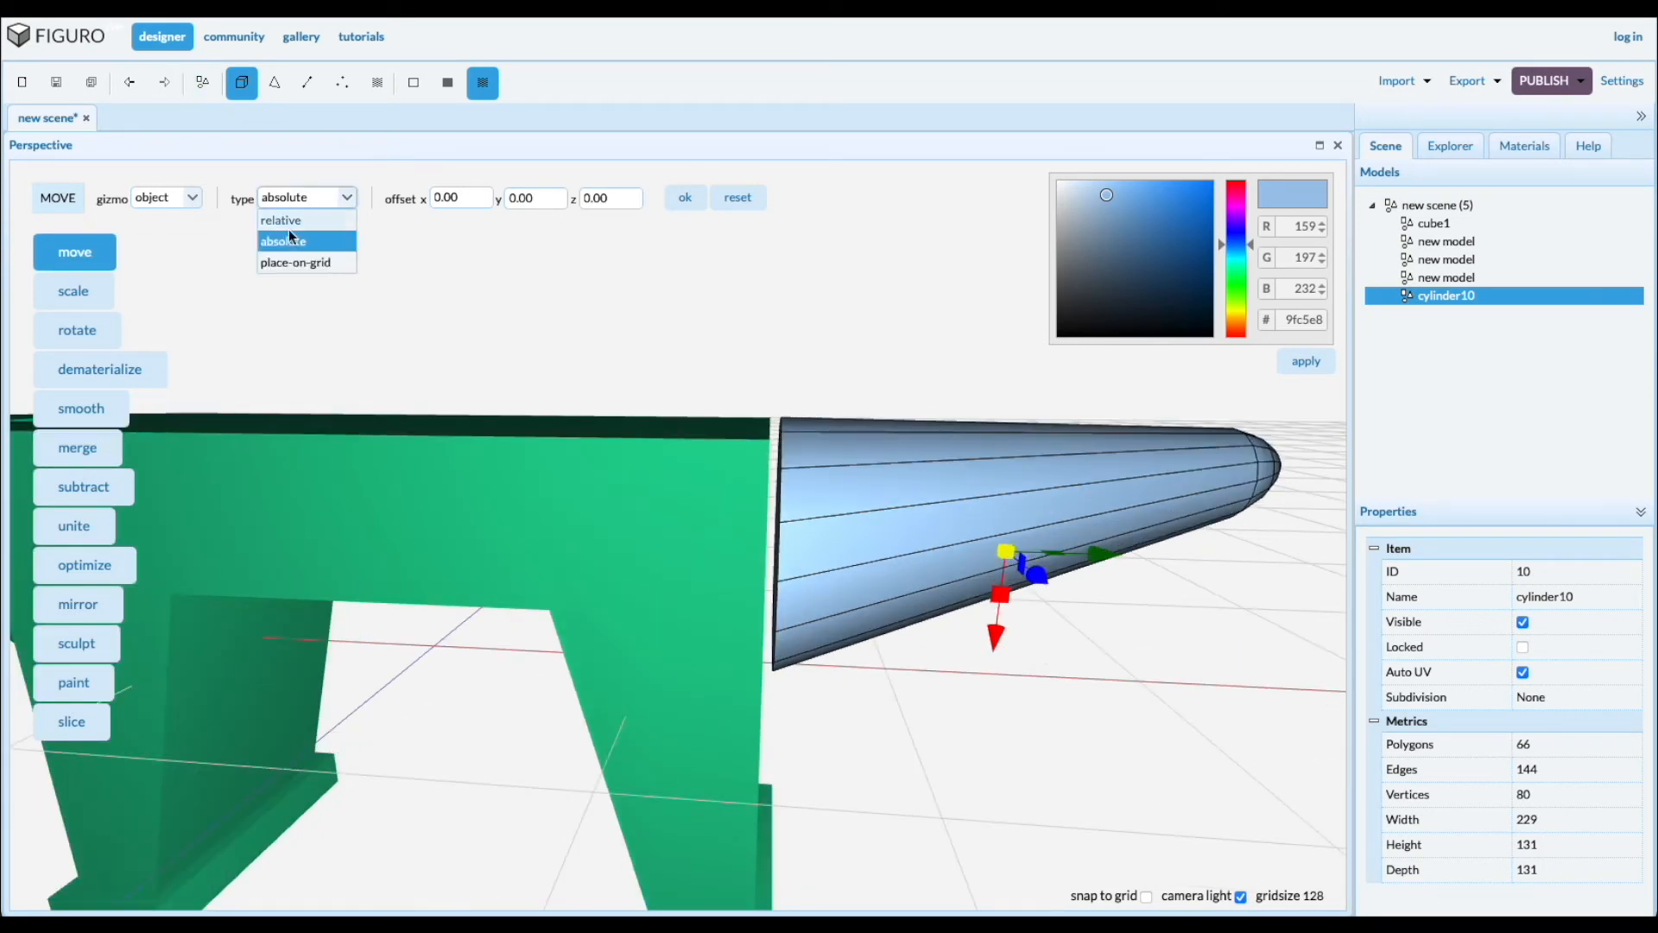
pyautogui.click(280, 220)
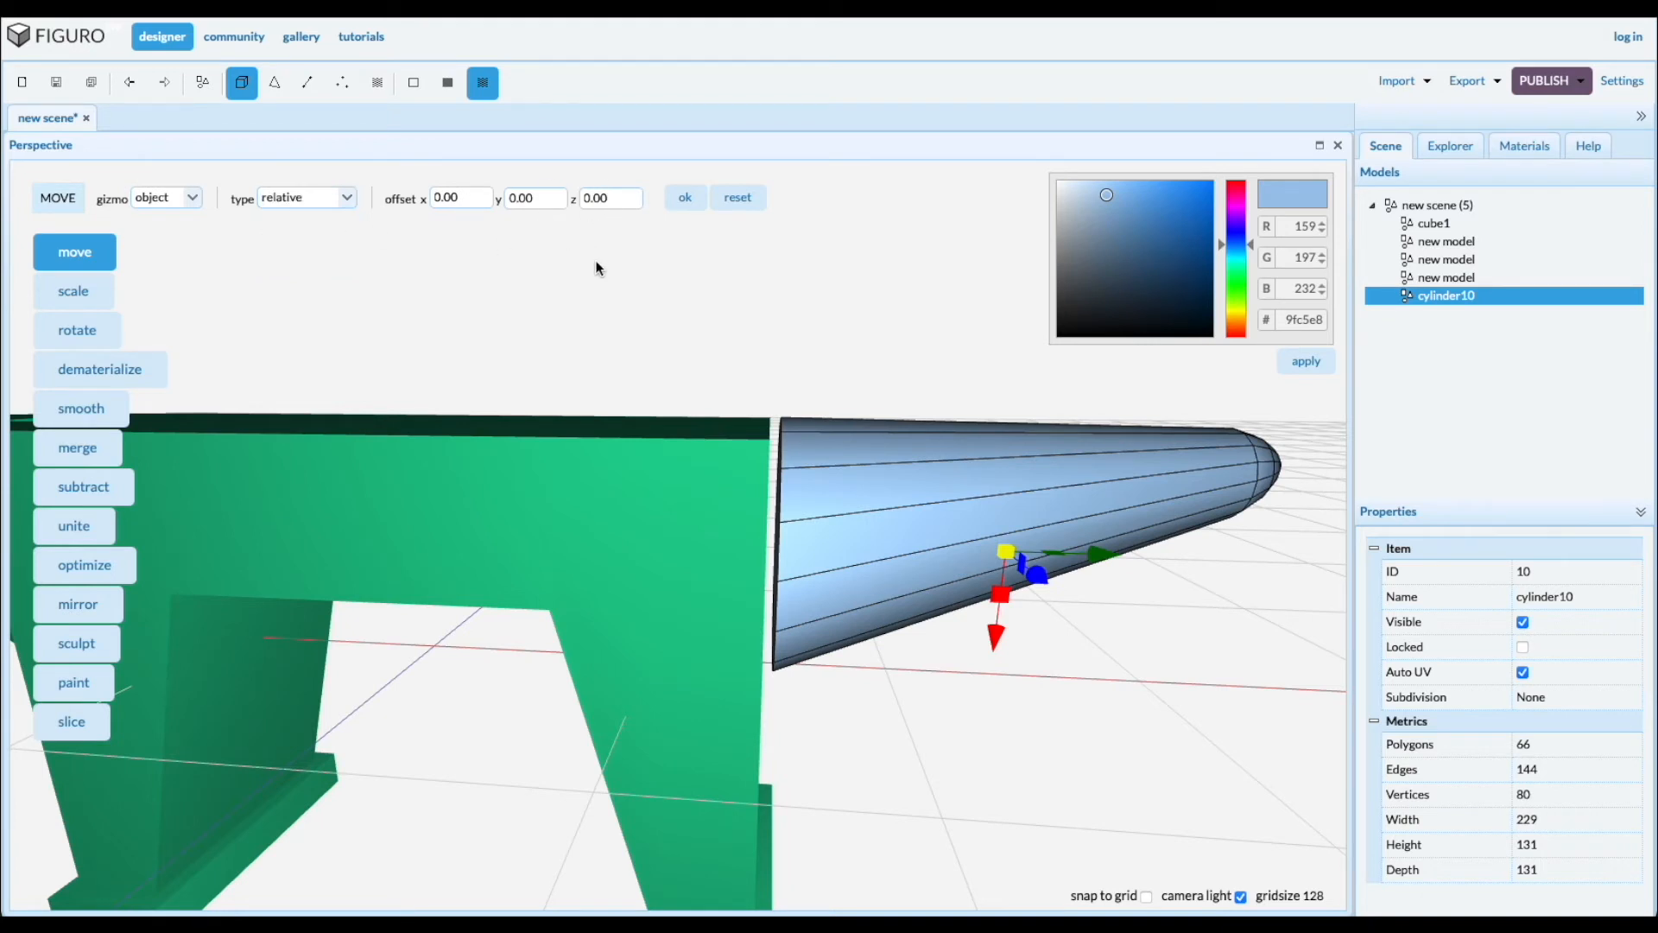
pyautogui.moveTo(779, 504)
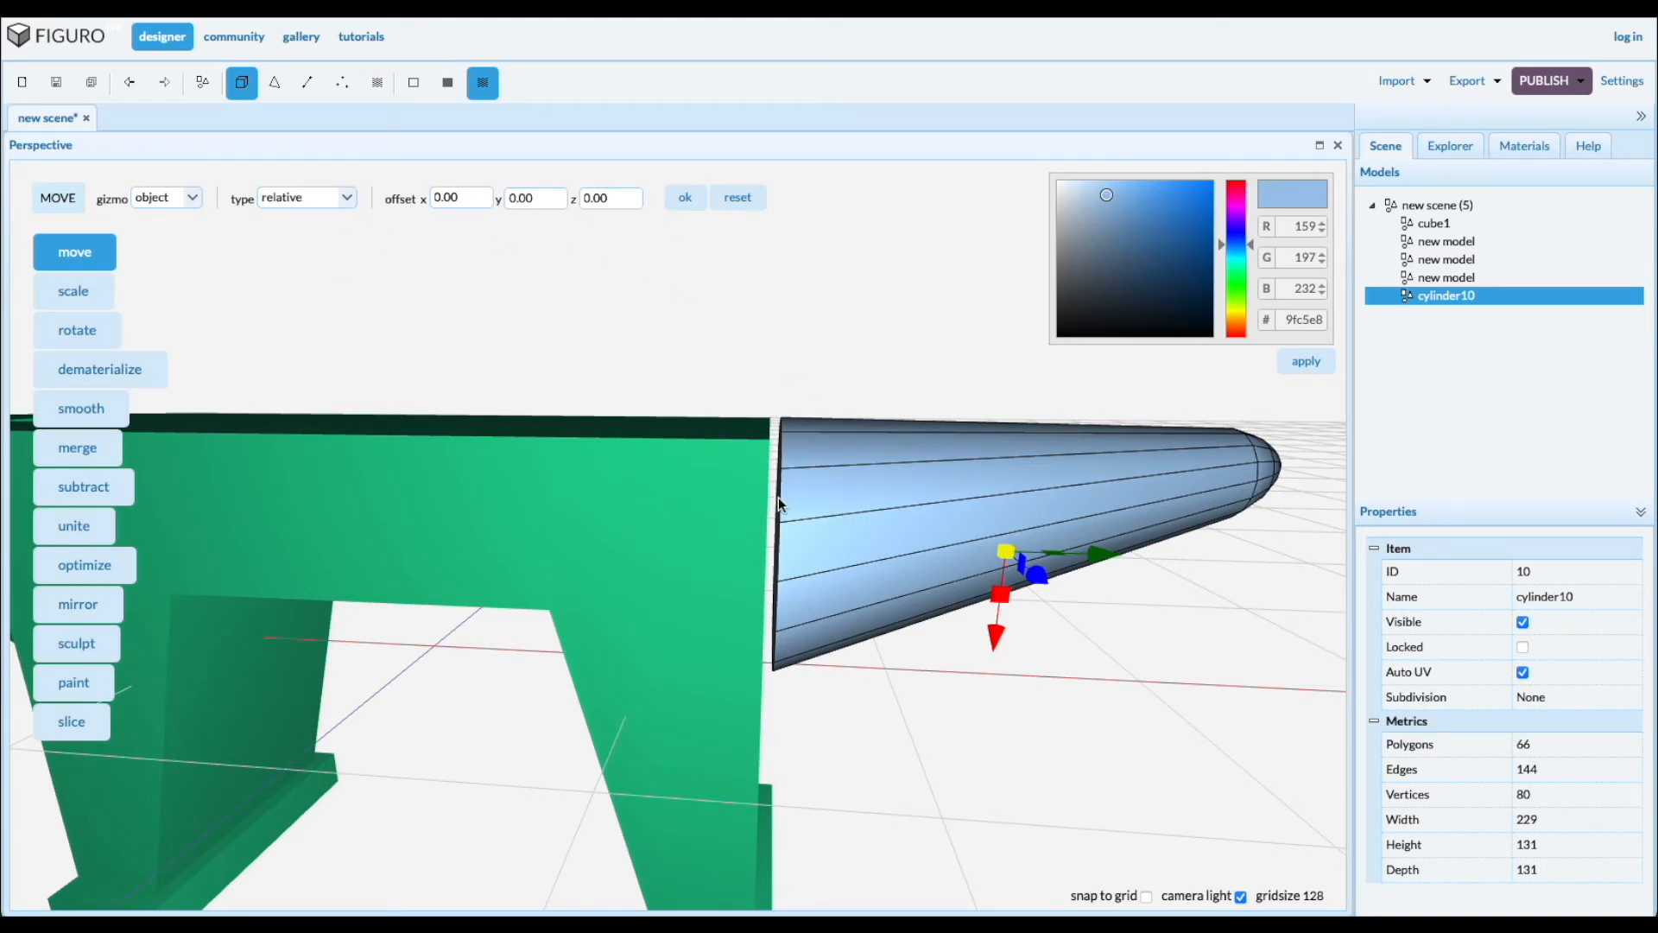
pyautogui.click(455, 198)
pyautogui.write('-1')
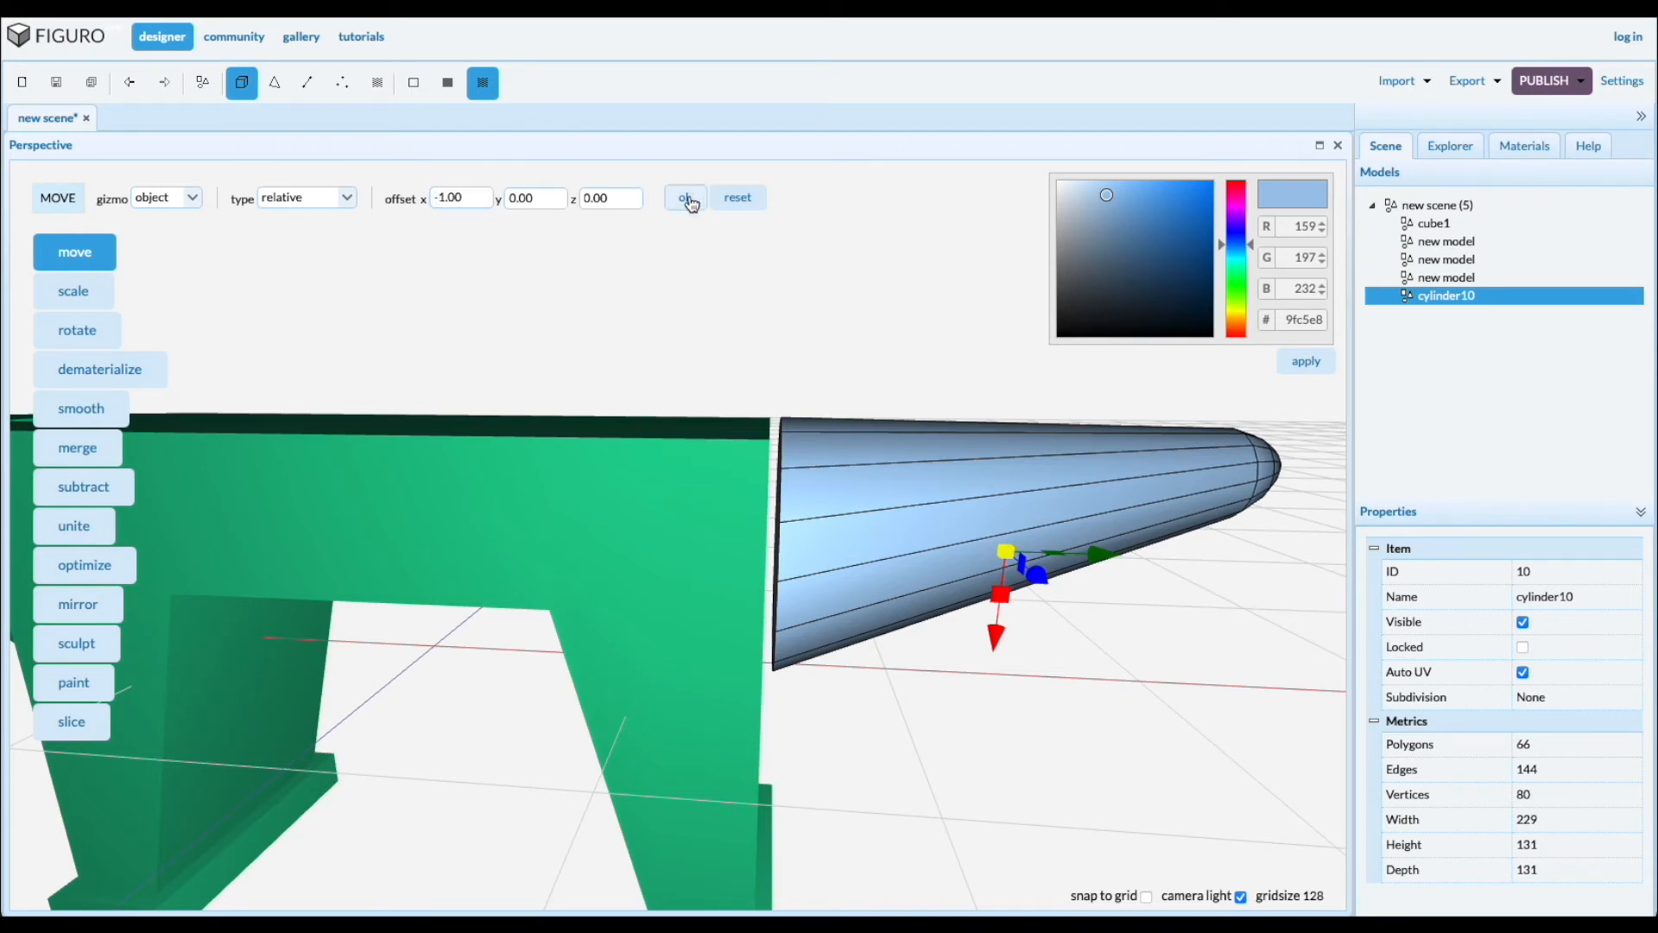
pyautogui.click(685, 201)
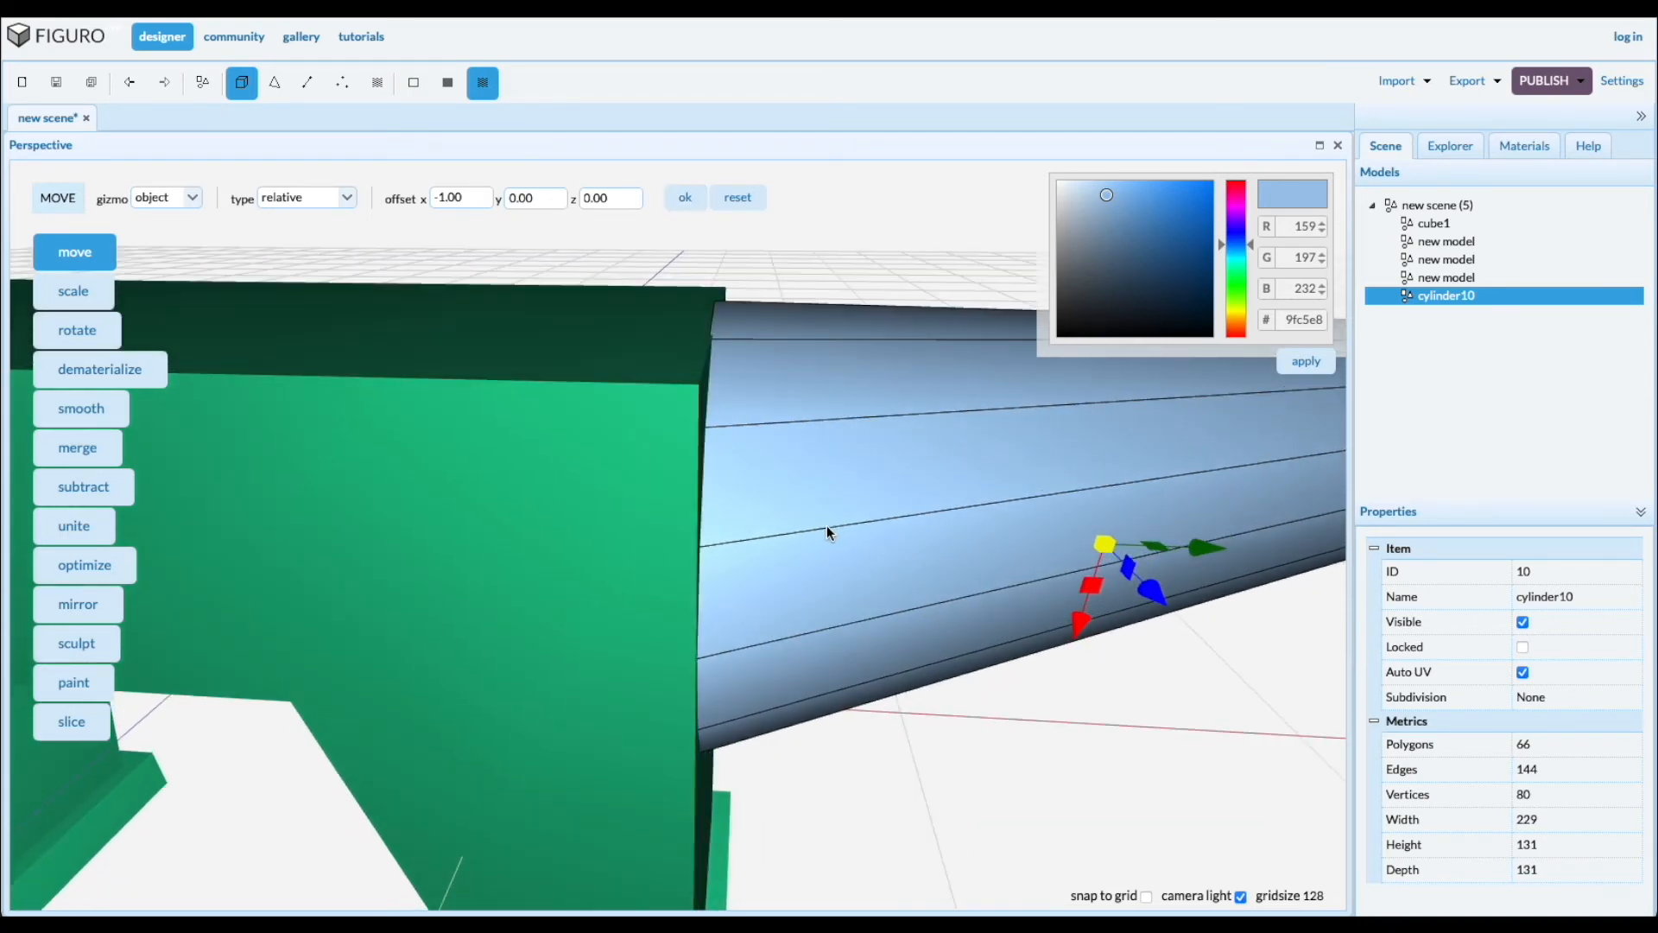
pyautogui.click(684, 198)
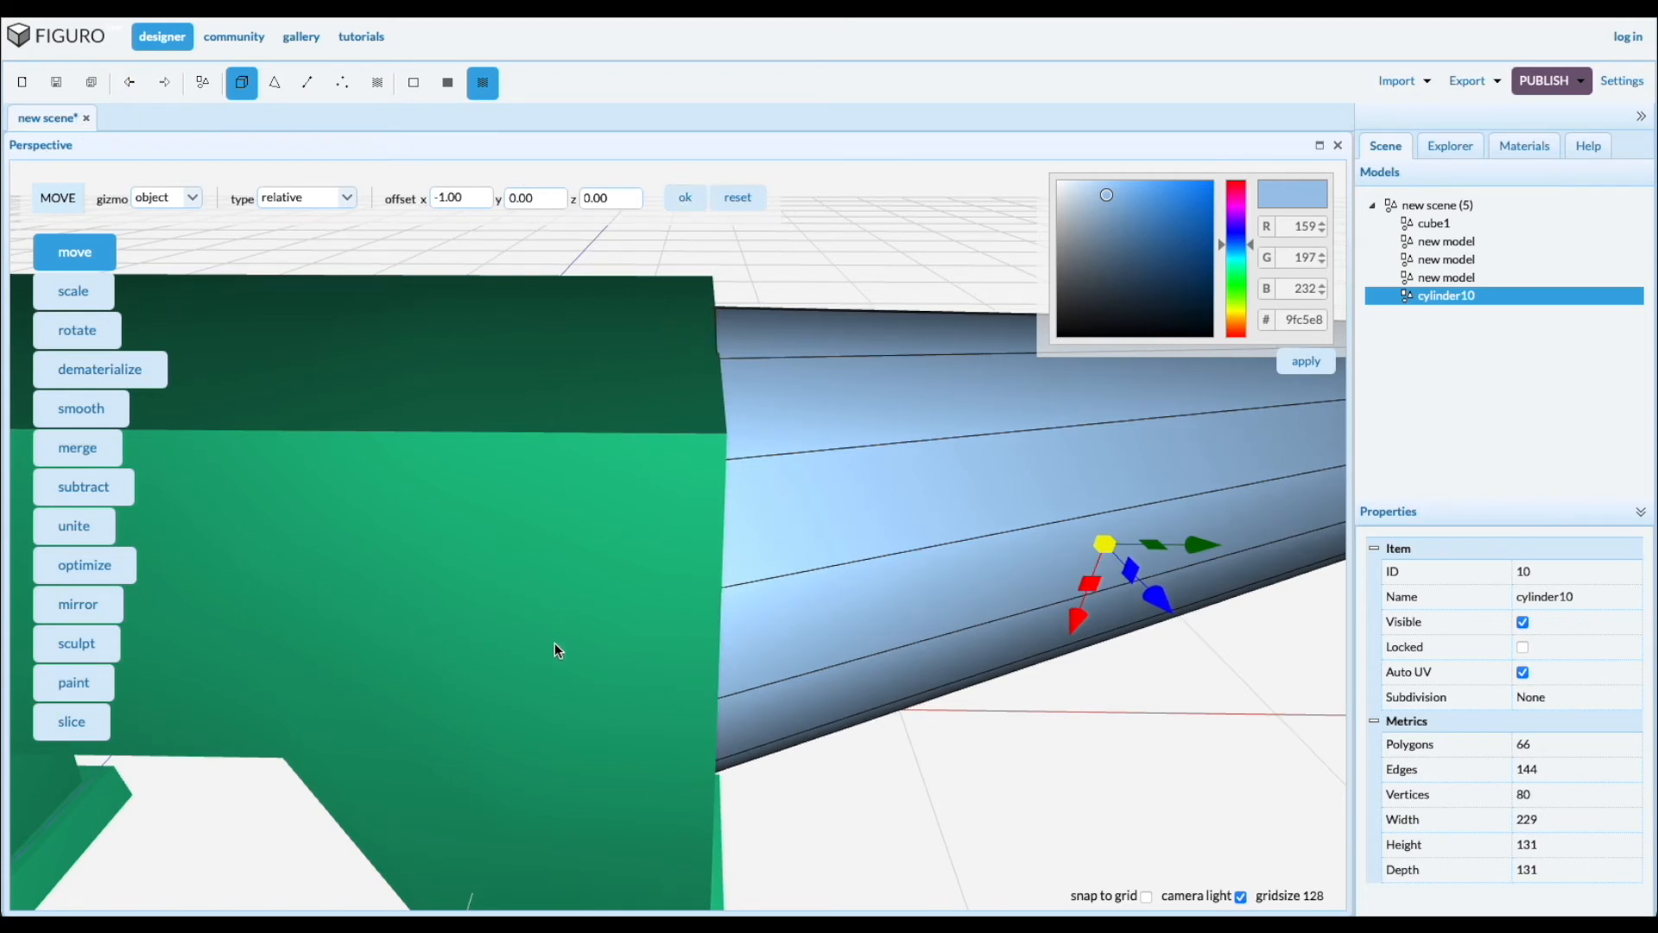
pyautogui.moveTo(532, 175)
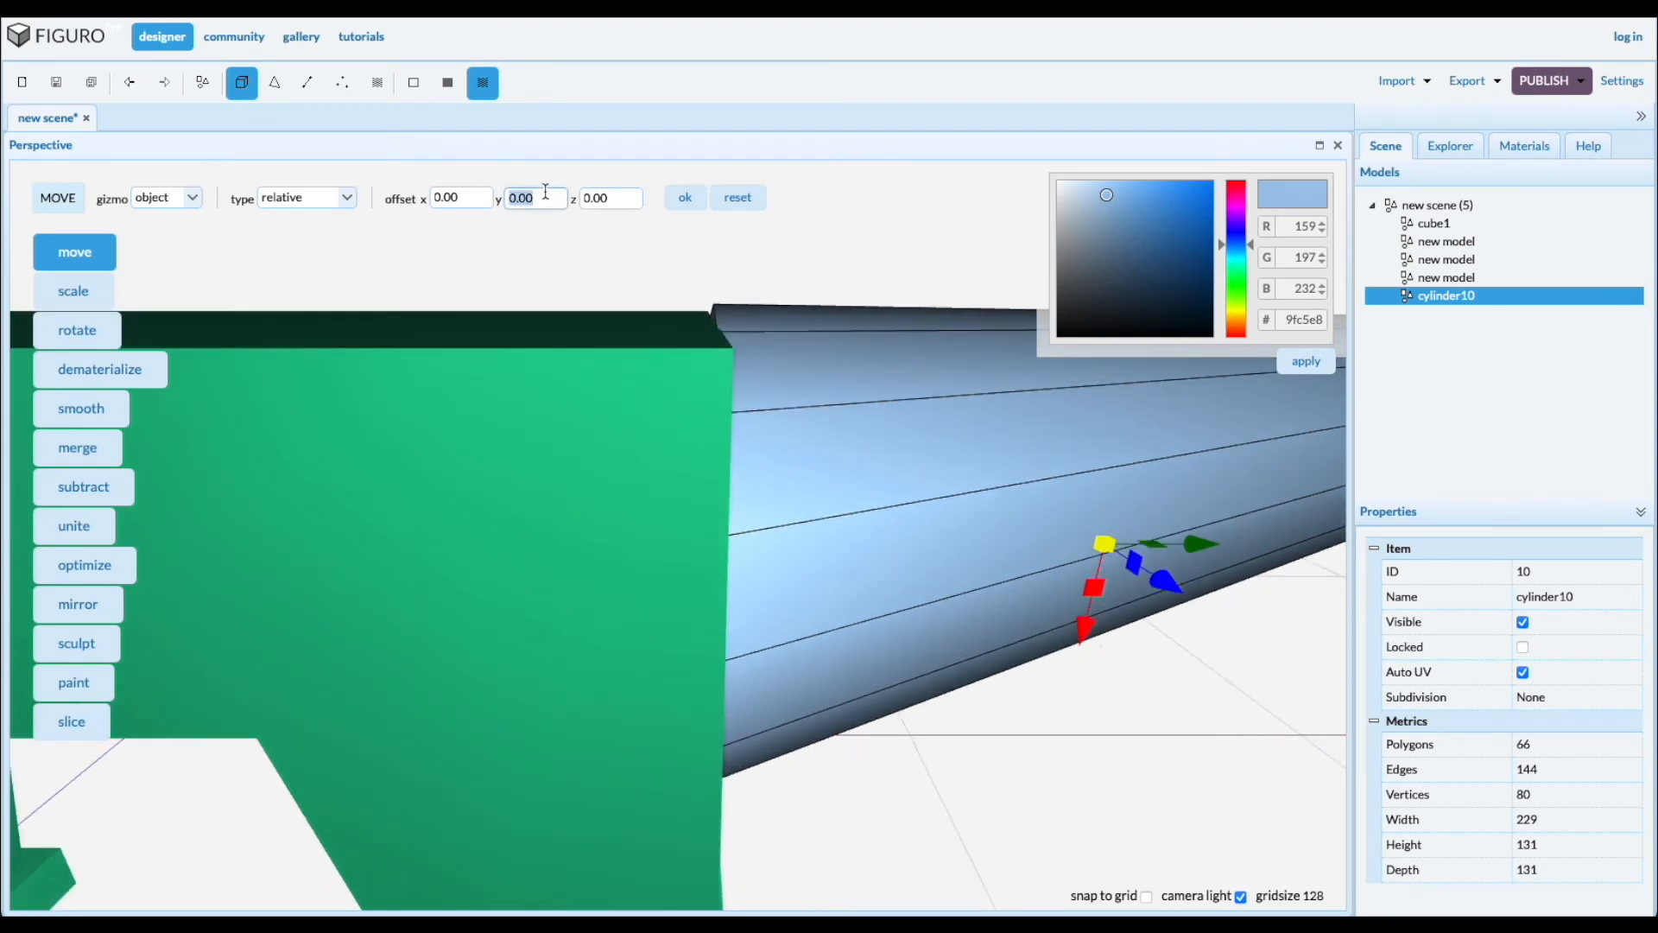
pyautogui.write('-1')
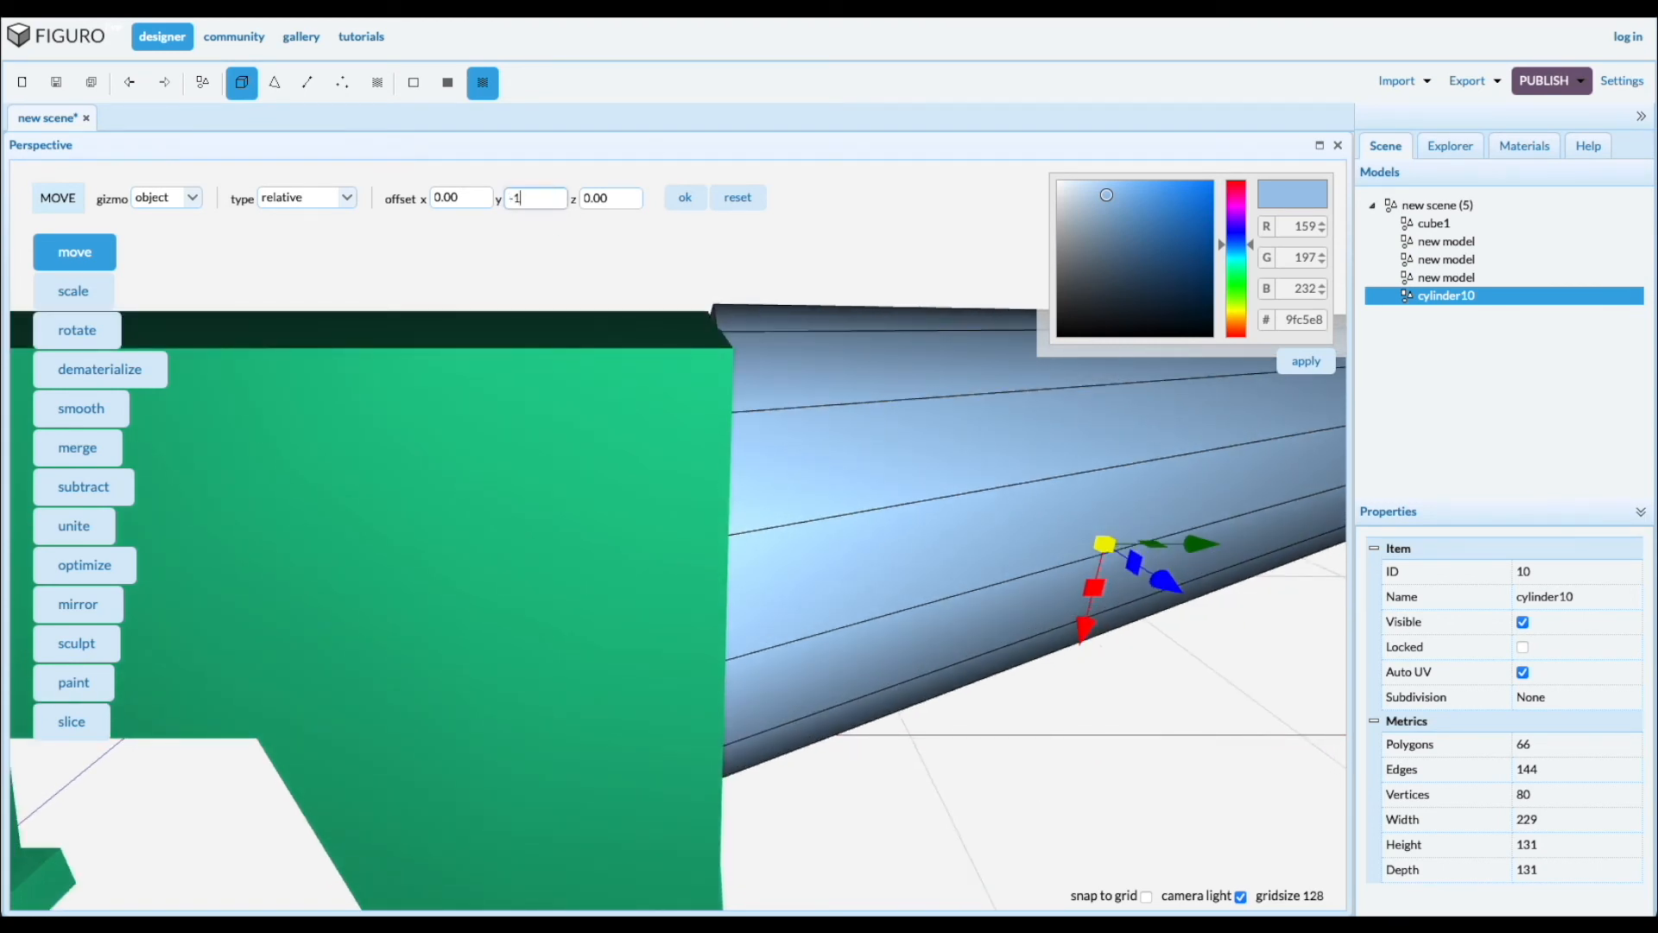
pyautogui.click(684, 198)
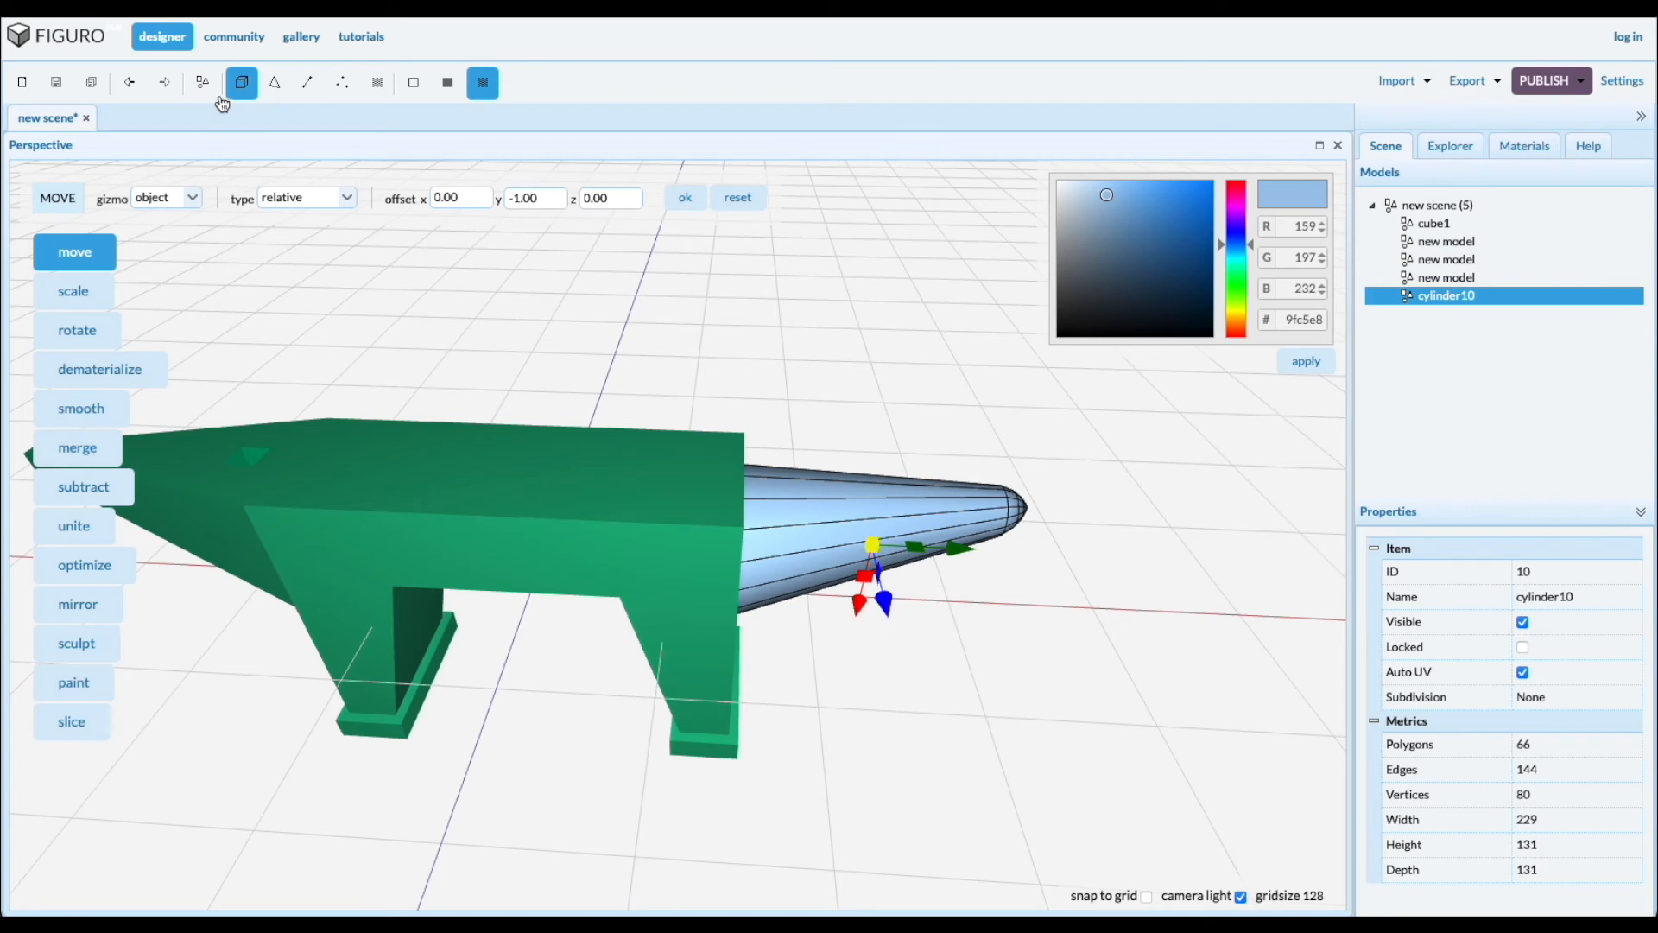
# Add cylinder11, switch moves to absolute, and stretch it to 469 high at the horn base
pyautogui.click(201, 83)
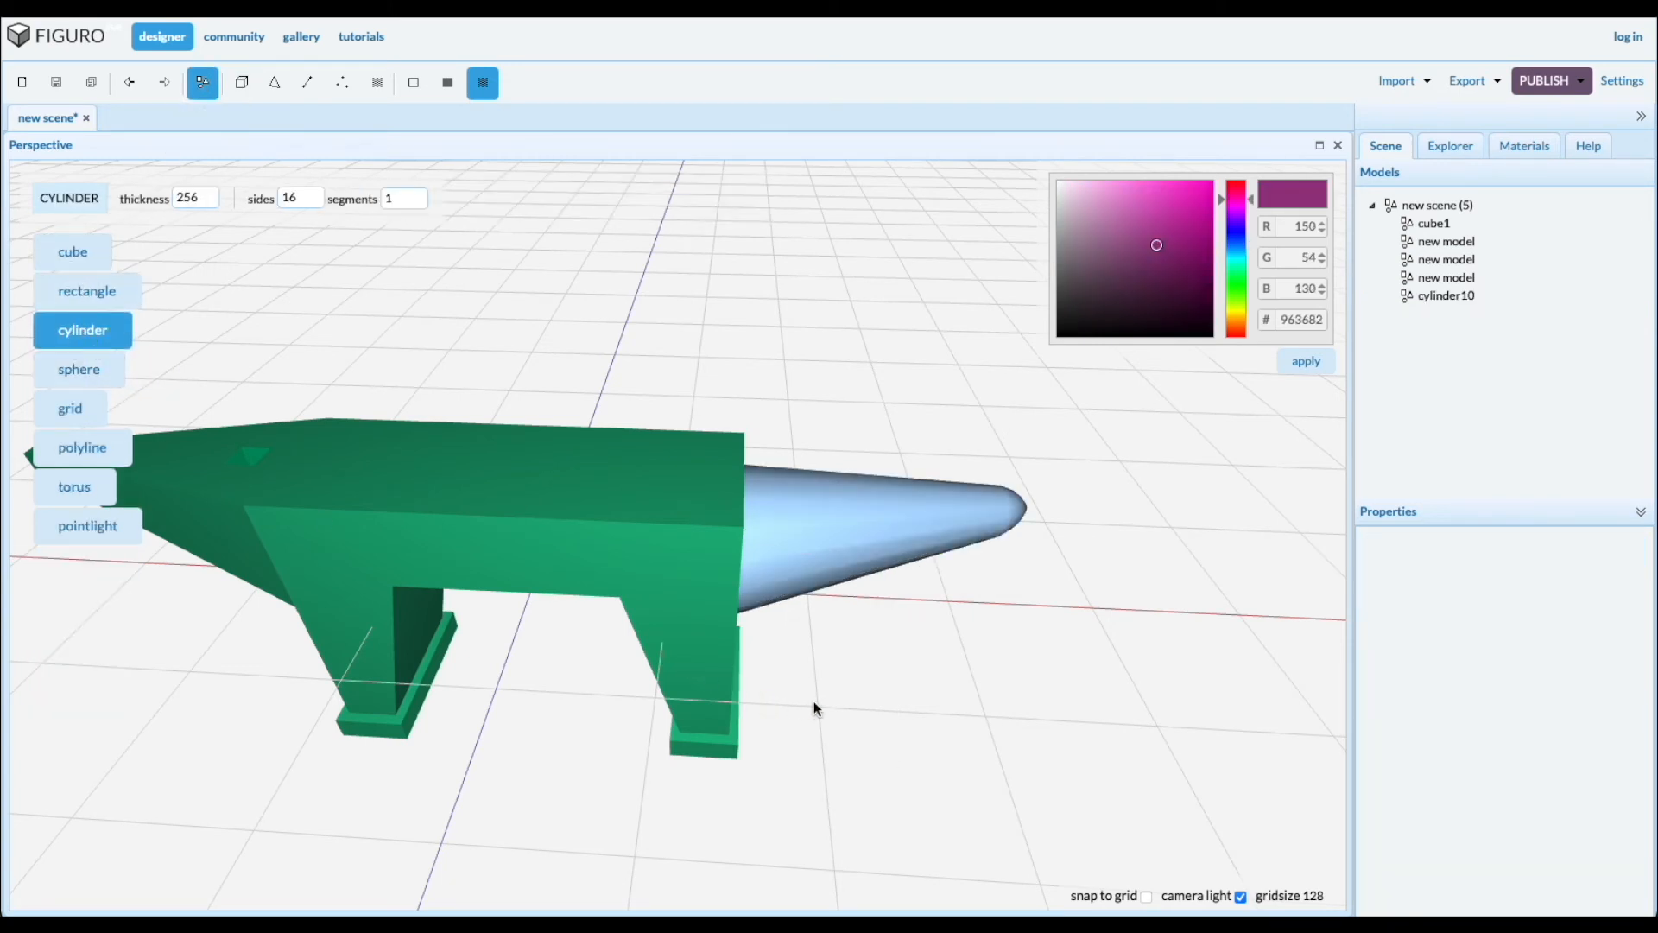
pyautogui.click(81, 330)
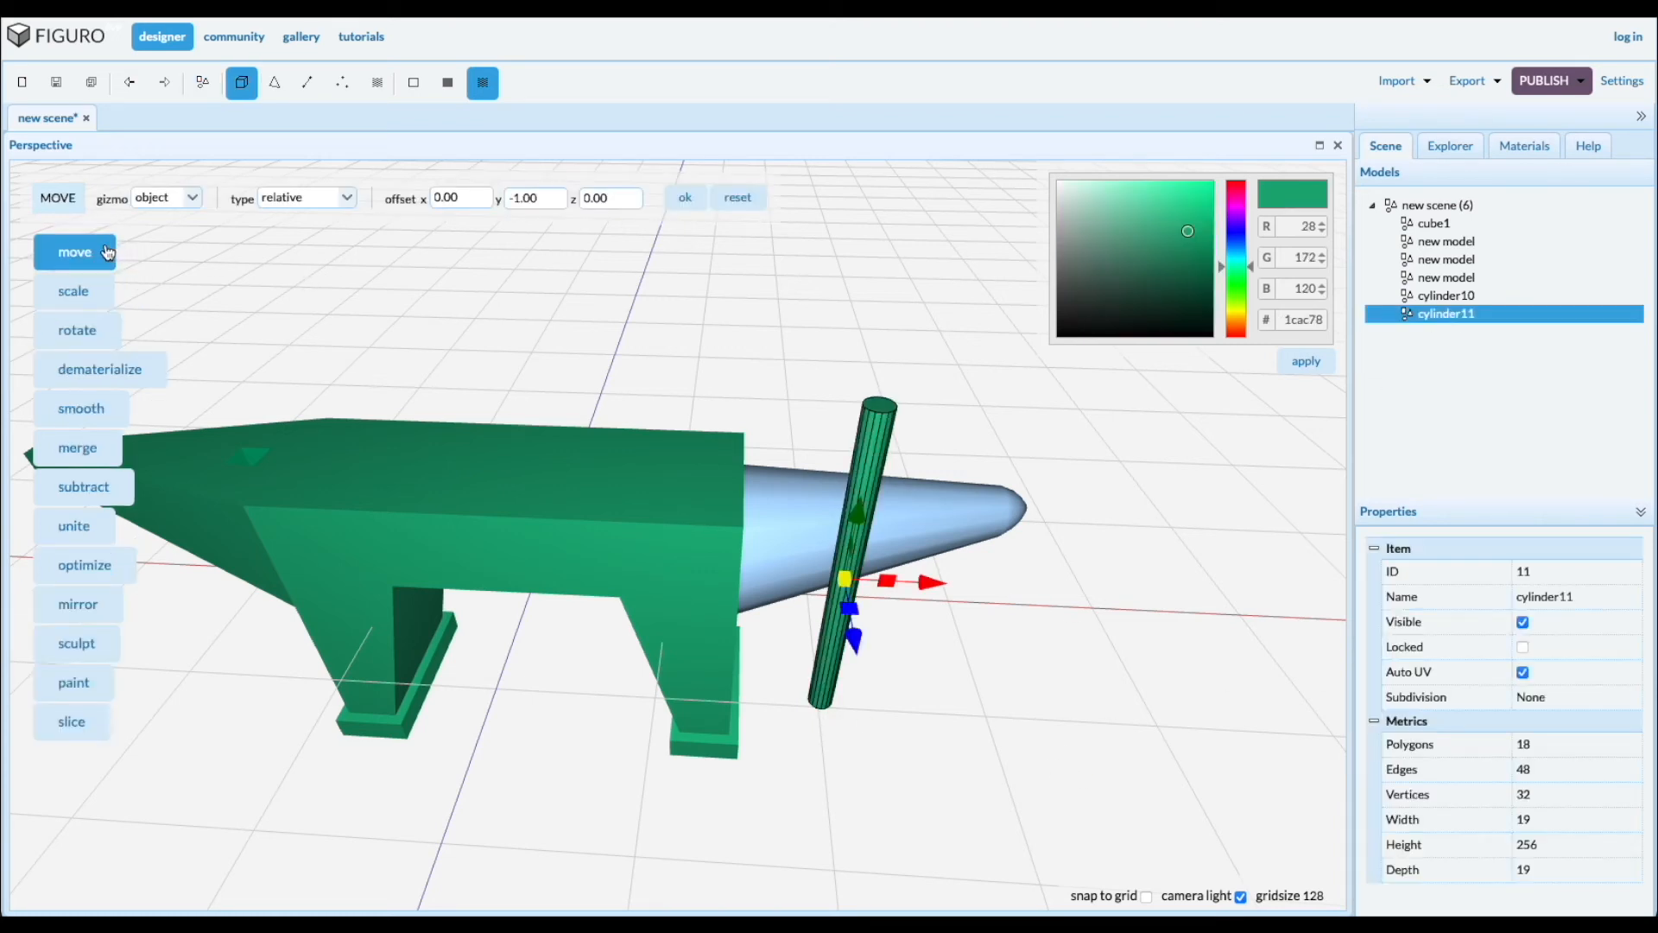
pyautogui.moveTo(801, 203)
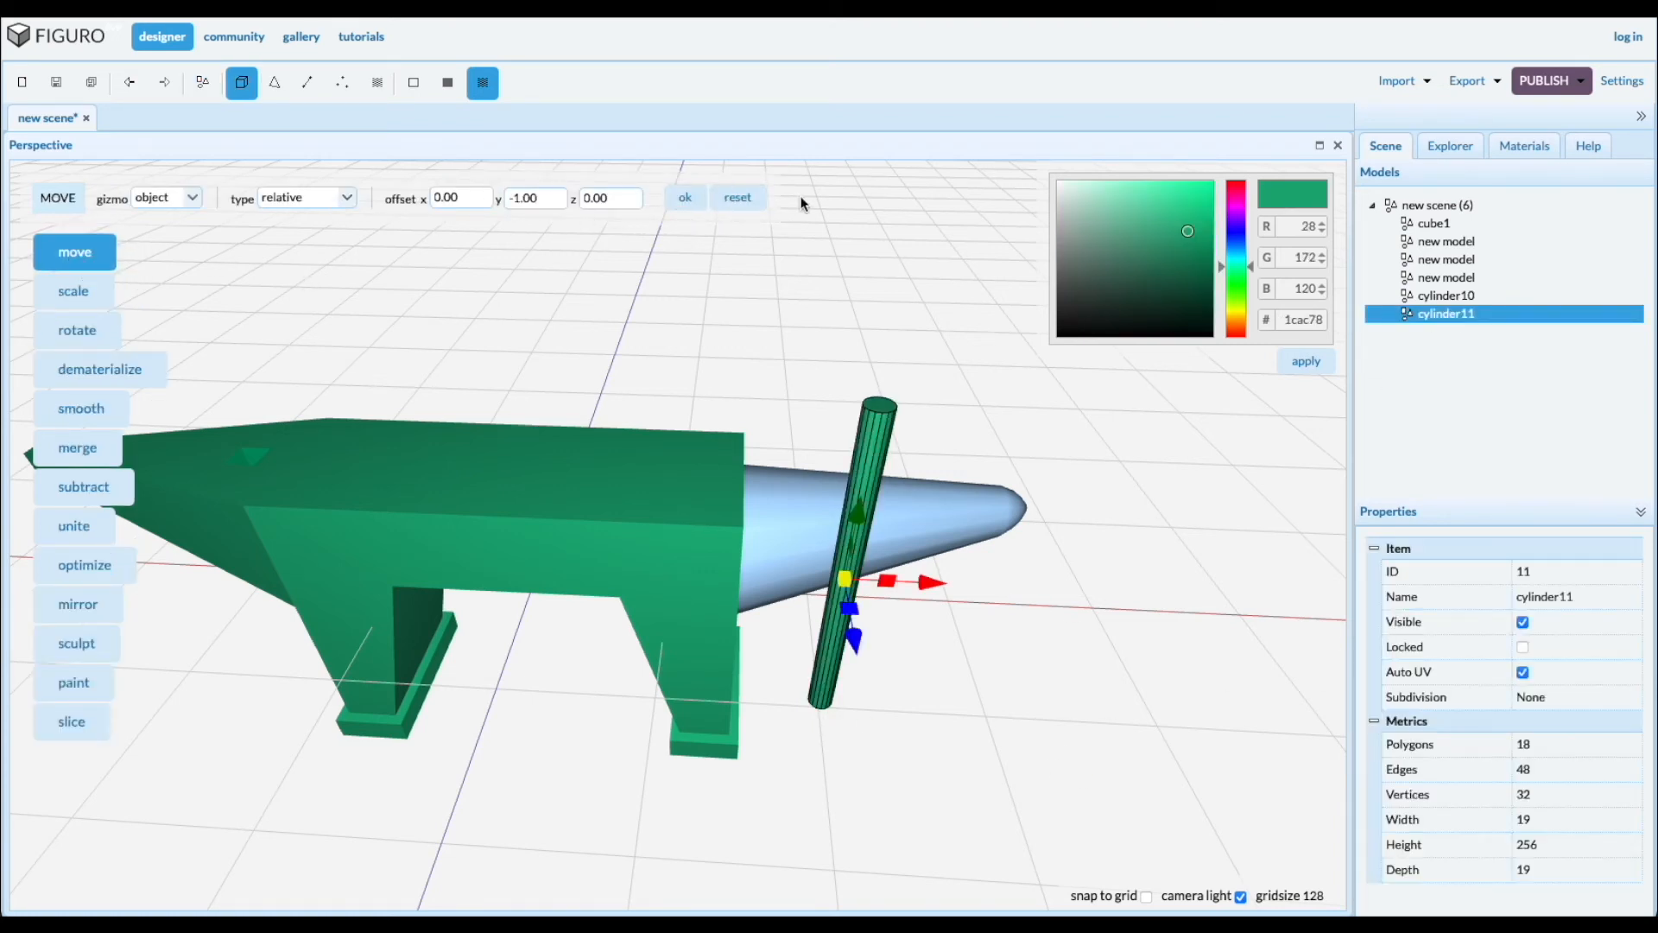
pyautogui.click(305, 198)
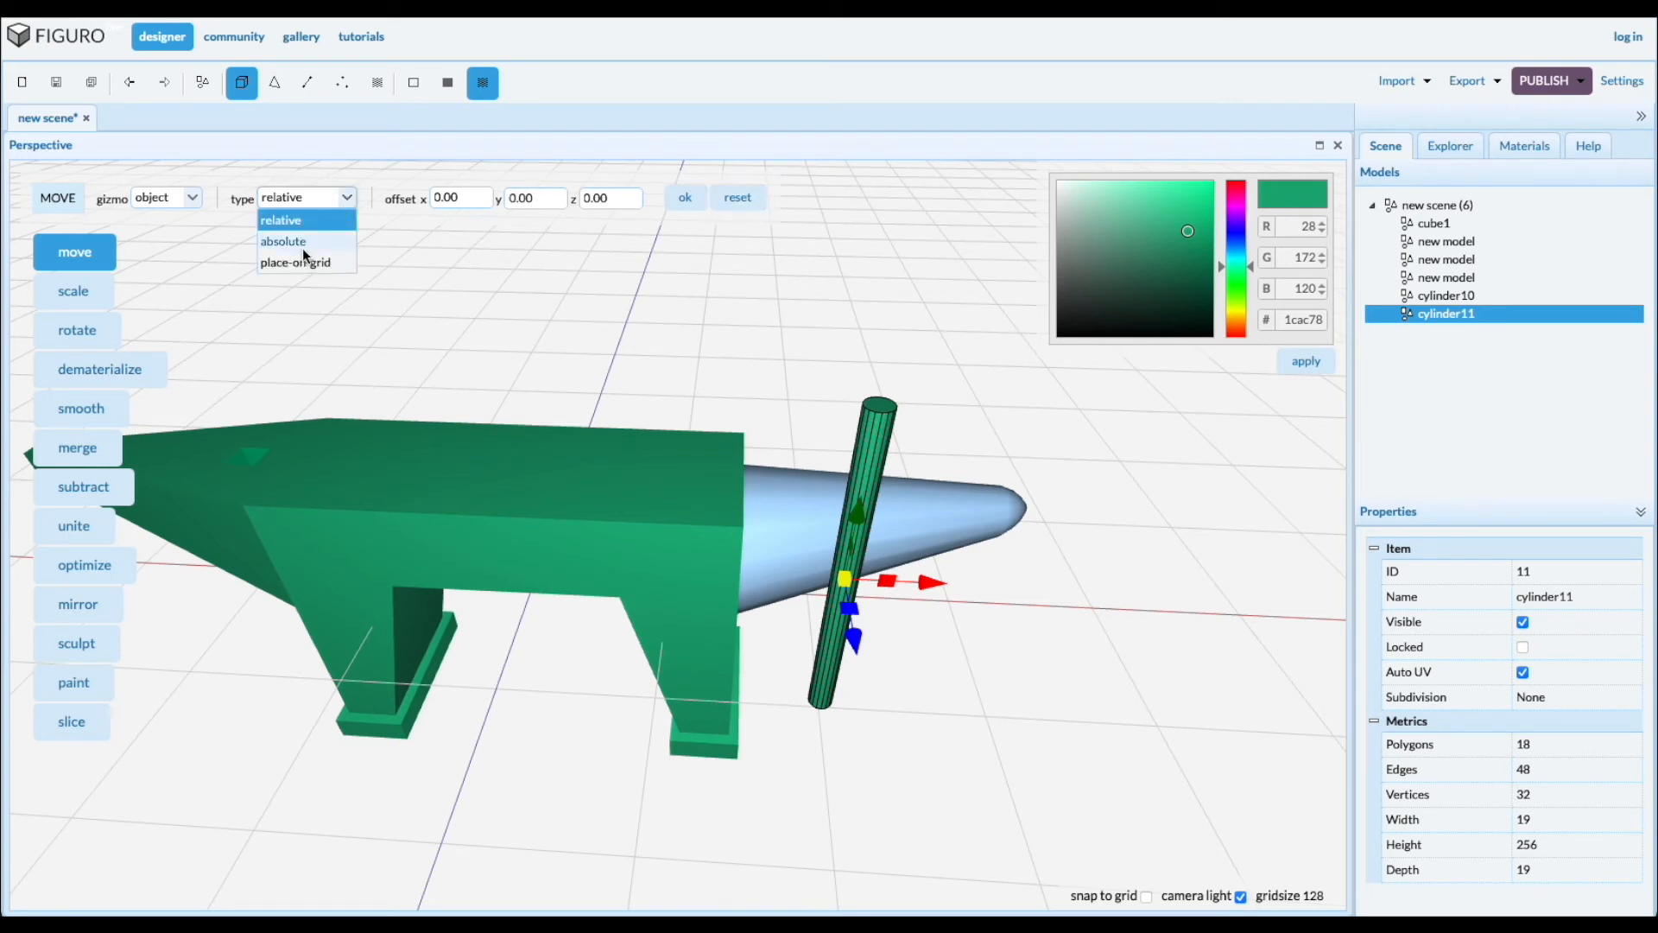
pyautogui.click(283, 241)
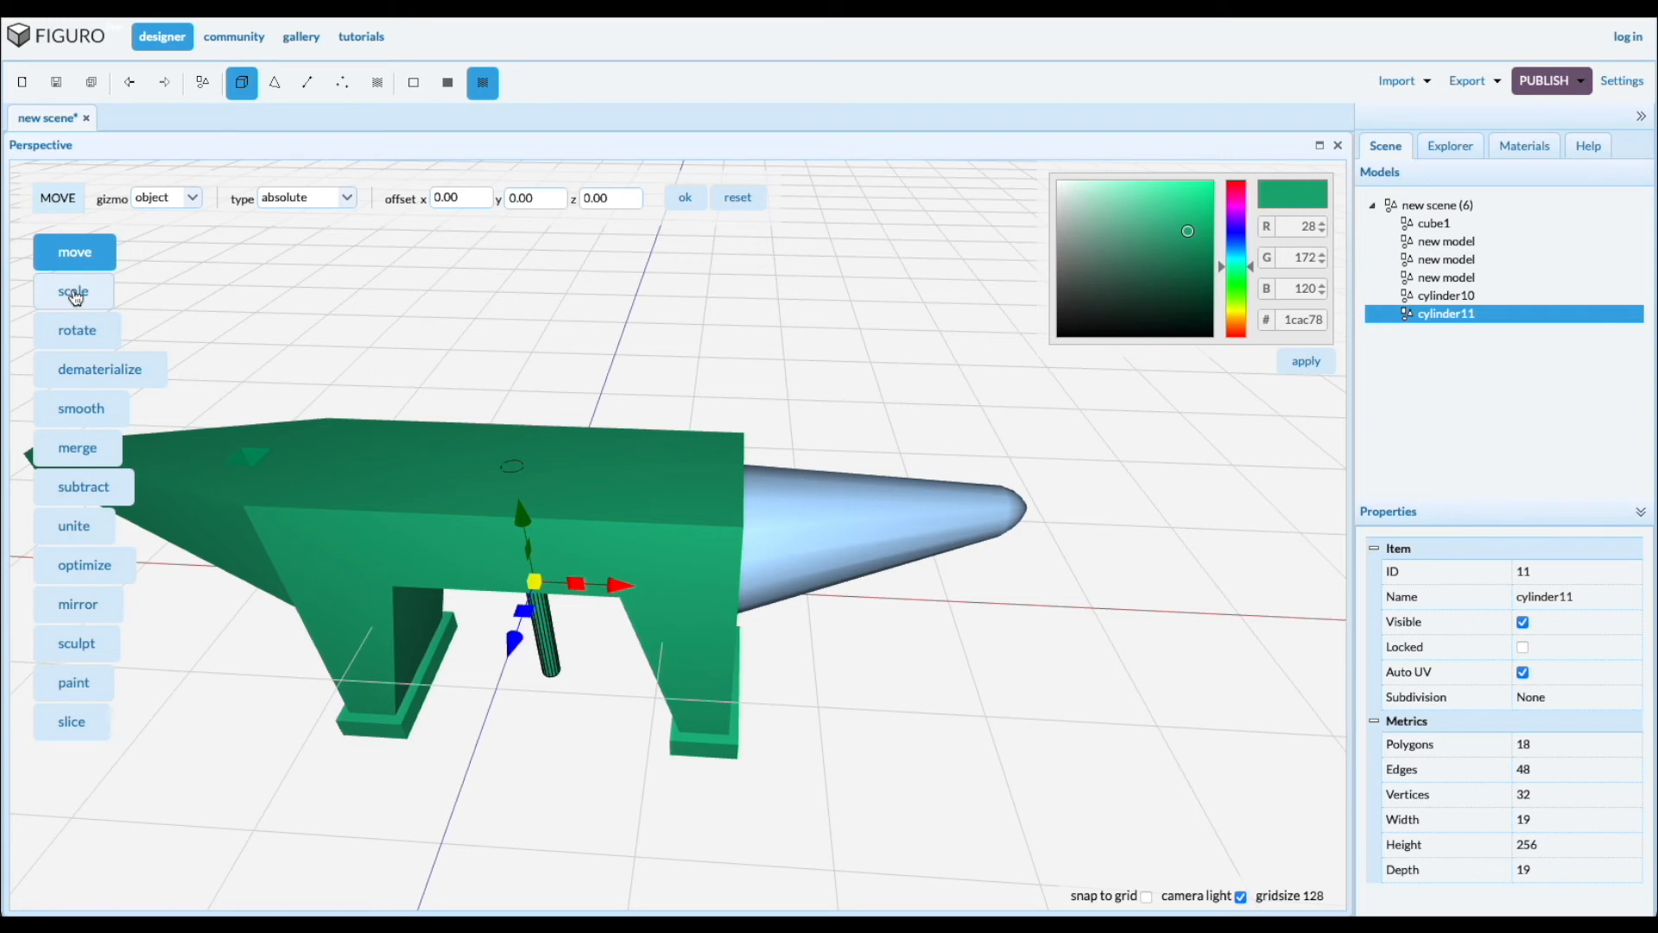
pyautogui.click(73, 291)
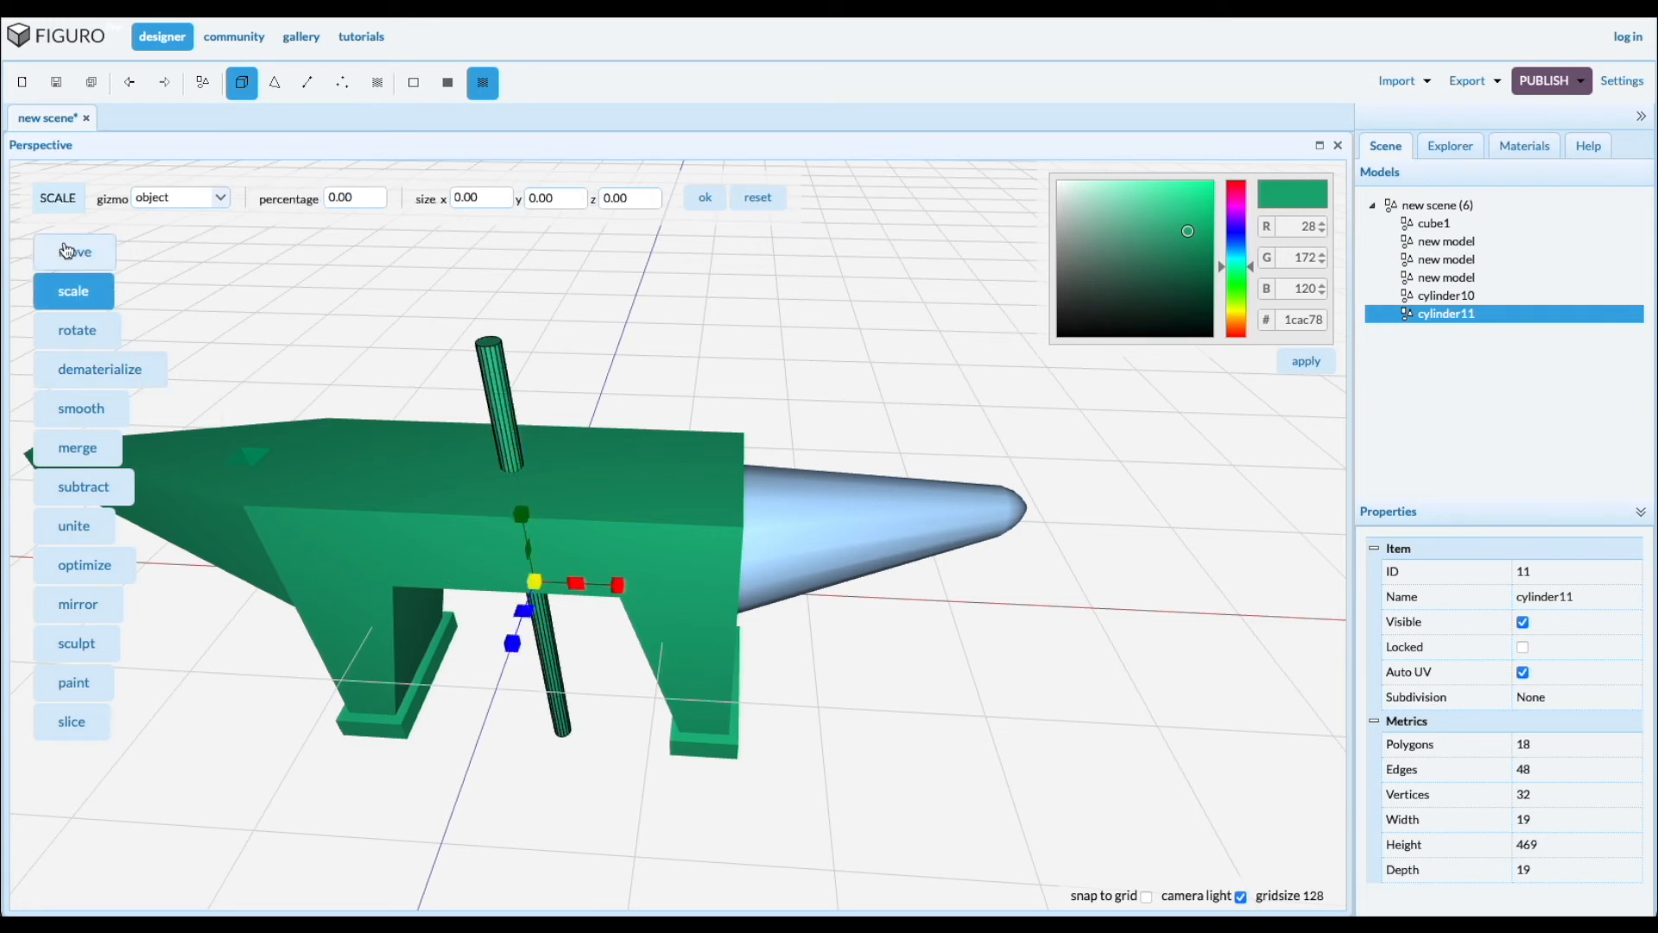
pyautogui.click(74, 252)
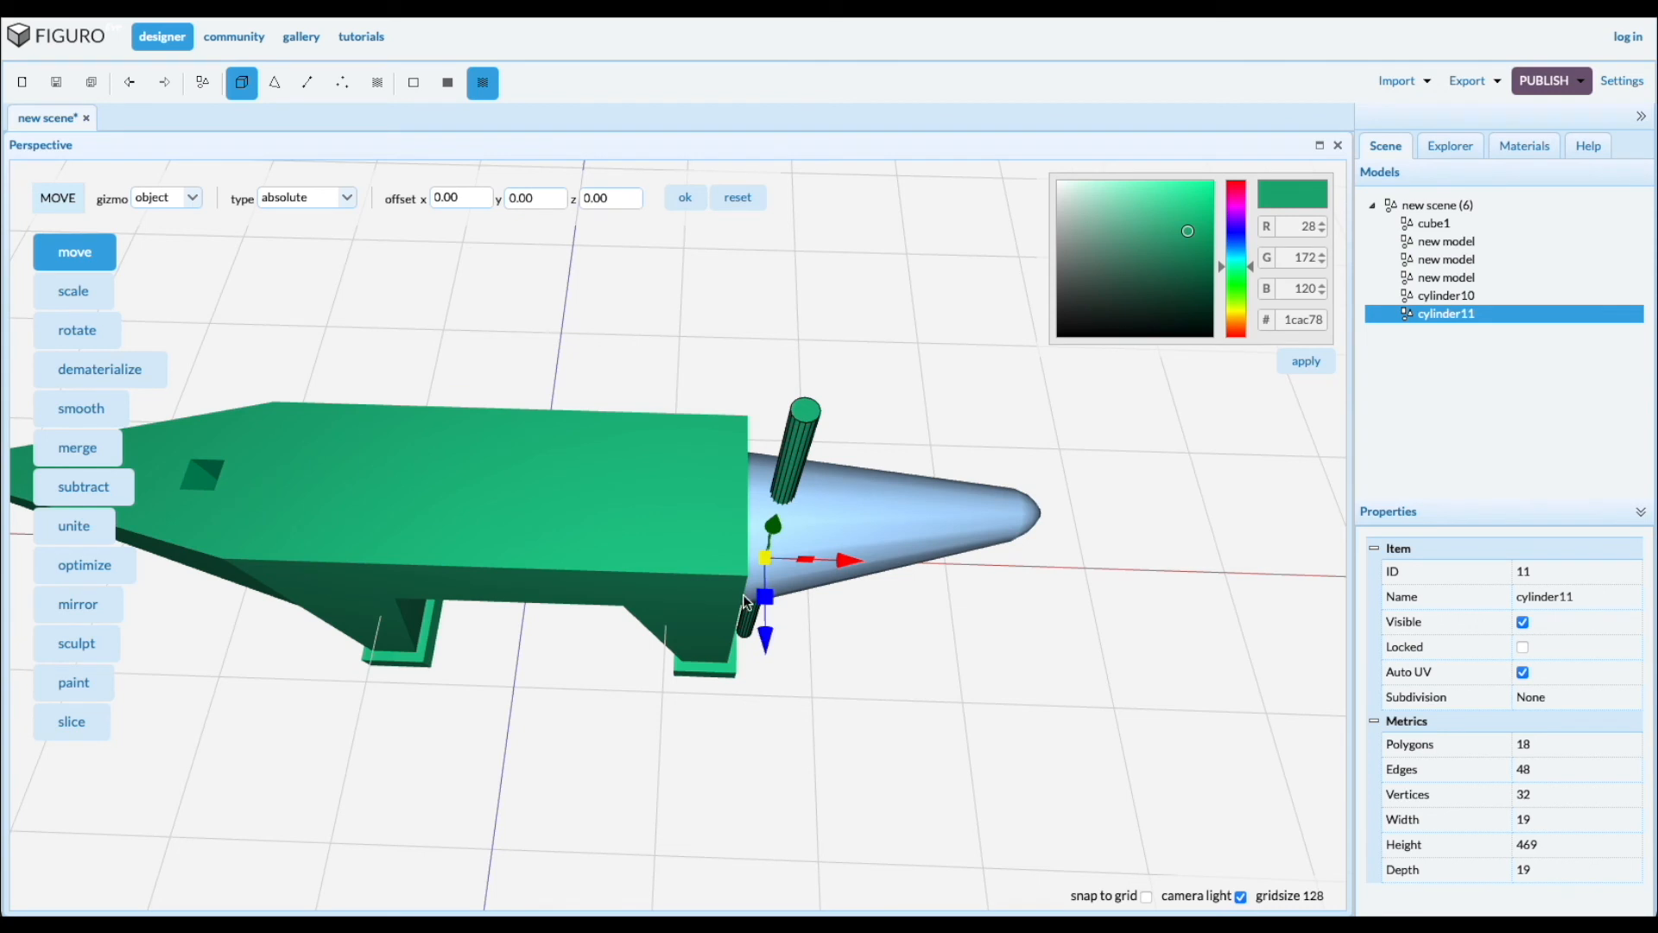
# Select the horn and thin cylinder and subtract the cylinder, leaving a 158-polygon horn
pyautogui.click(1446, 295)
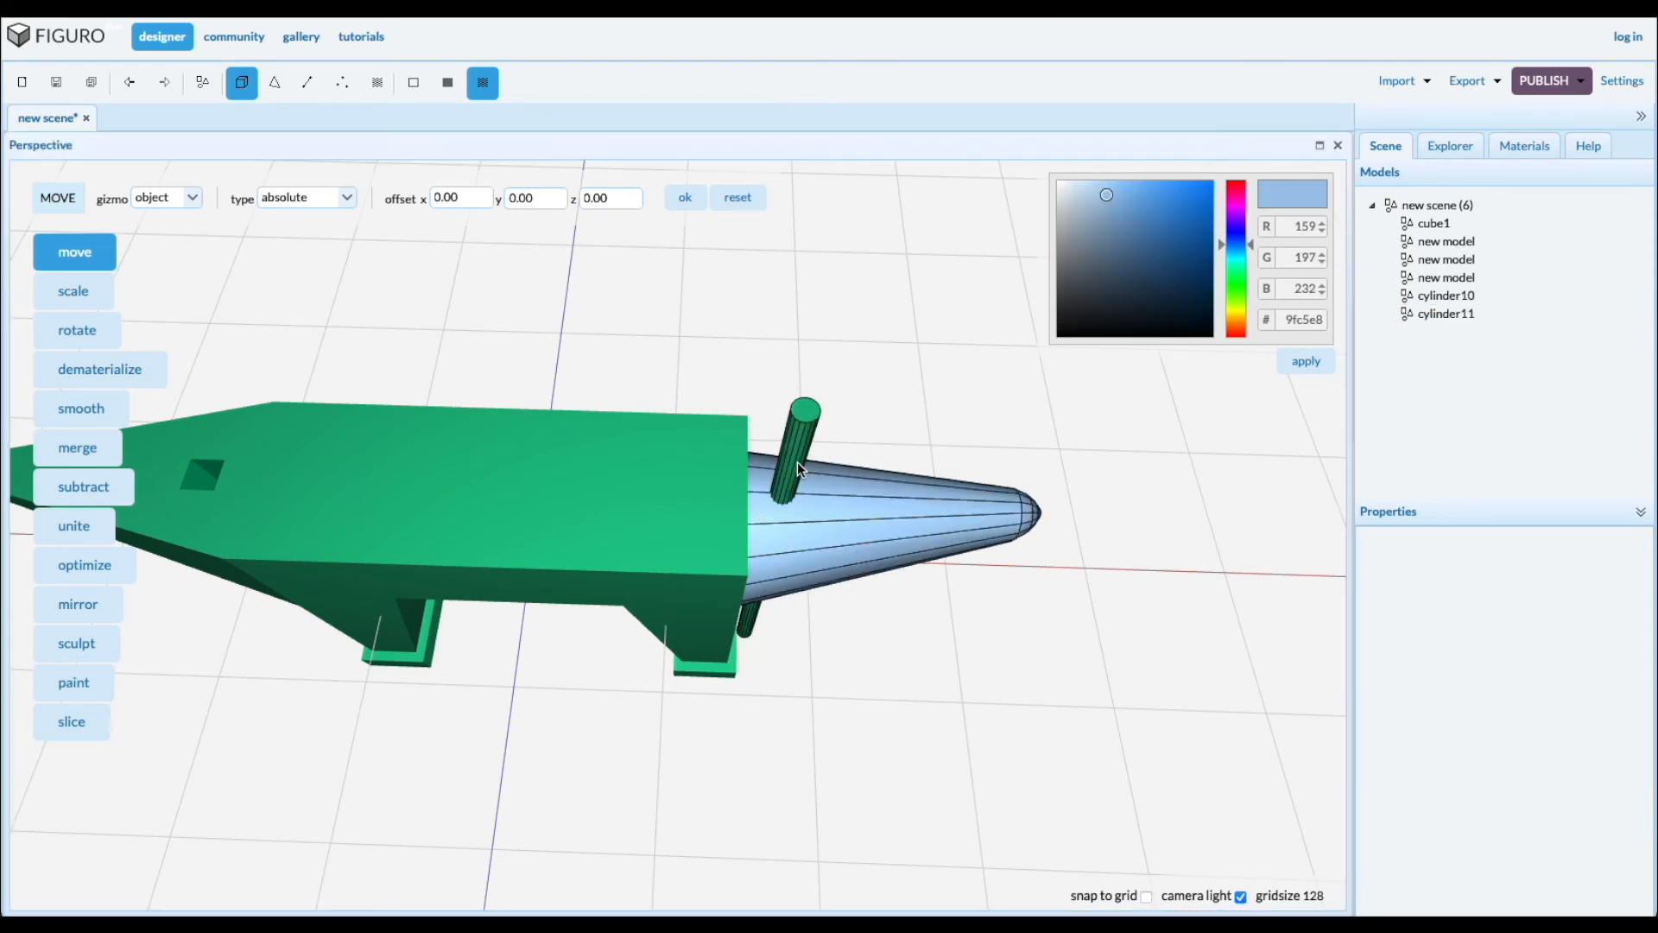
pyautogui.click(799, 470)
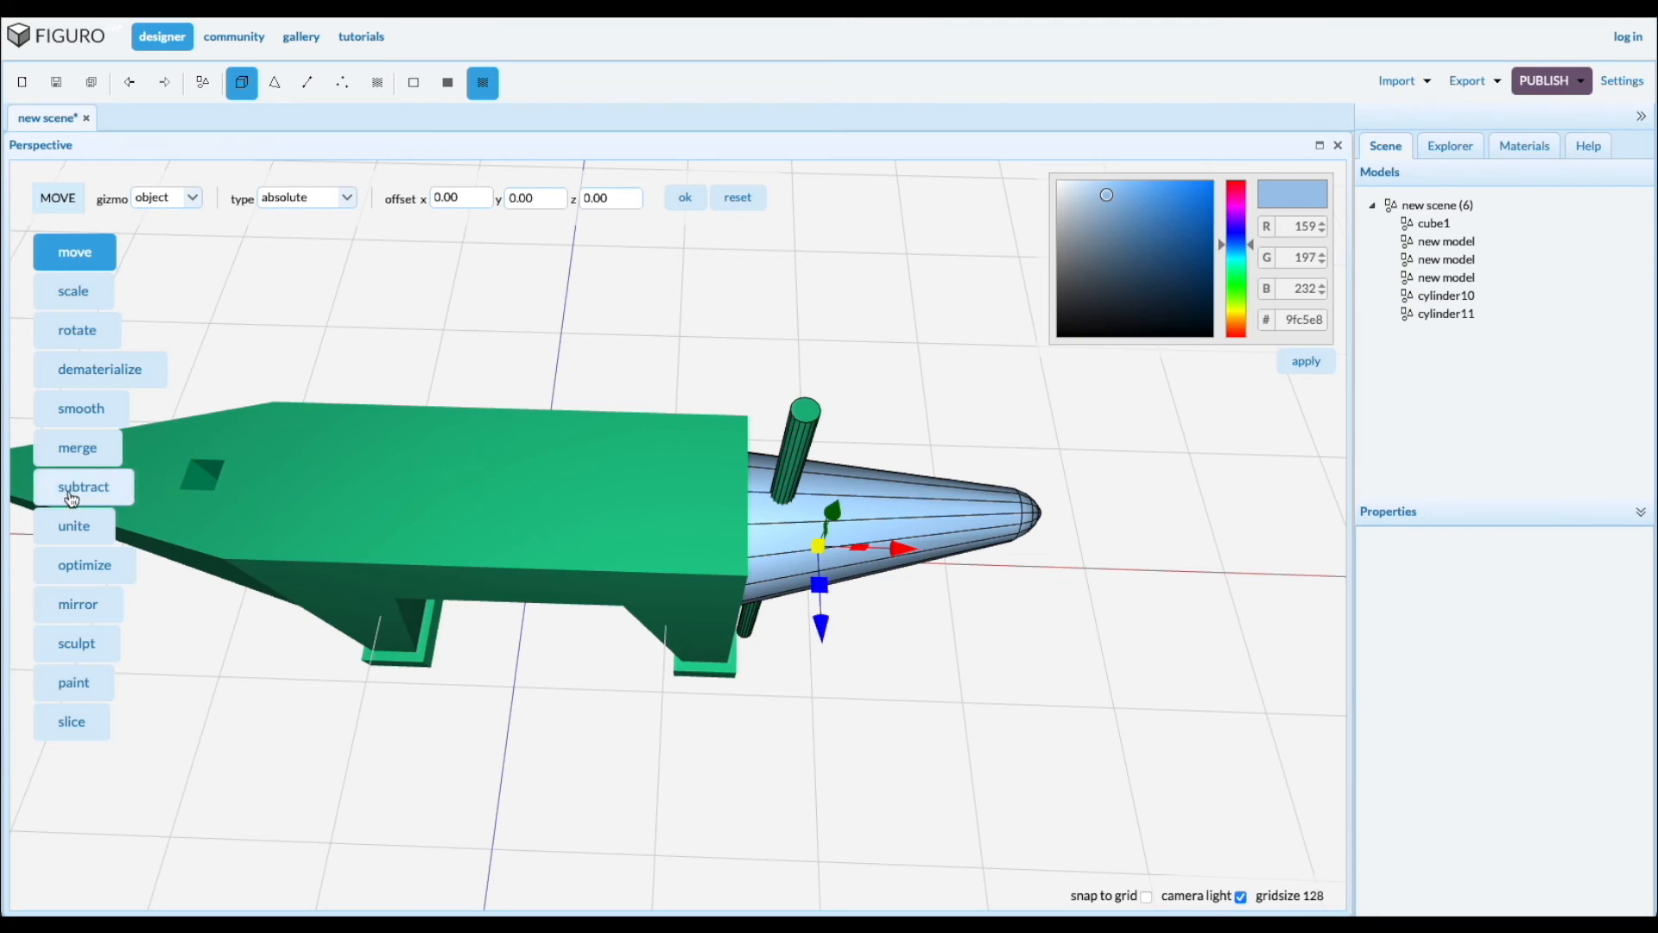
pyautogui.click(82, 487)
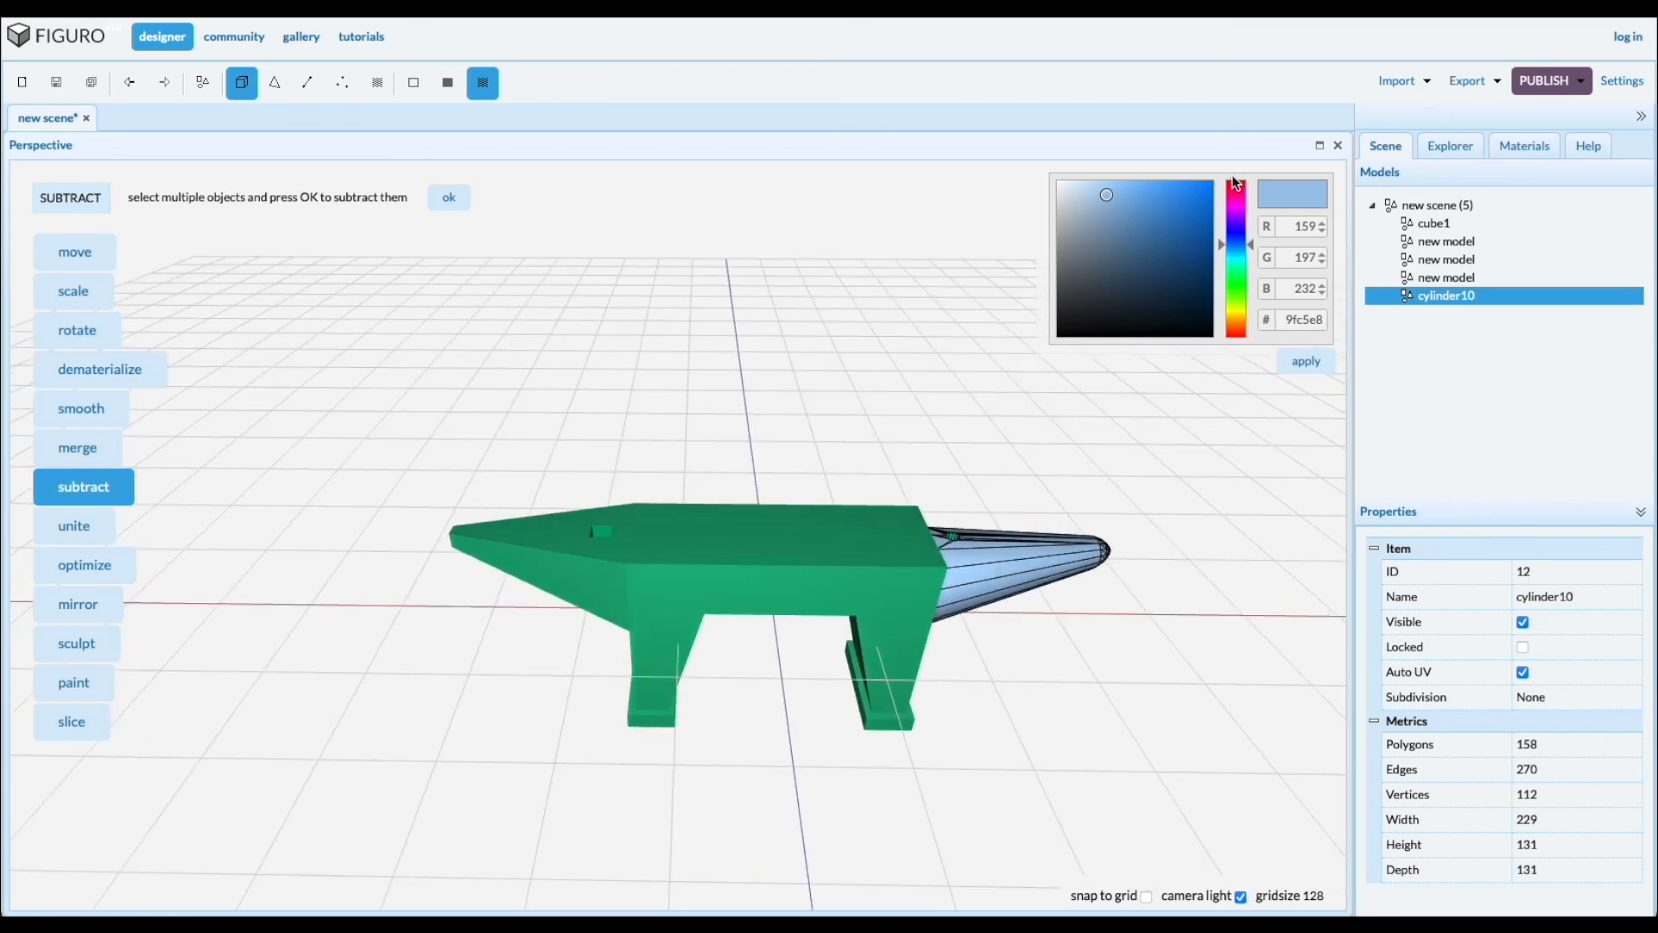
pyautogui.moveTo(1107, 197)
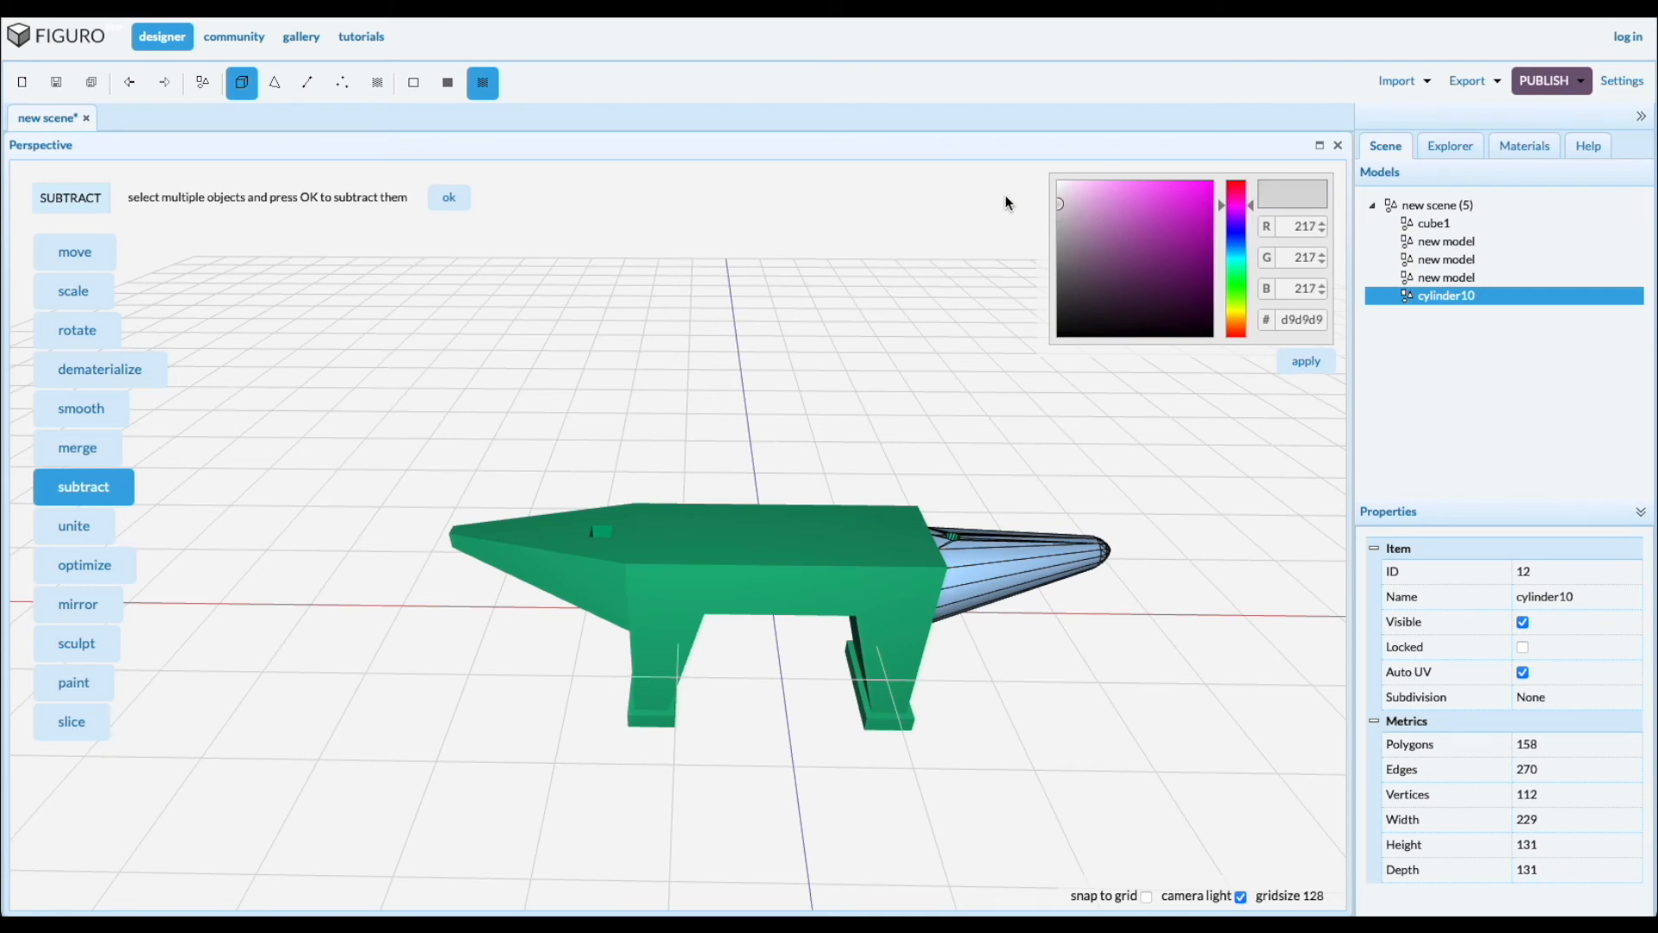
pyautogui.moveTo(1438, 463)
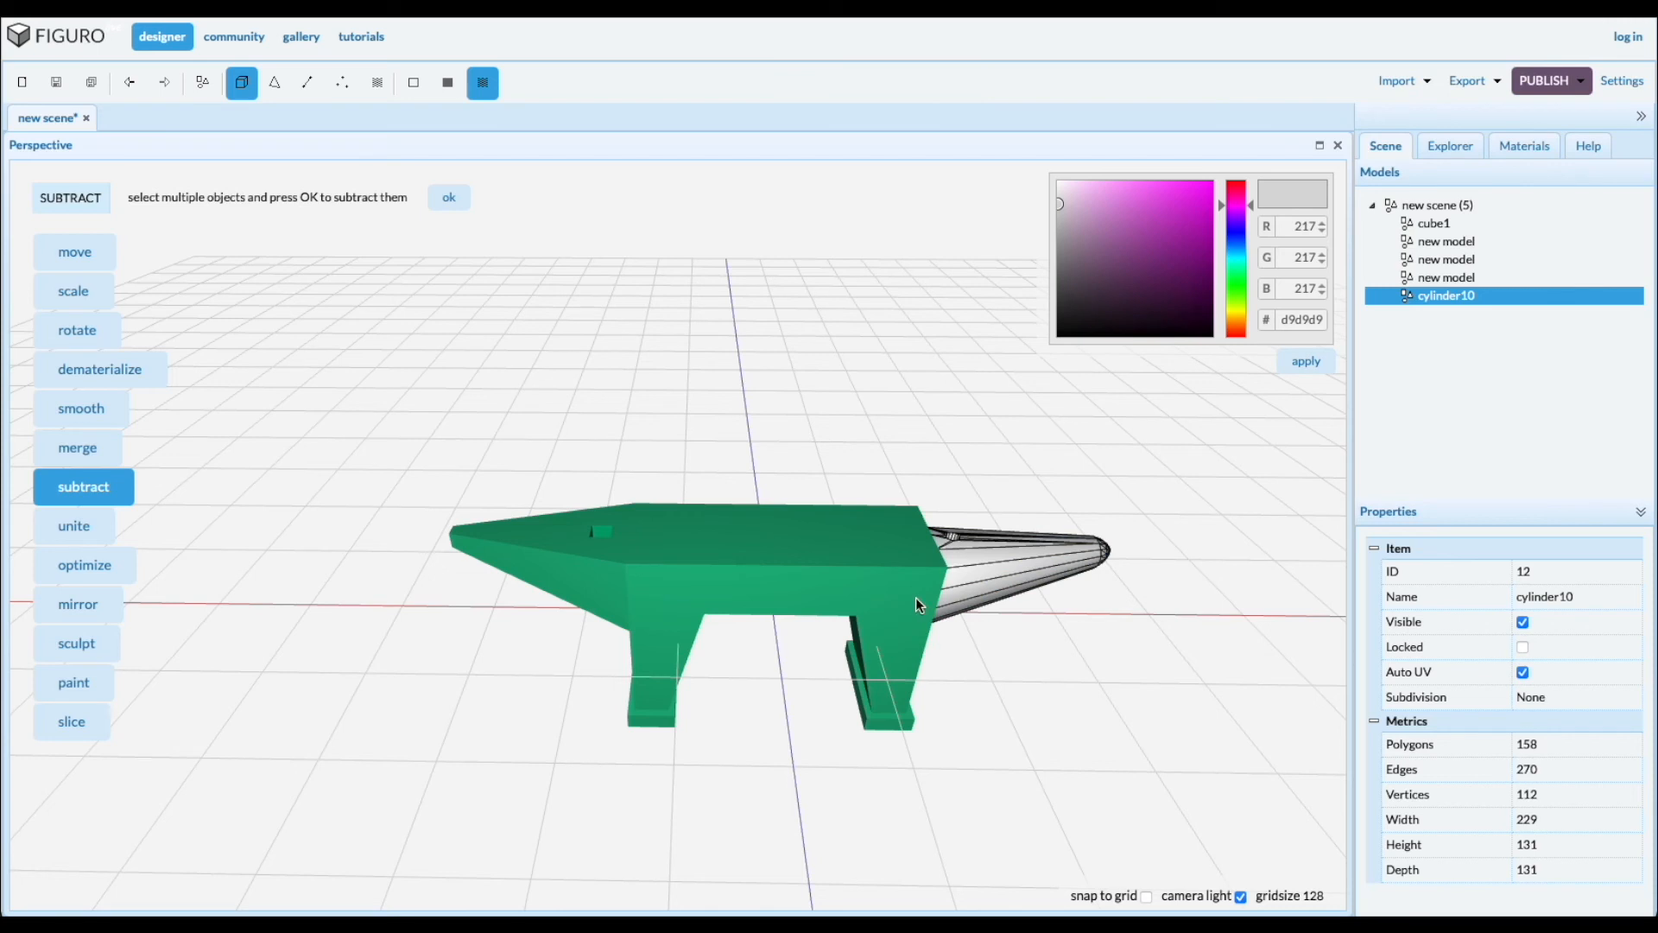
pyautogui.moveTo(553, 554)
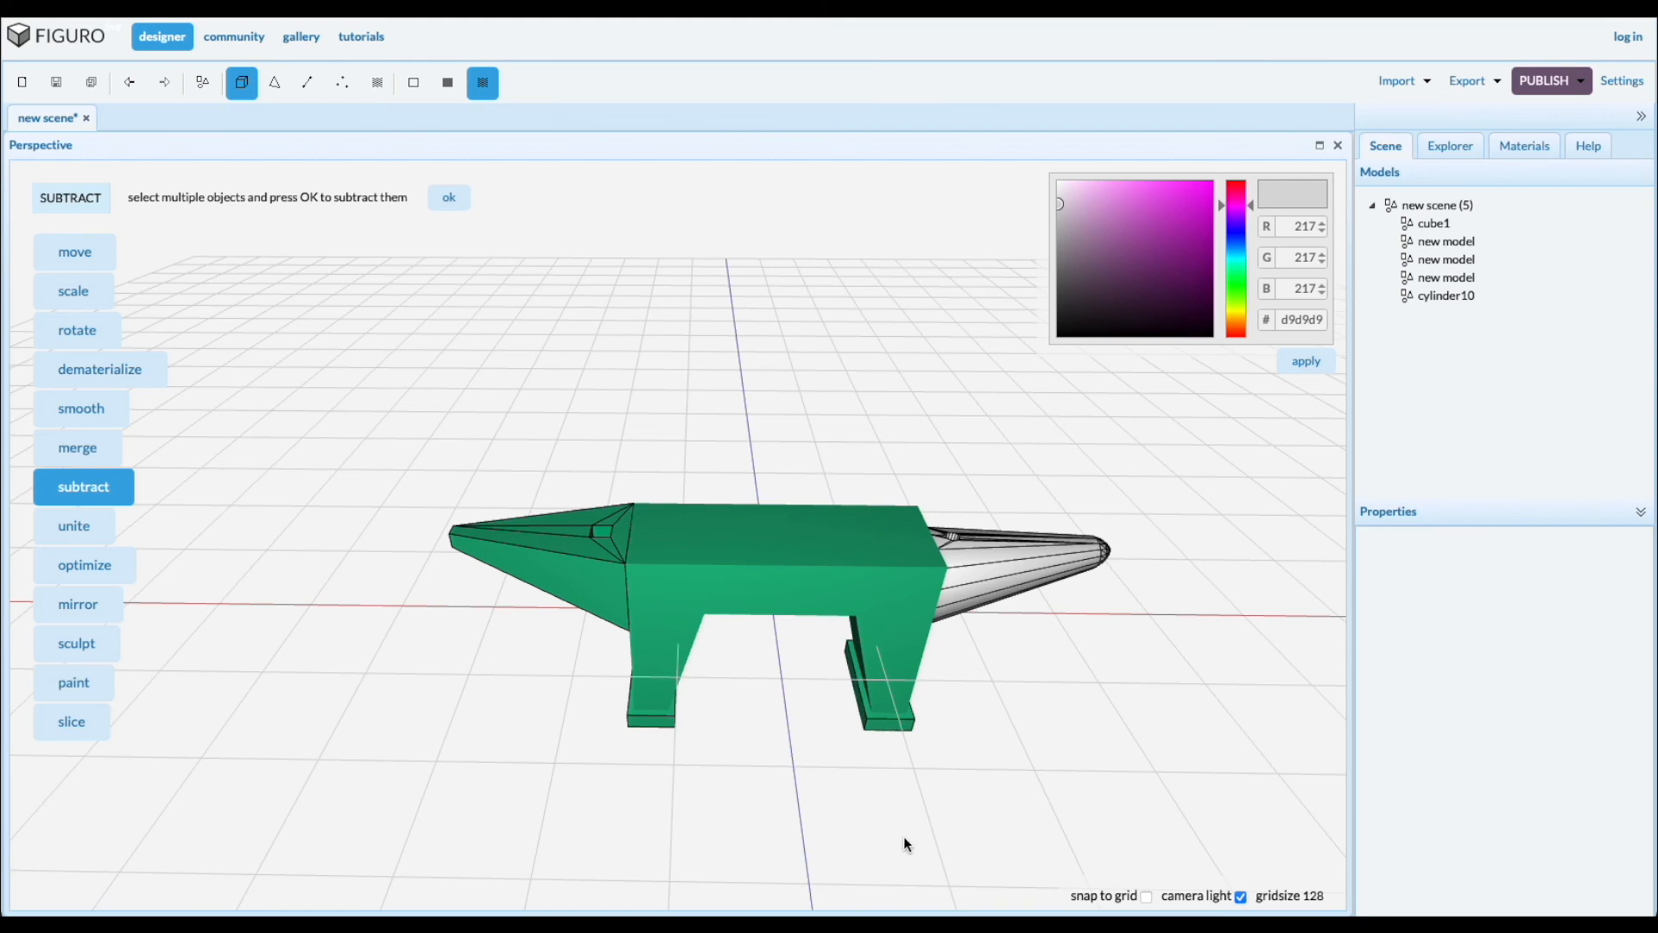
pyautogui.moveTo(1305, 361)
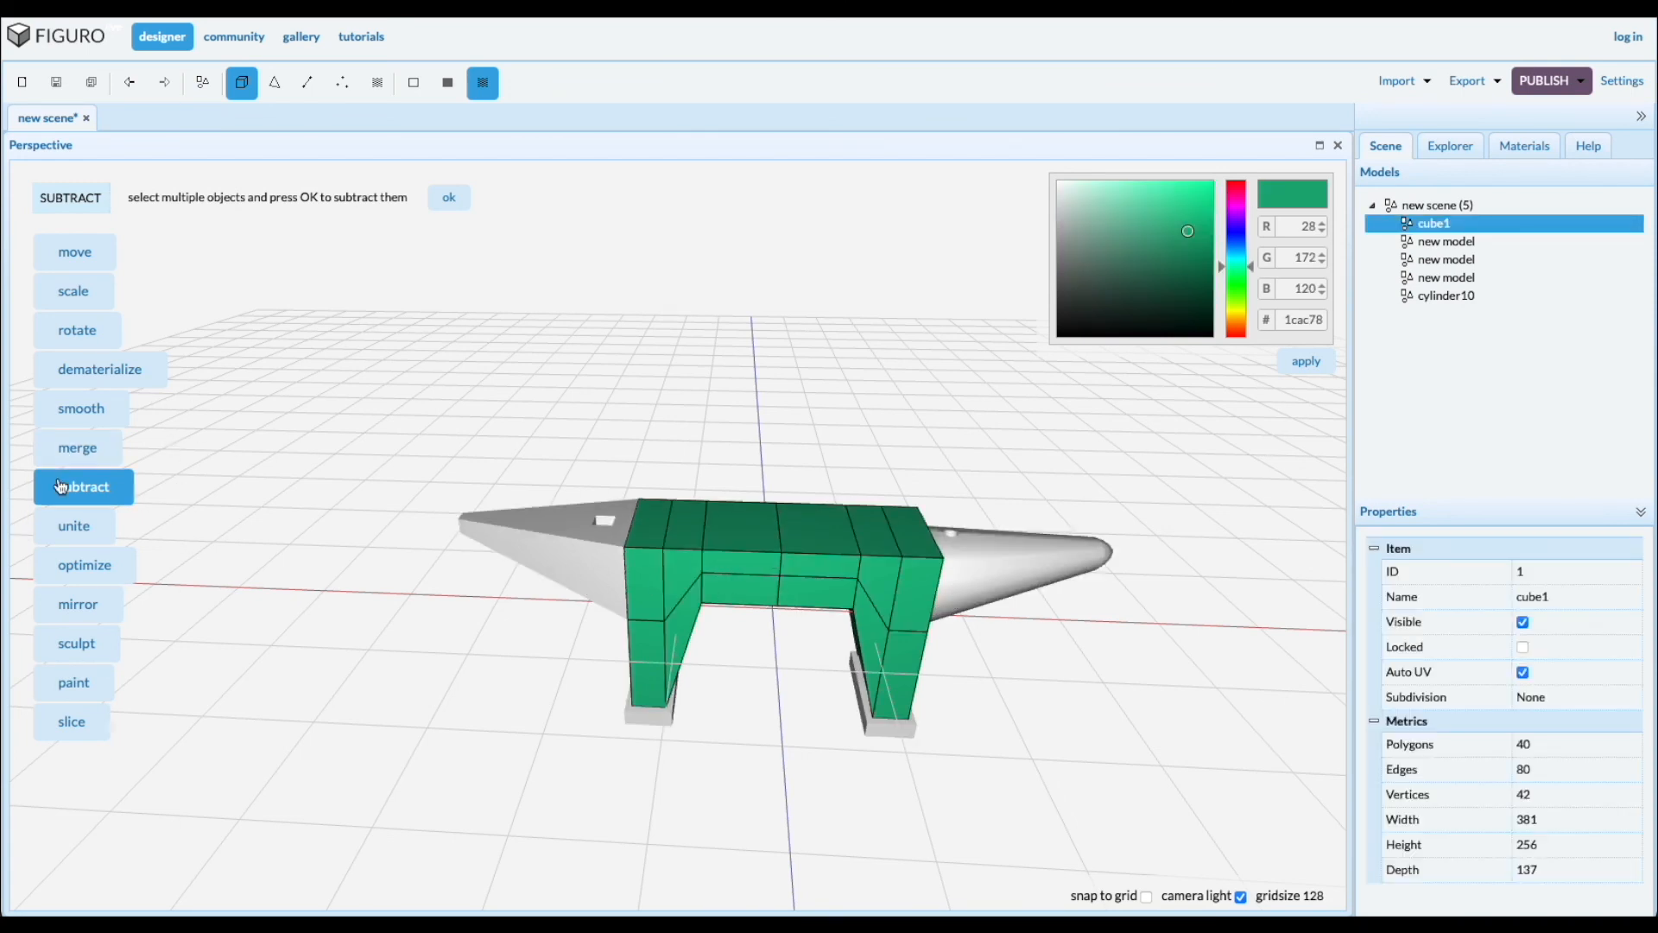
# Optimize cube1's mesh, then enter polygon mode to inset its top face
pyautogui.click(85, 564)
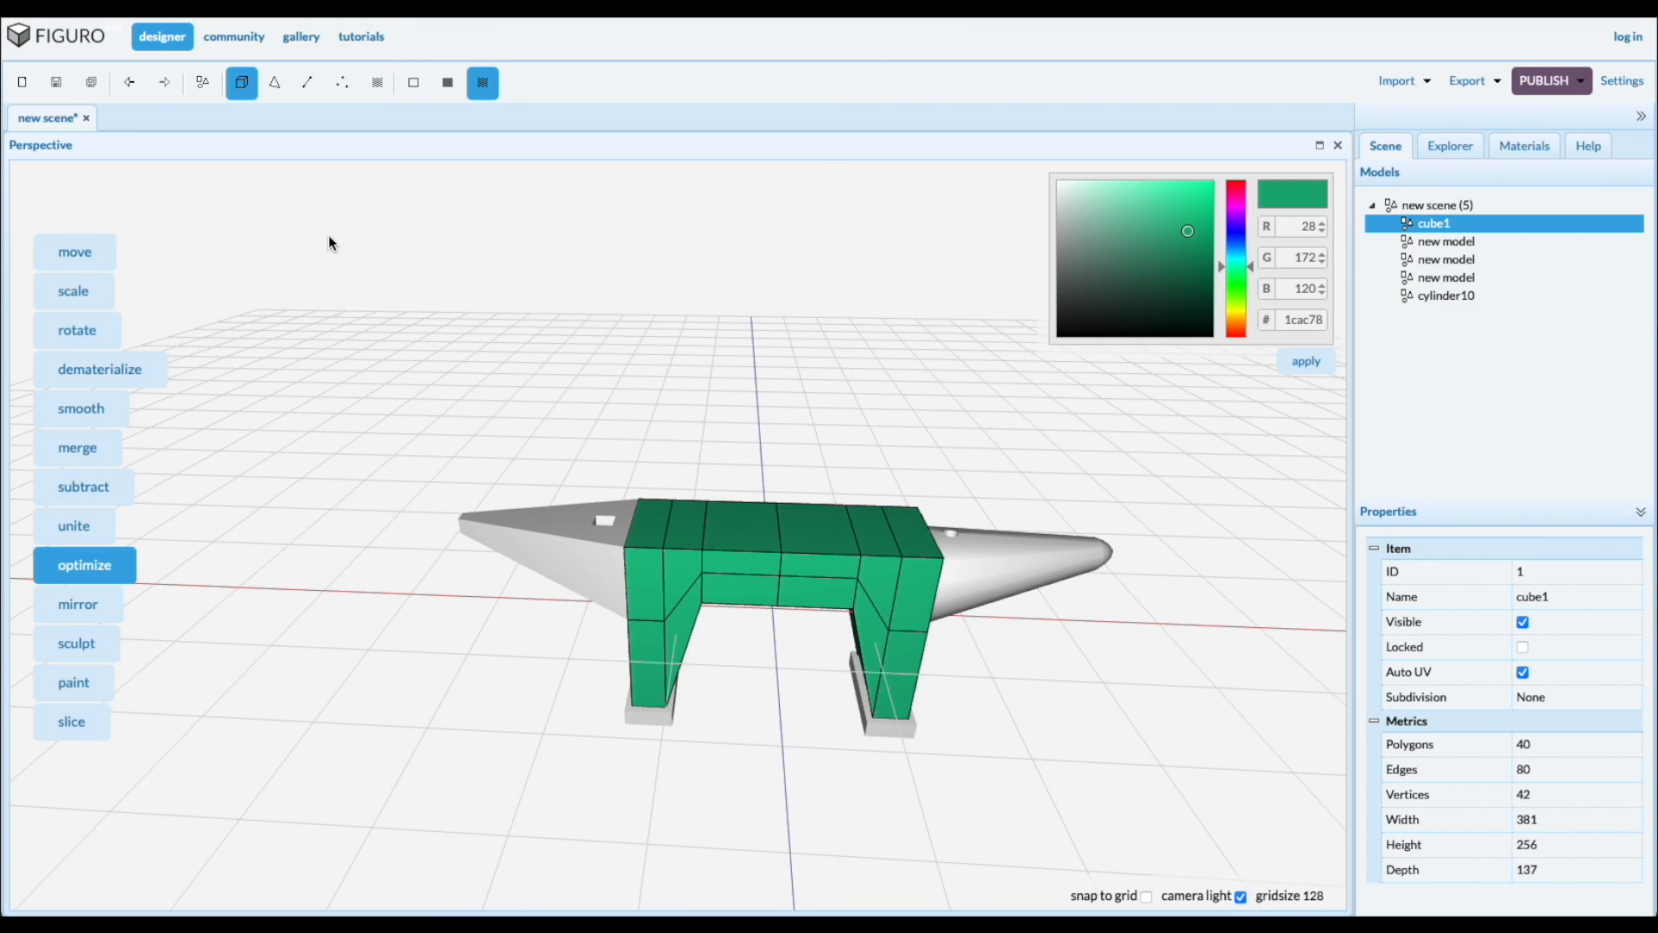
pyautogui.click(84, 564)
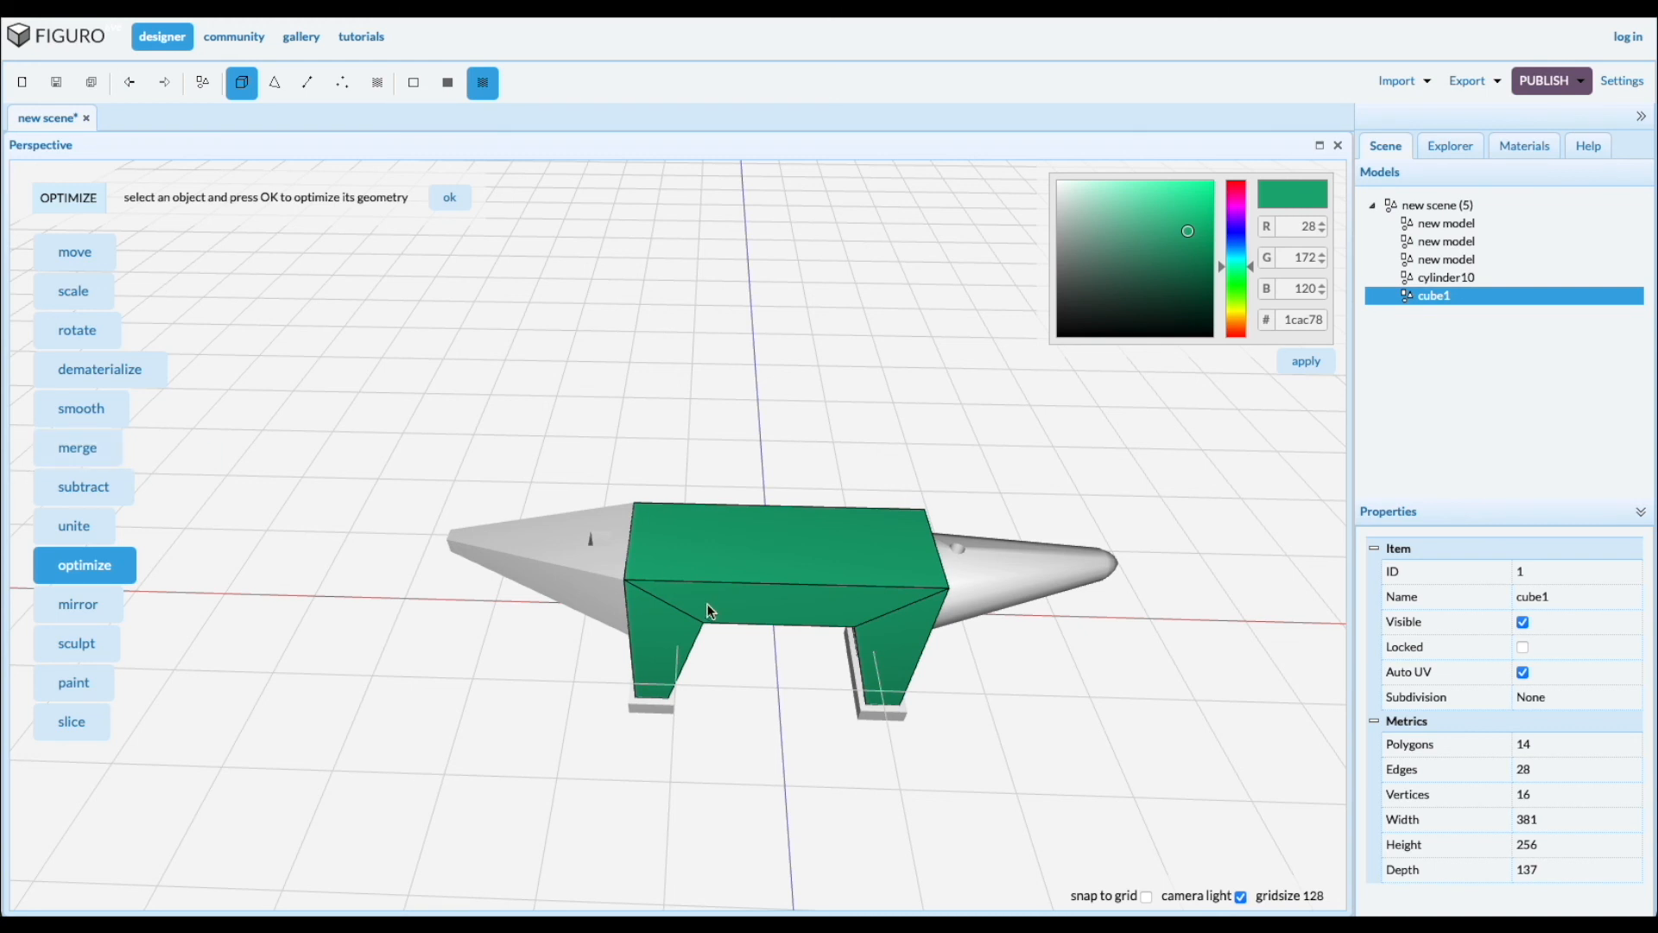
pyautogui.moveTo(274, 83)
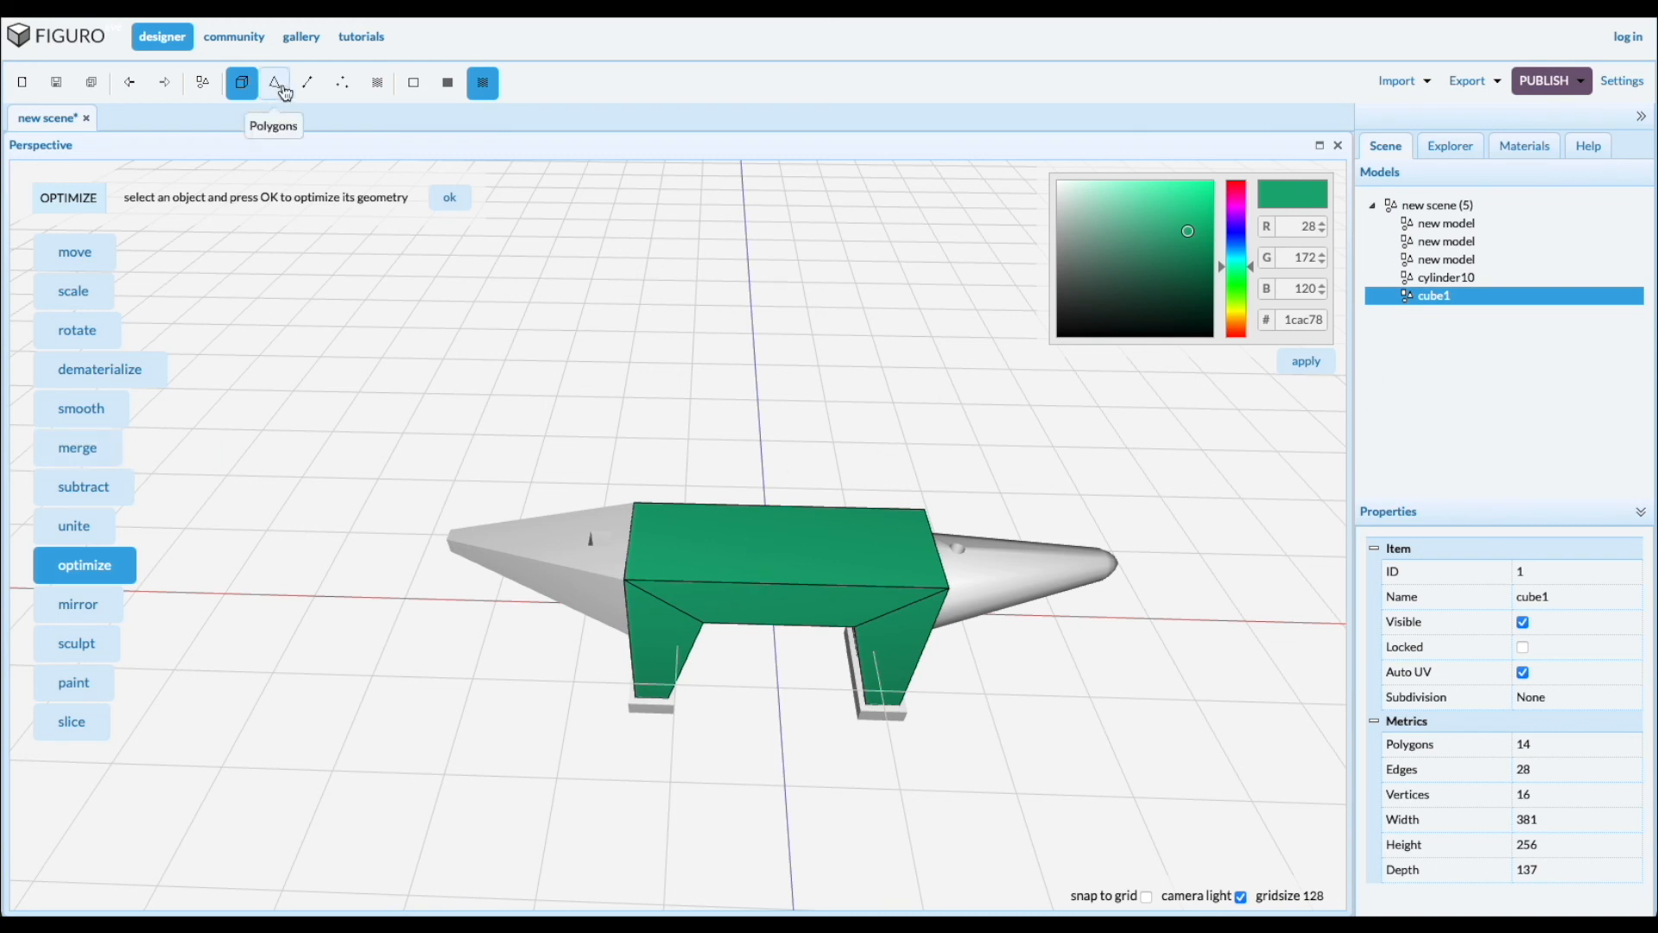
pyautogui.click(274, 83)
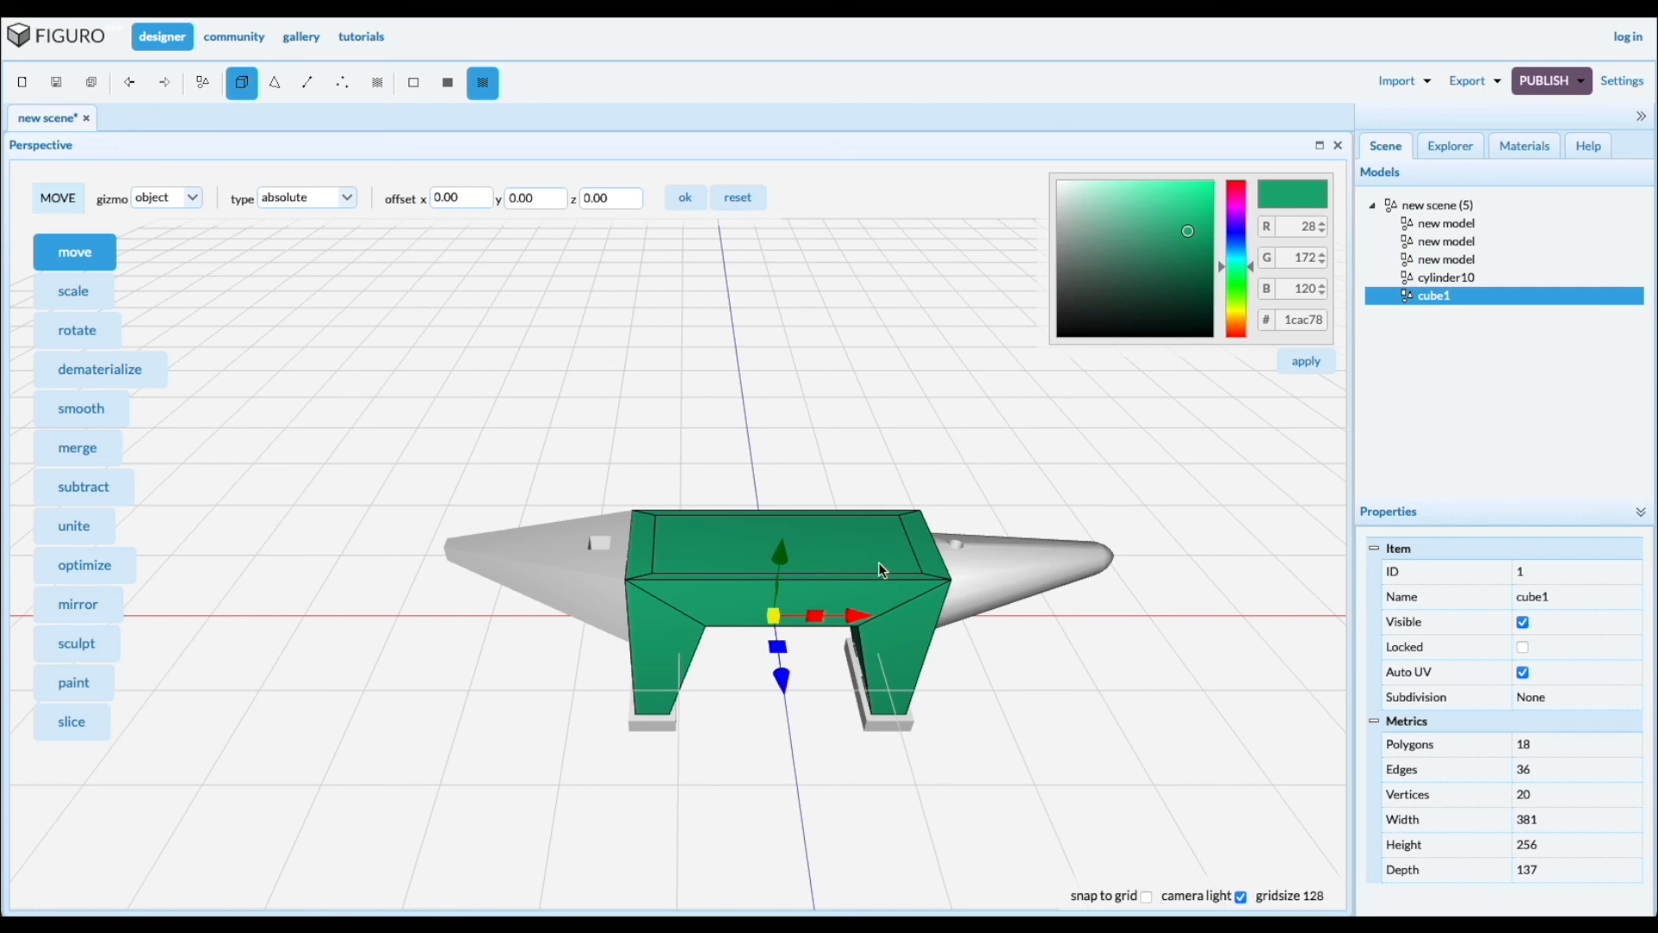
pyautogui.moveTo(1189, 235)
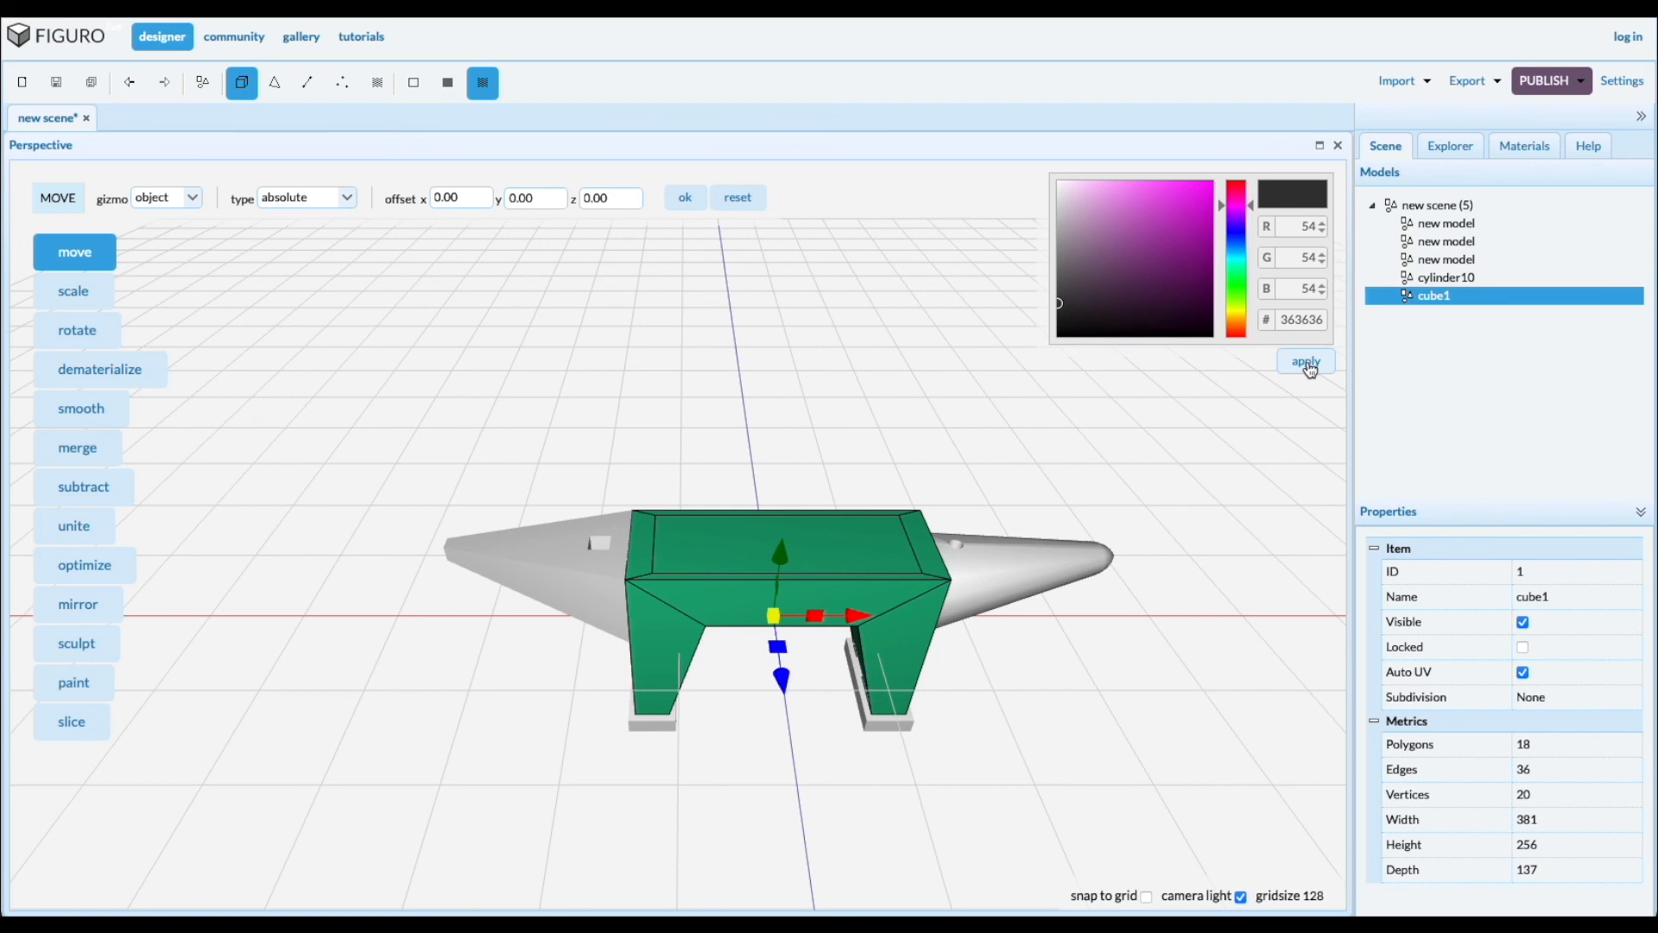
# Apply dark grey #363636 to the anvil body cube1, then select the pointed left-end model
pyautogui.click(1306, 361)
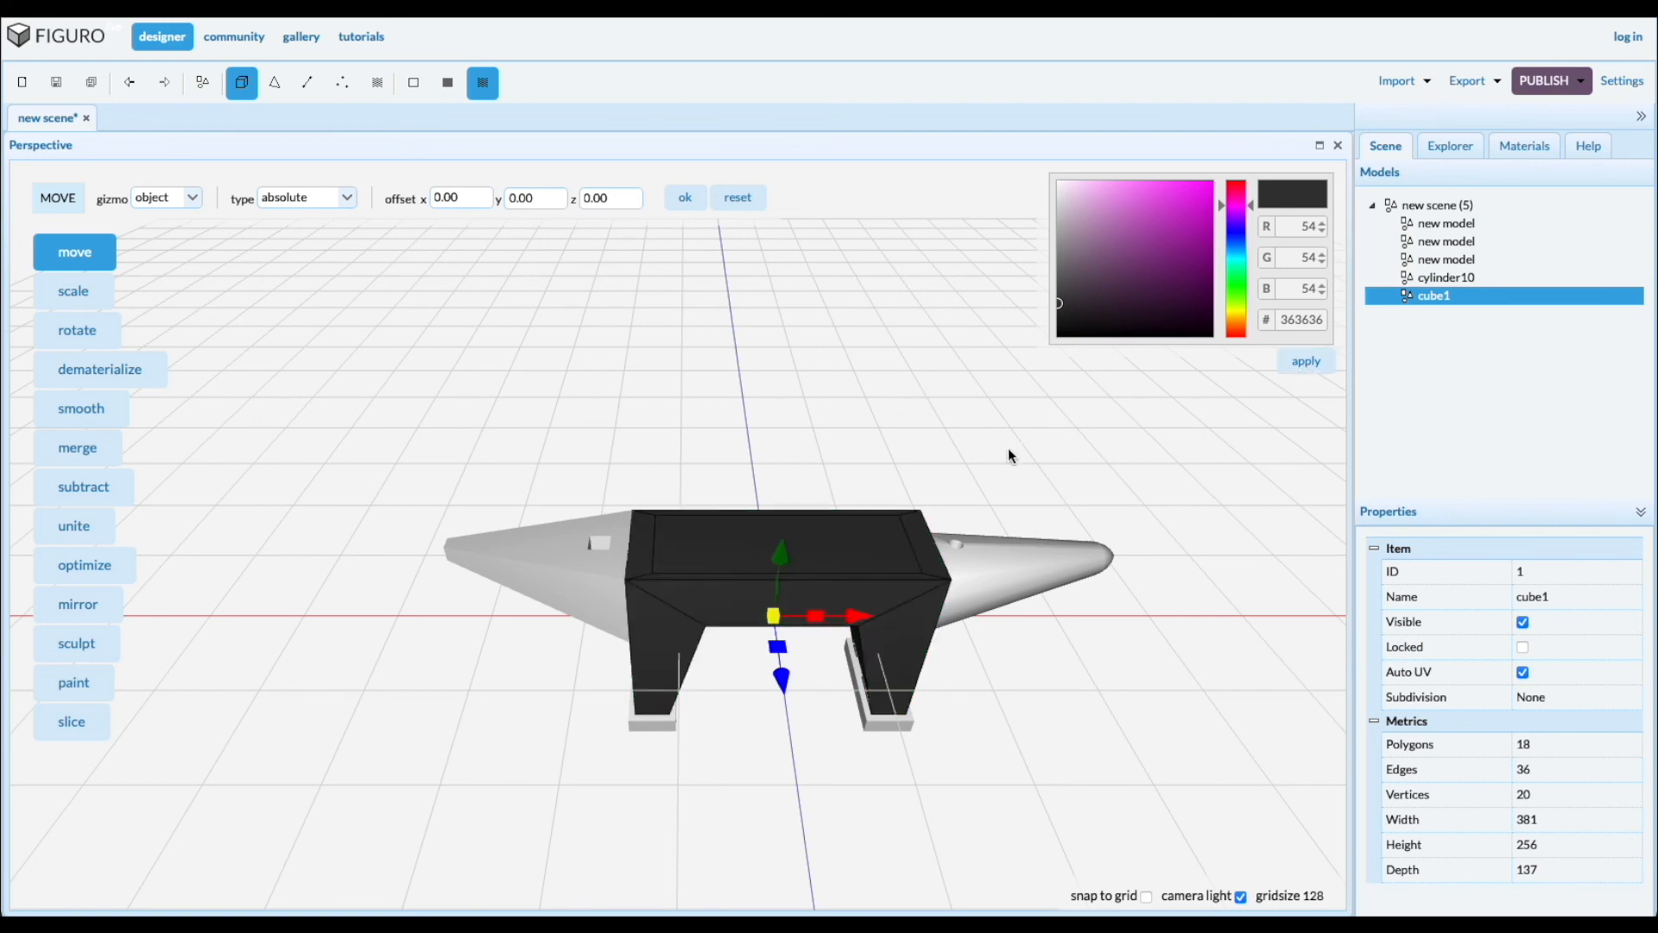
pyautogui.moveTo(571, 575)
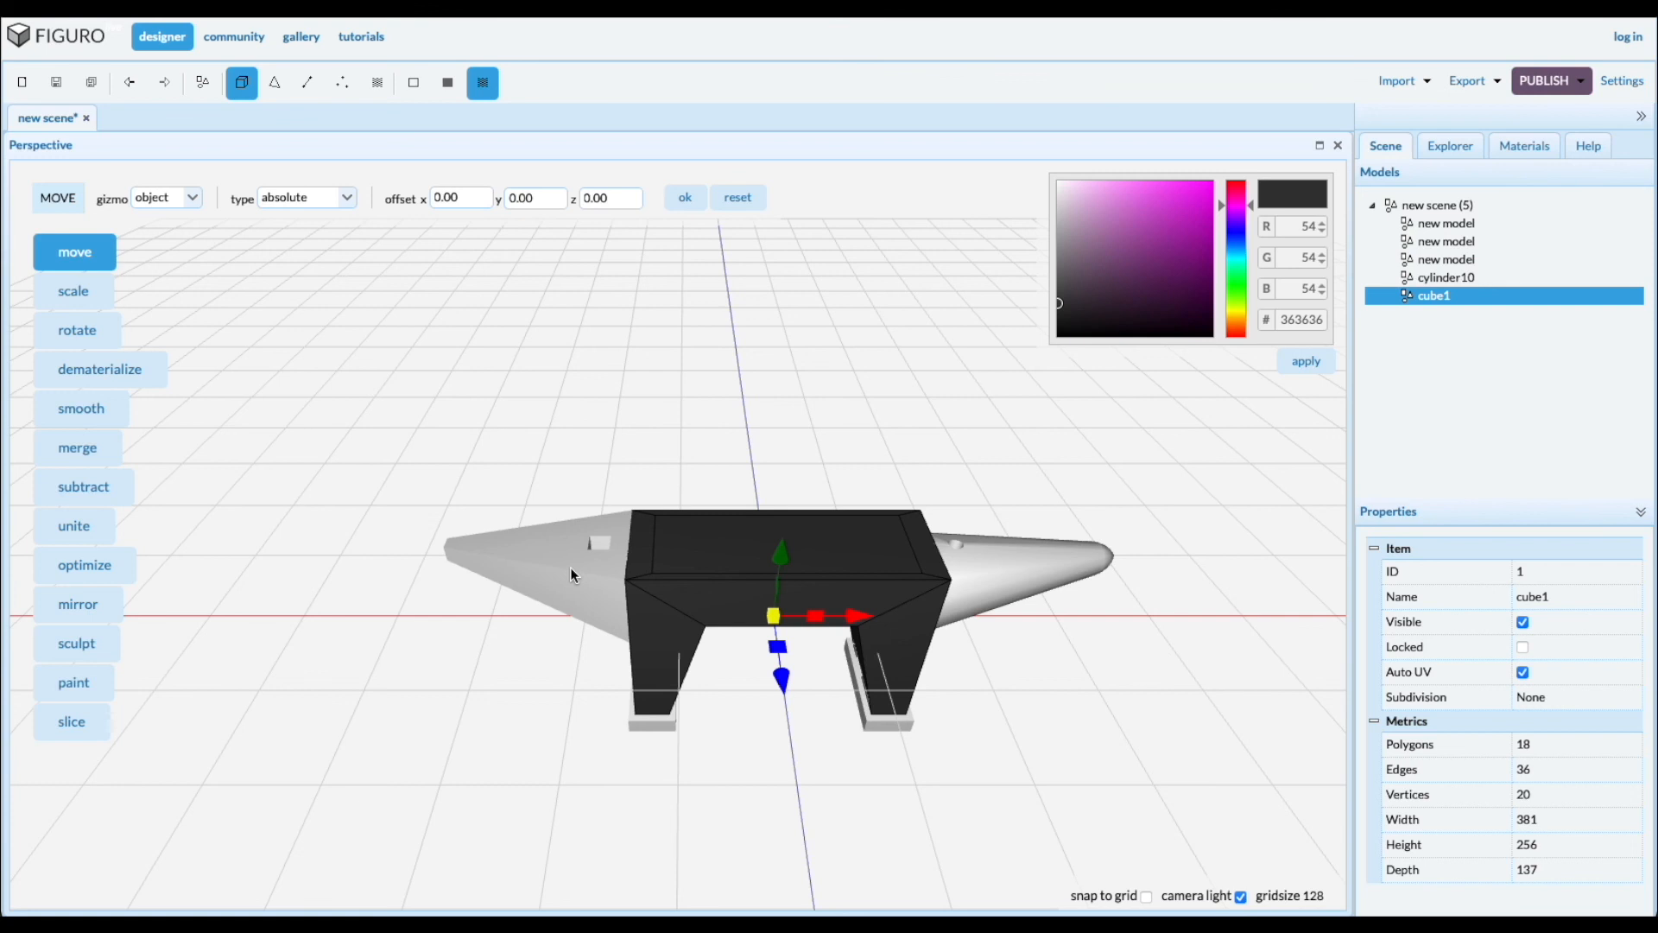
pyautogui.click(1446, 259)
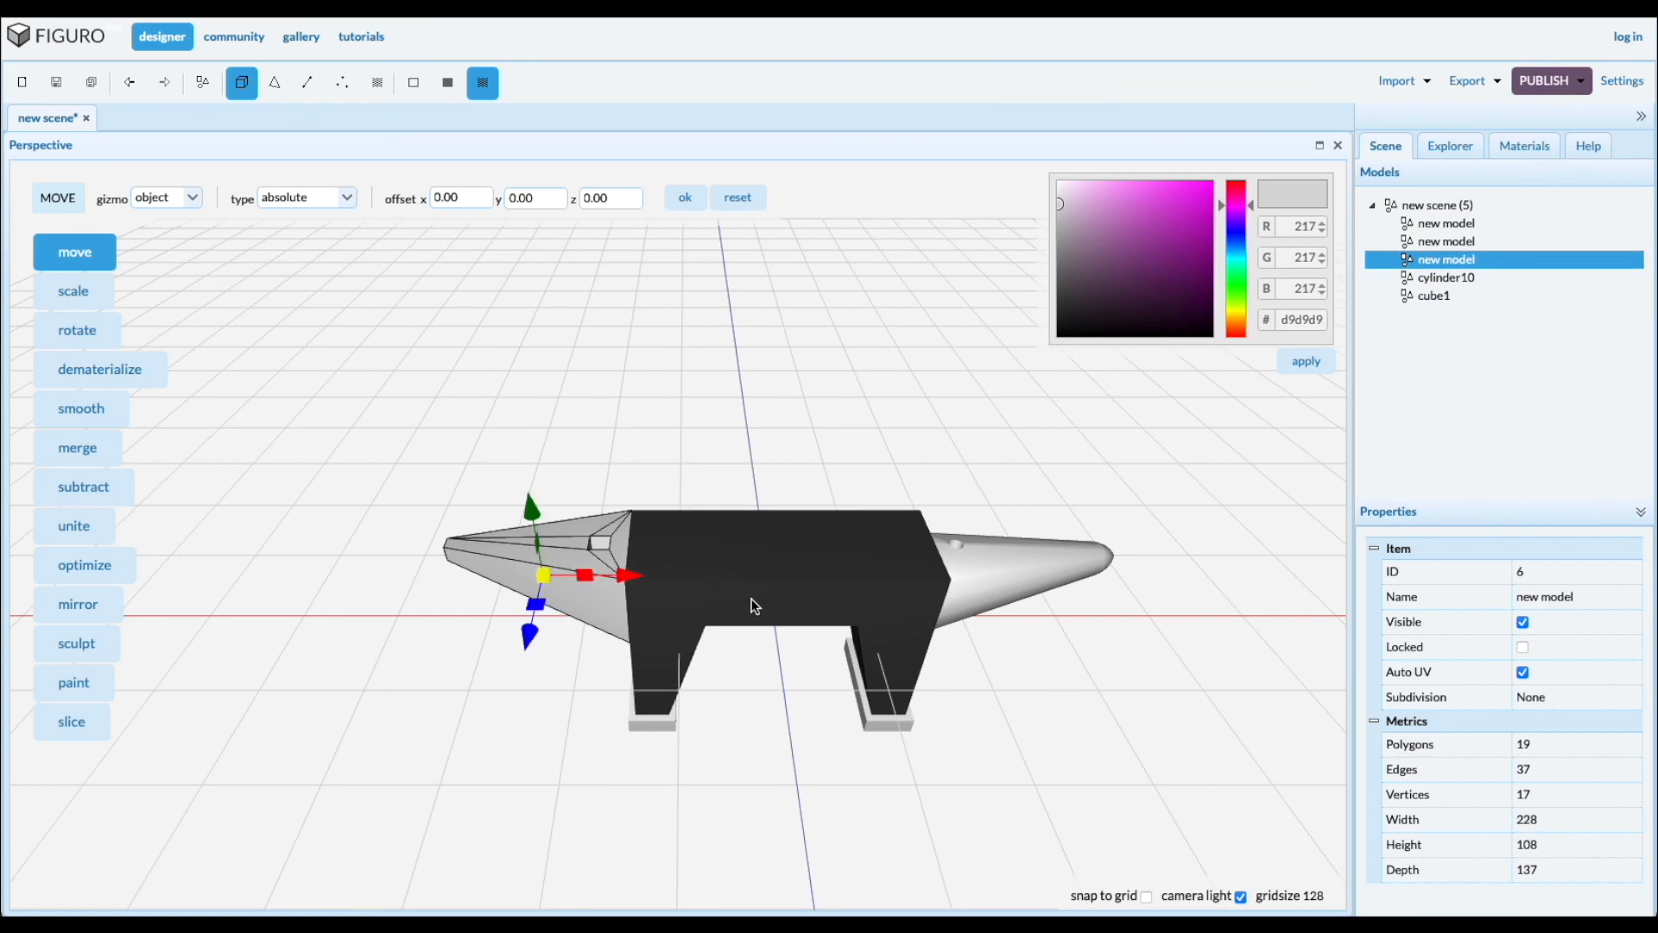
# In Polygons mode, colour cube1's inset top face light grey #d9d9d9 and clear the selection
pyautogui.click(1433, 295)
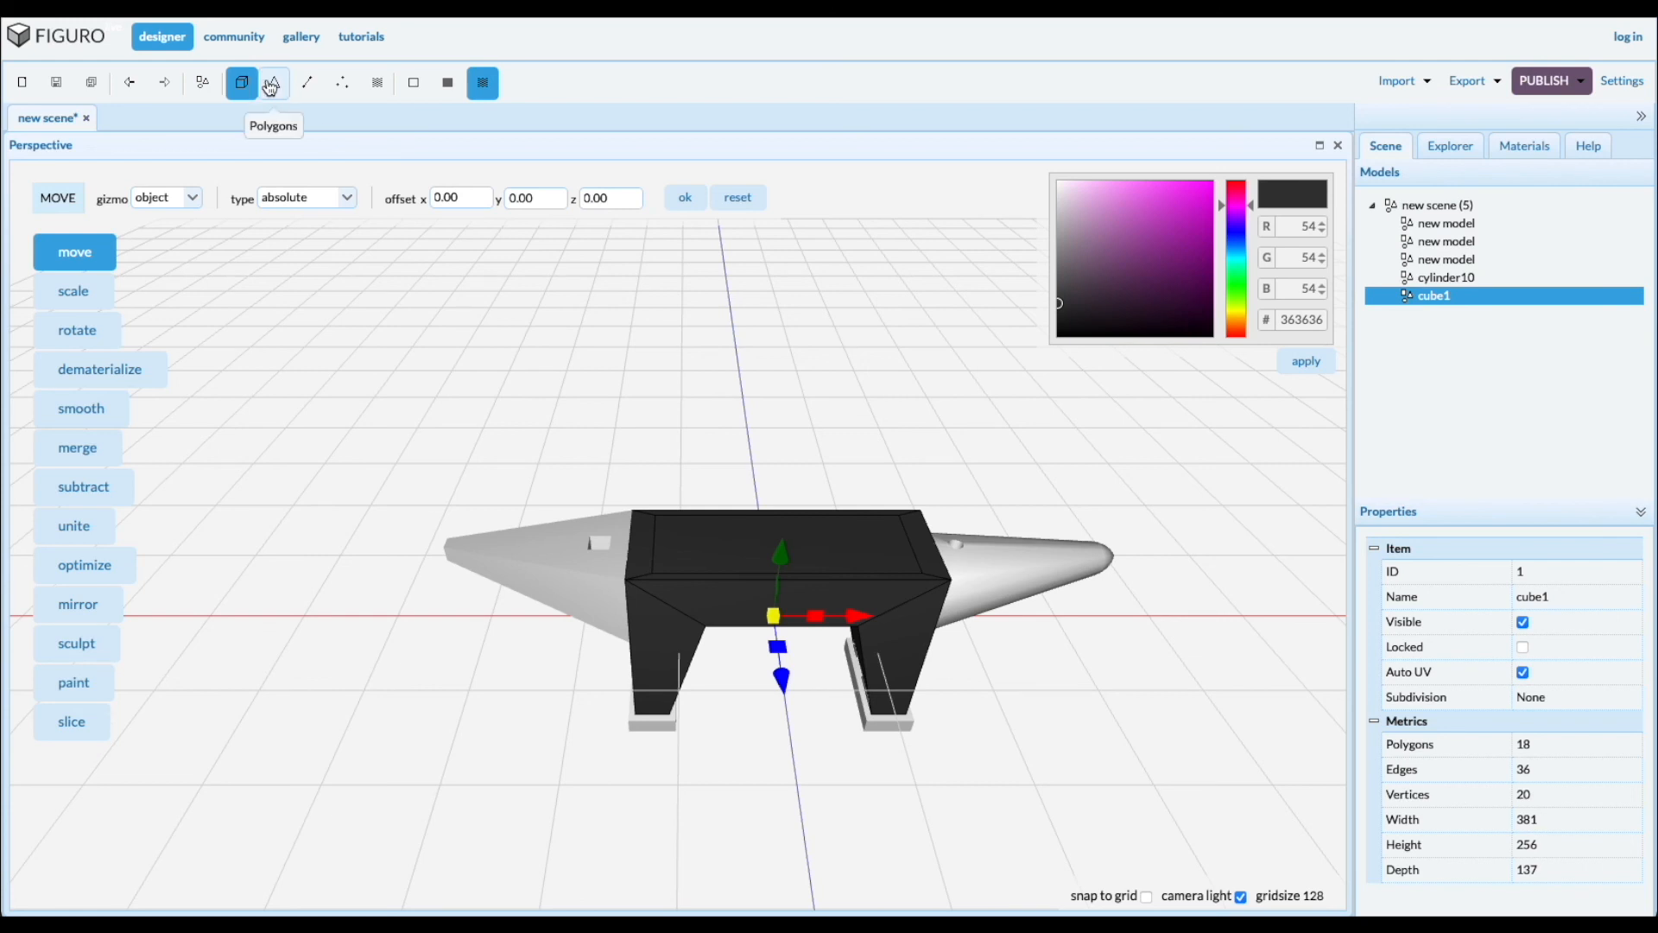
pyautogui.click(272, 83)
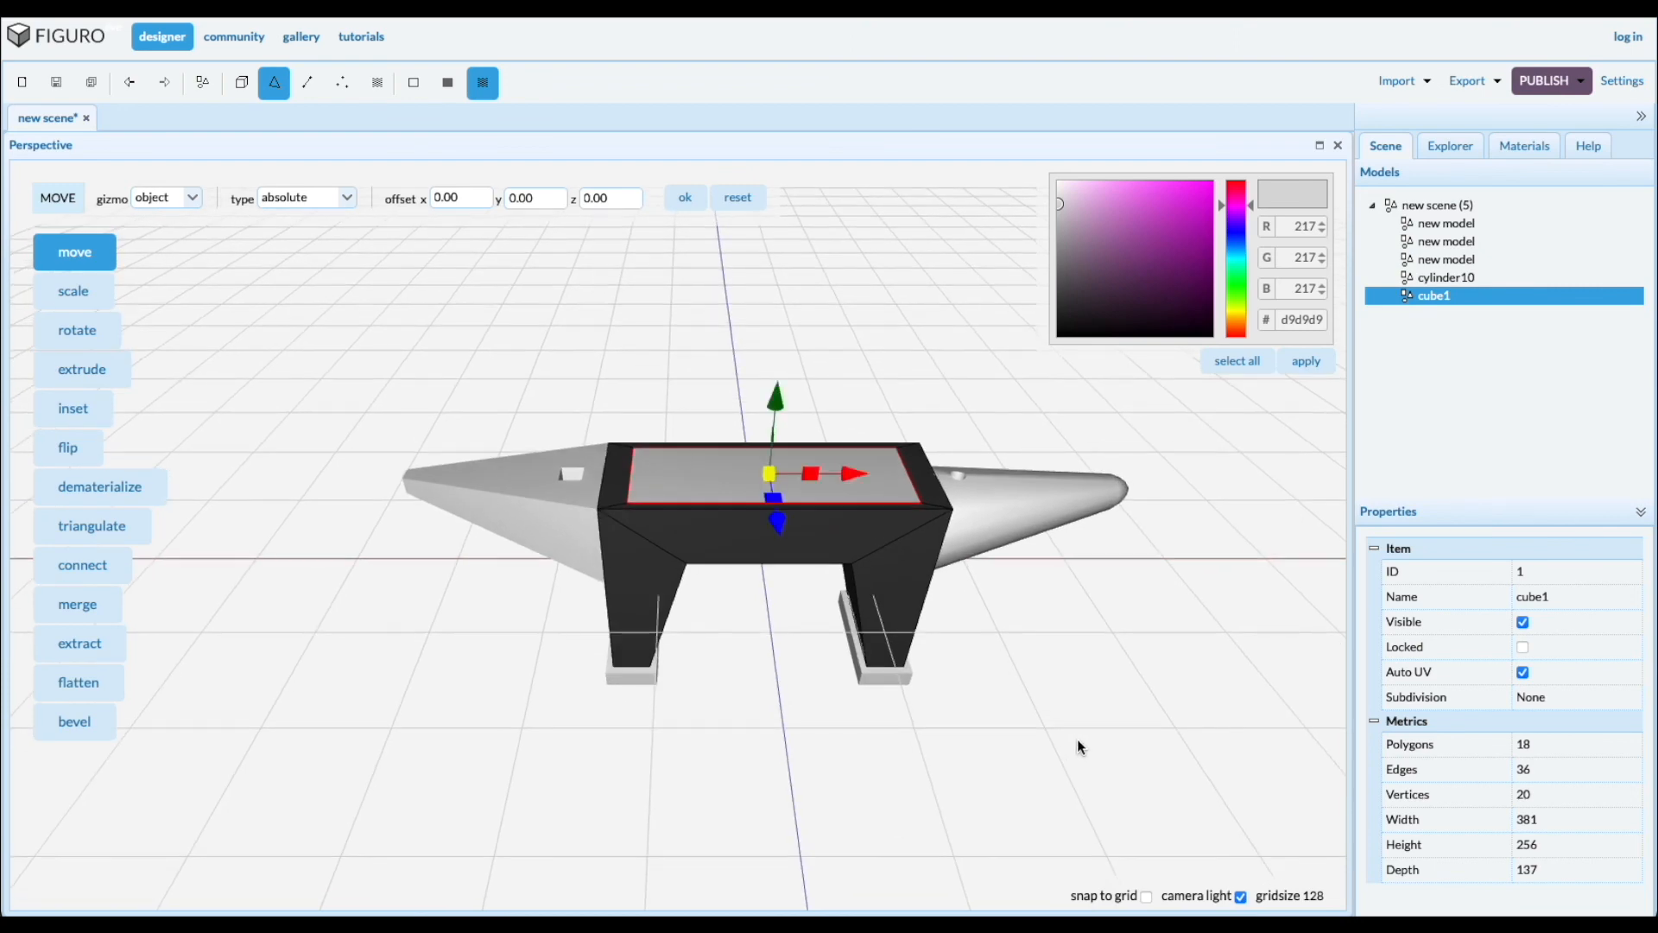
pyautogui.click(1124, 736)
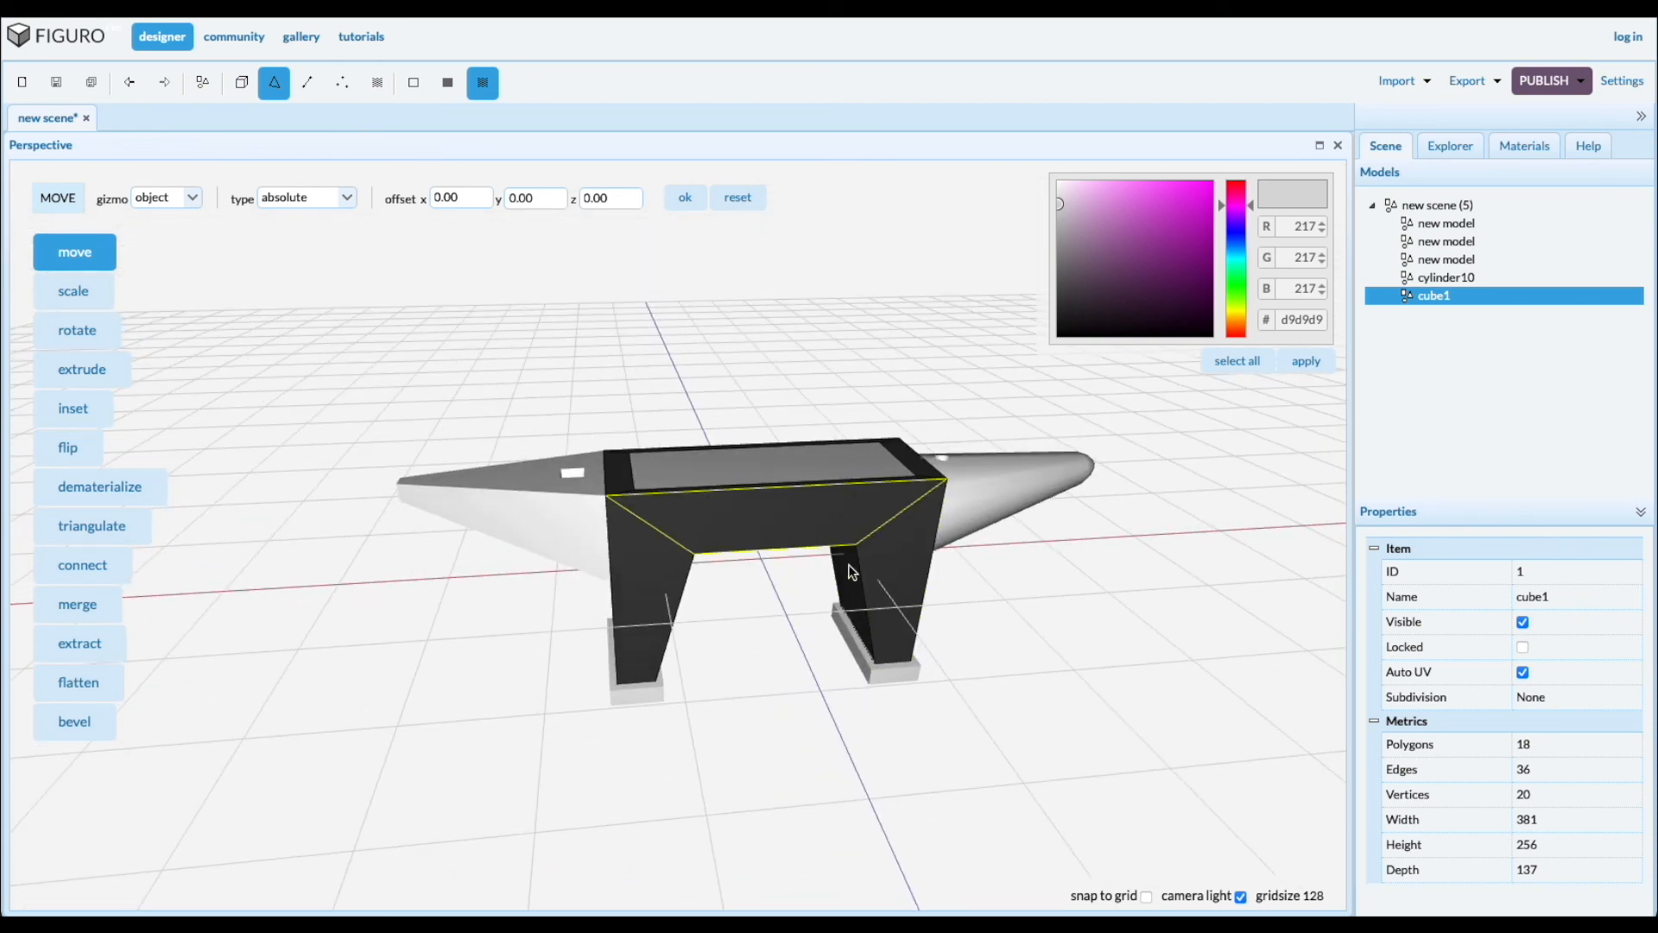
pyautogui.click(1060, 715)
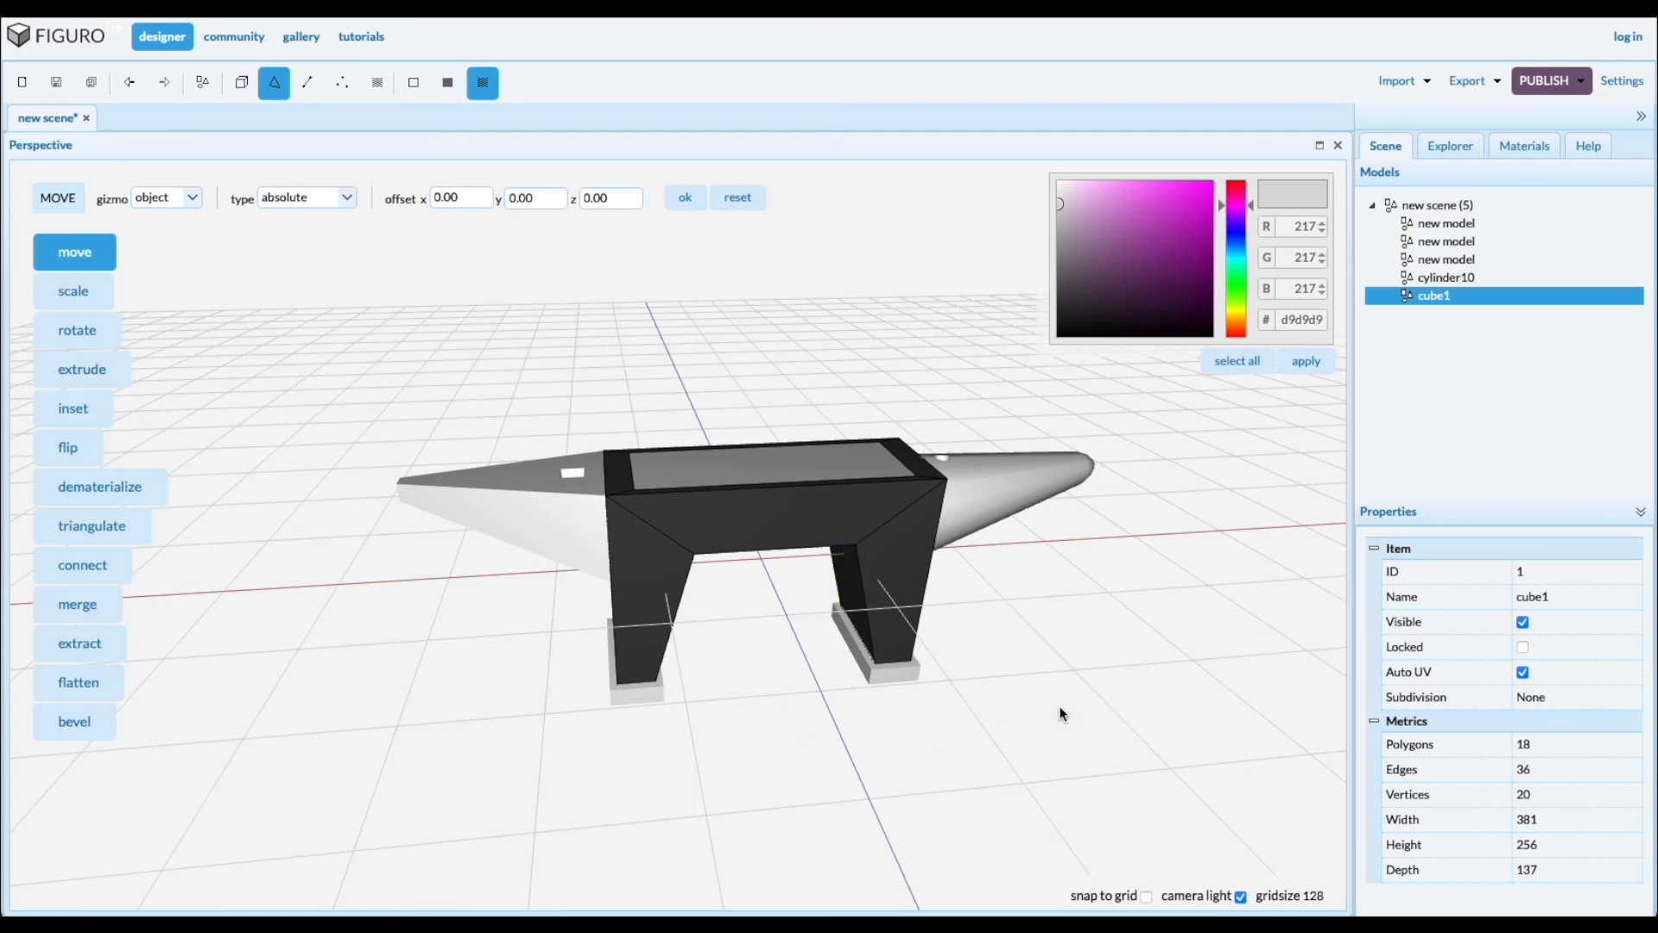
pyautogui.moveTo(1048, 597)
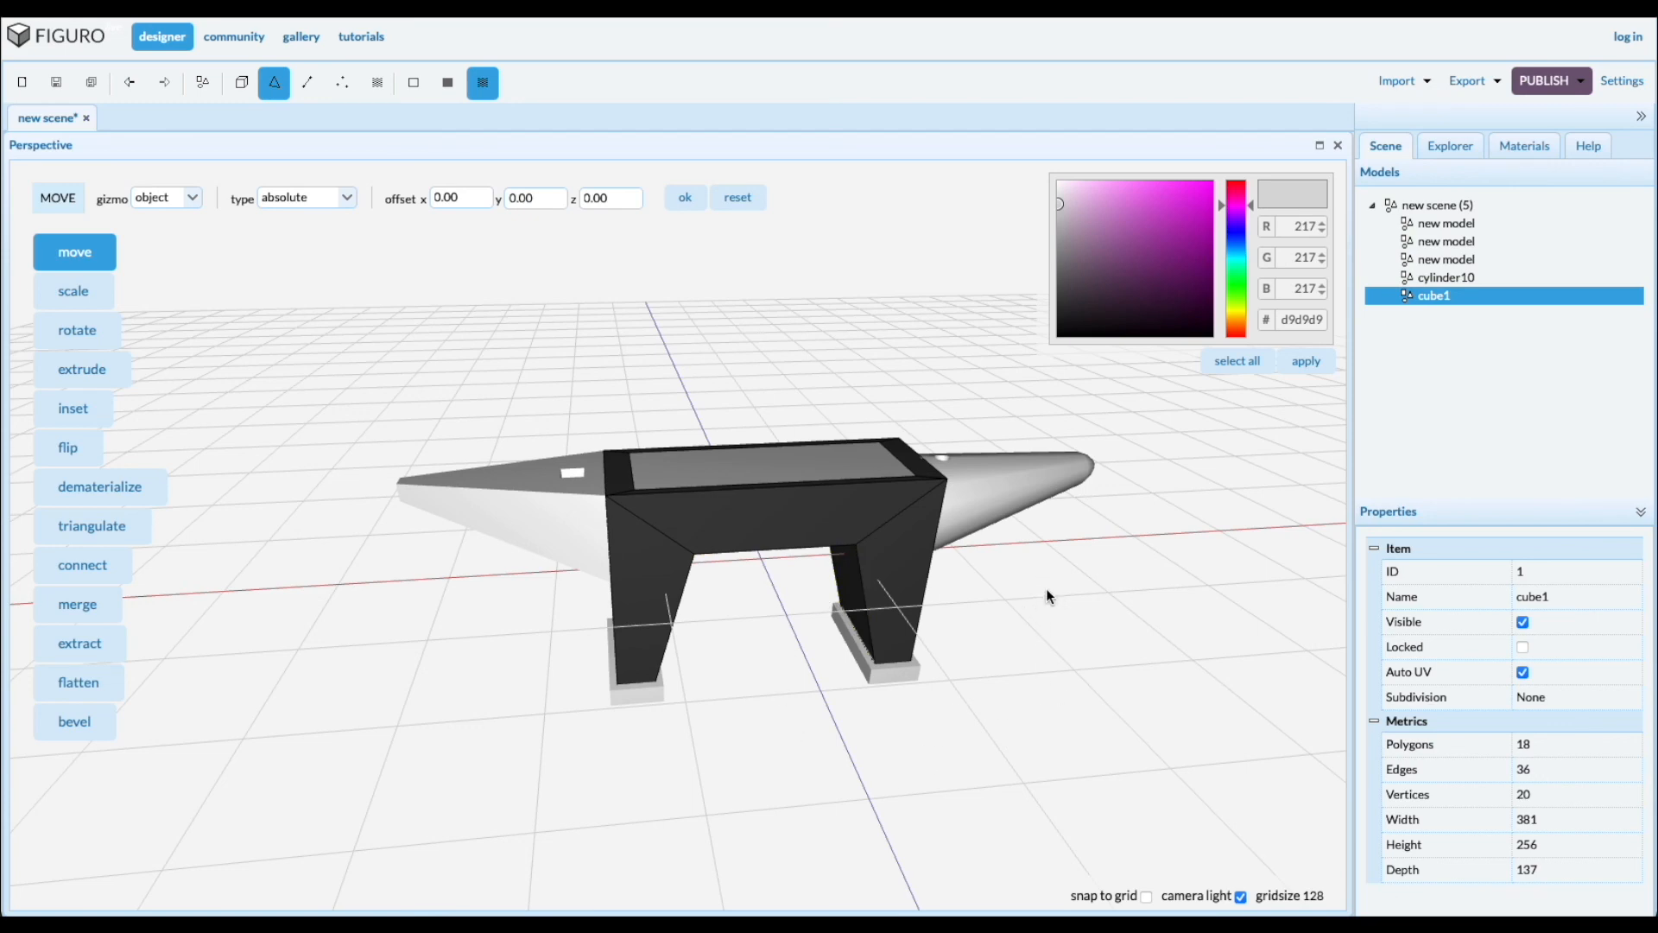